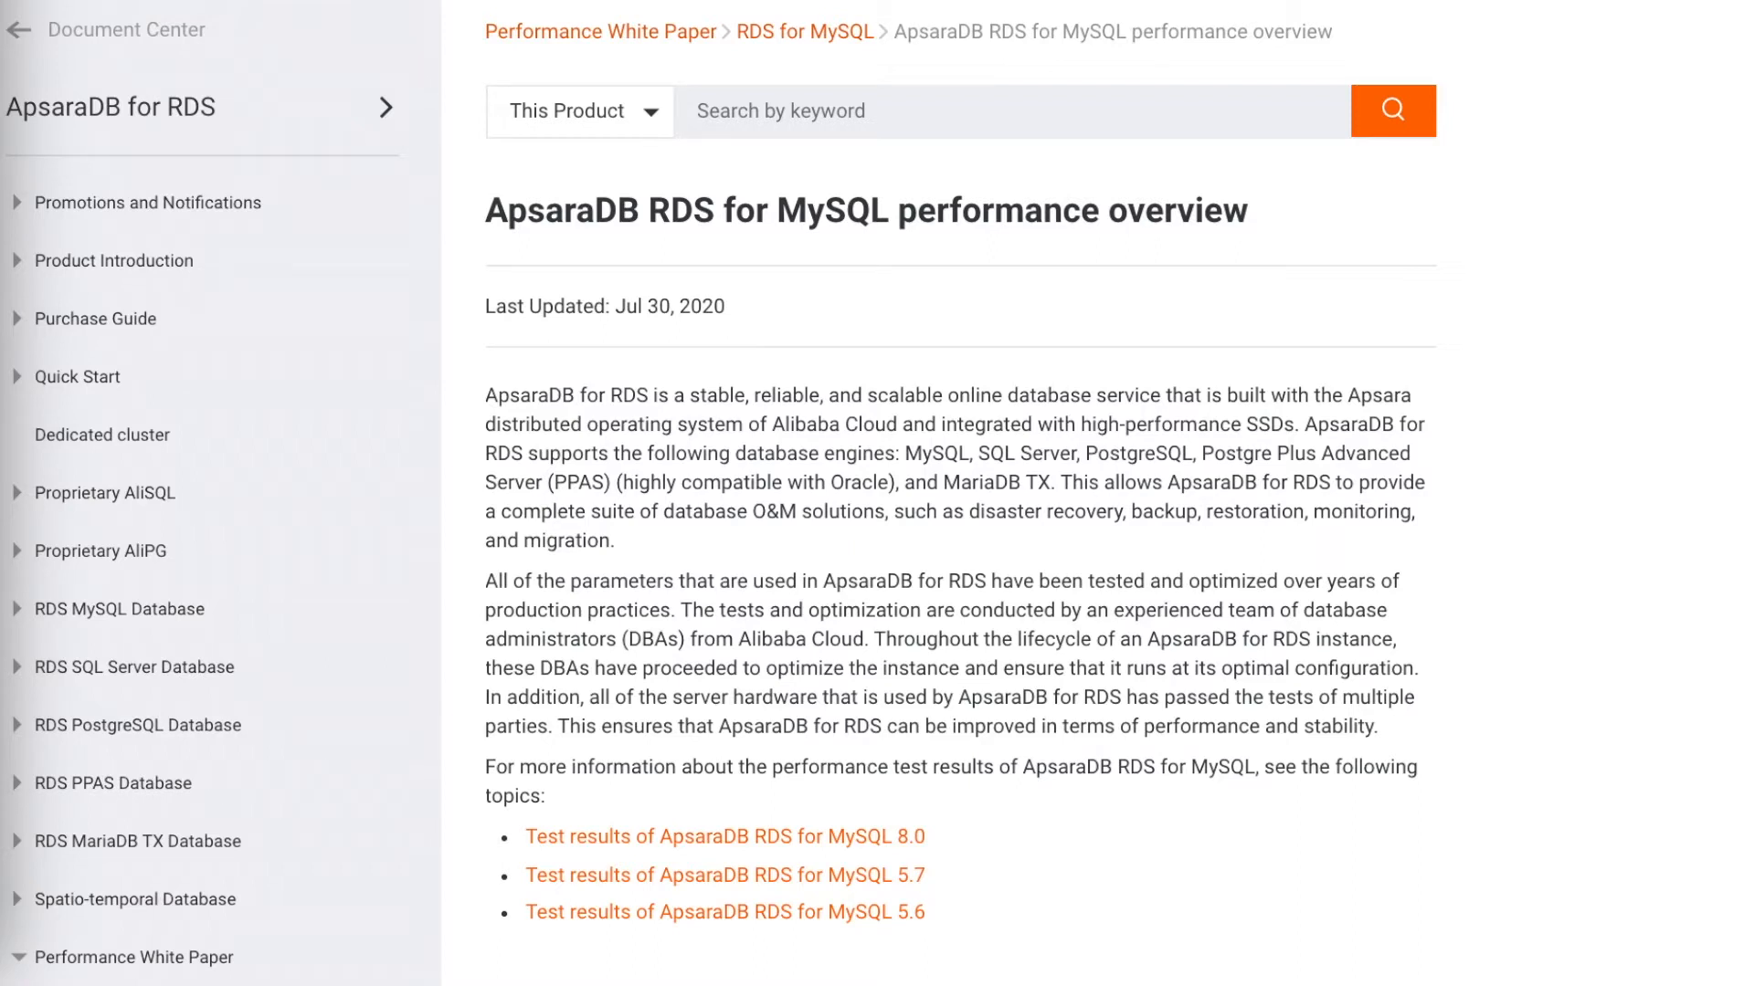
mouse_move(846, 175)
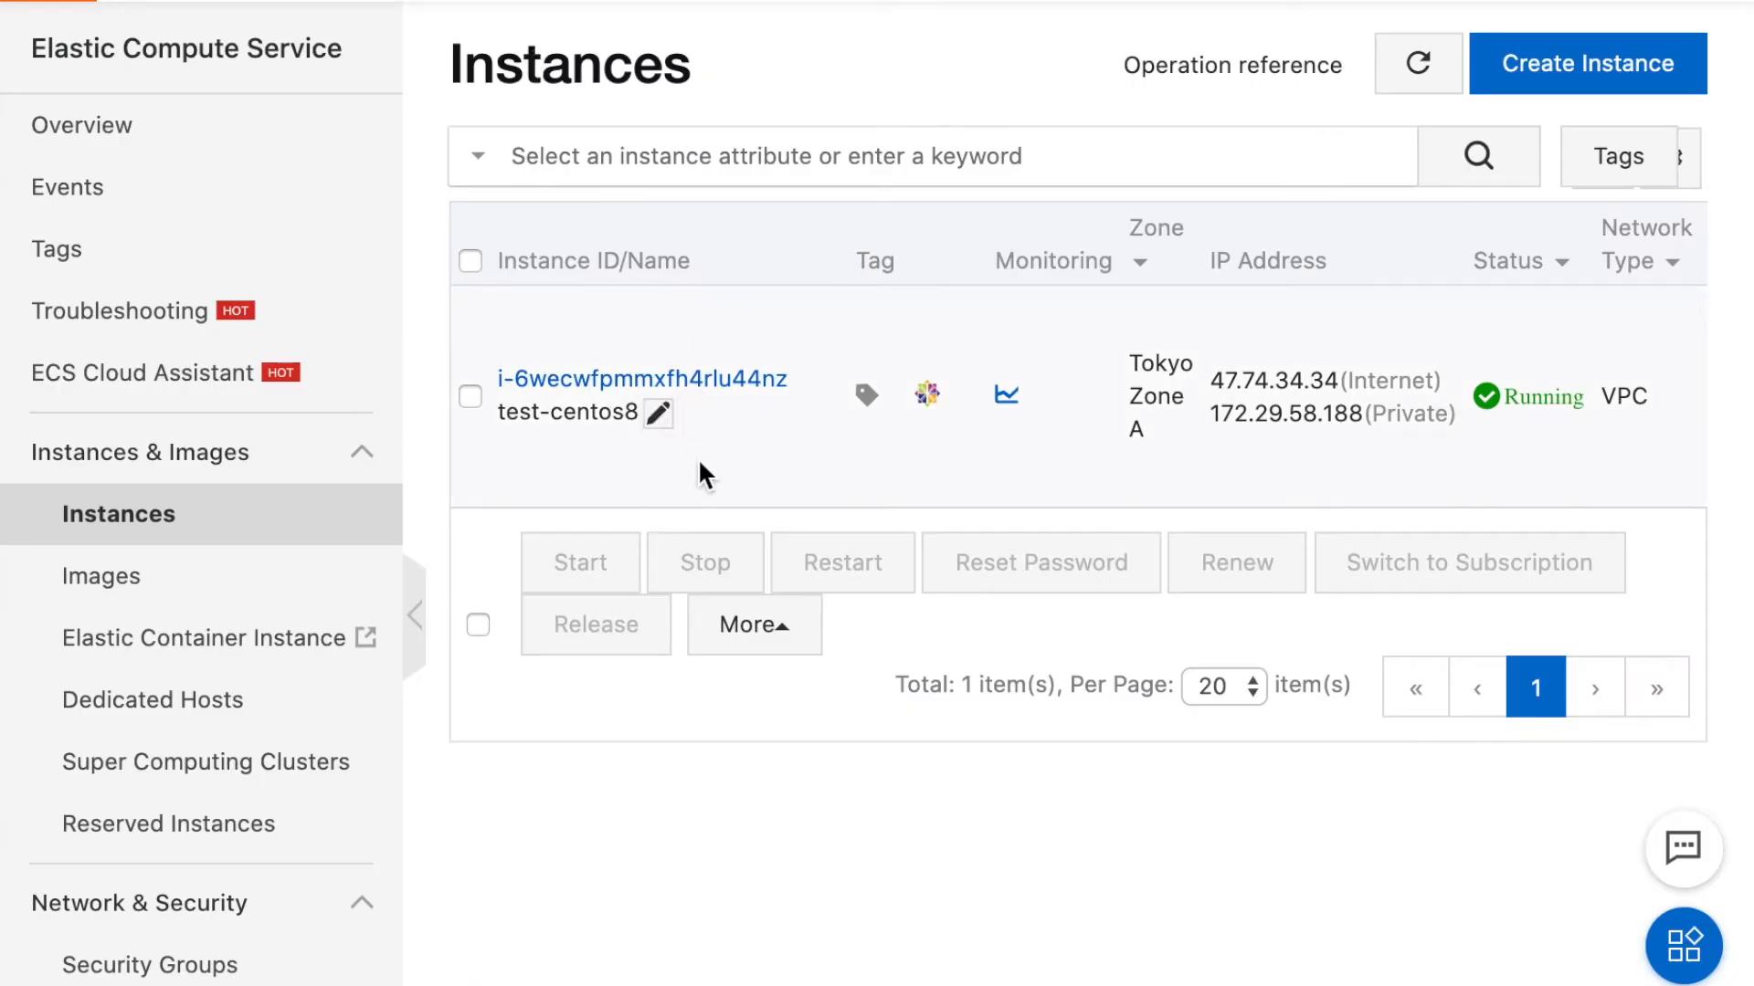
mouse_move(1137, 419)
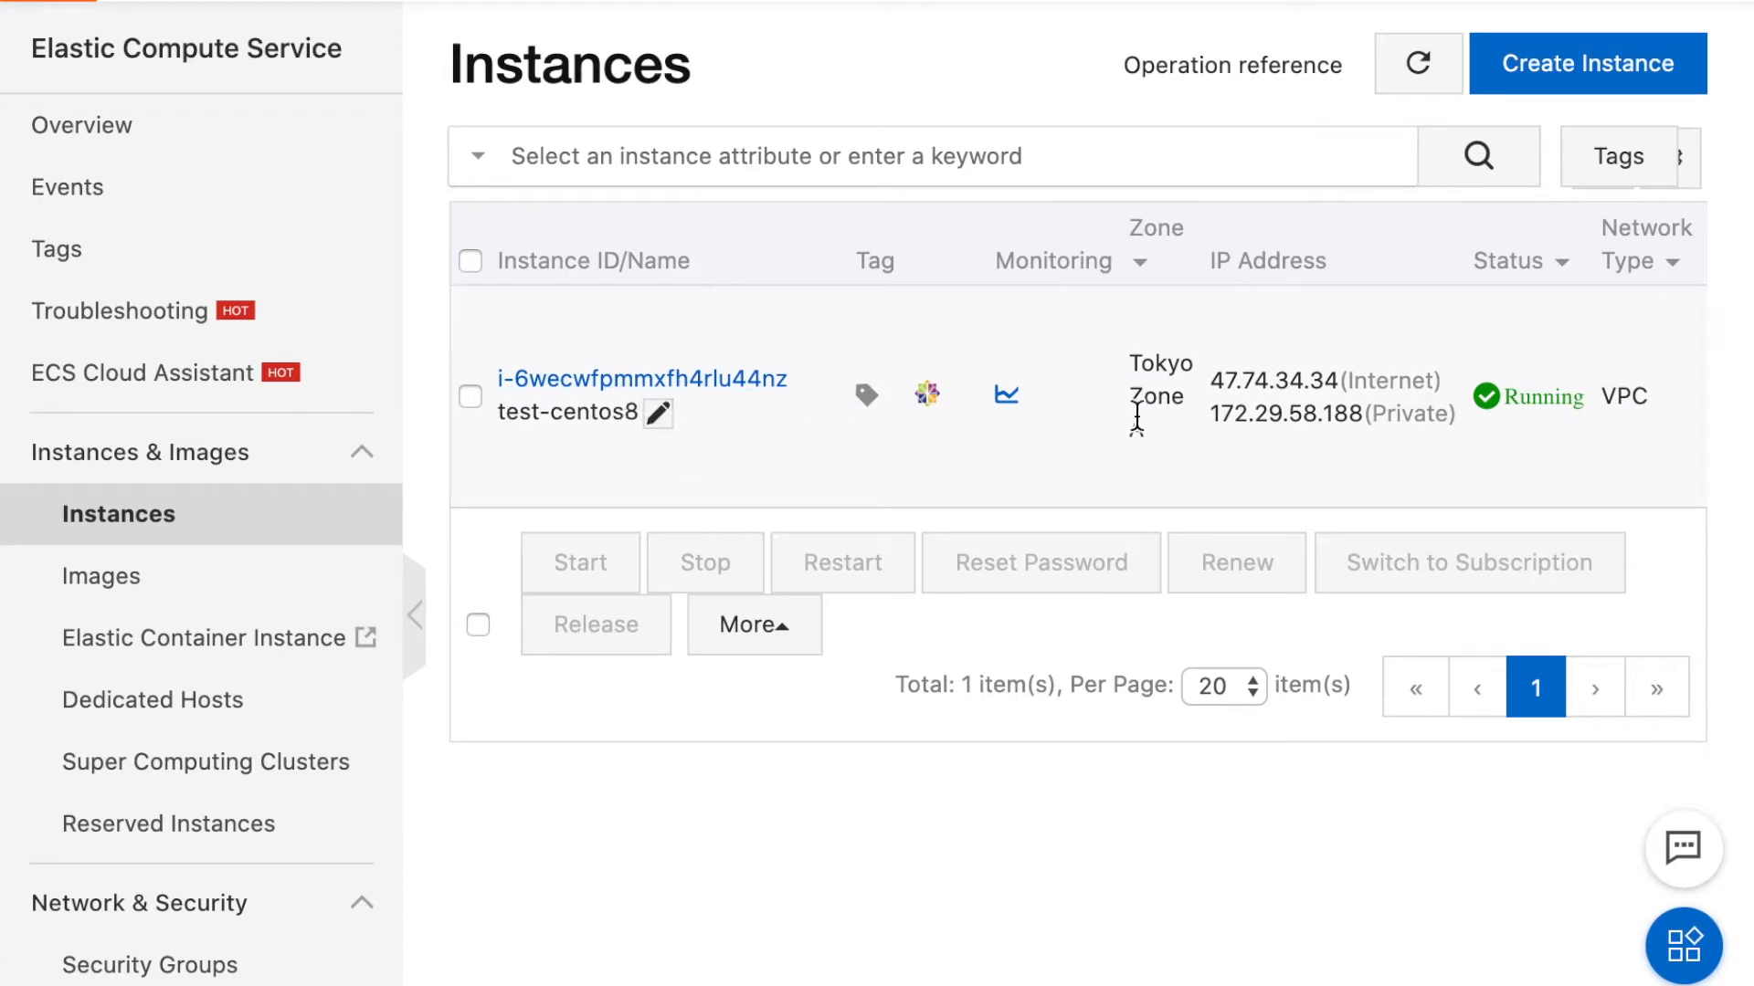
mouse_move(926, 395)
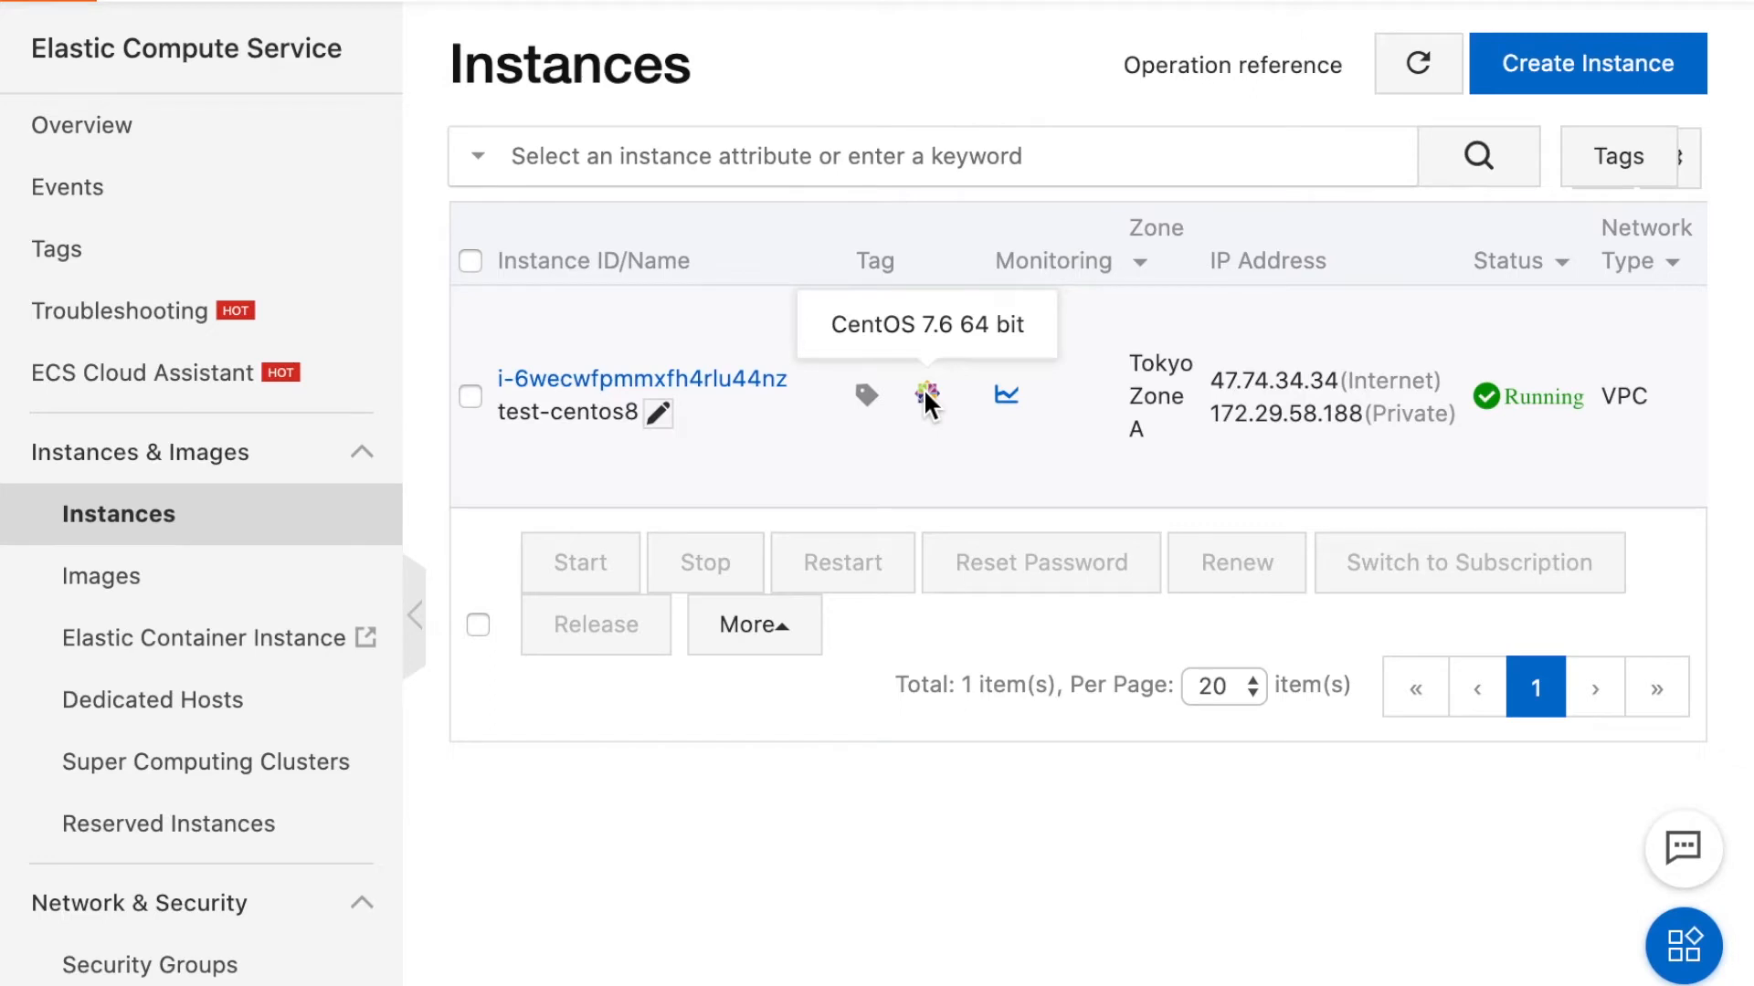
mouse_move(856, 449)
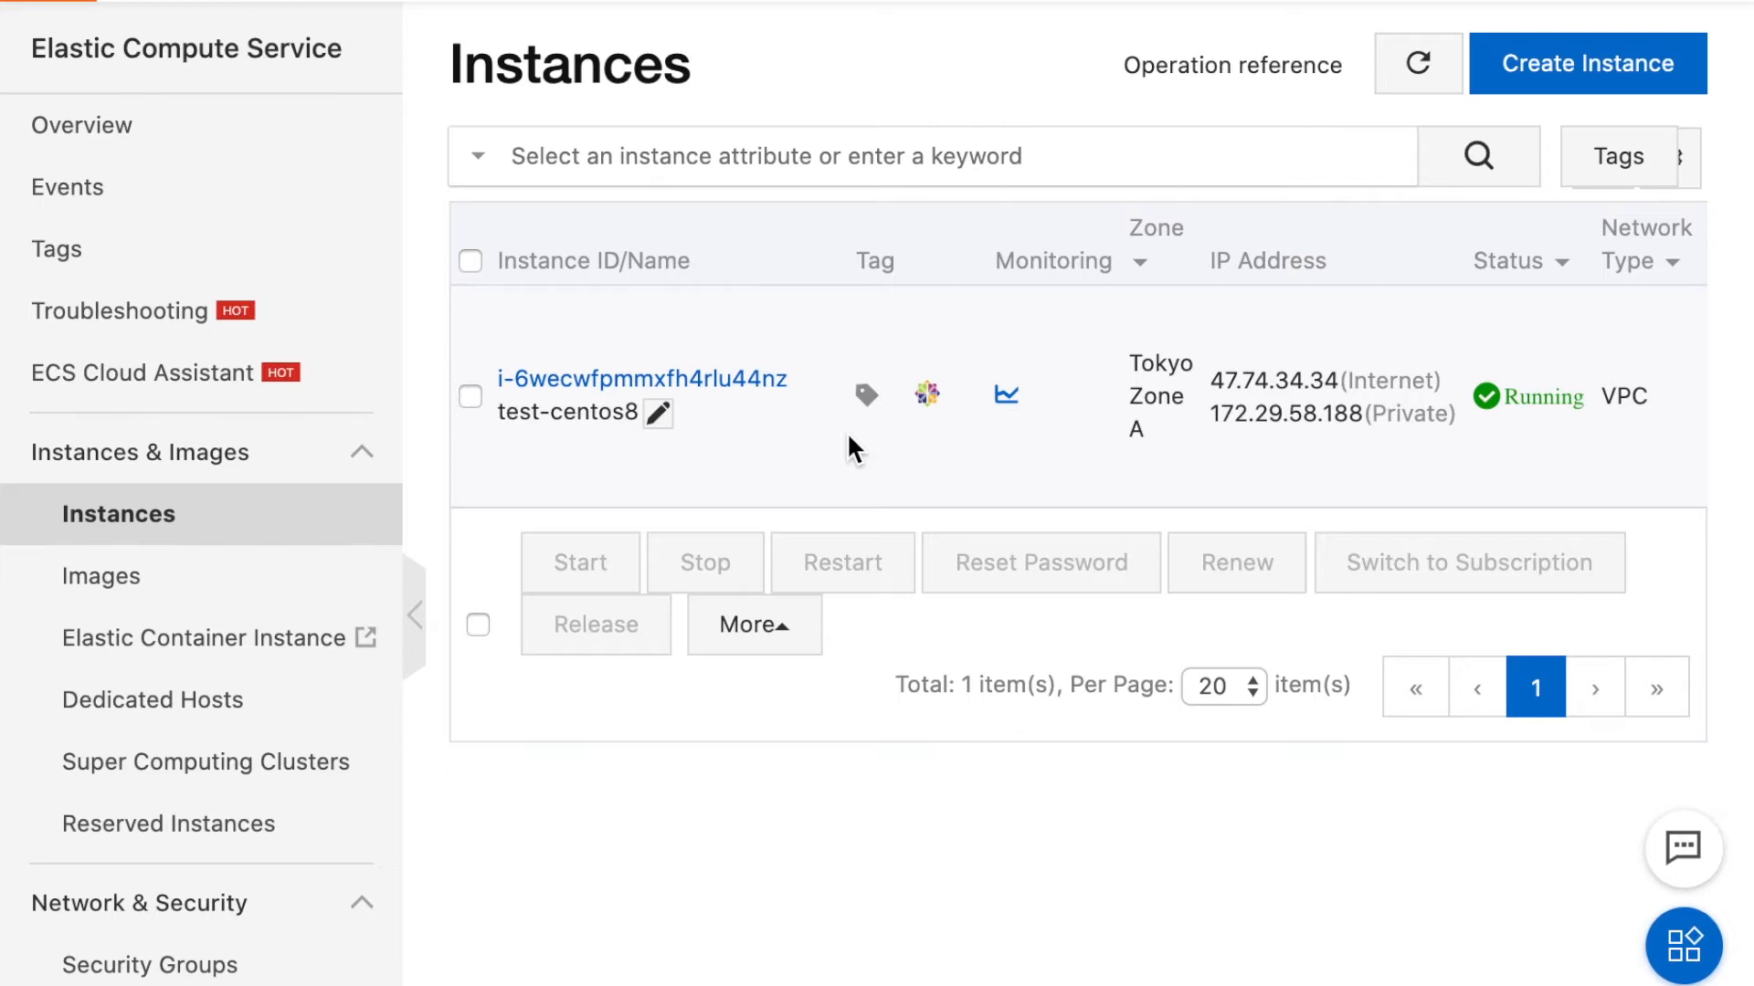
mouse_move(344, 86)
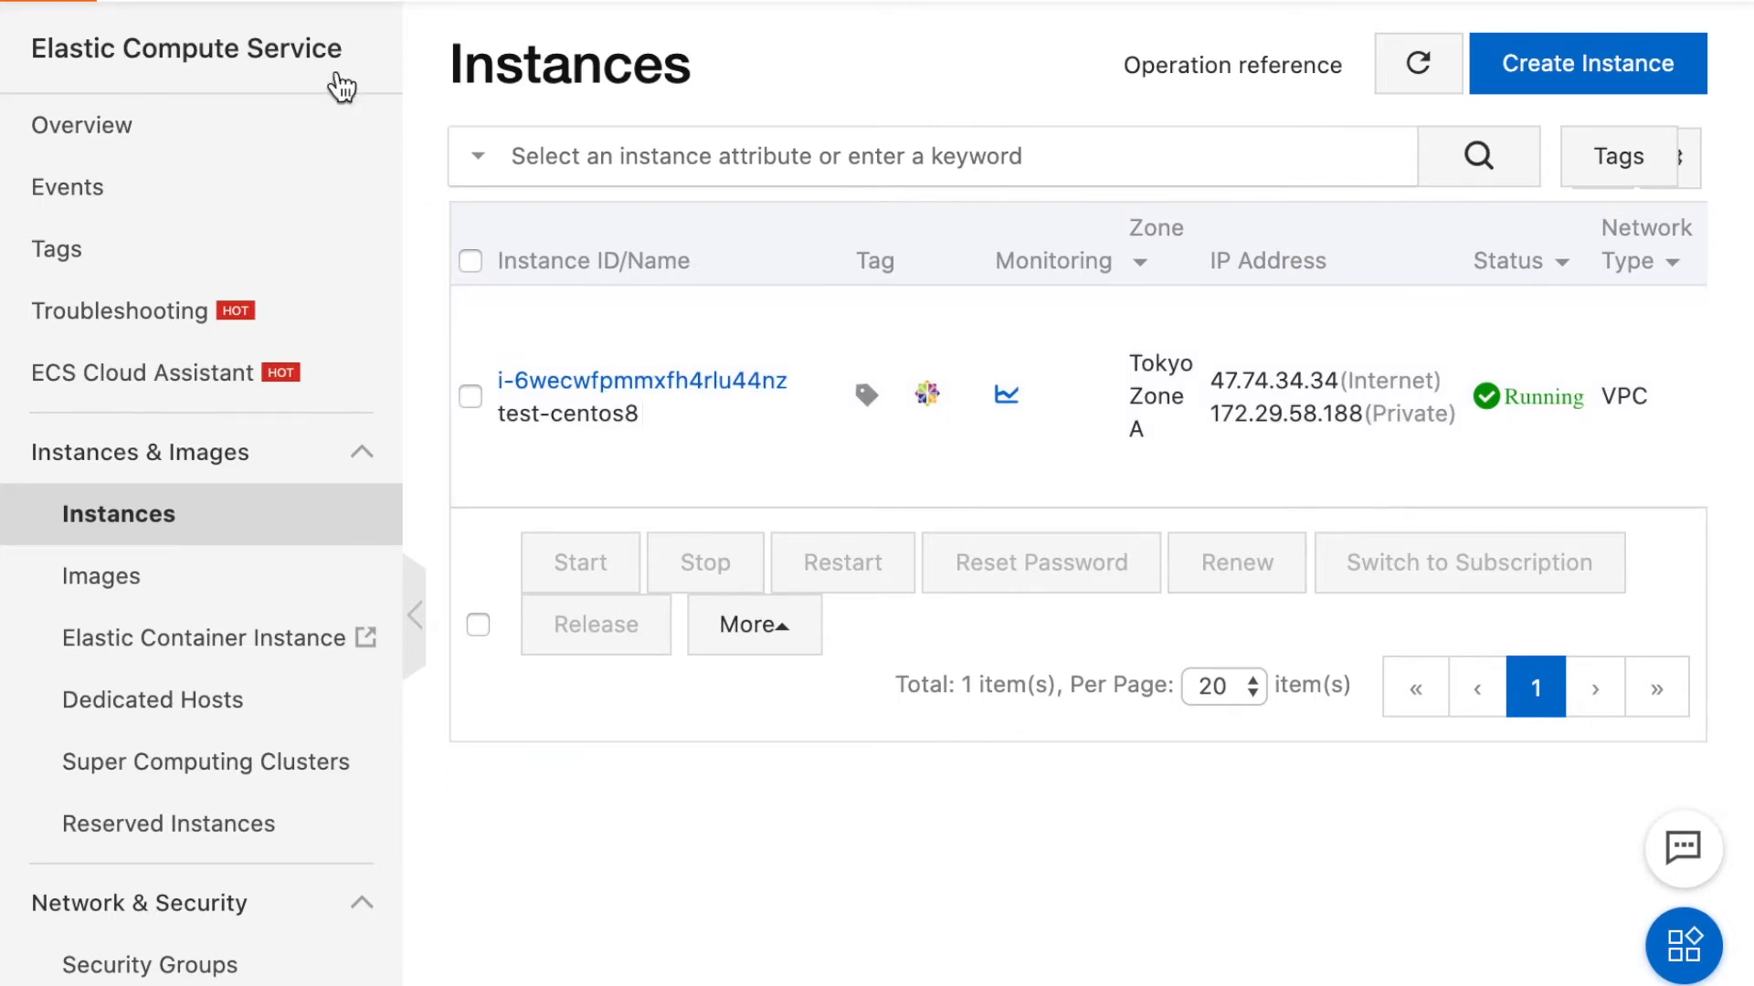
Check the Summer_wordpress instance's Basic Information in ApsaraDB for RDS, then return to Instances
left_click(46, 46)
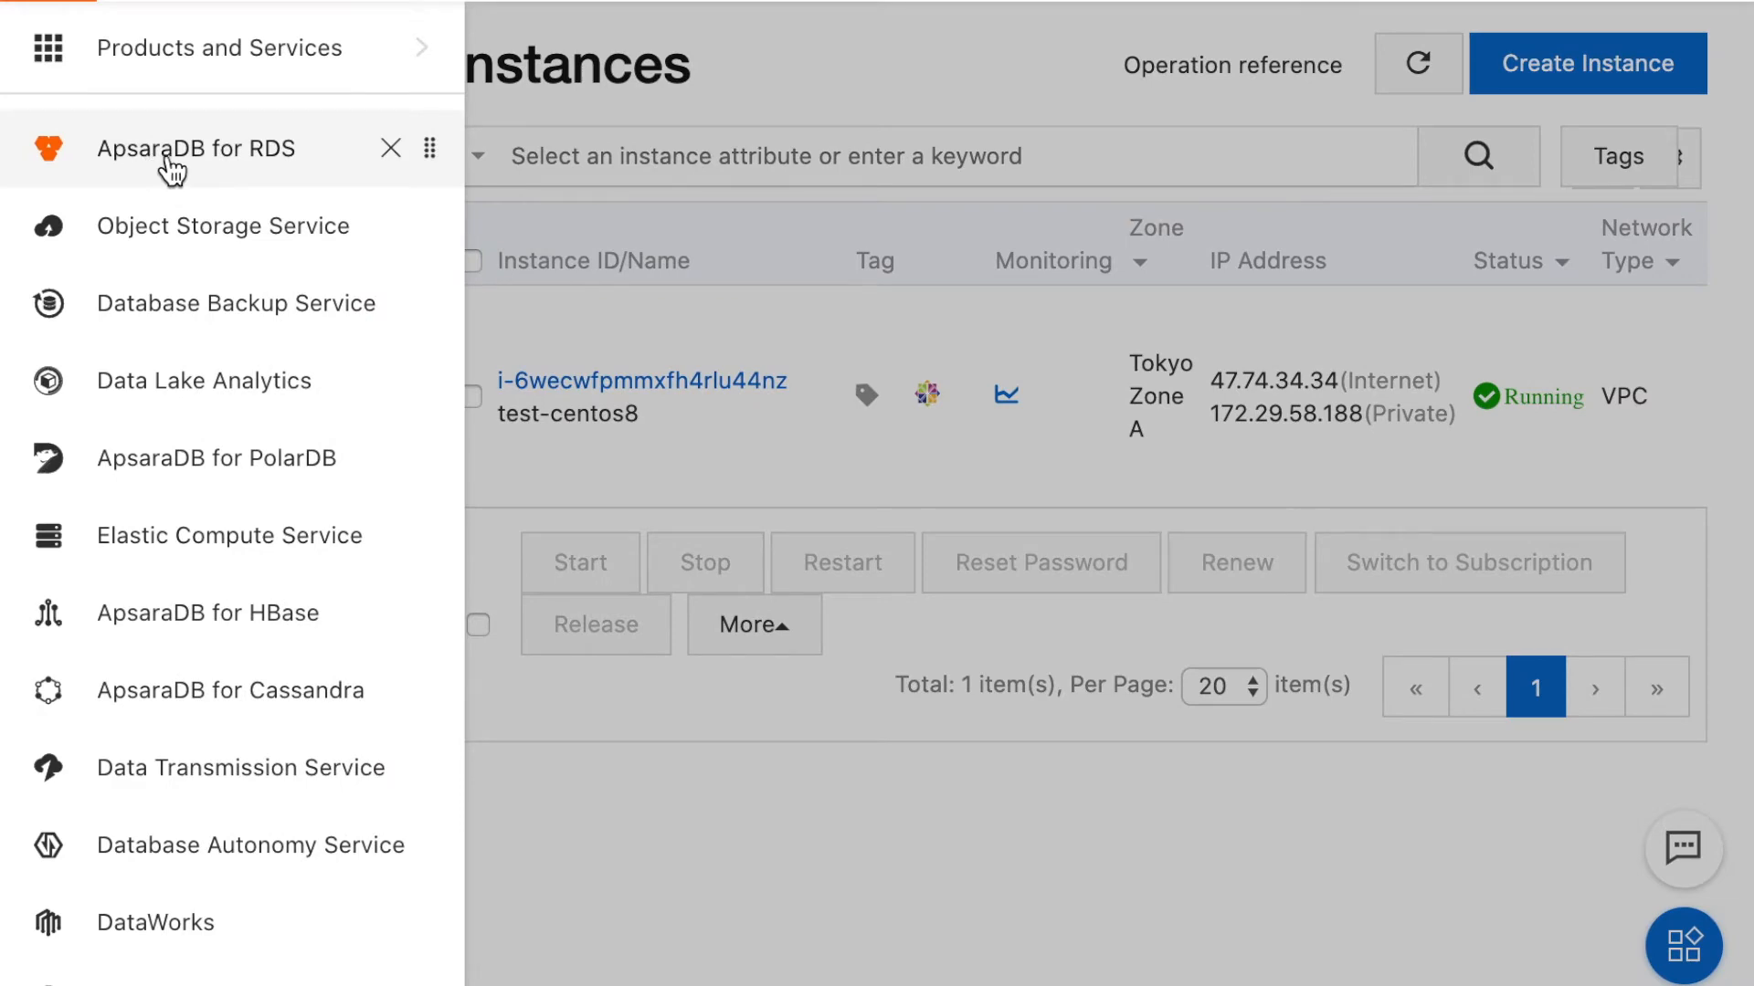
left_click(197, 149)
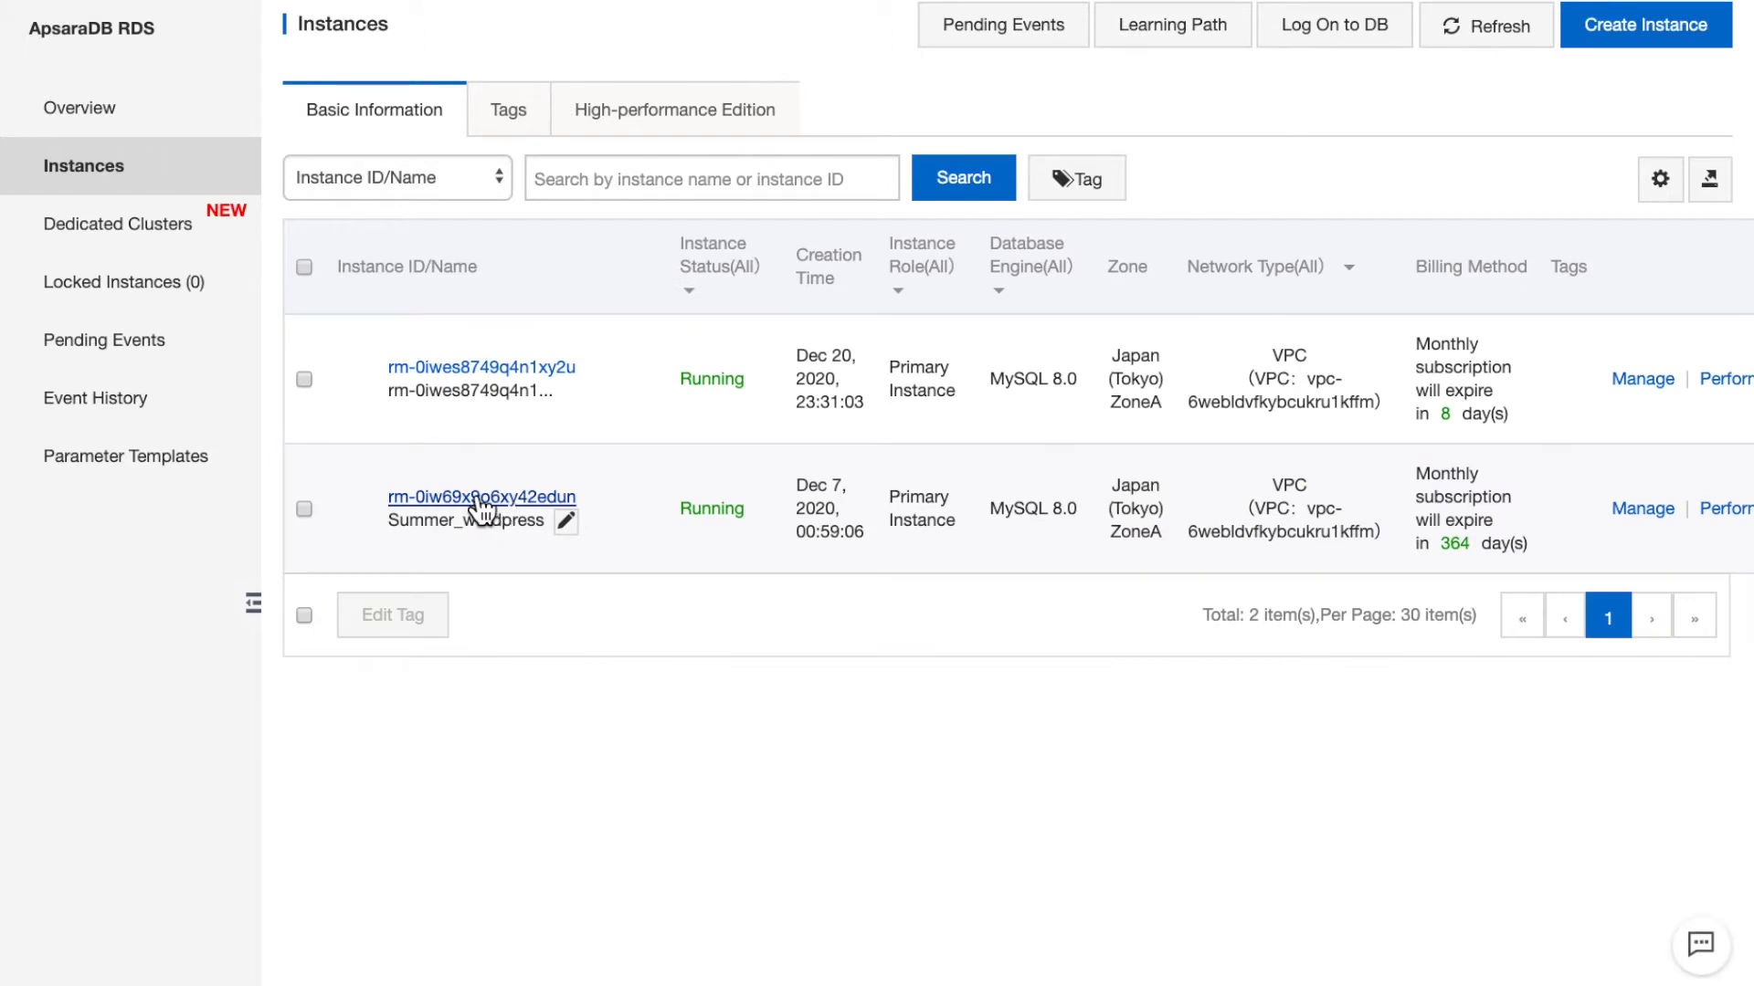
mouse_move(564, 526)
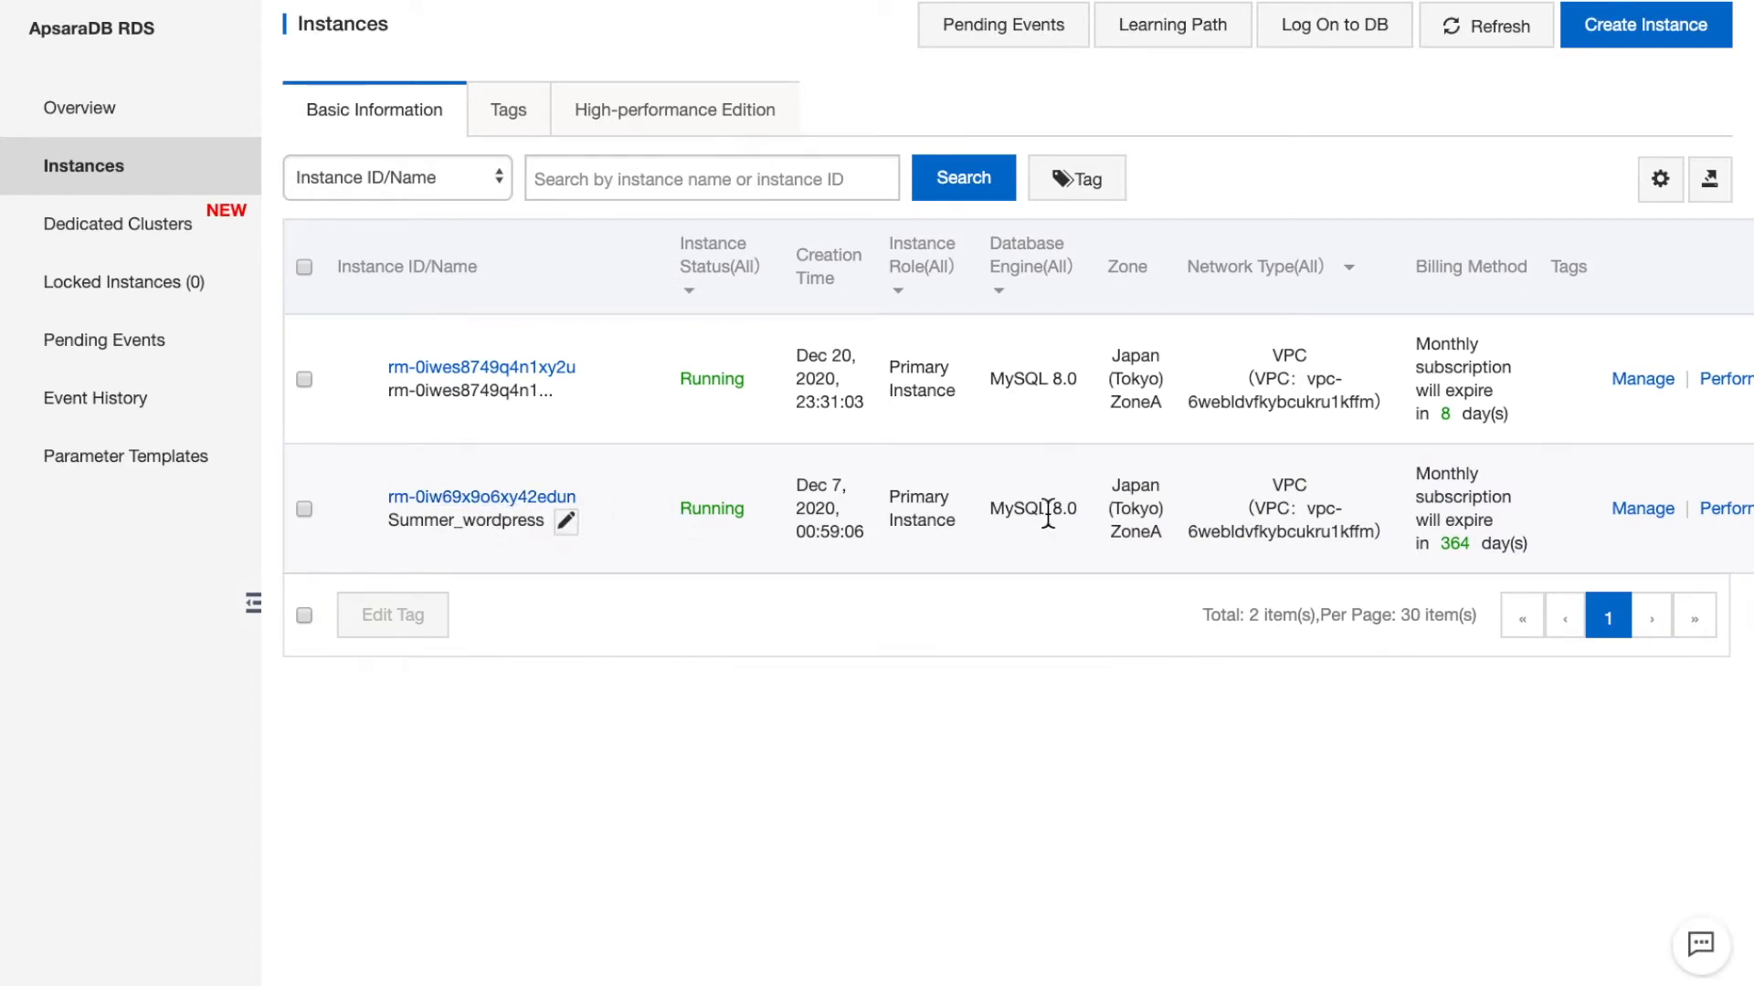
mouse_move(1065, 547)
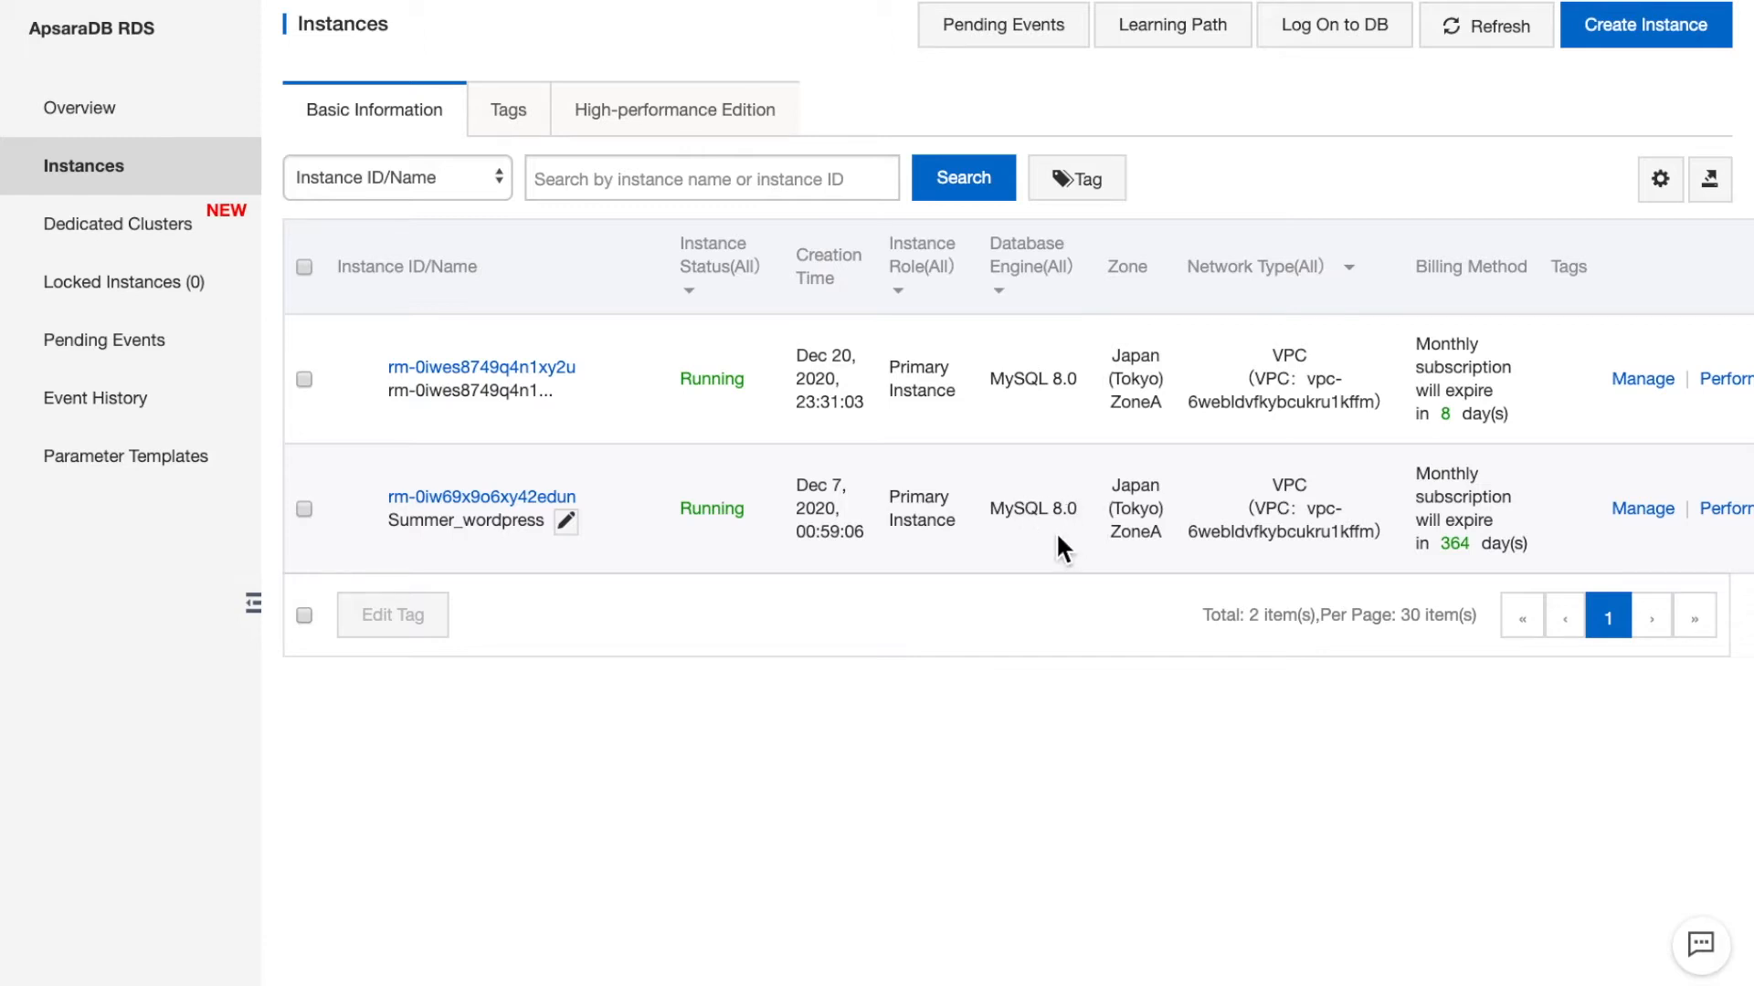
mouse_move(505, 495)
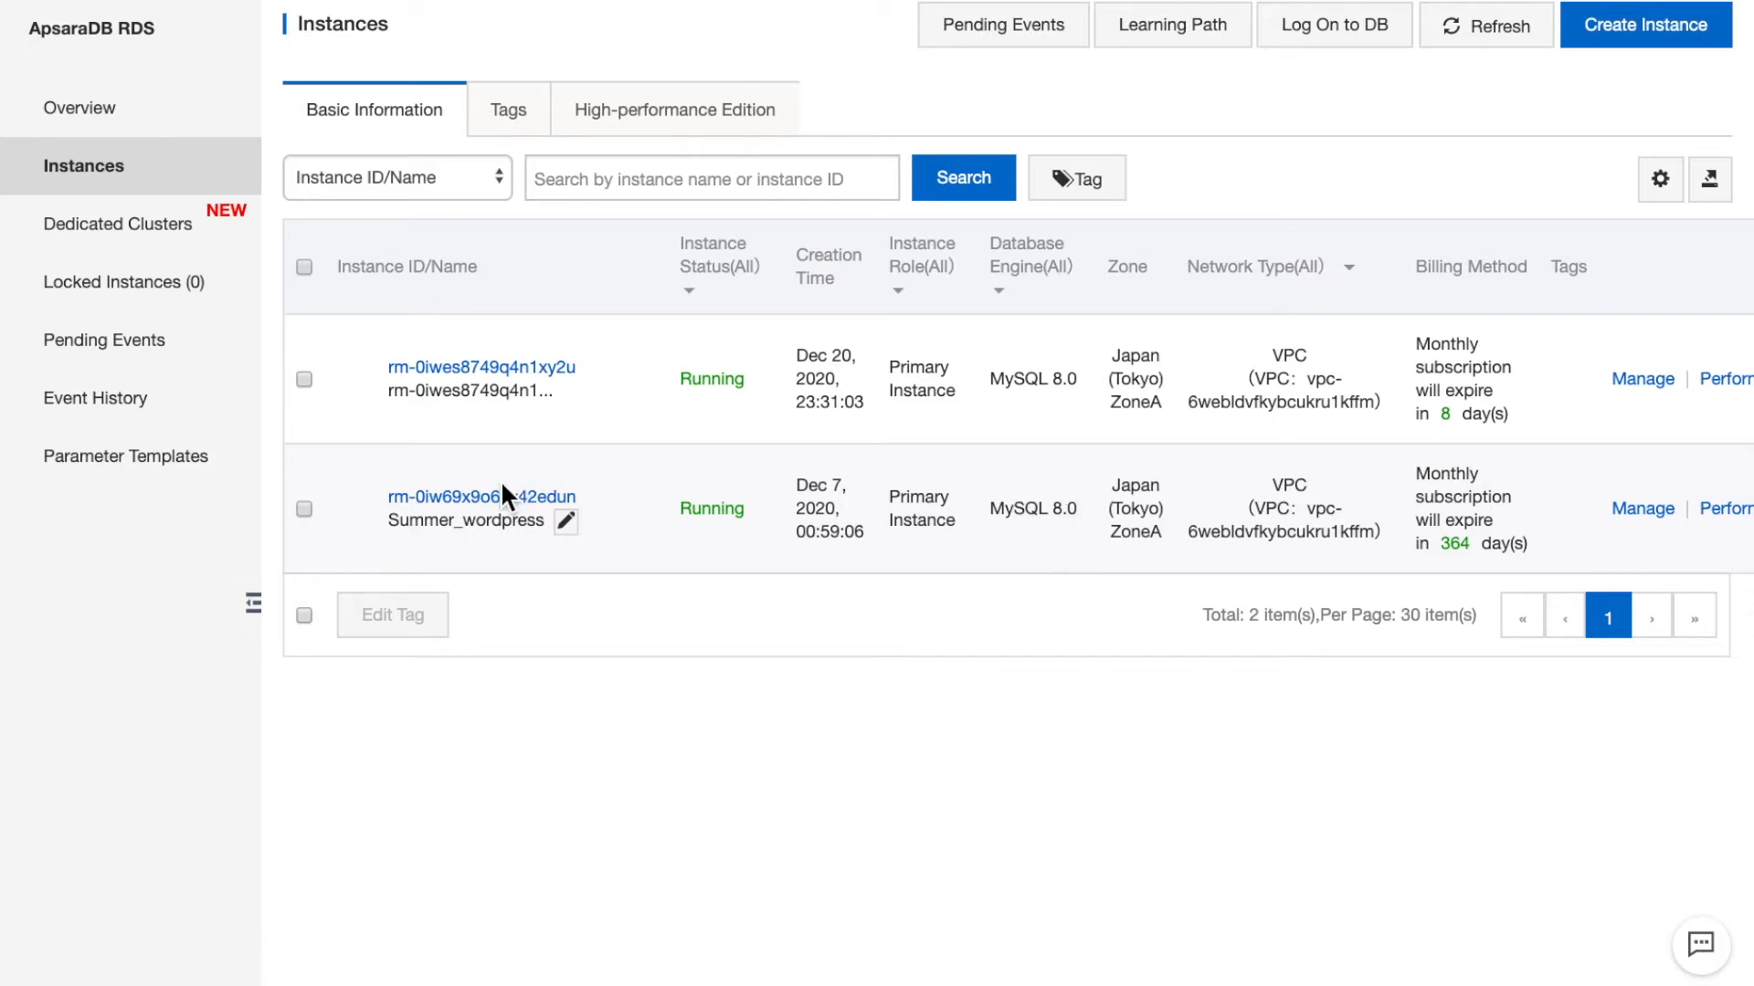
left_click(480, 497)
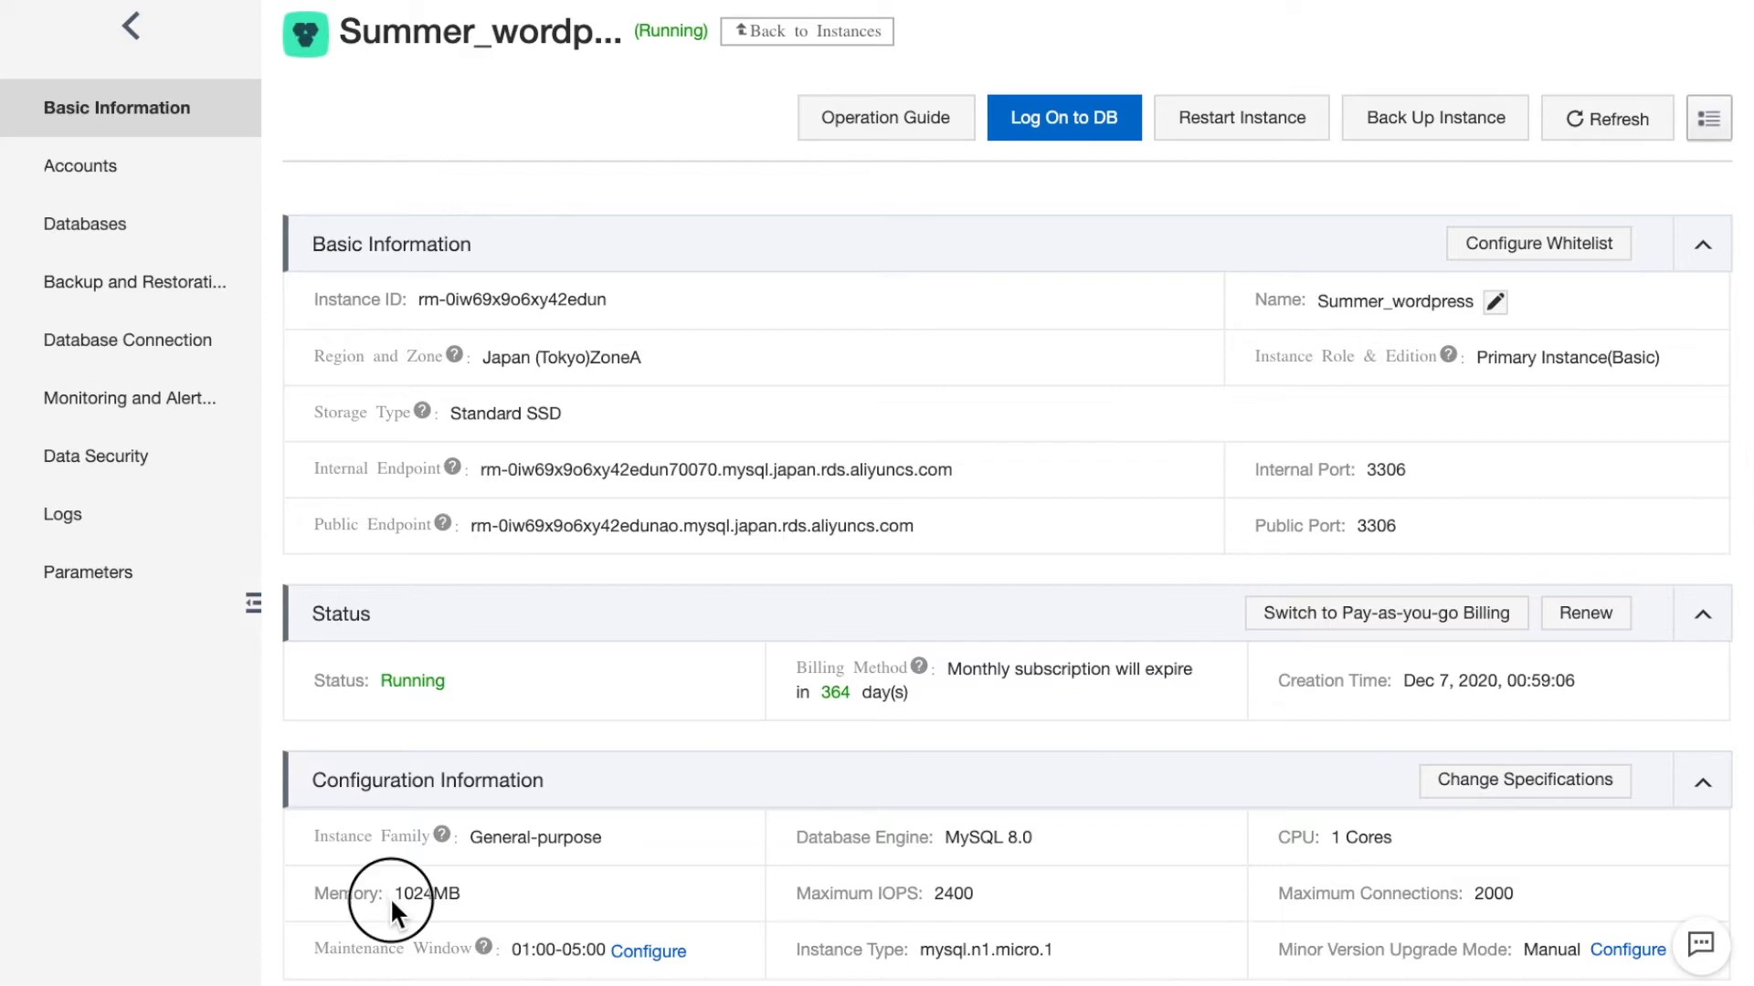
mouse_move(481, 224)
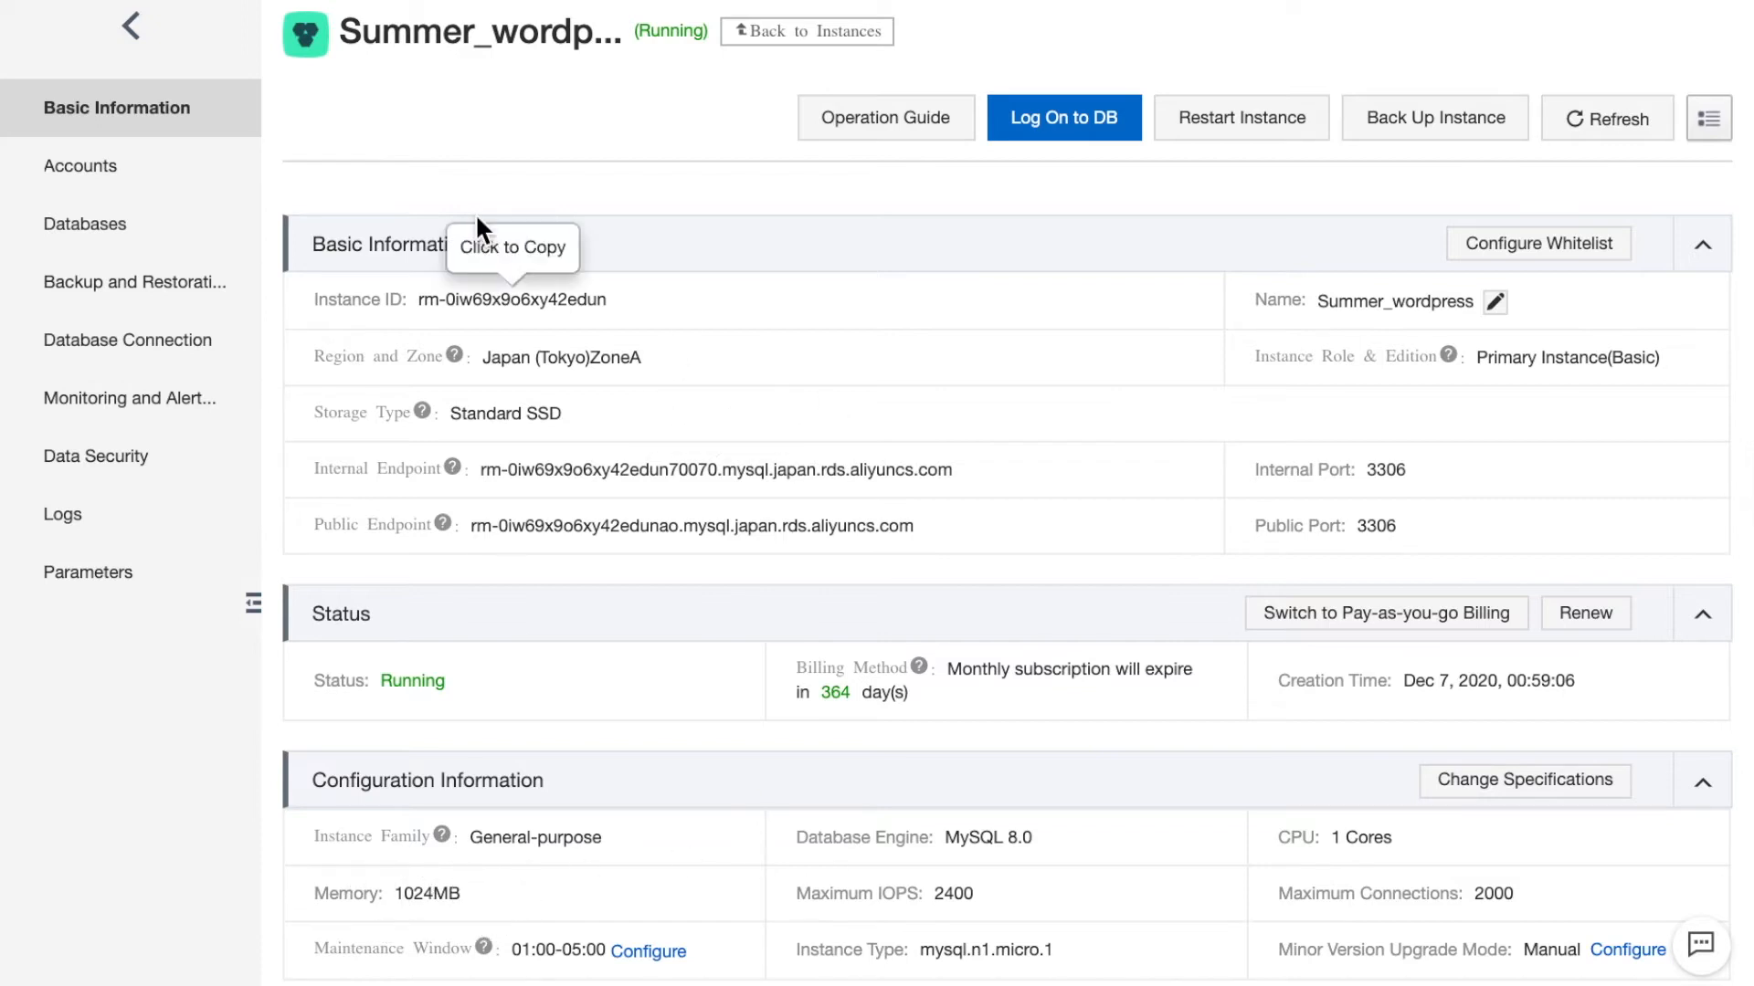
left_click(807, 31)
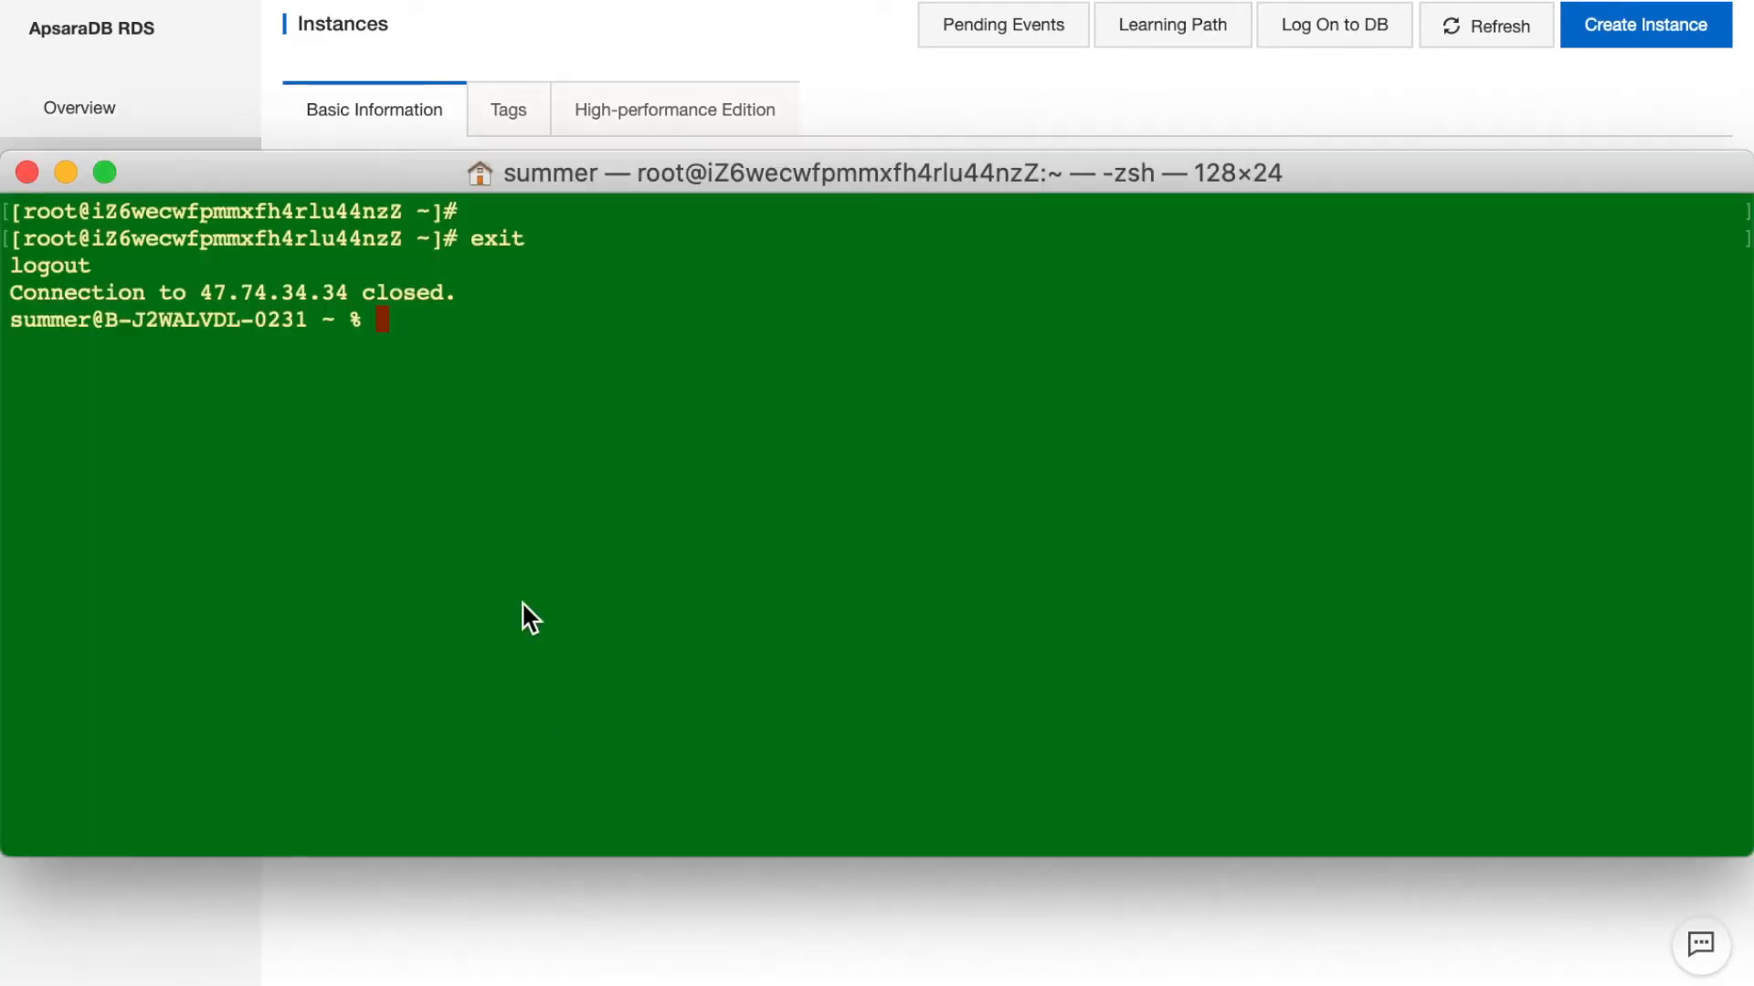
Log in to the ECS server at 47.74.34.34 over SSH as root
type("clear")
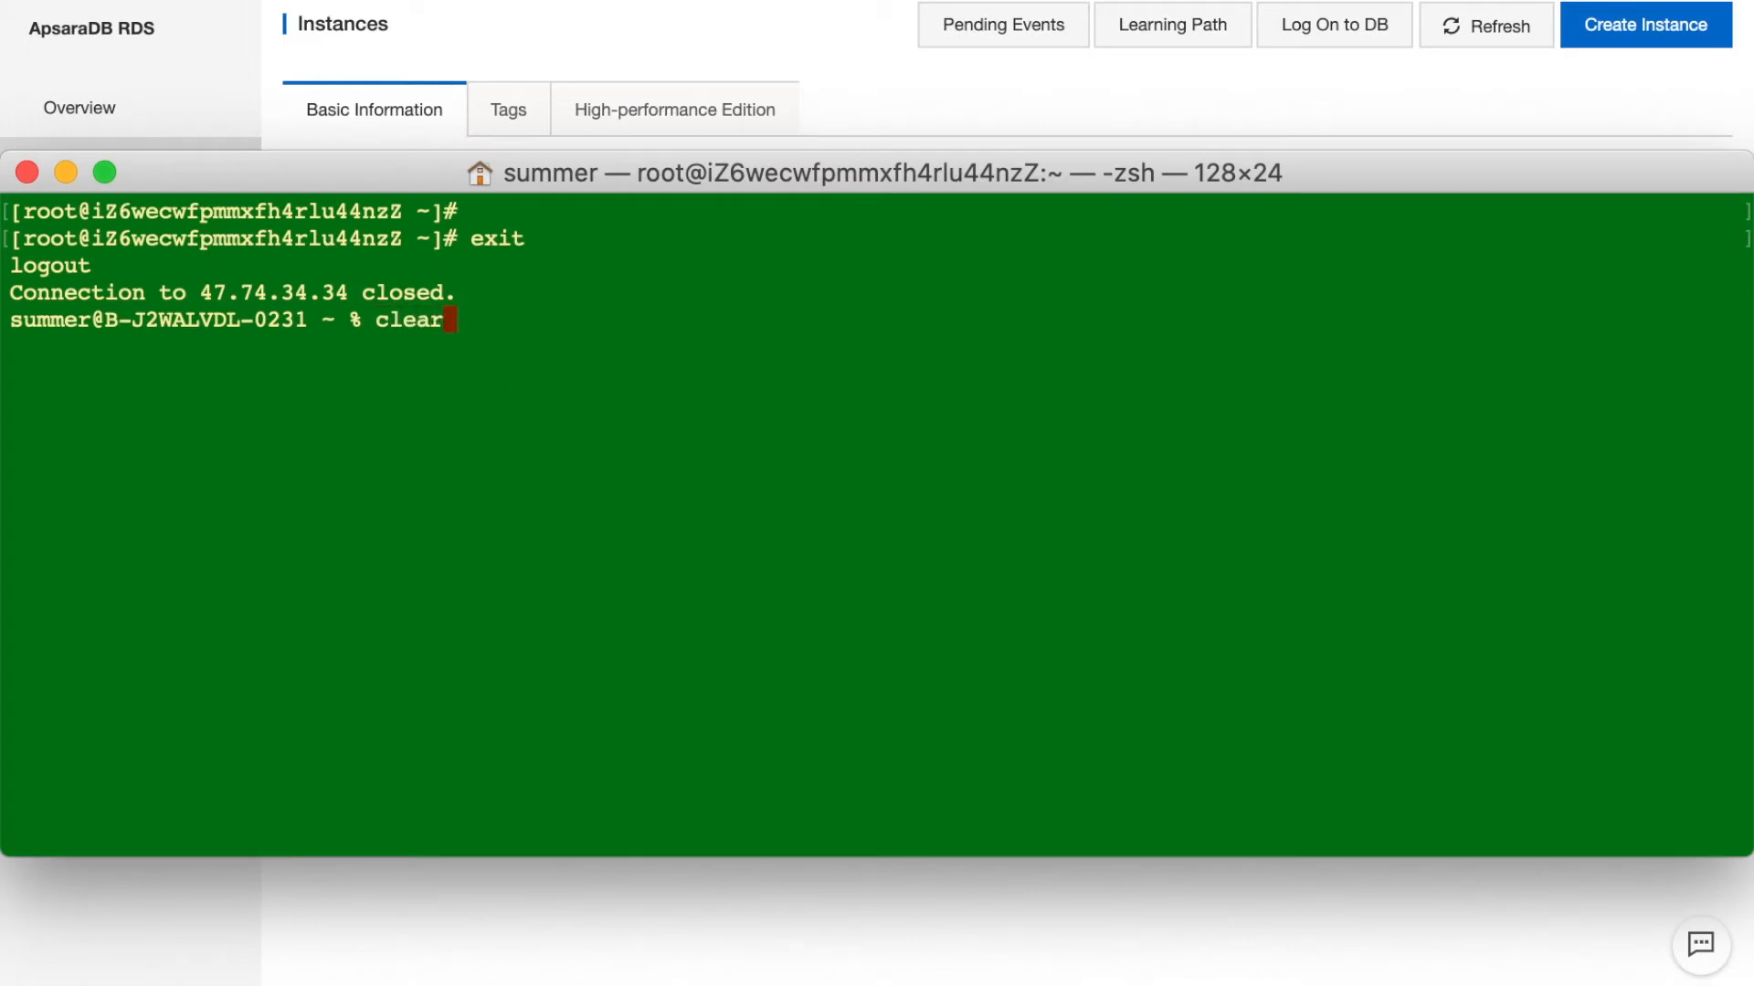
type("ssh root@47.74.34.34")
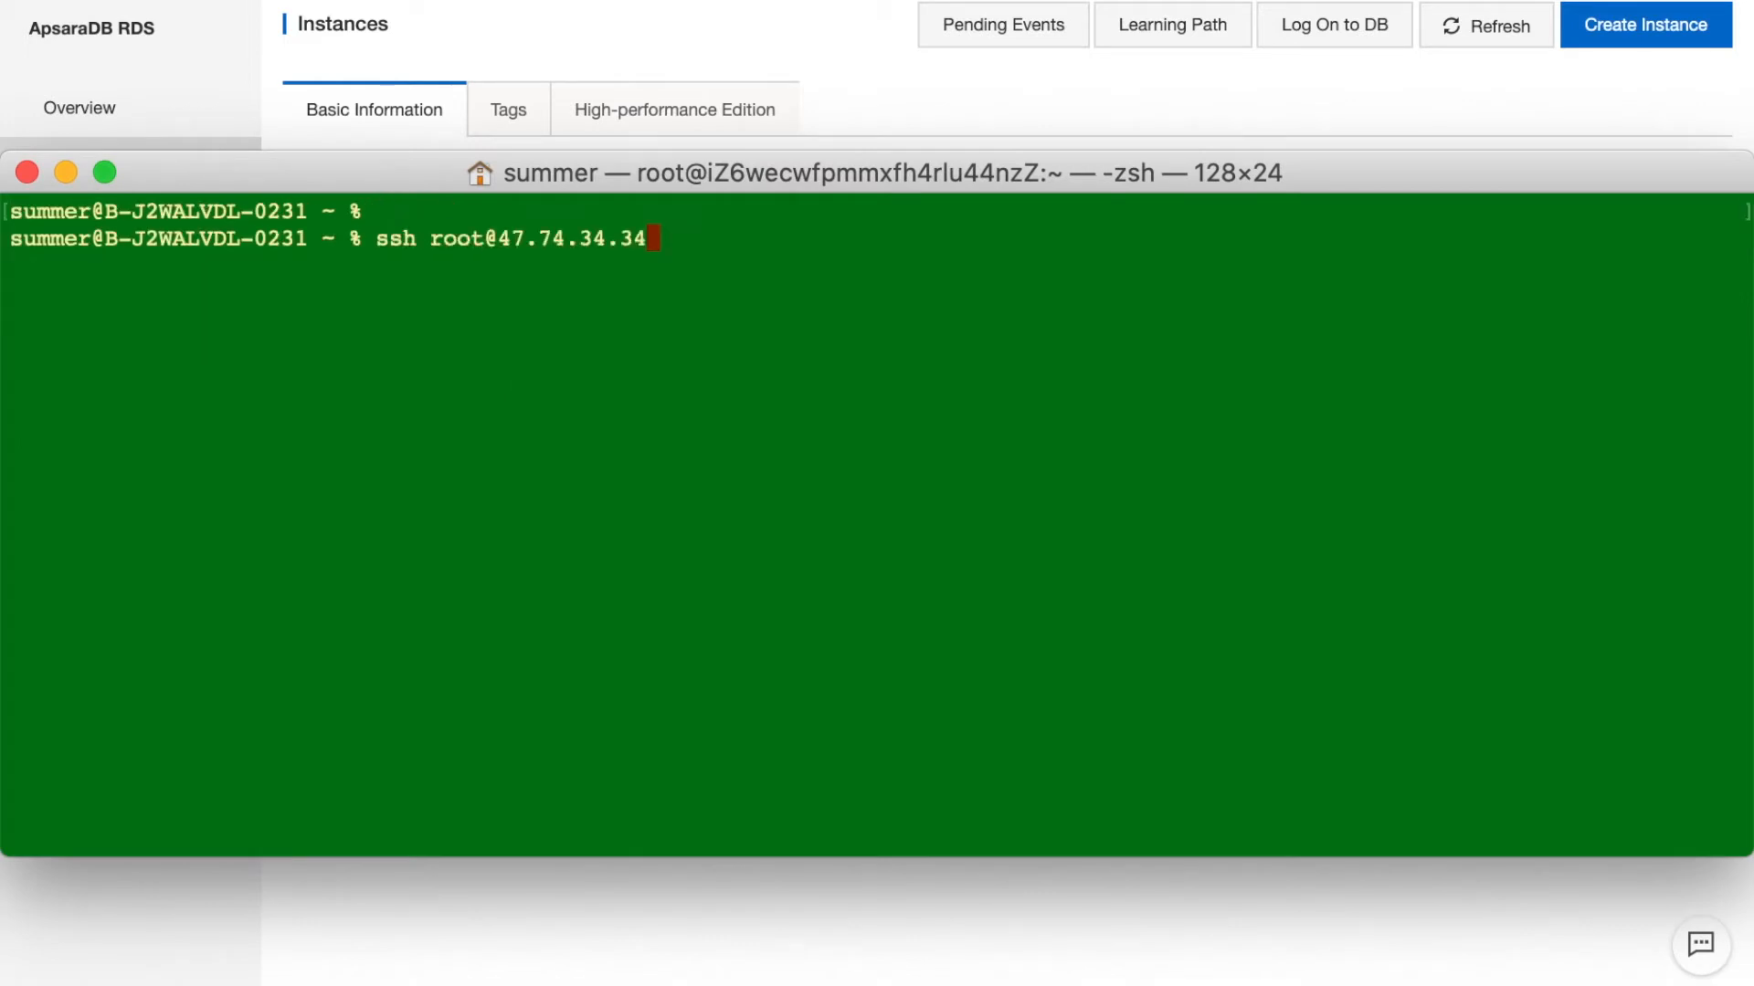
key("Return")
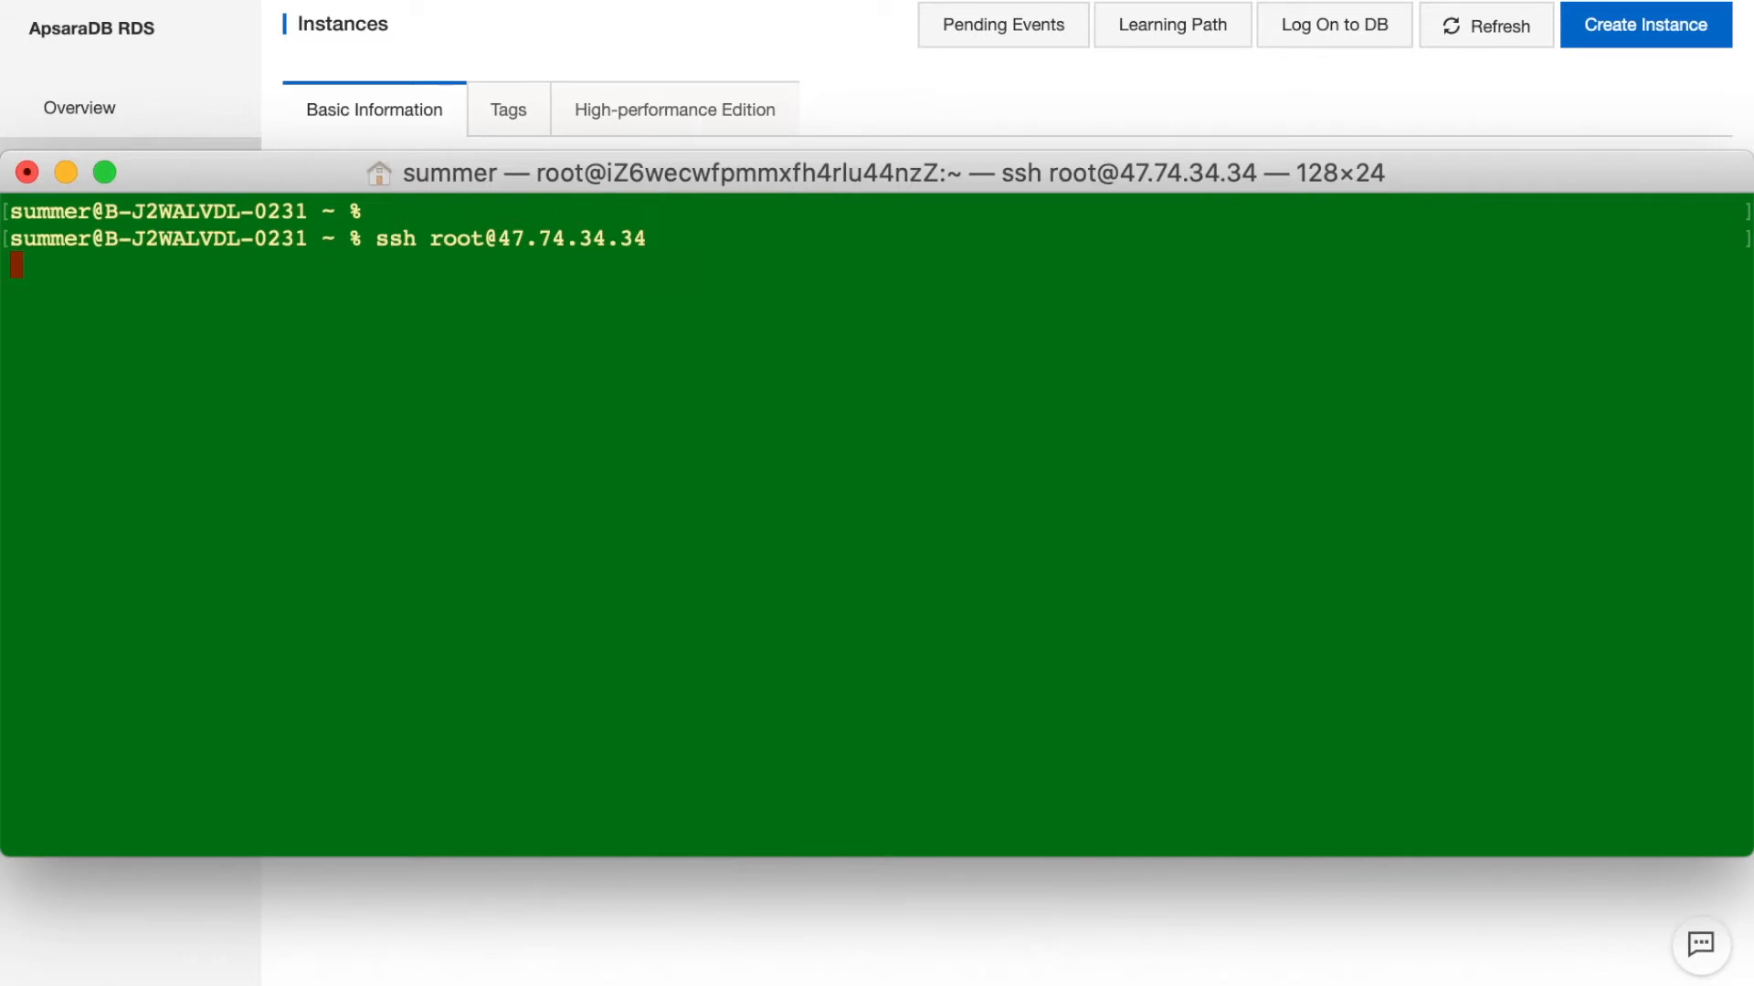
key("Return")
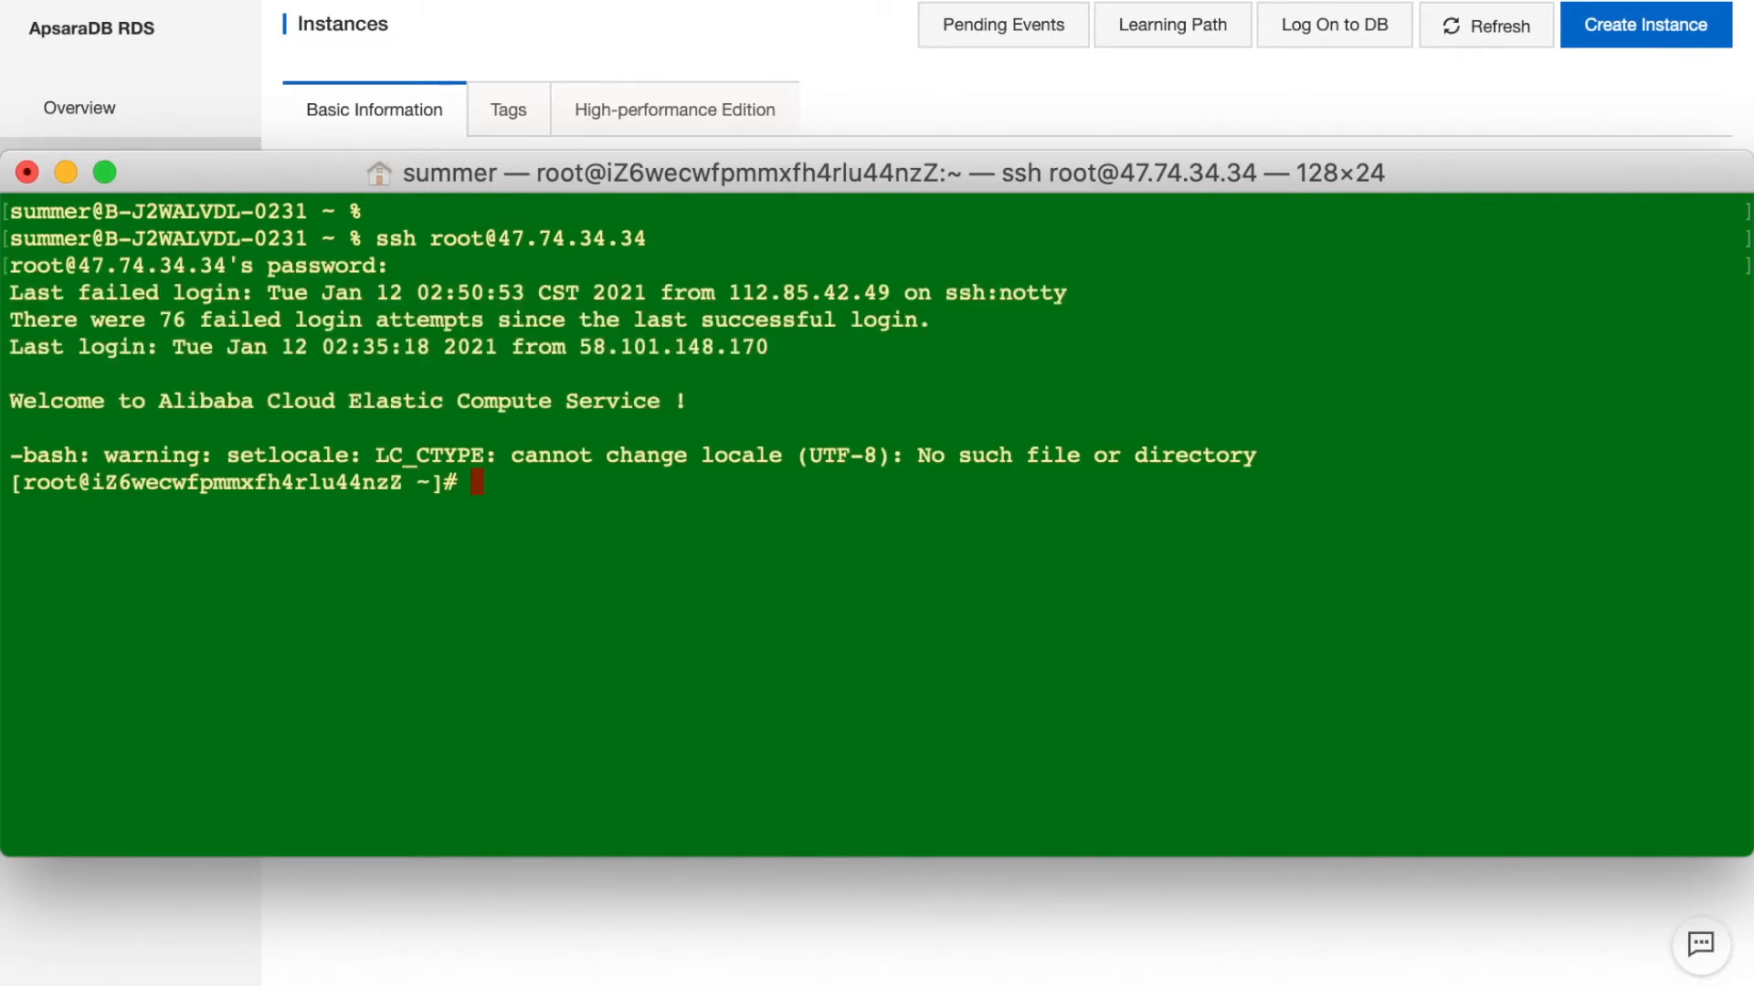
Install gcc, make and the MySQL 8.0 development packages with yum, confirming with y
type("clear")
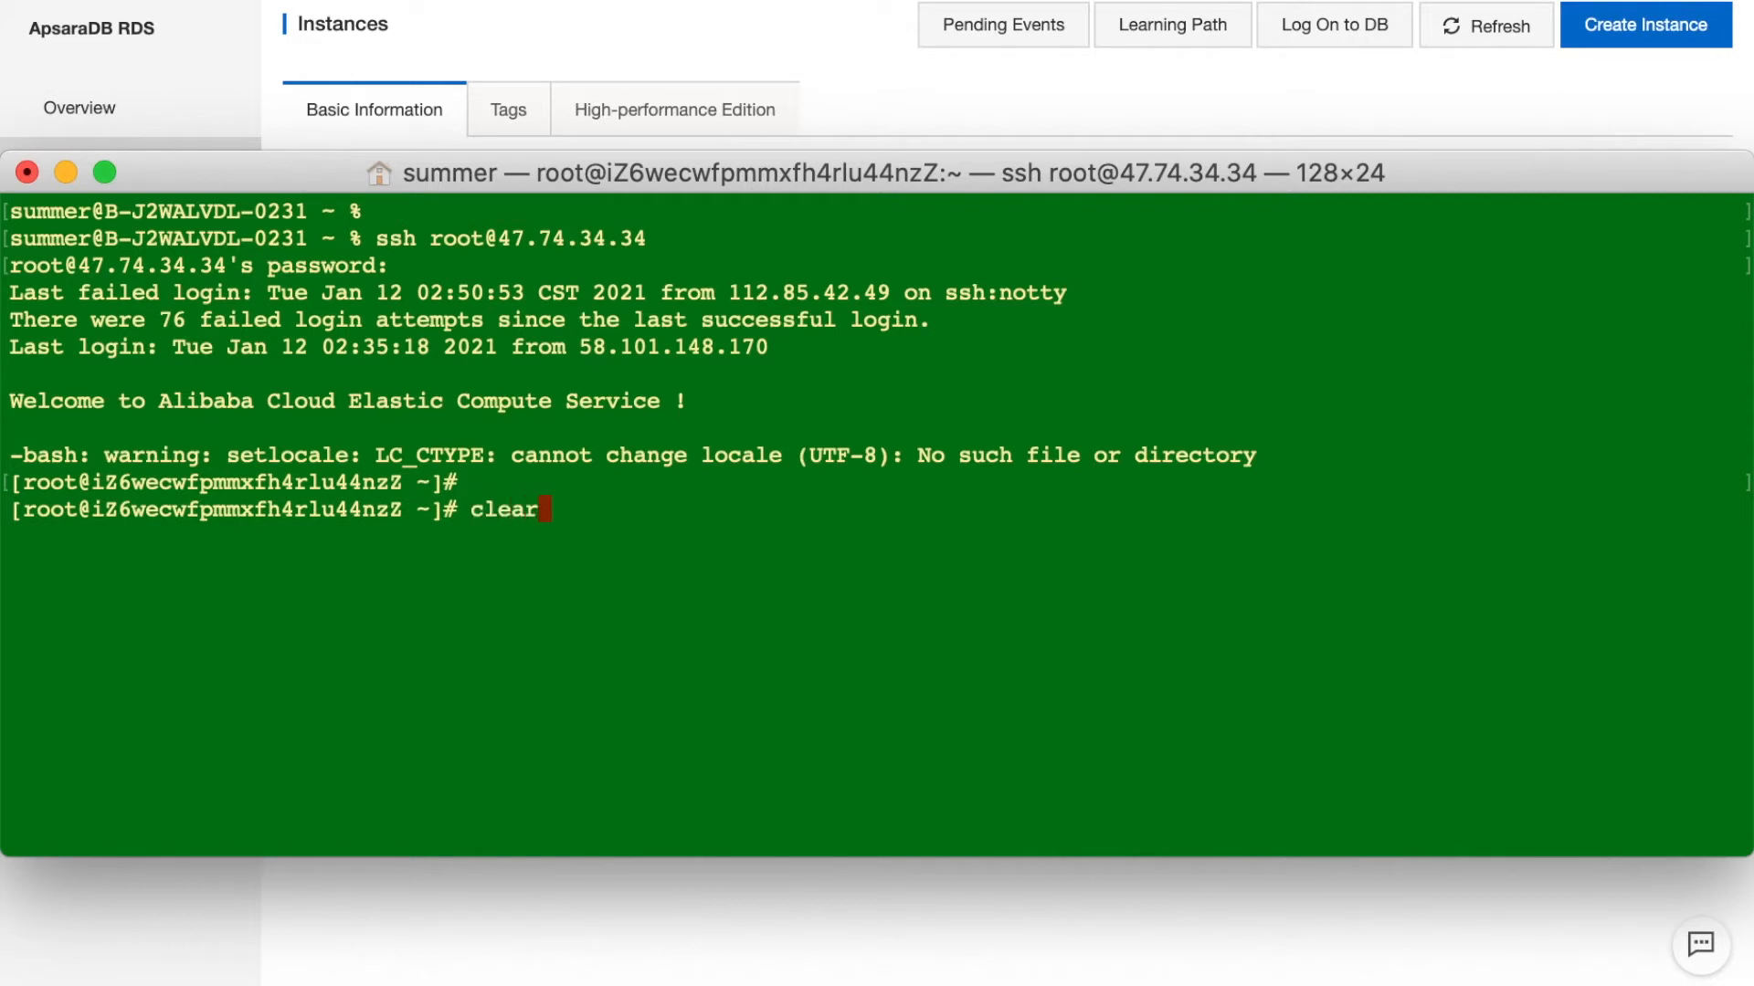
key("Return")
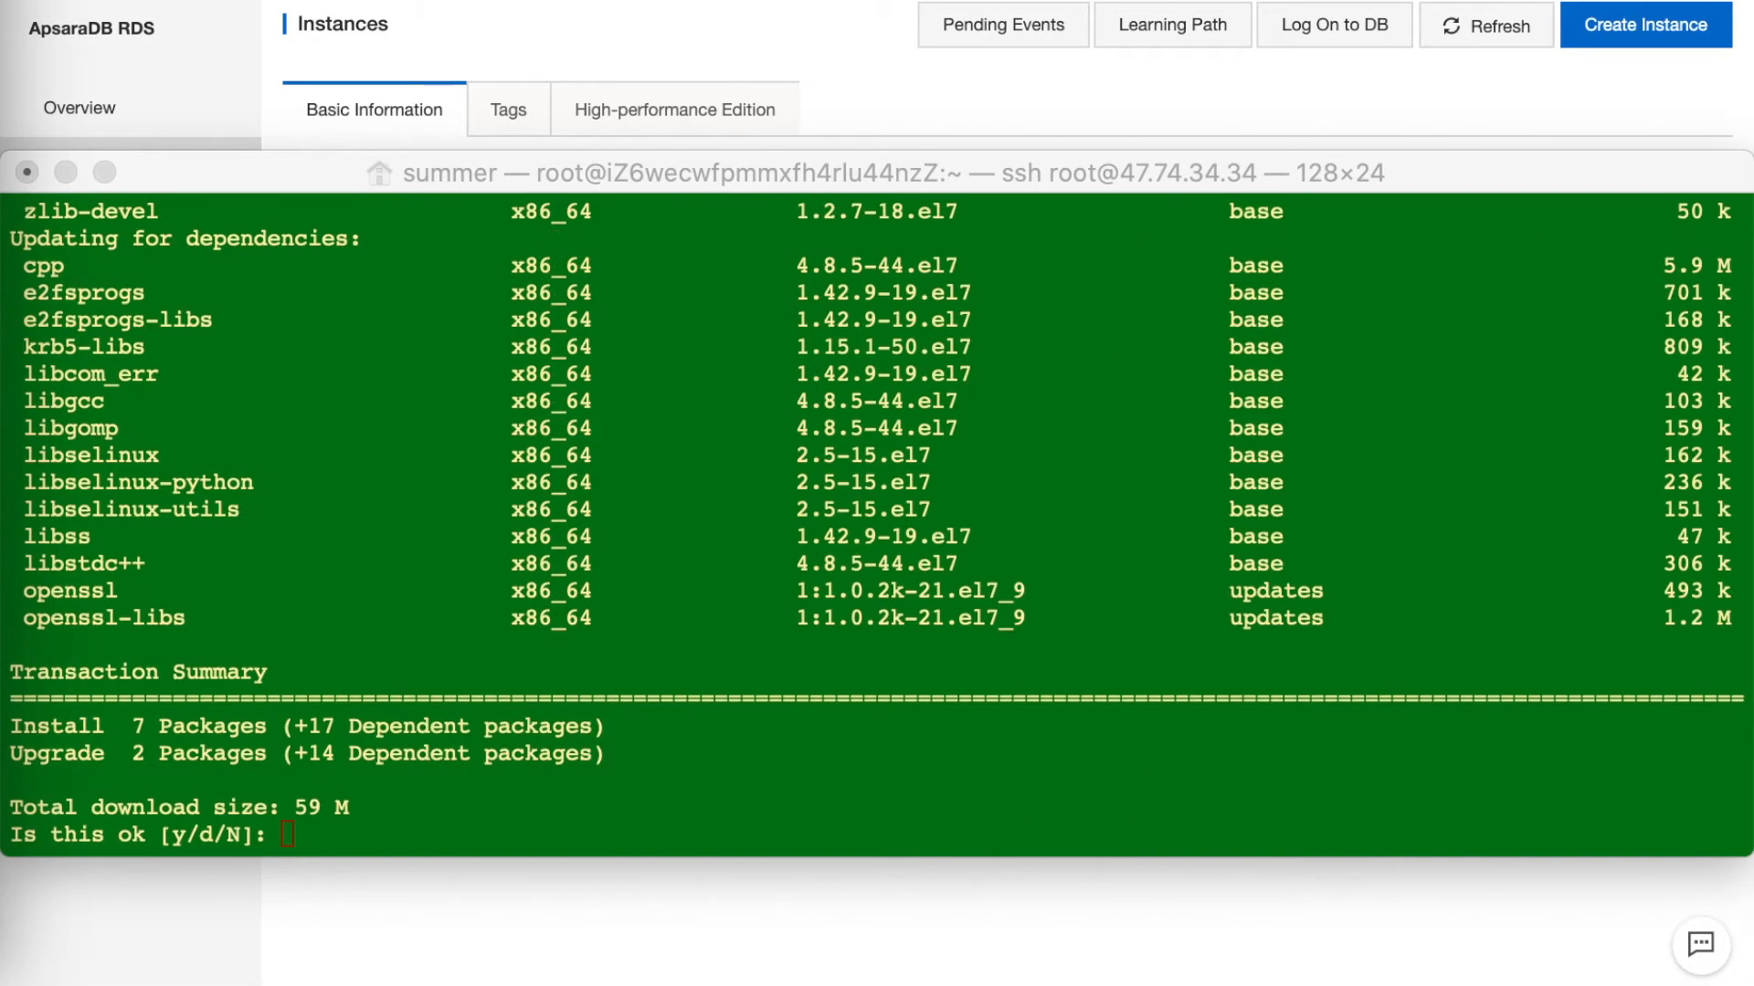
type("y")
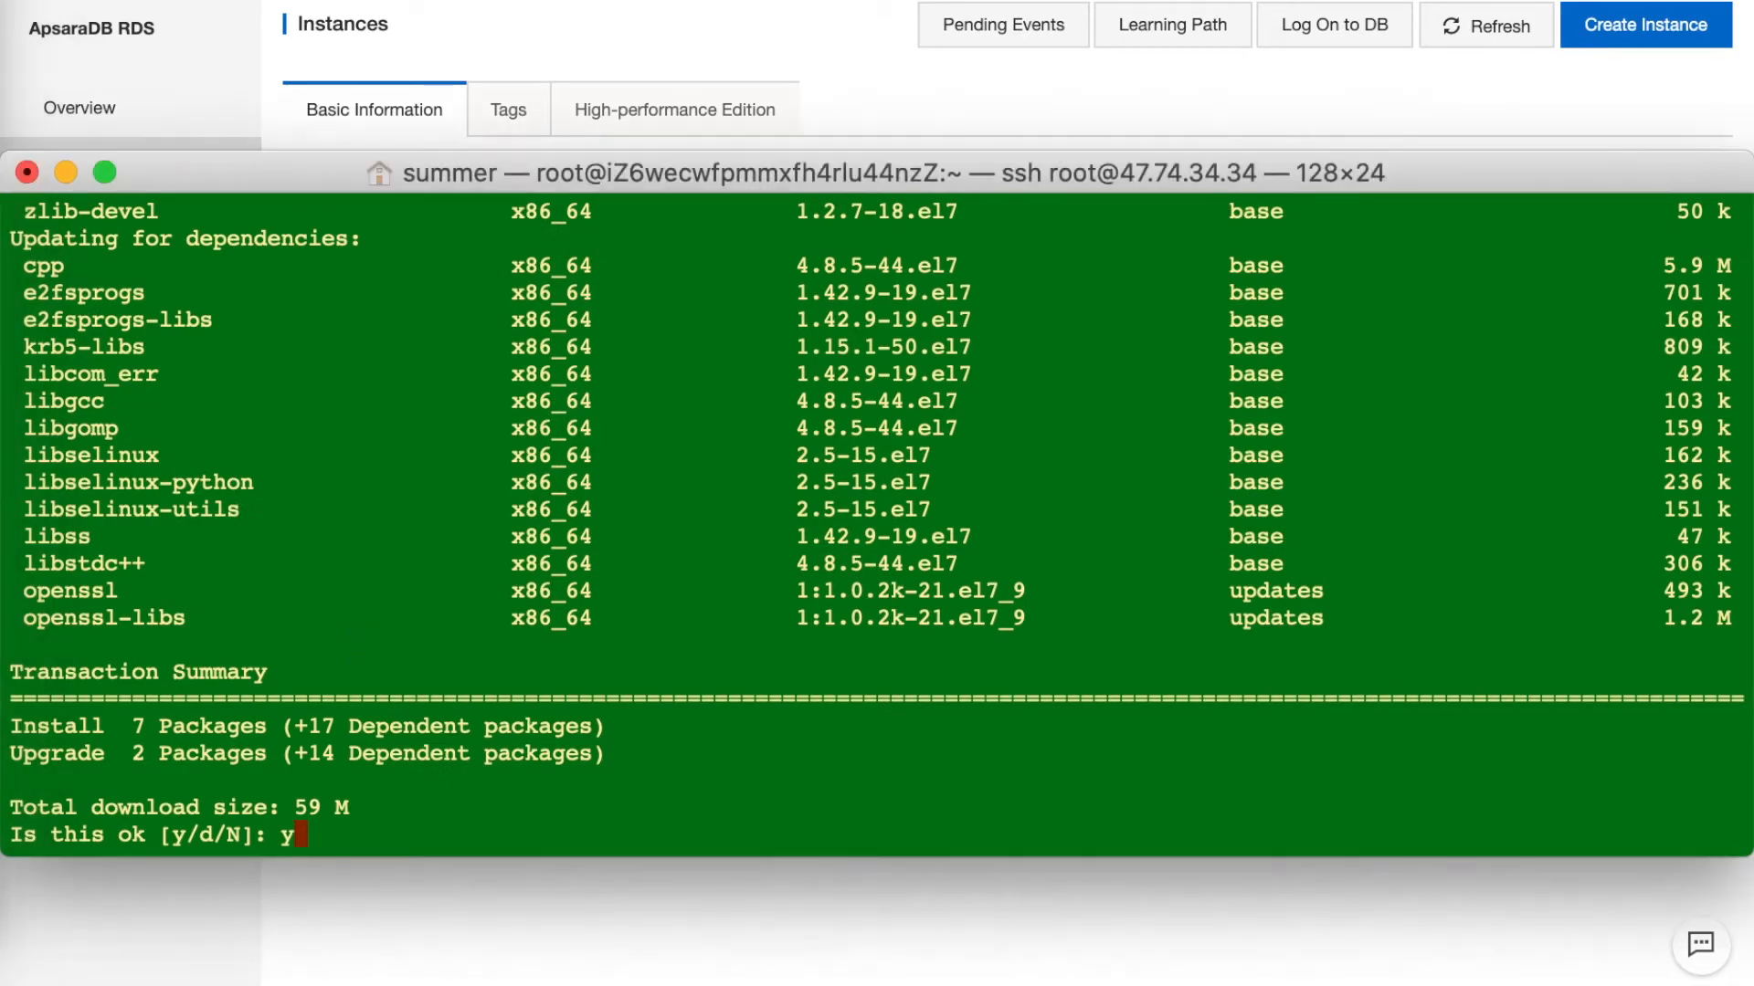
key("Return")
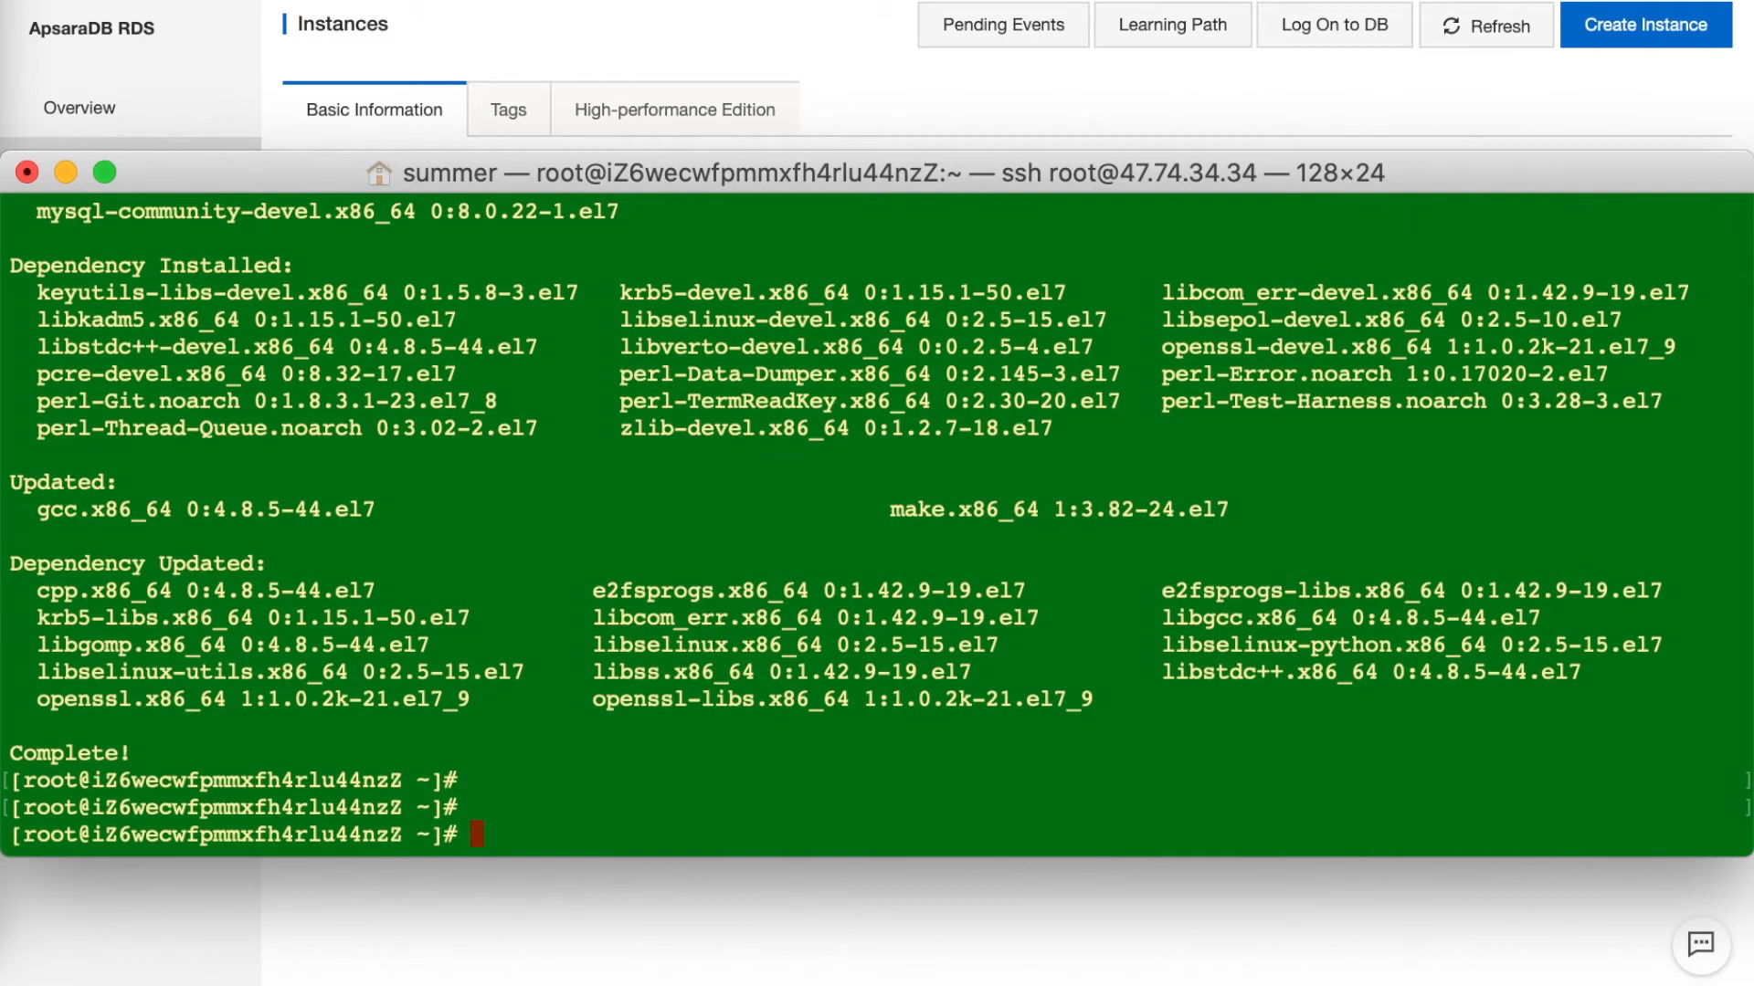
Clone sysbench from GitHub and configure it with --prefix=/usr --mandir=/usr/share/man
type("git clone https://github.com/akopytov/sysbench.git")
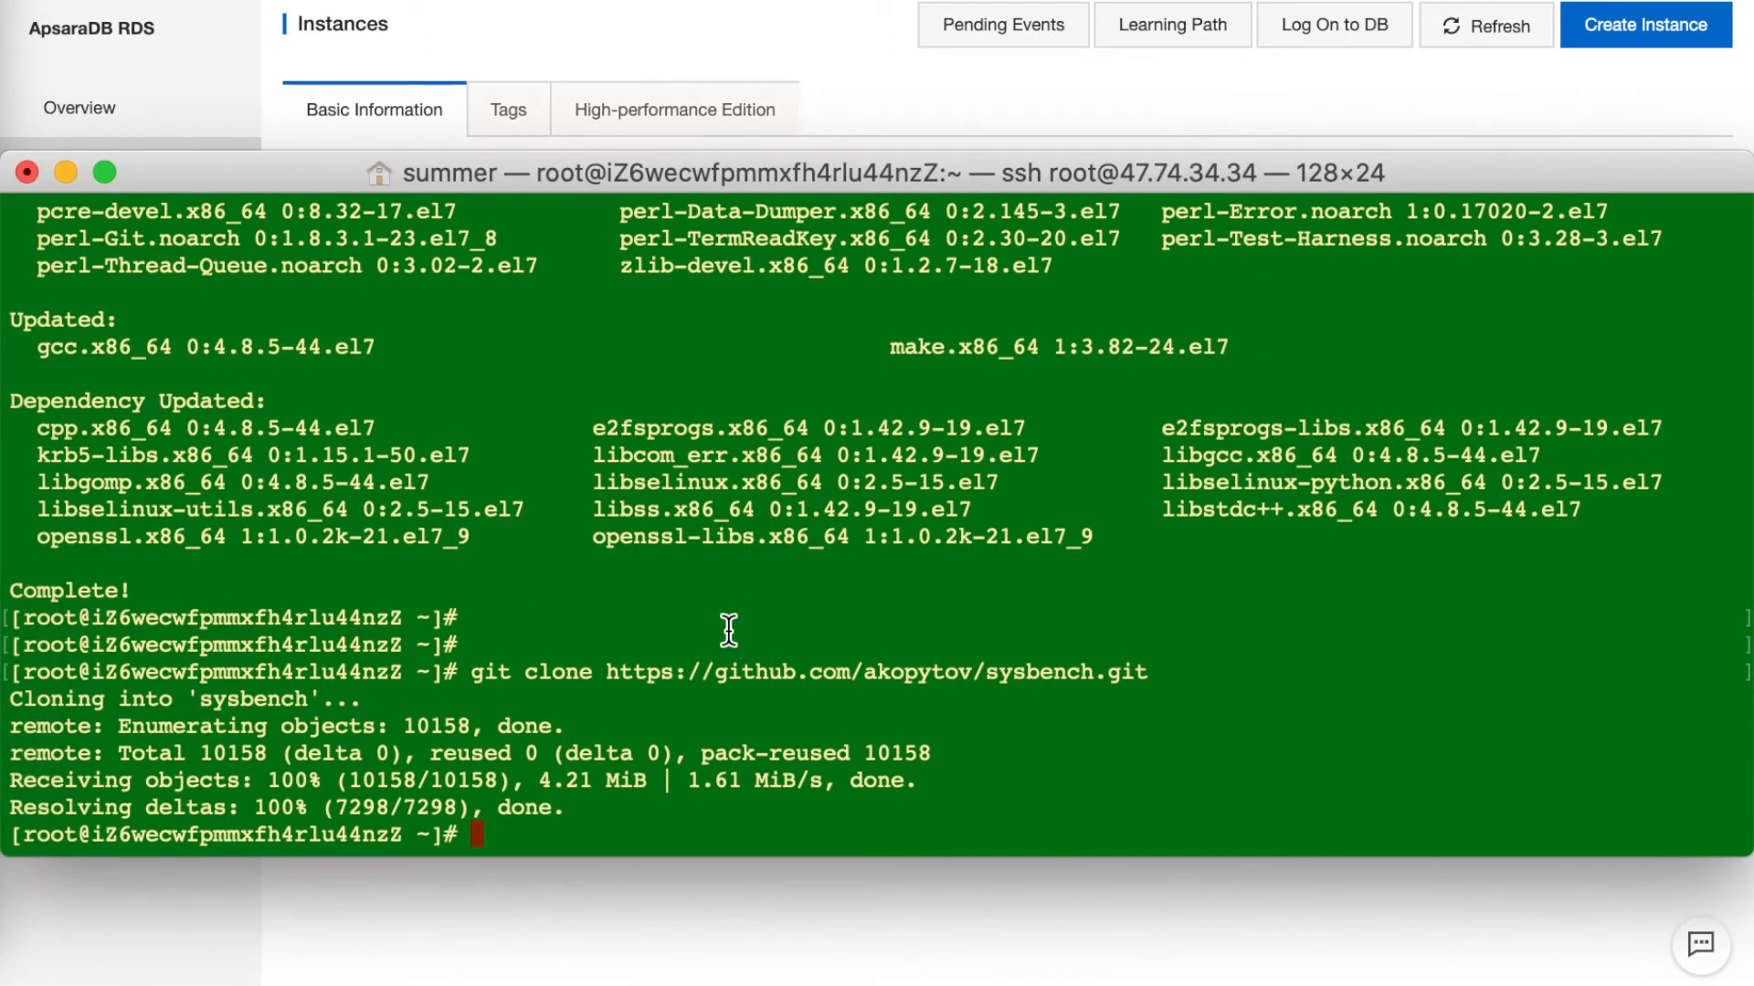
type("cd sysbench")
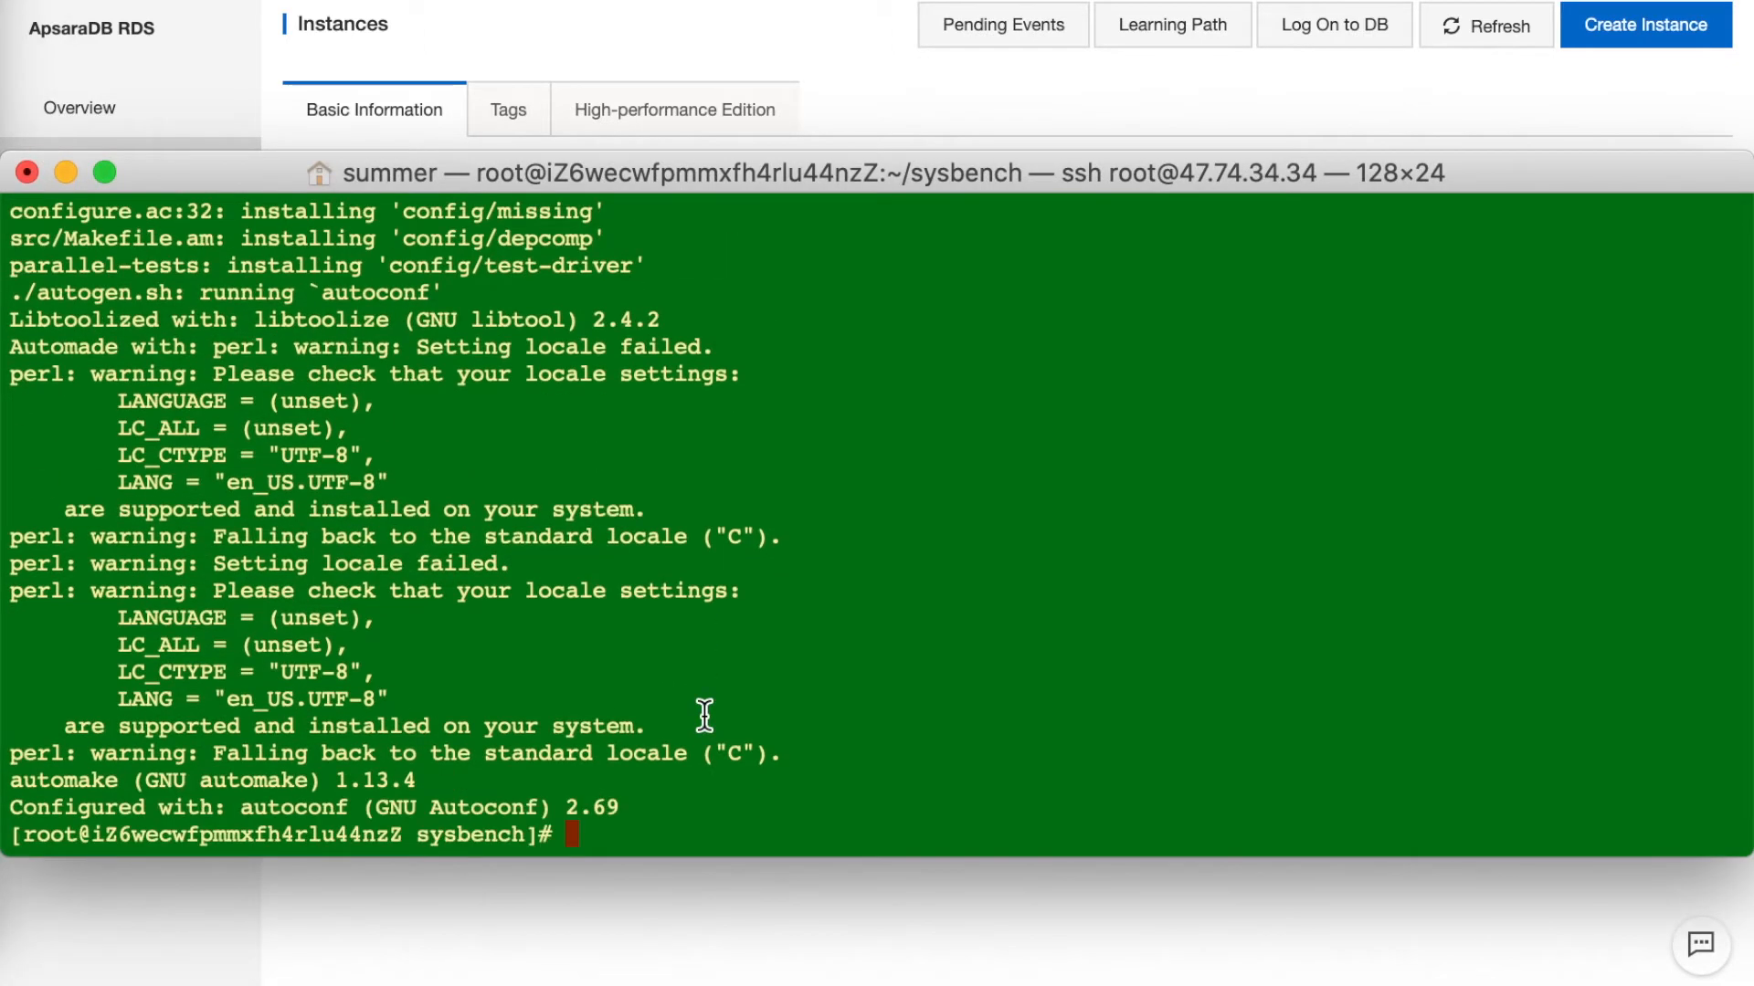
type("./configure --prefix=/usr --mandir=/usr/share/man")
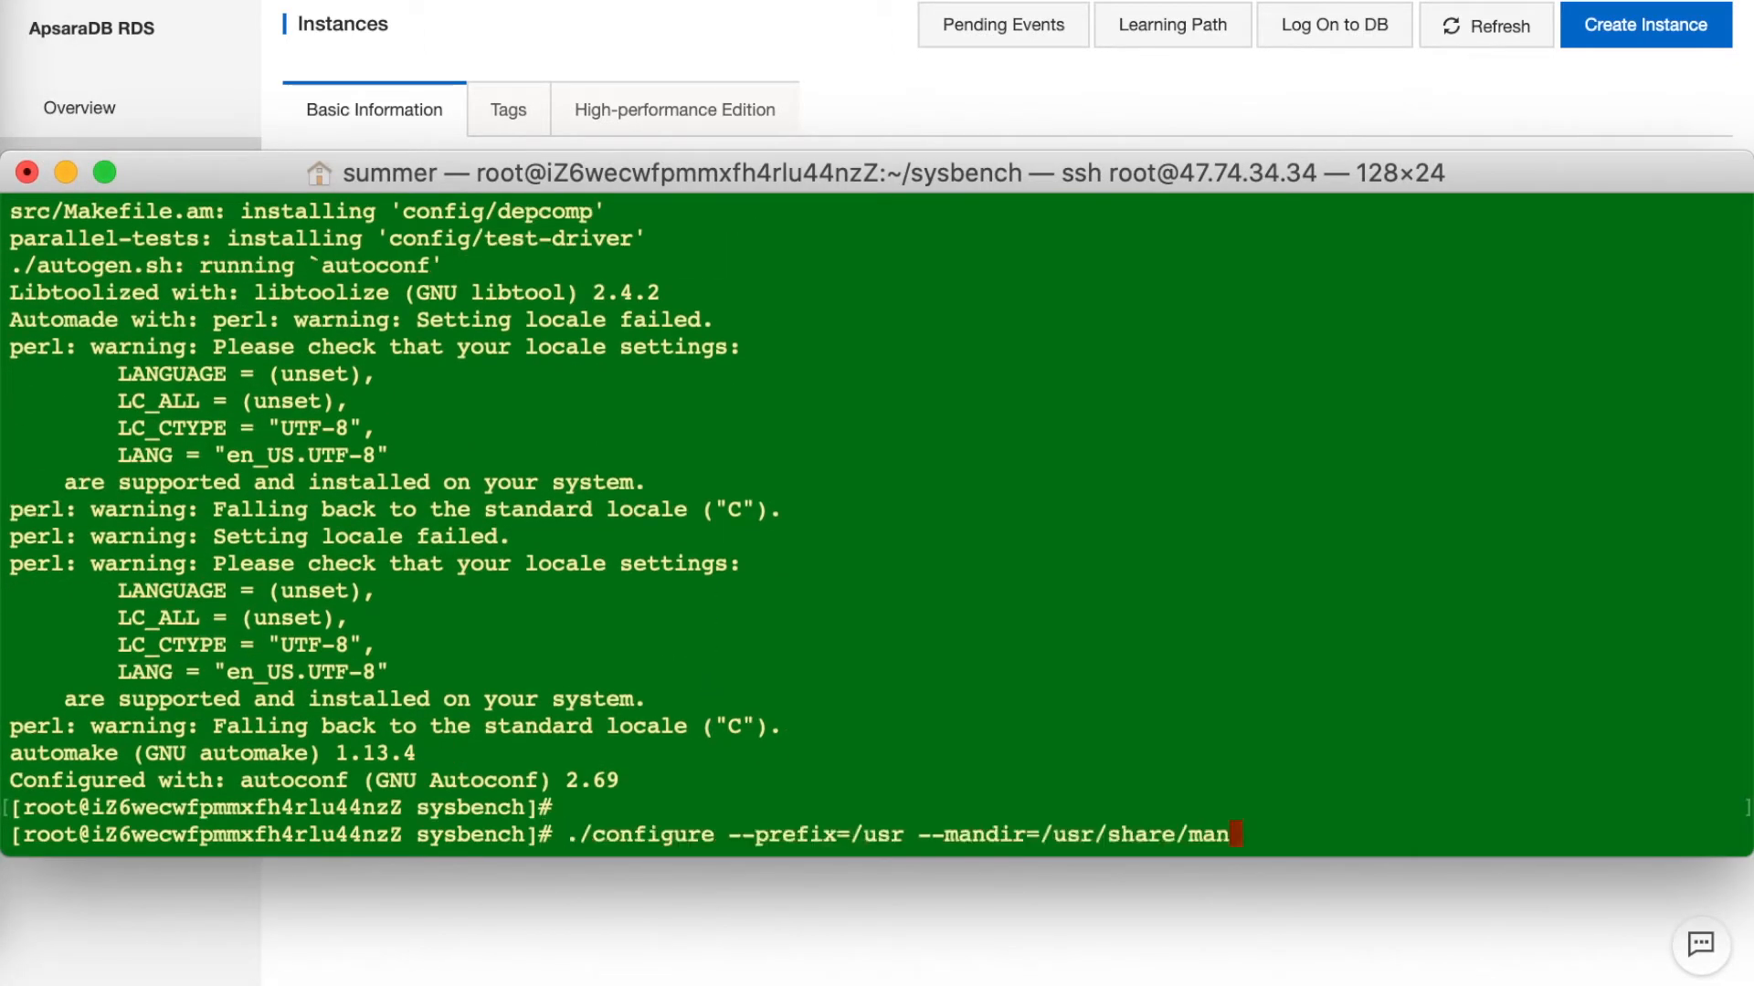
key("Return")
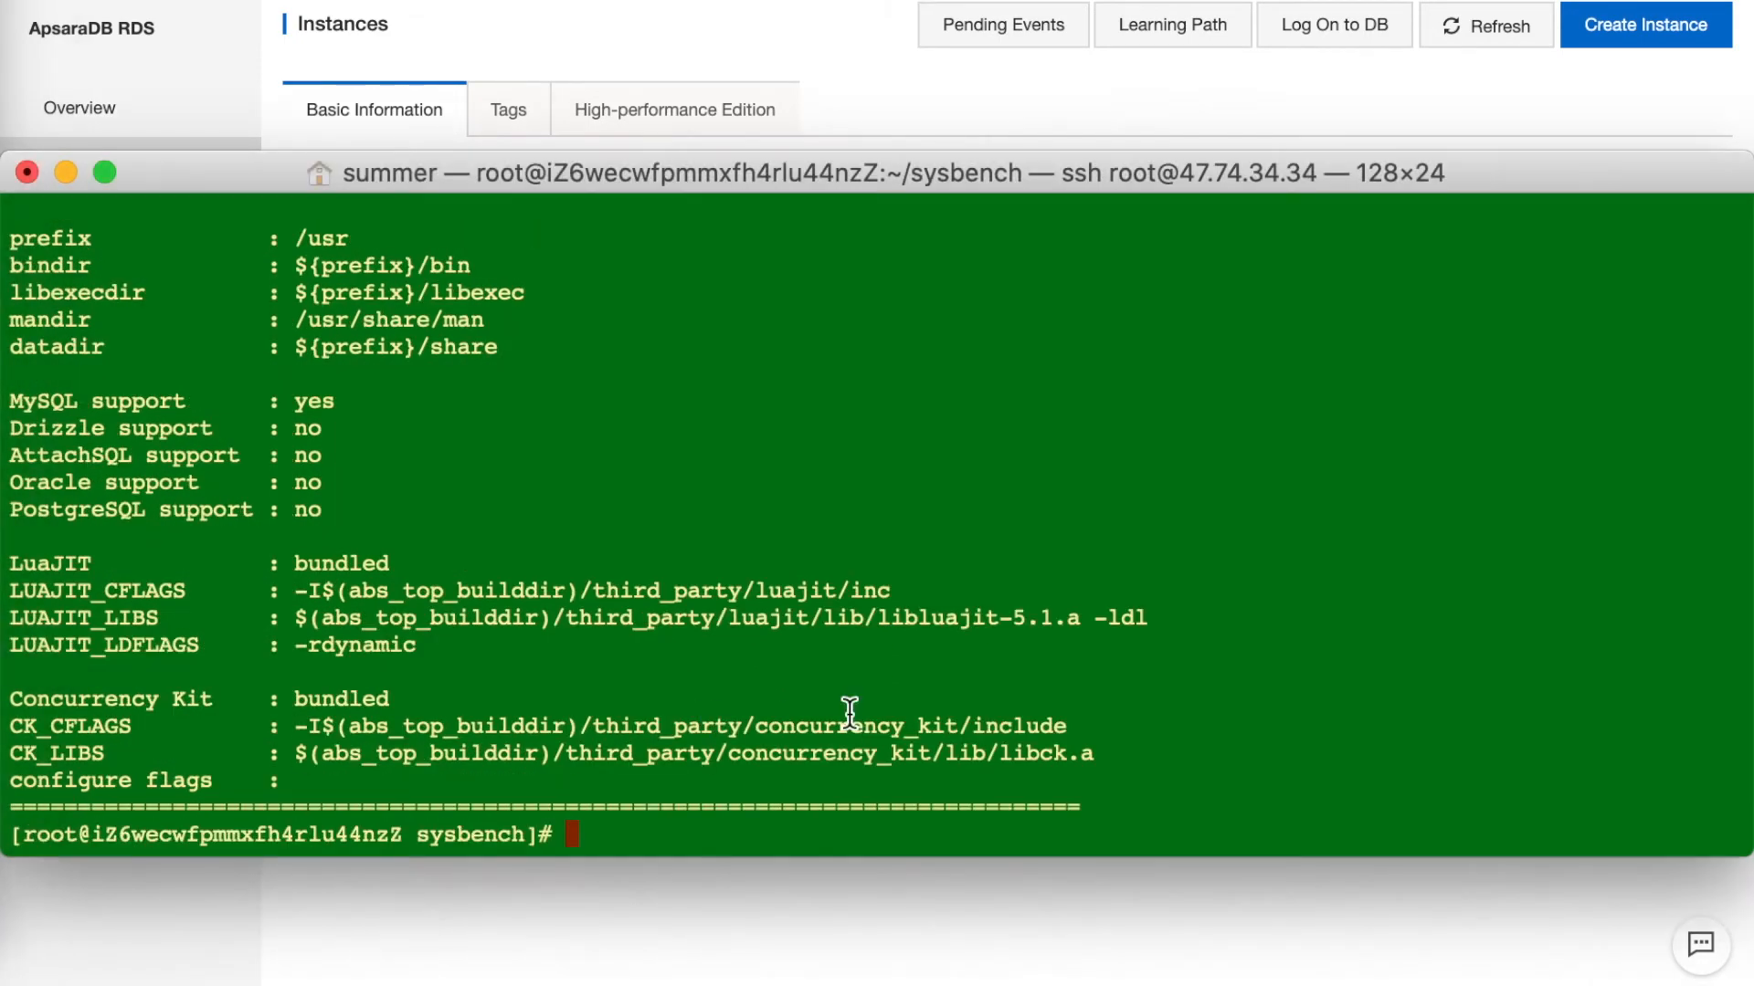
Compile sysbench with make and install it into /usr/bin
key("Return")
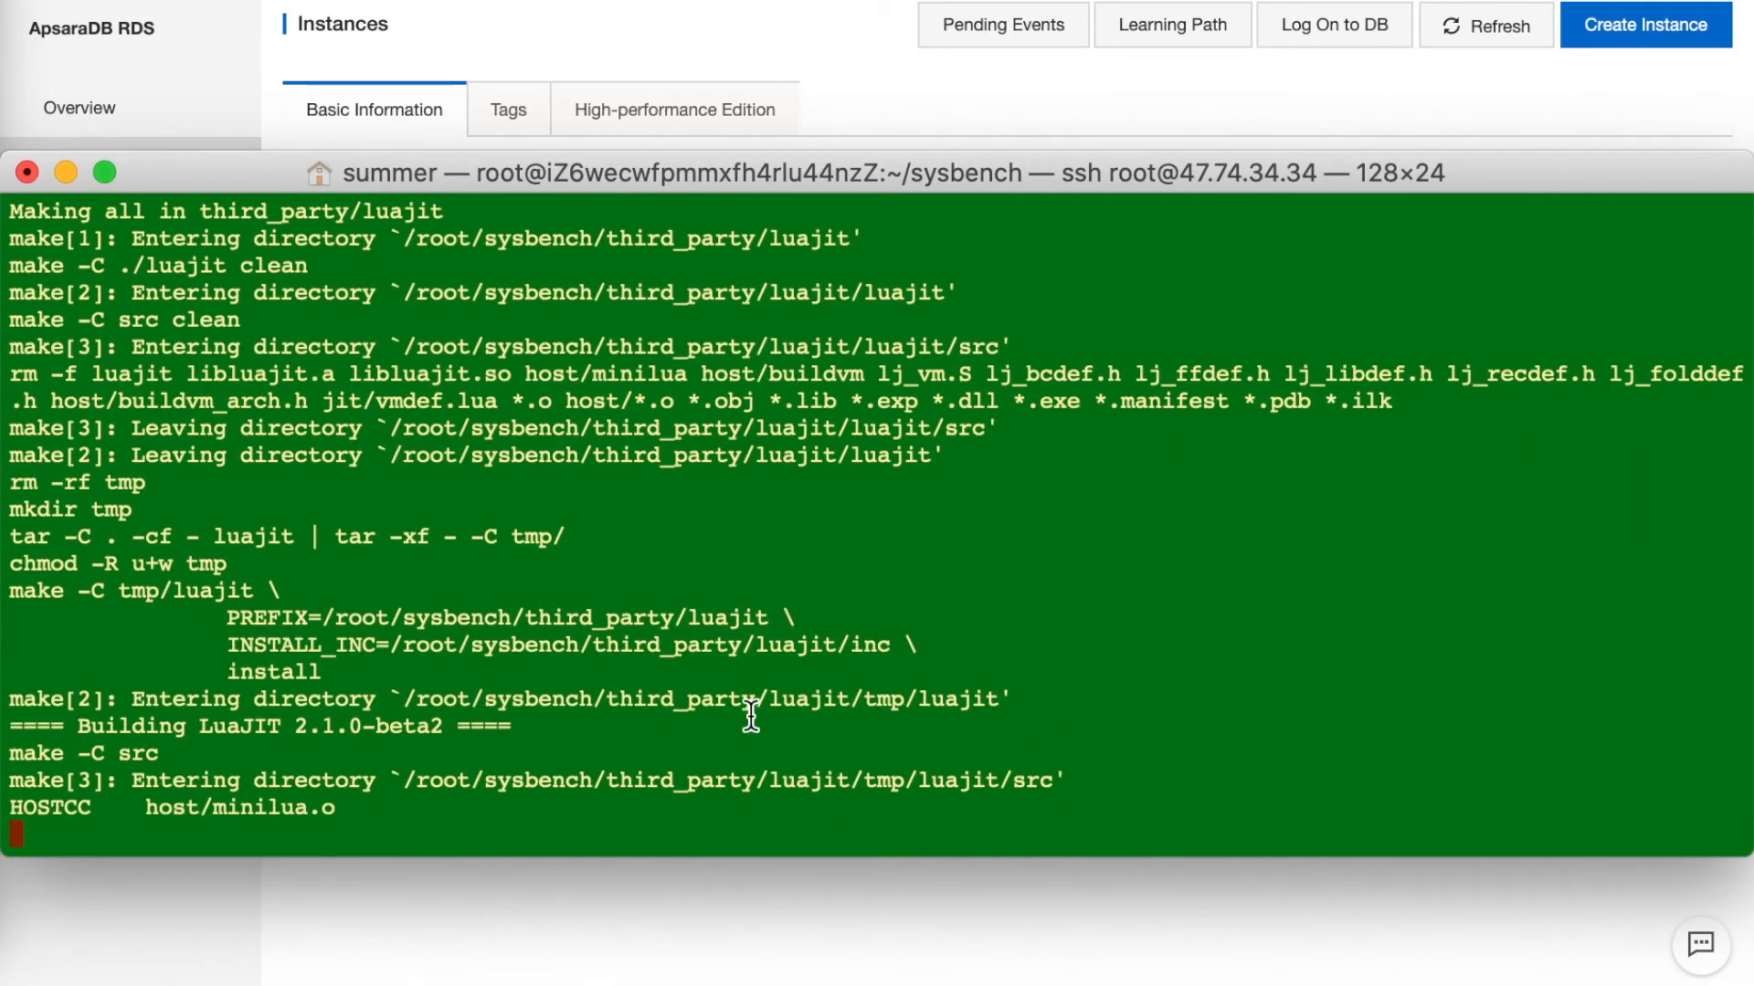
mouse_move(505, 764)
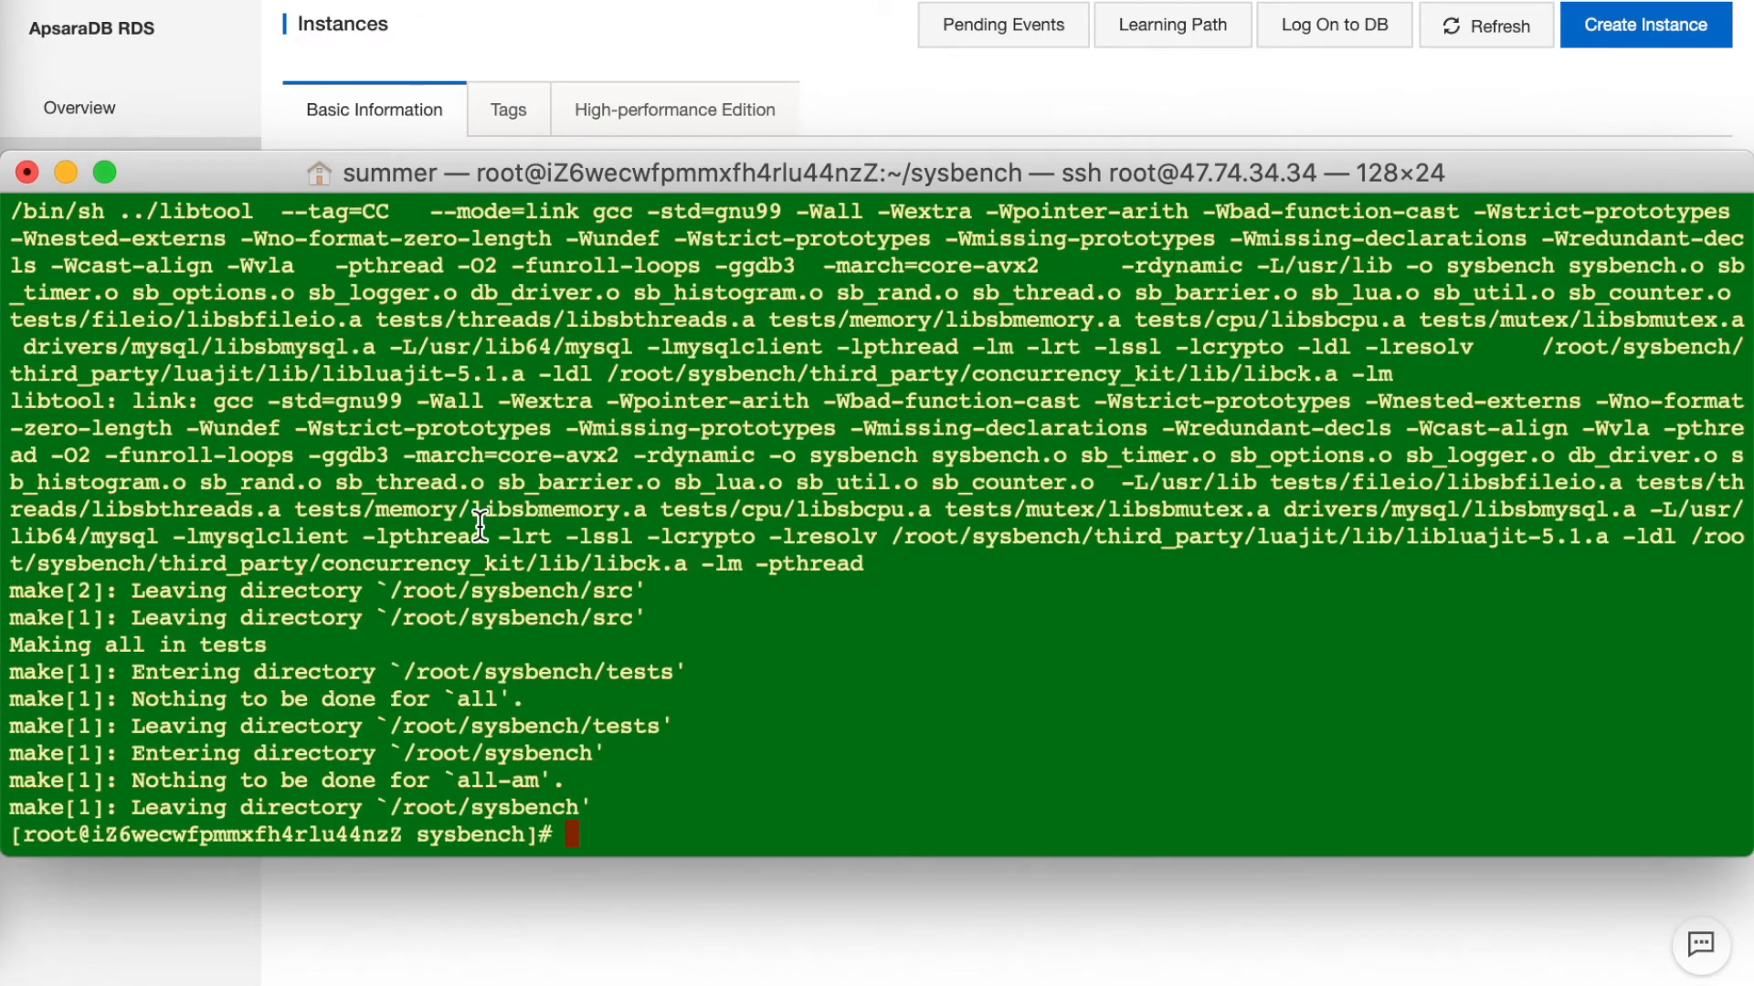
type("make")
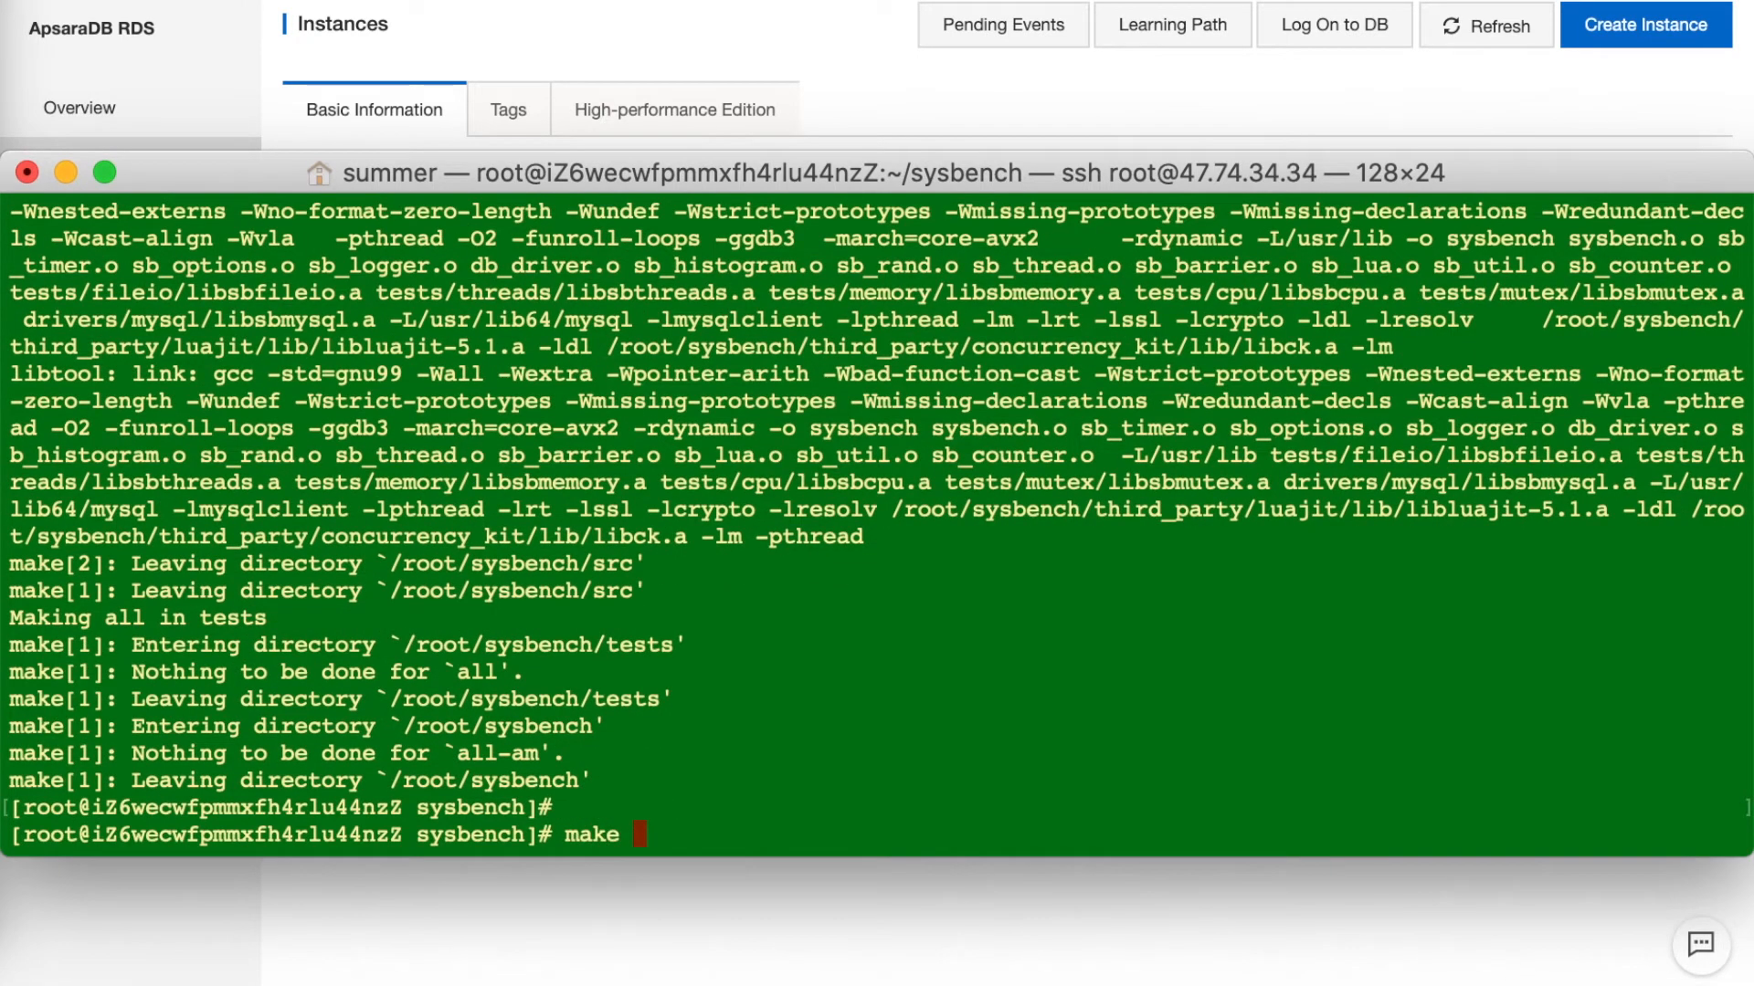
key("Return")
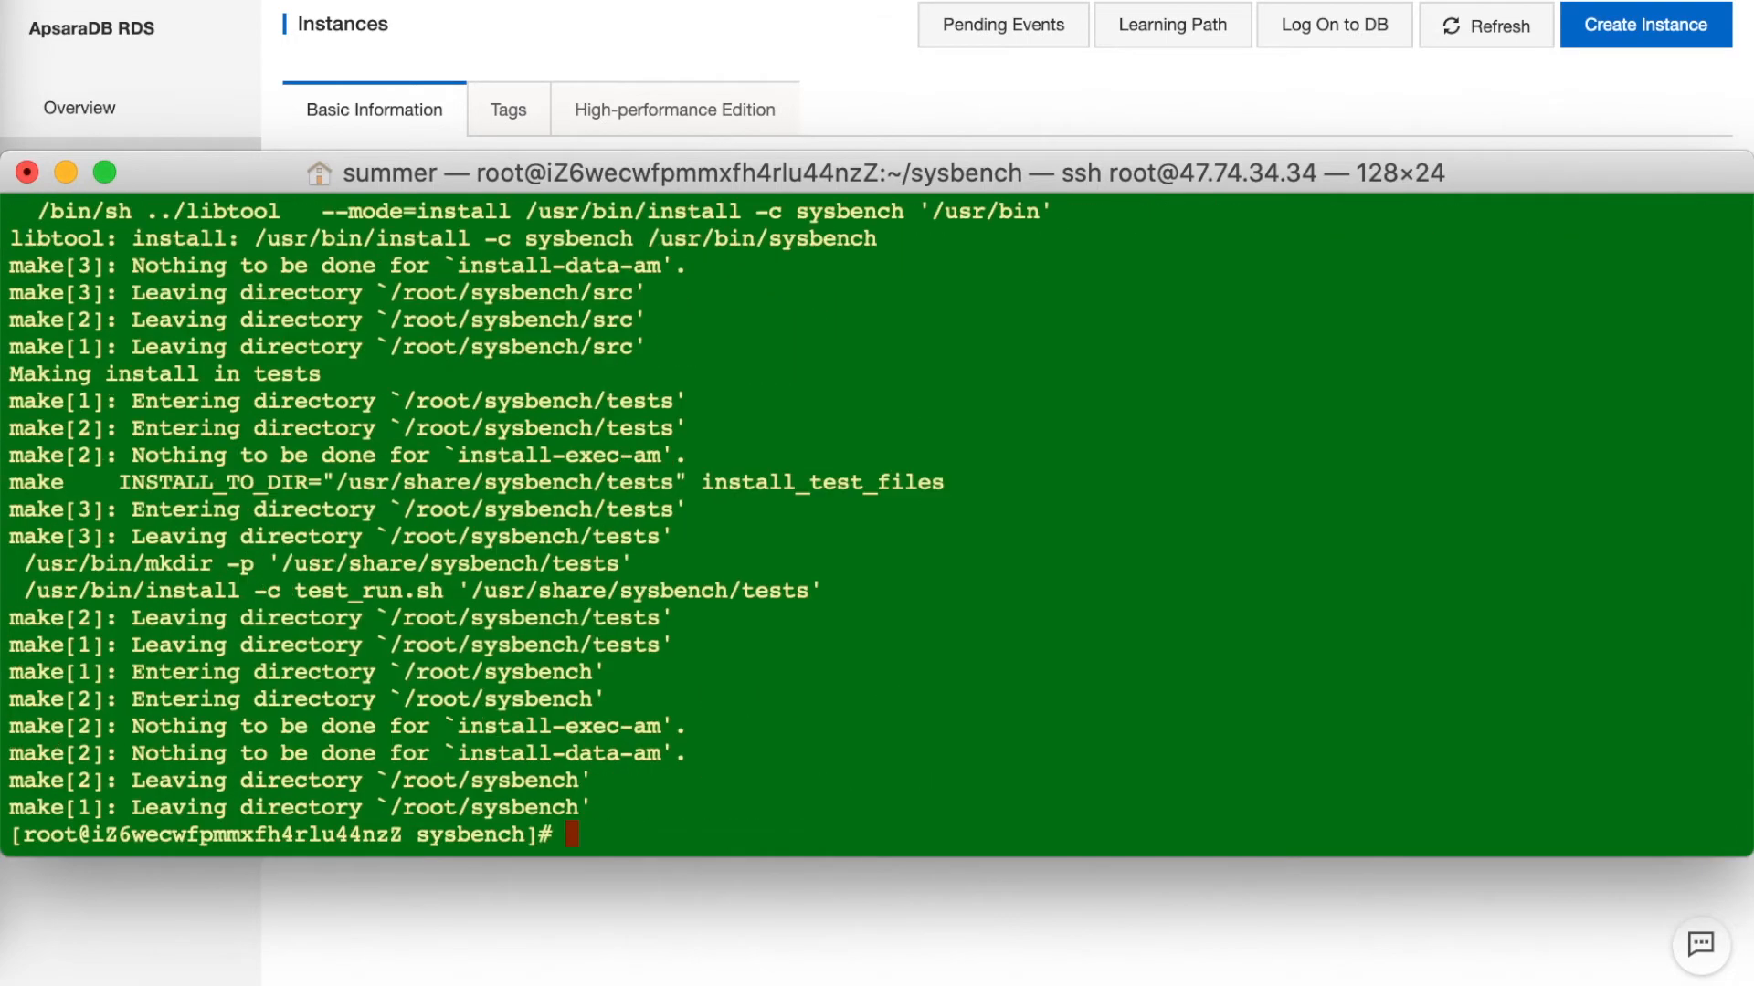
key("Return")
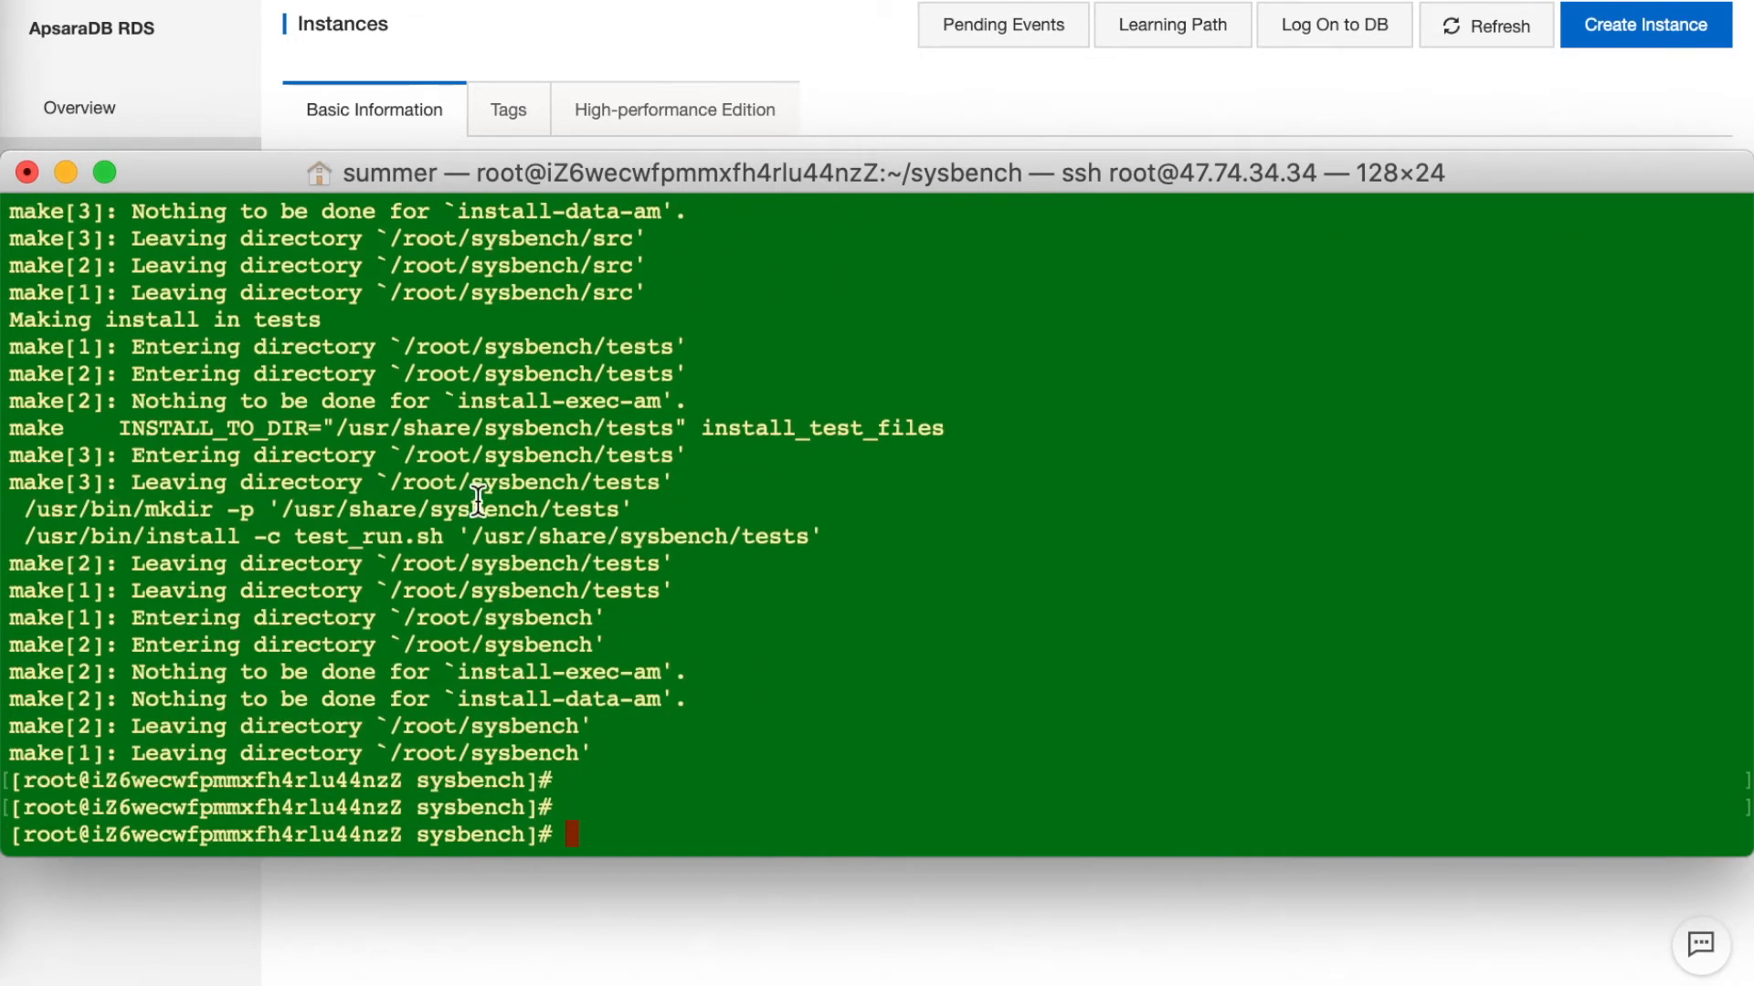
mouse_move(447, 468)
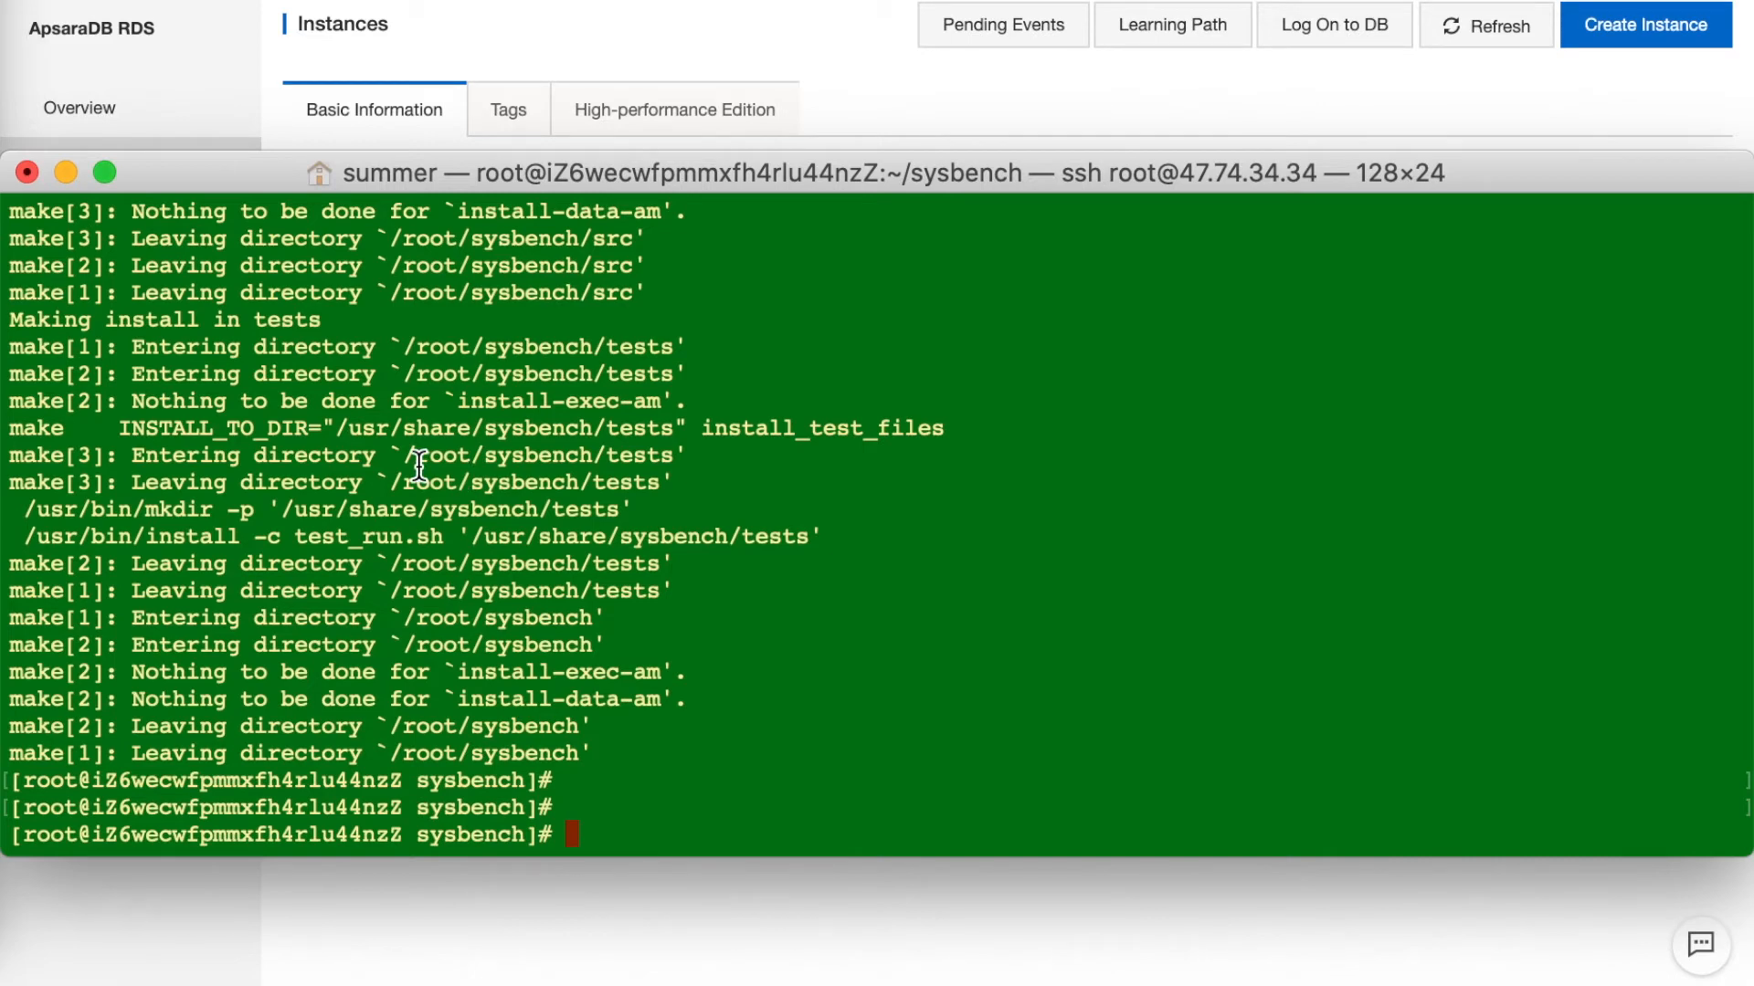
mouse_move(384, 462)
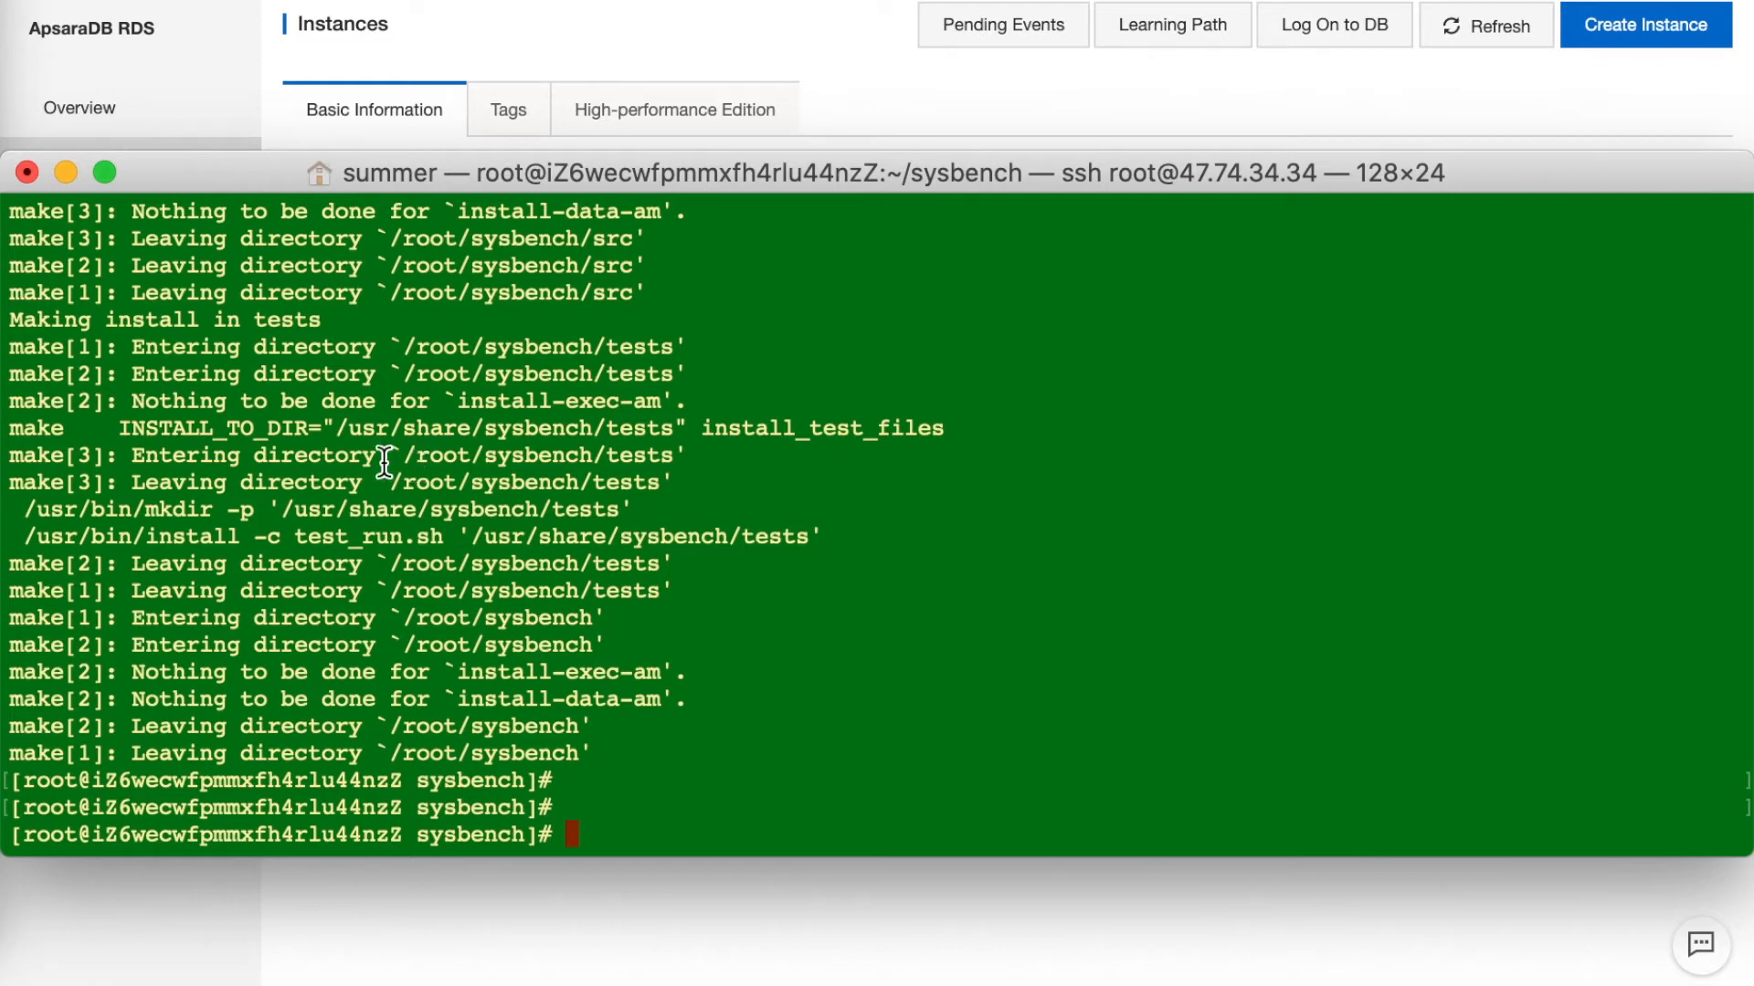
mouse_move(414, 500)
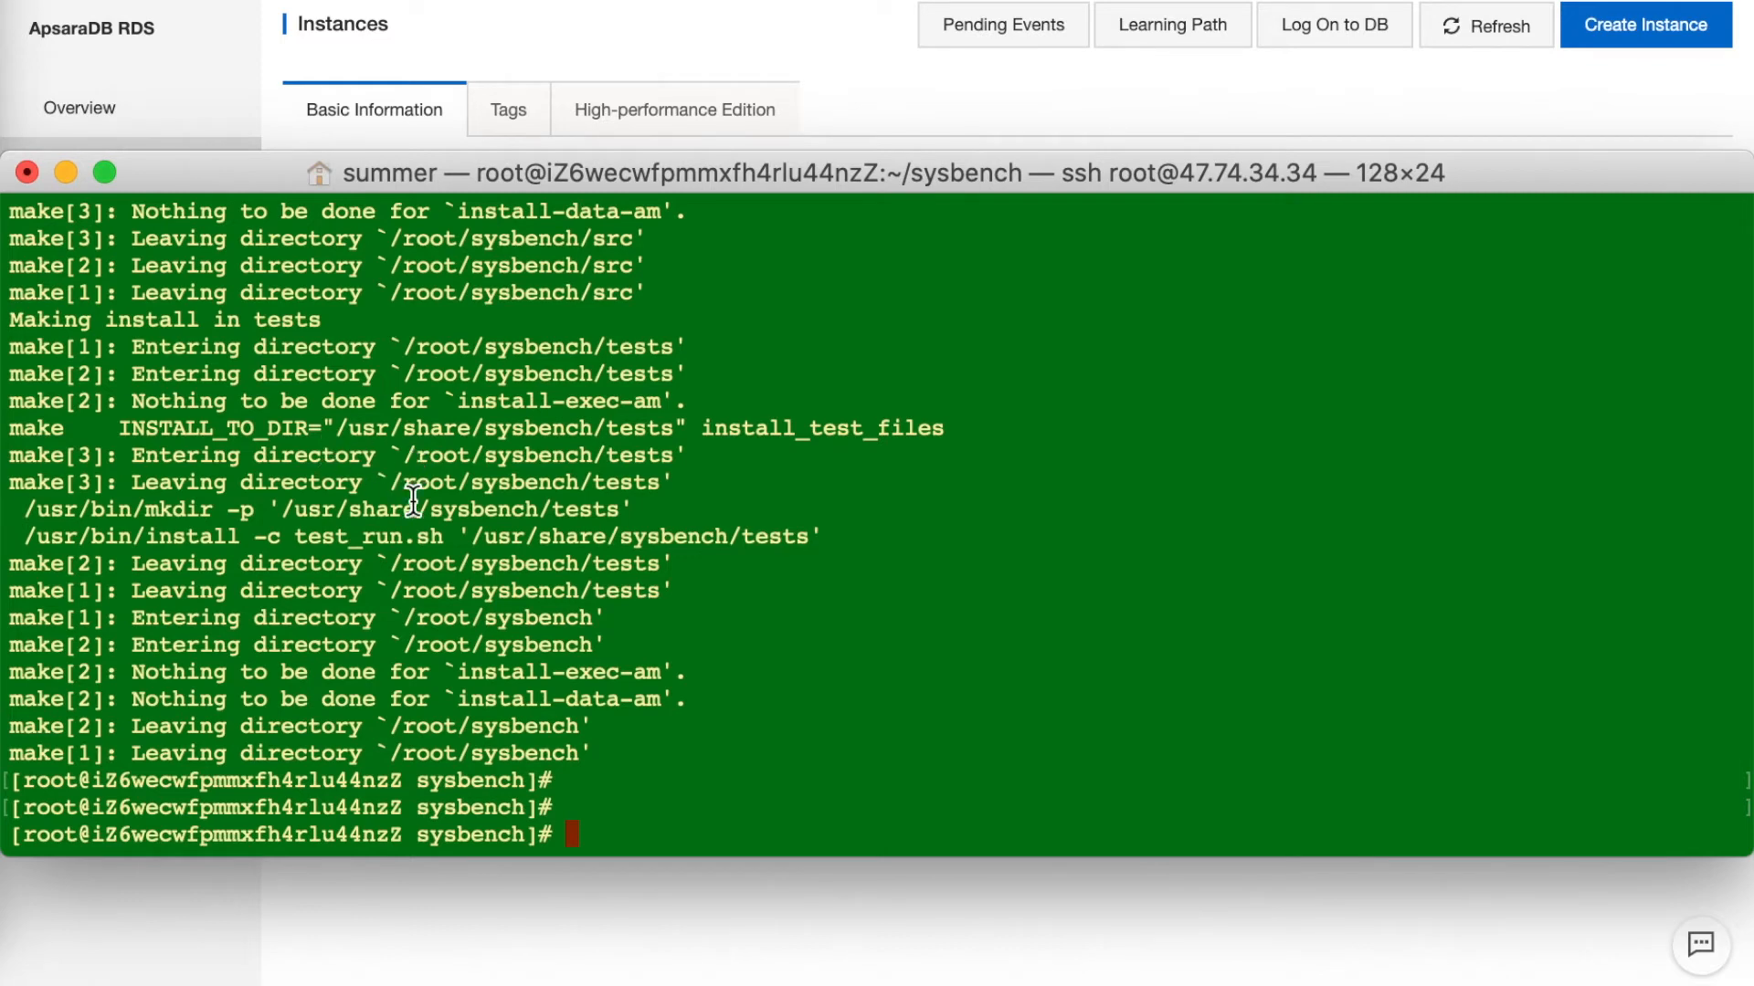
mouse_move(637, 579)
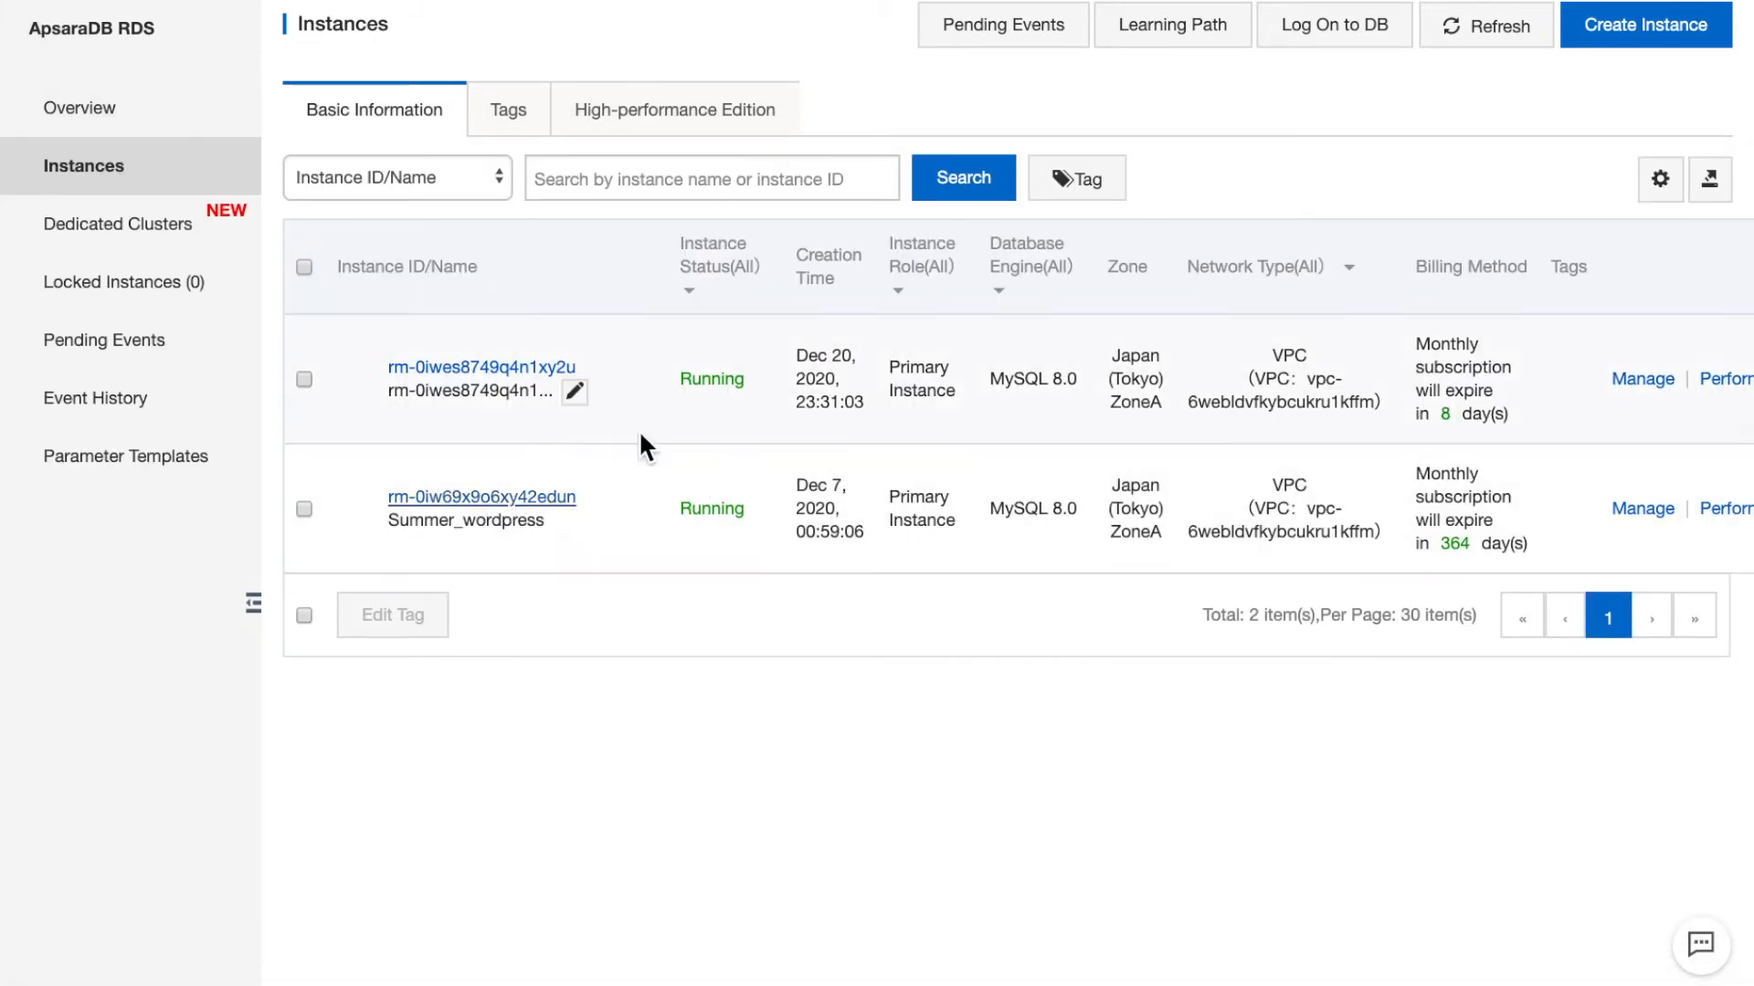
Attempt a mysql login to the RDS endpoint as sysbench_test
left_click(481, 497)
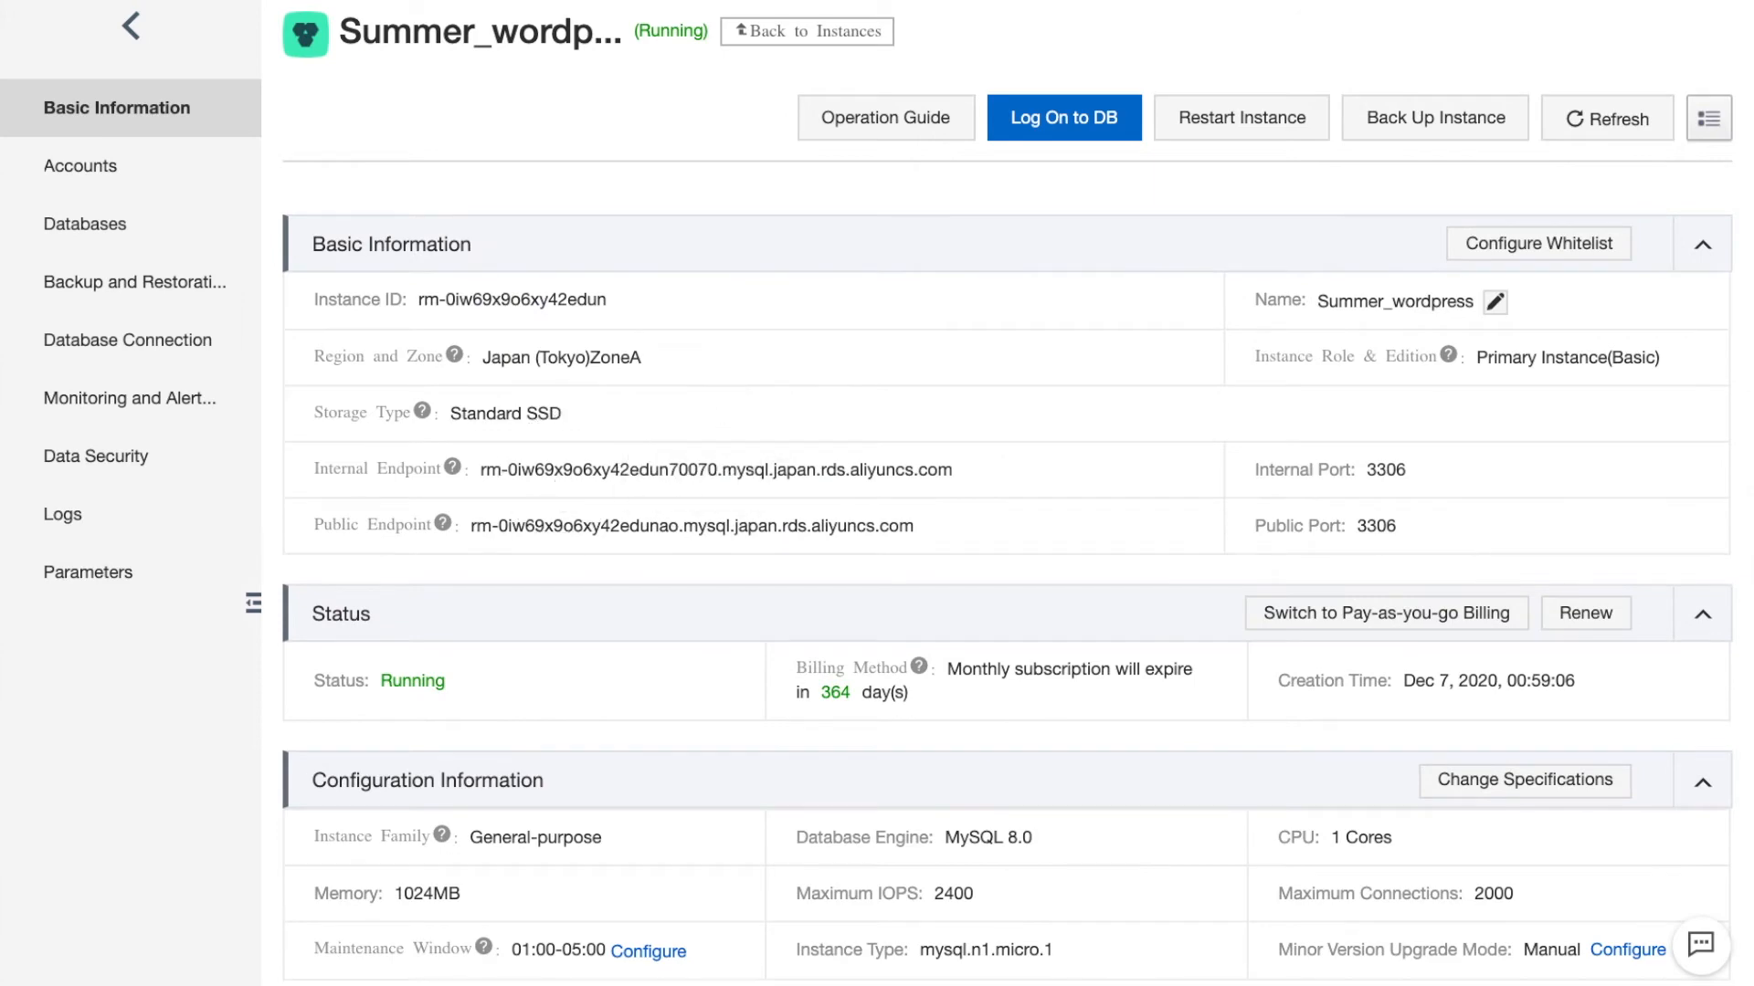
left_click(1062, 117)
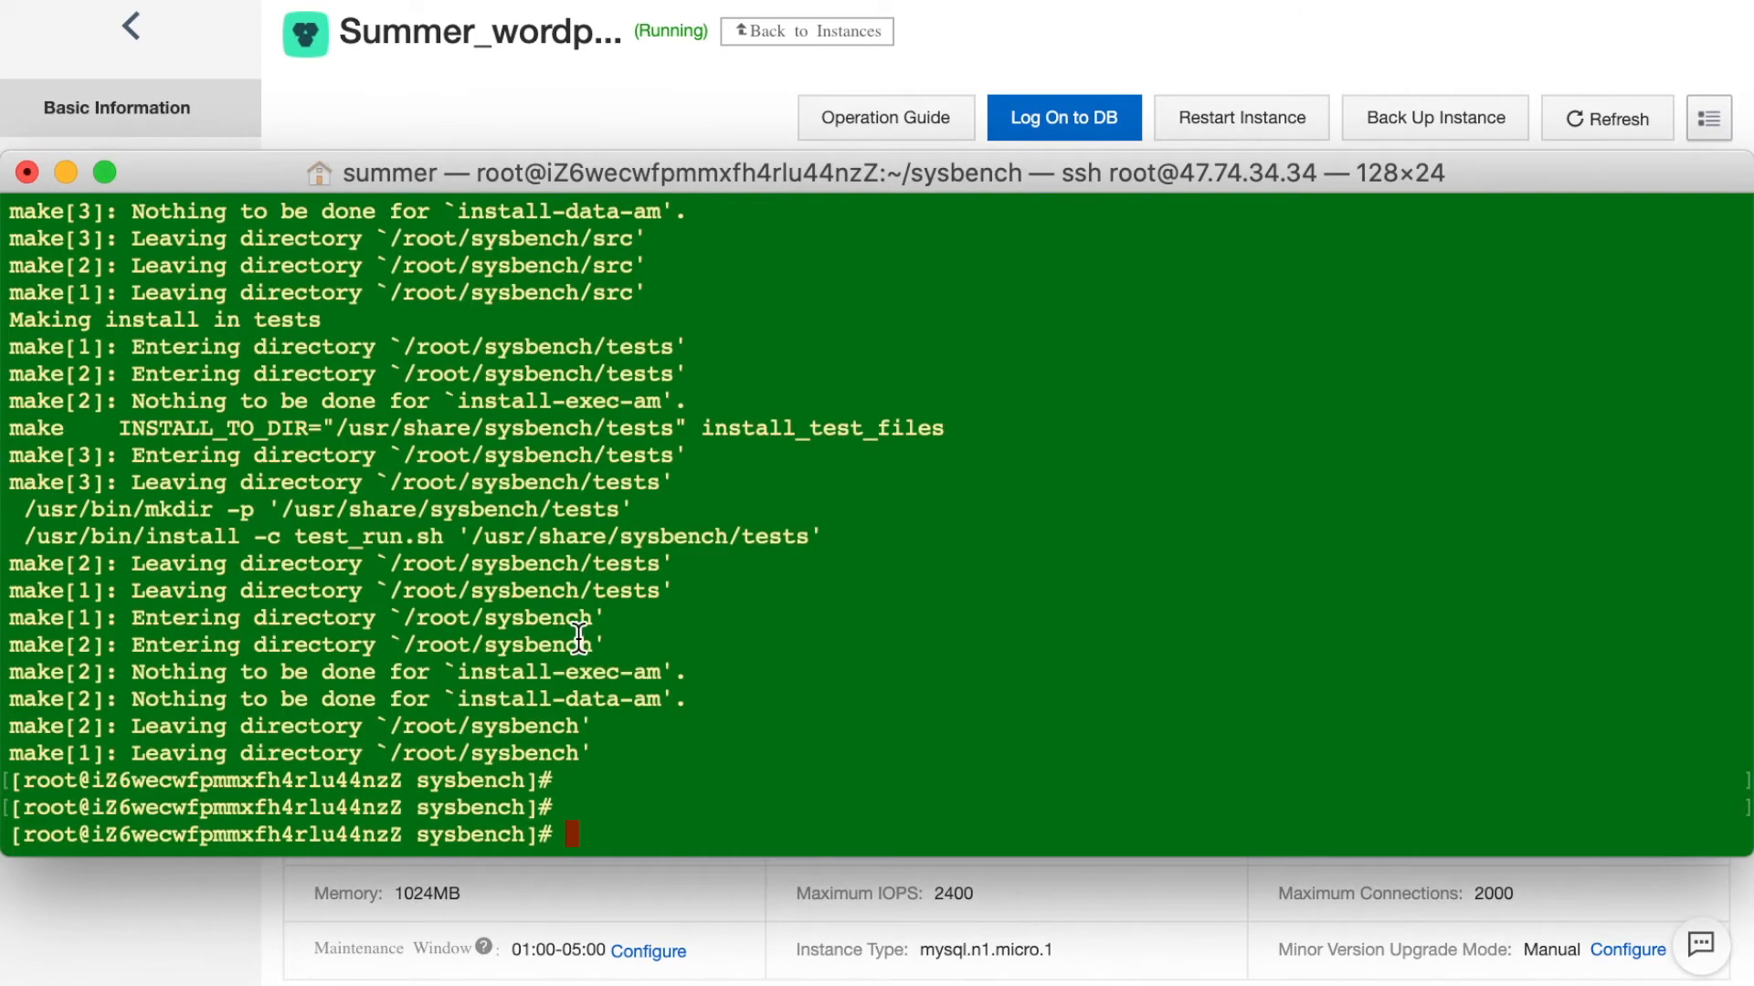
type("m")
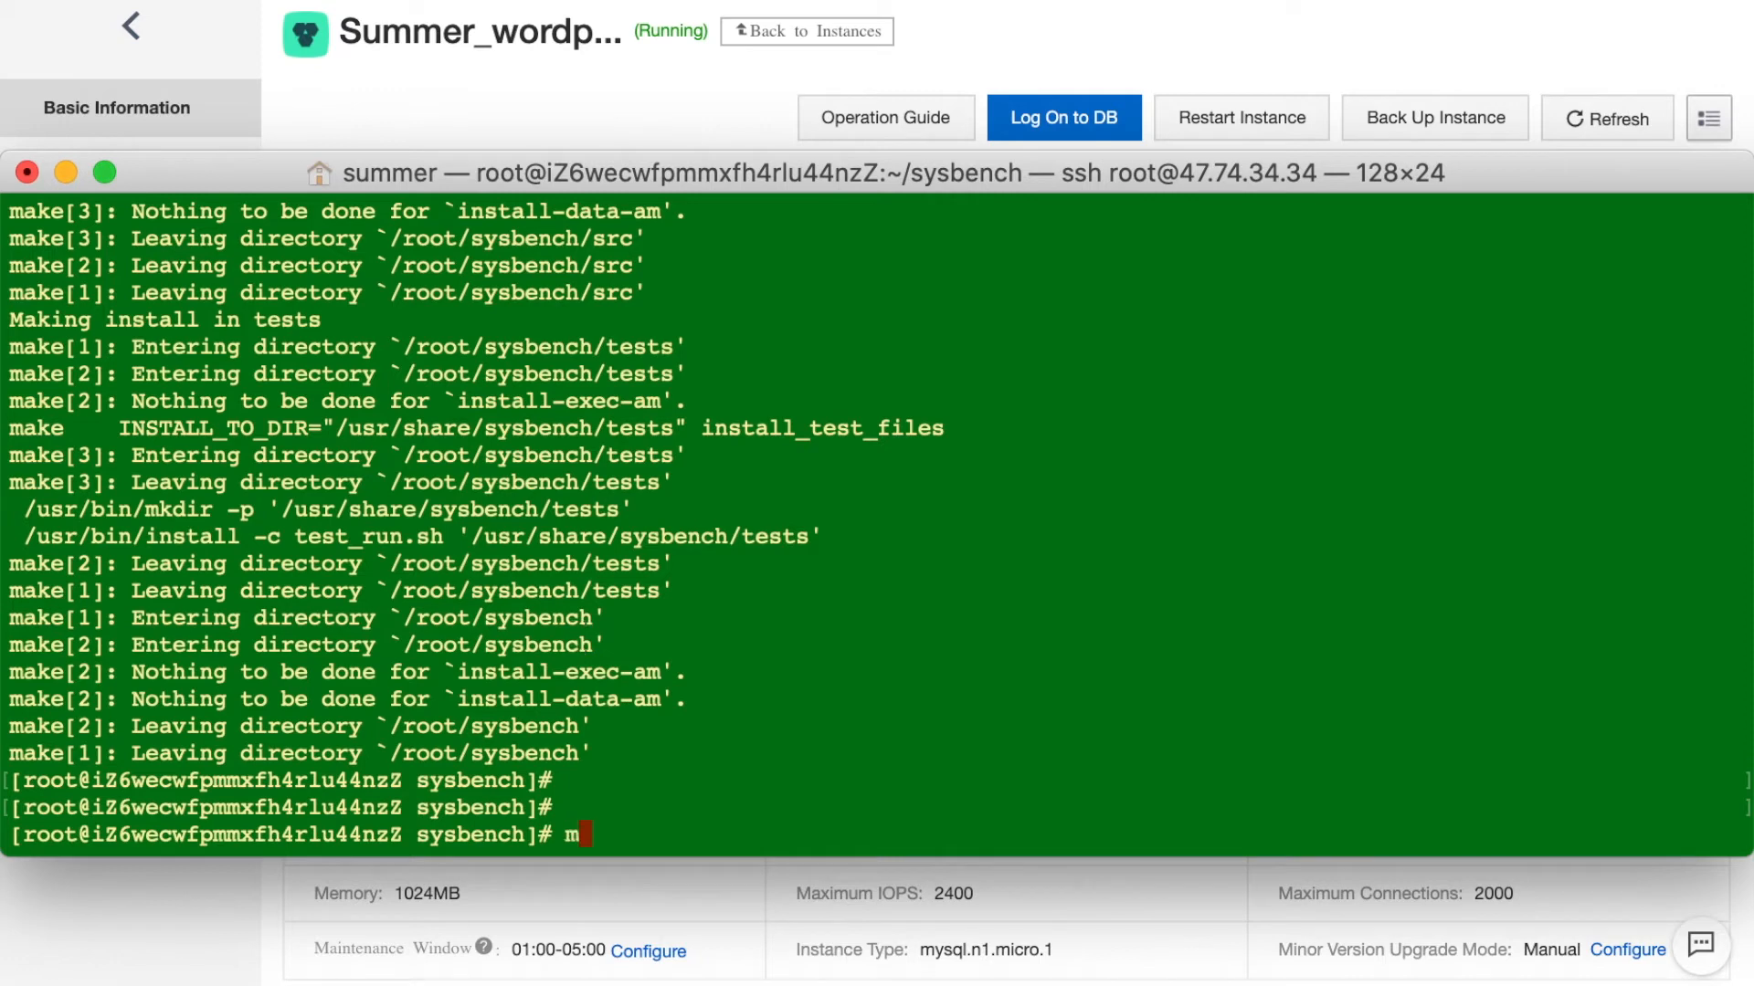
type("ysql")
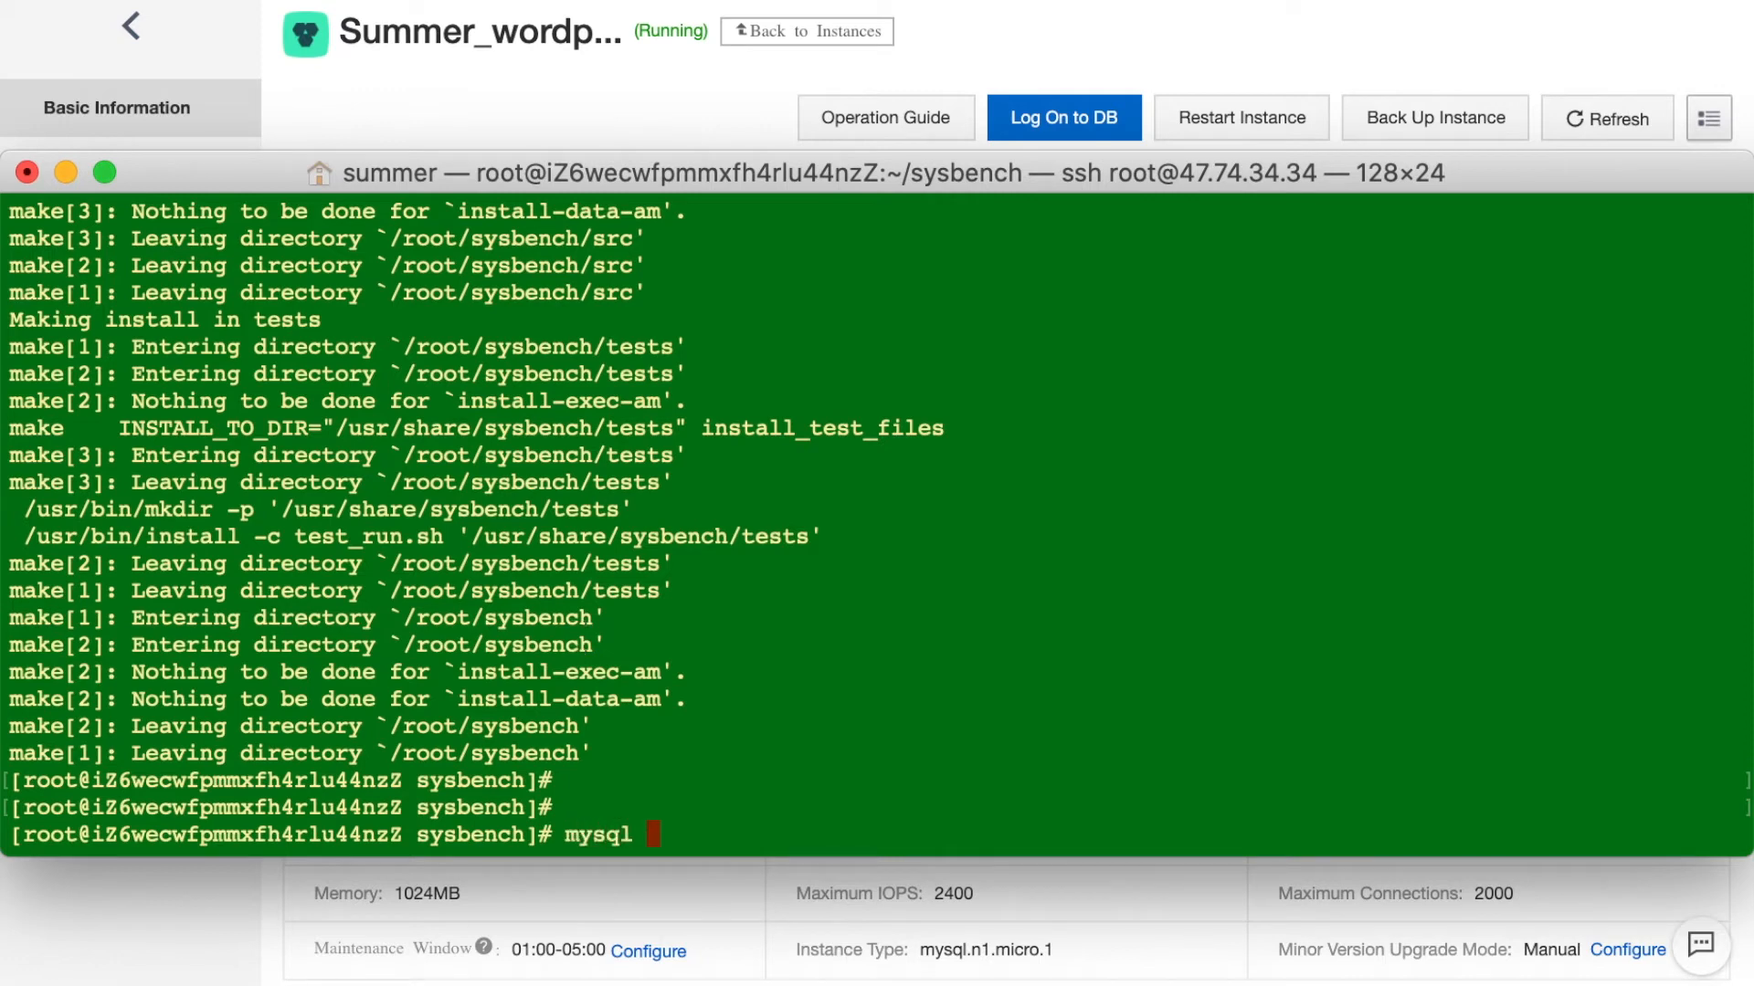
type("-h rm-0iw69x9o6xy42edun70070.mysql.japan.rds.aliyuncs.com")
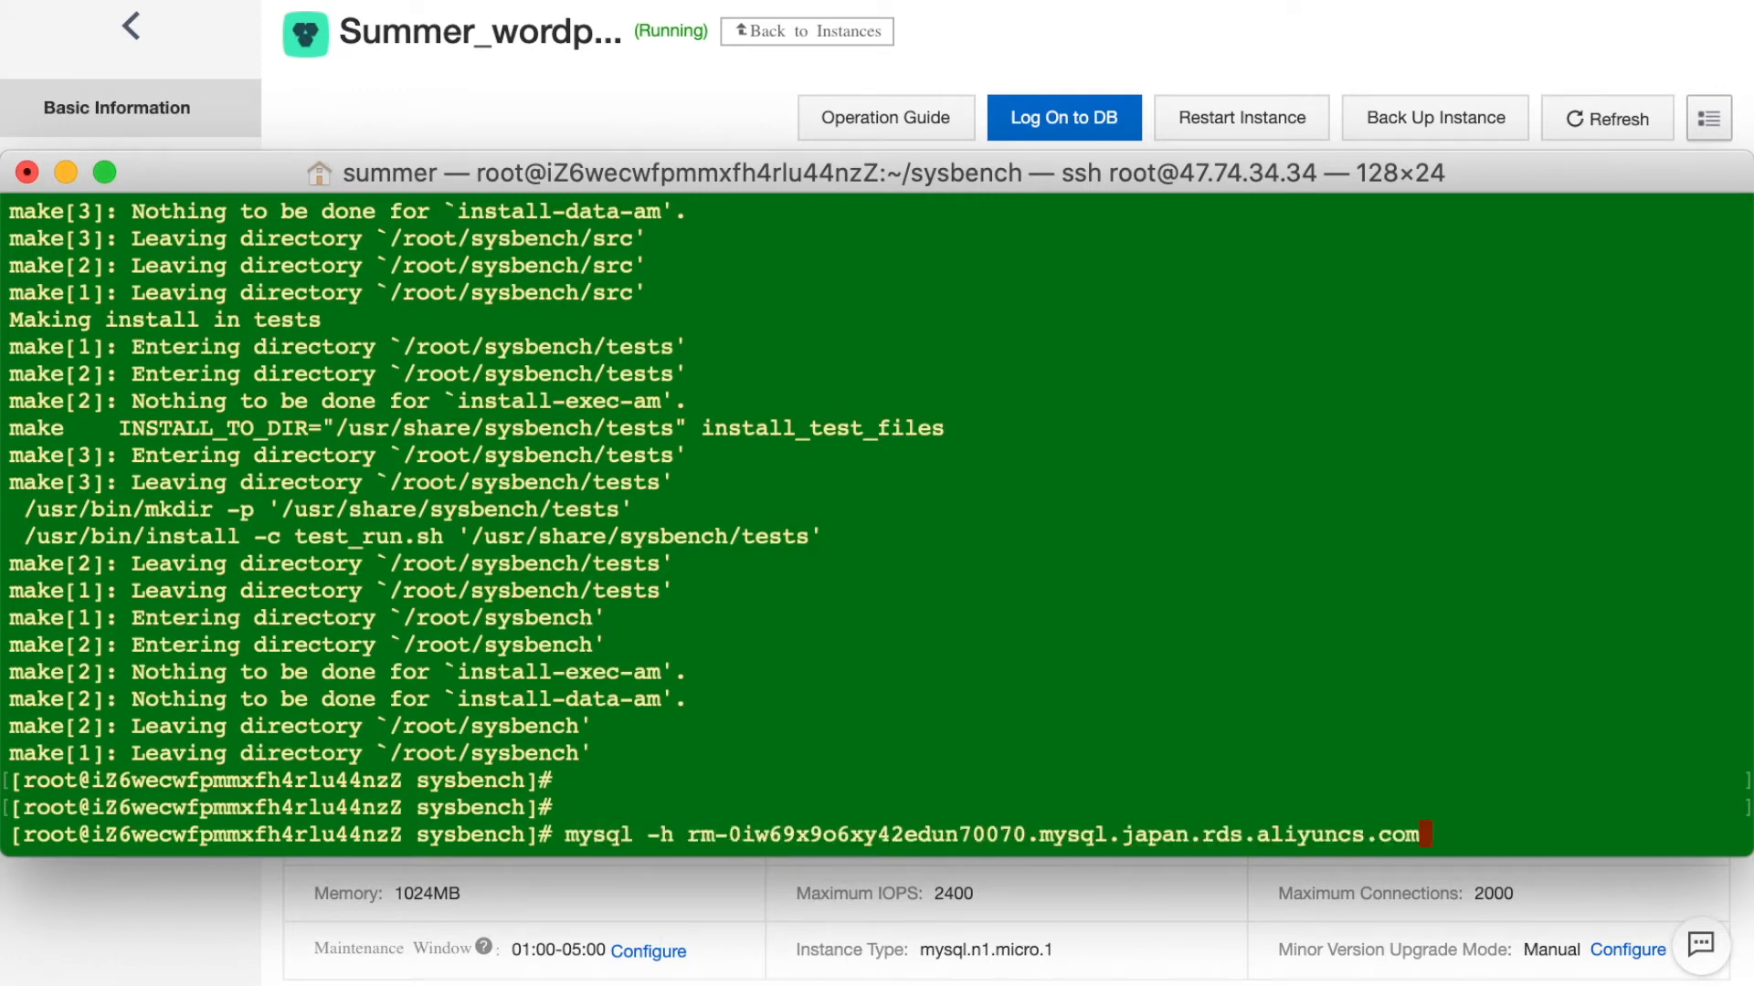
type("-usys")
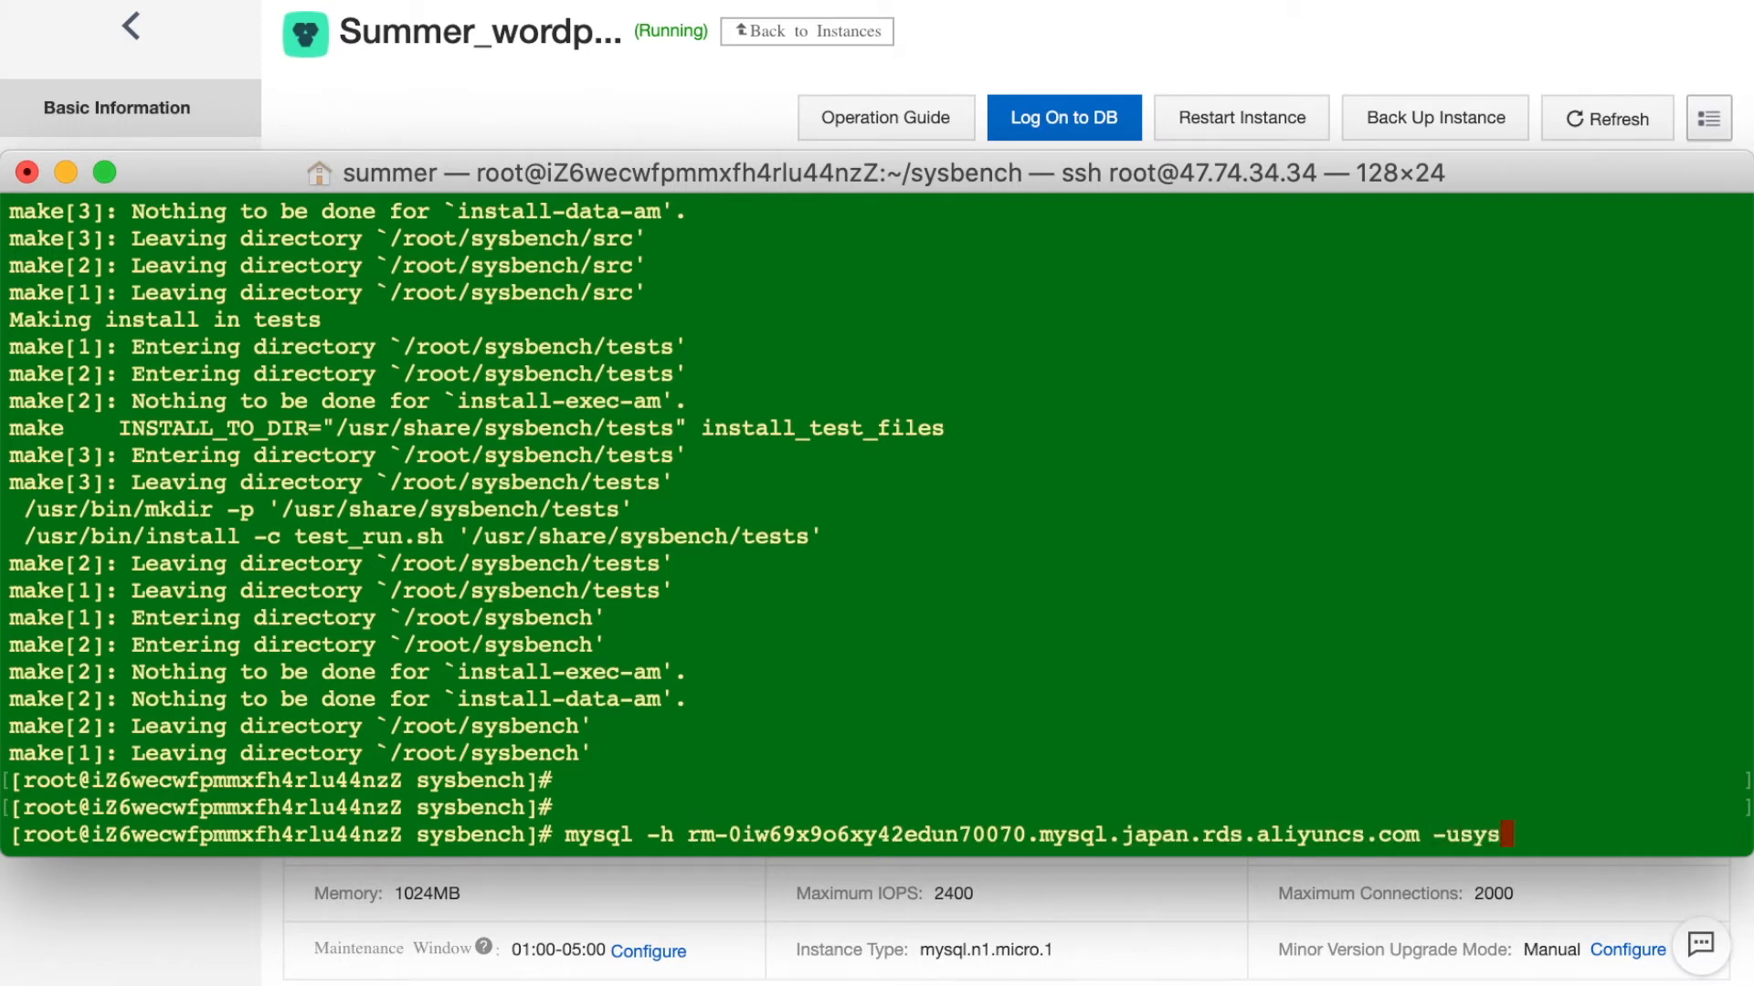
type("bench")
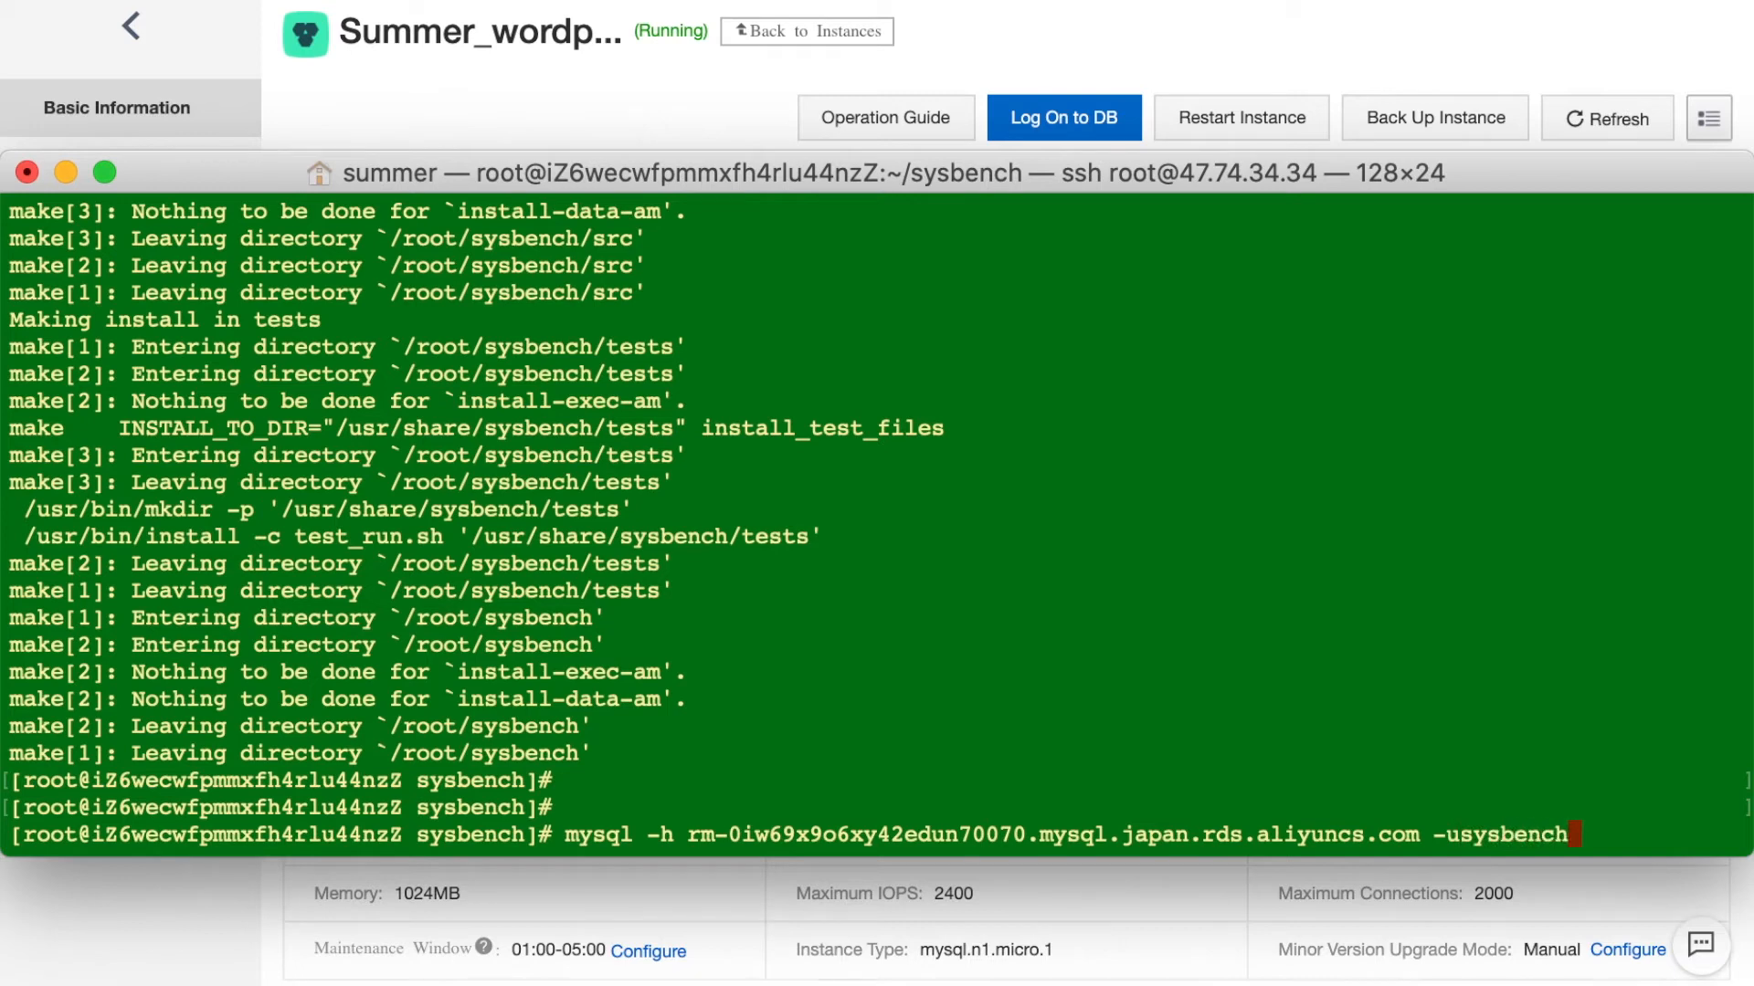
type("_test")
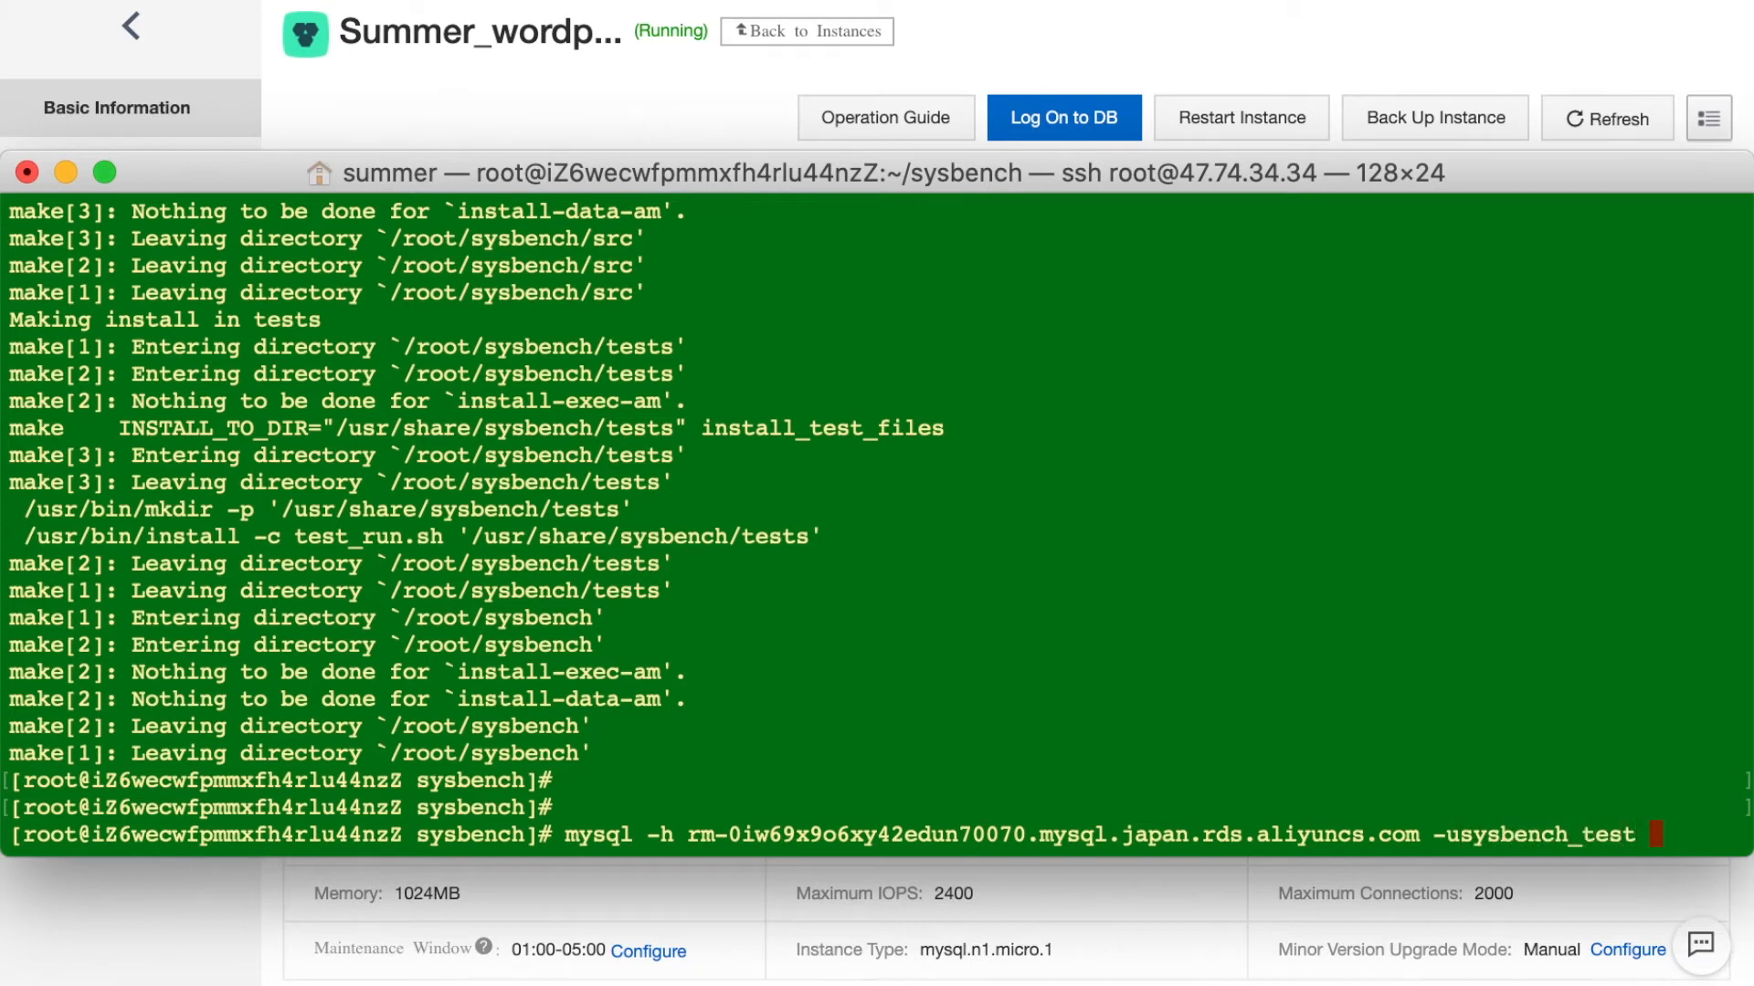
key("Return")
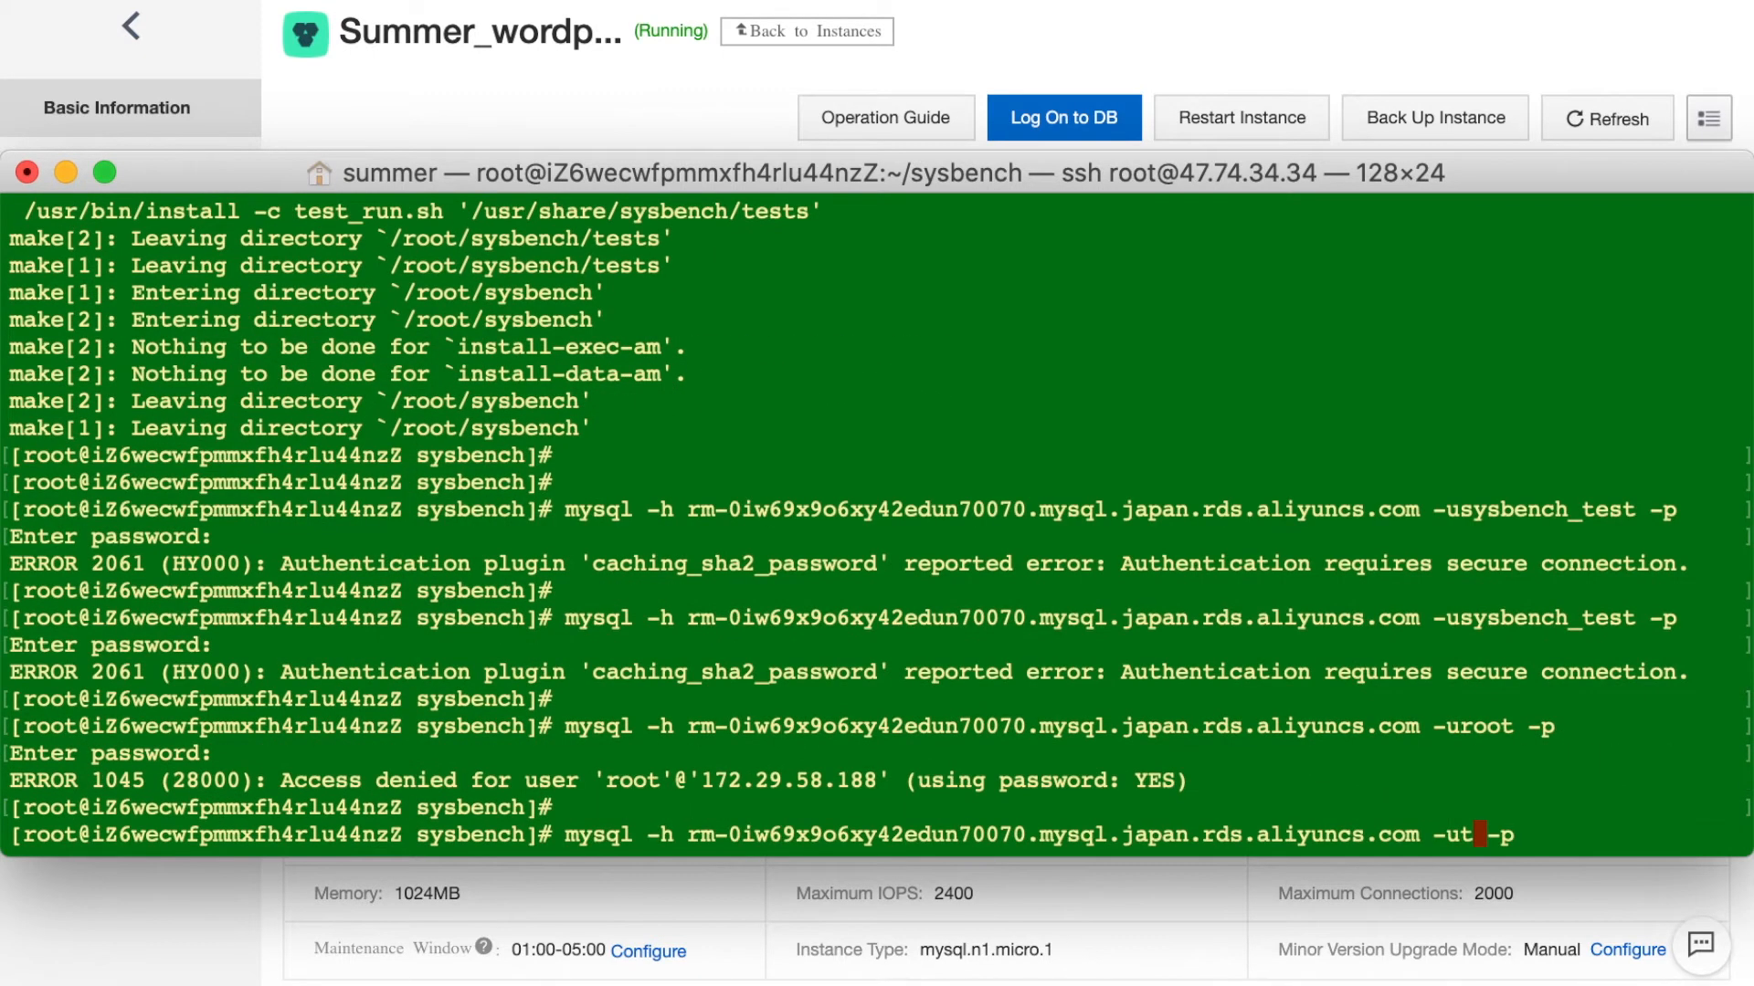
Retry as sysbench_test_rds, list the databases, quit the client and return to the console
type("est")
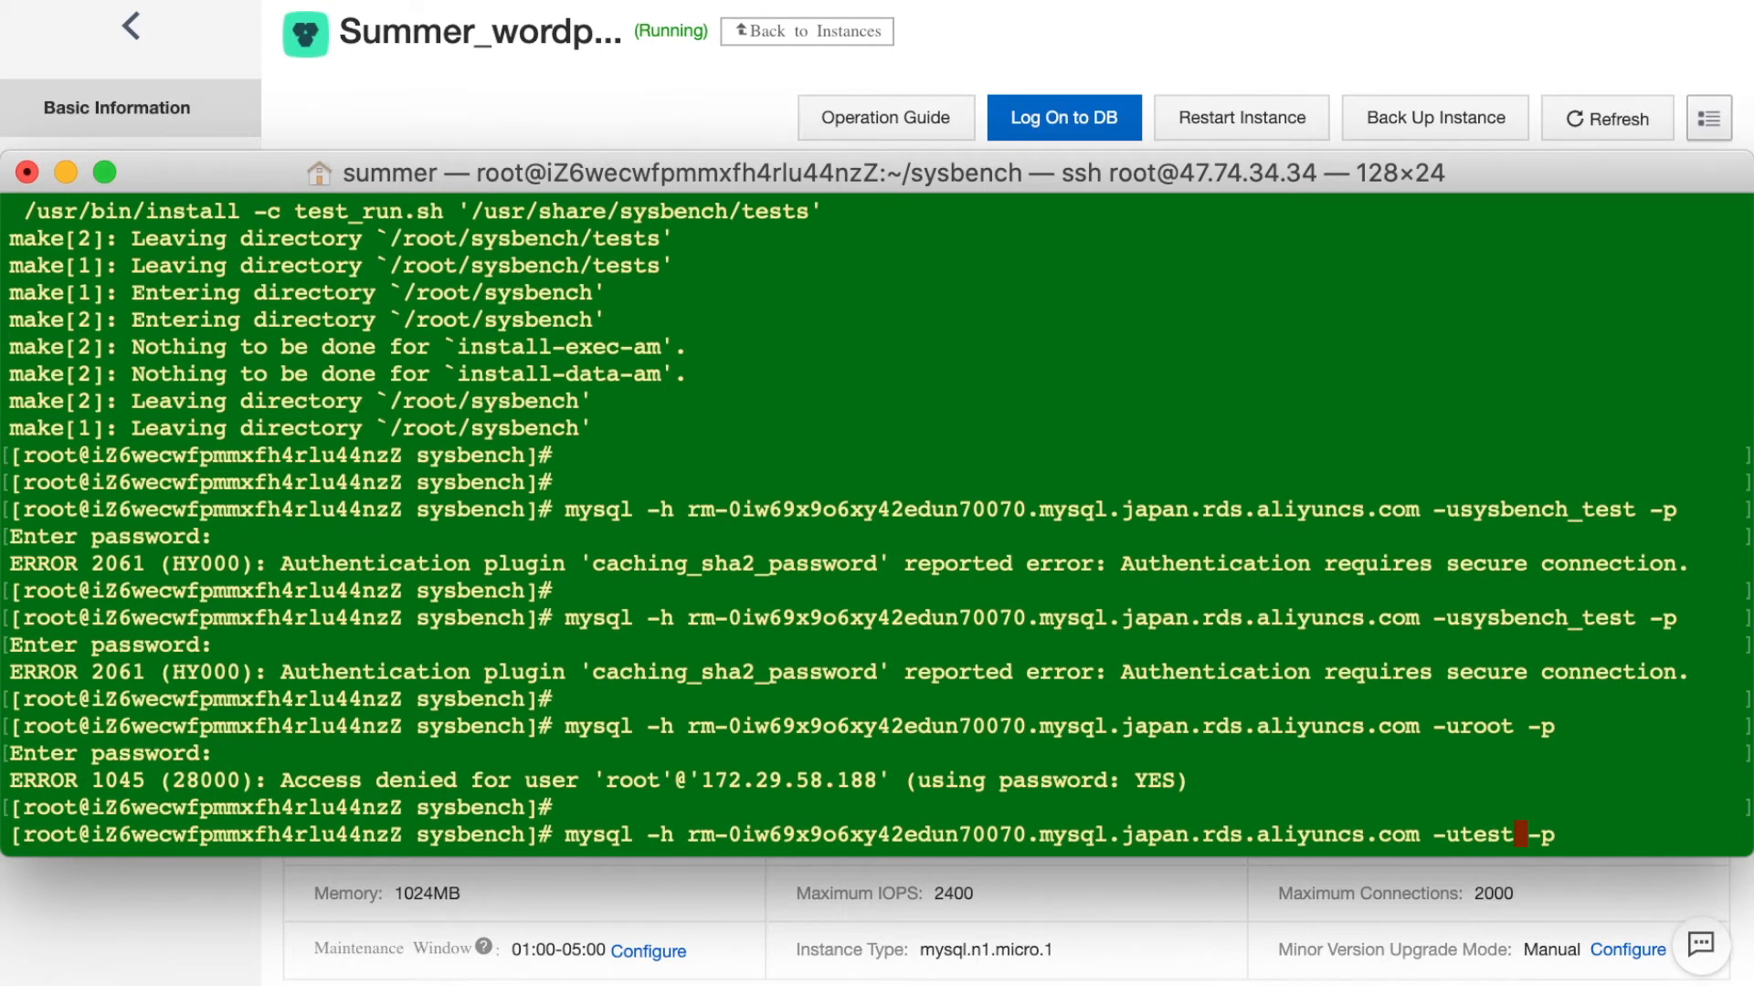
type("_rd")
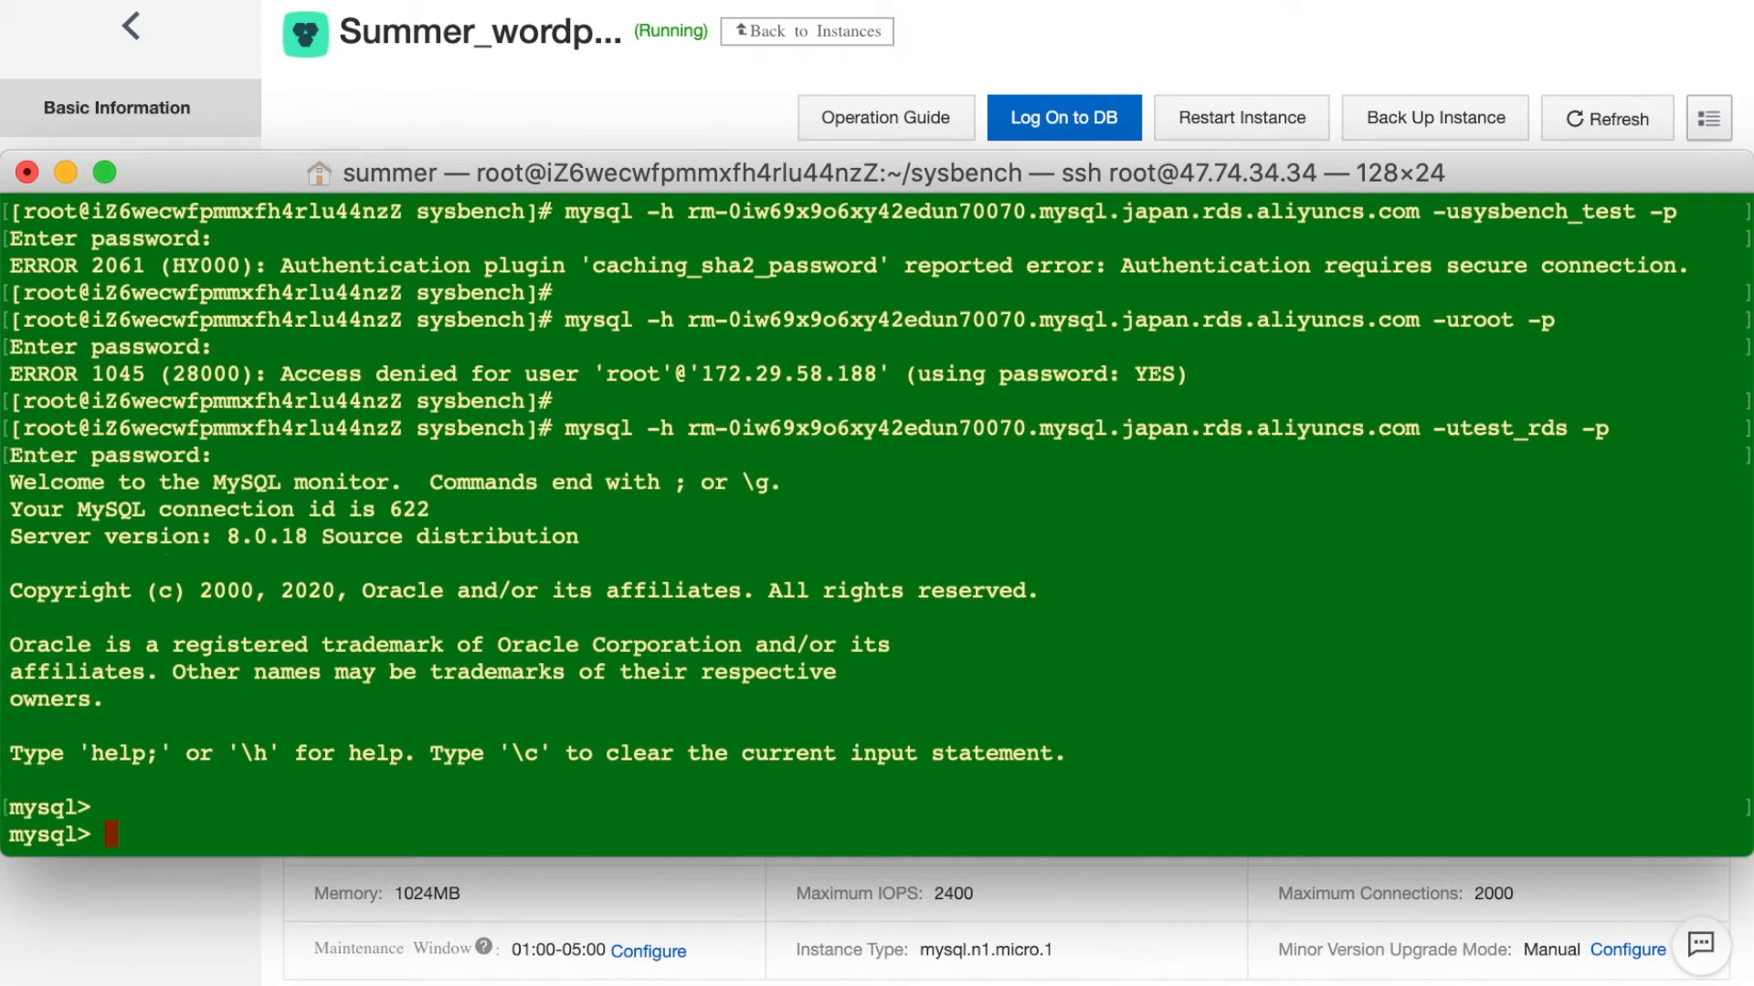
type("show databases;")
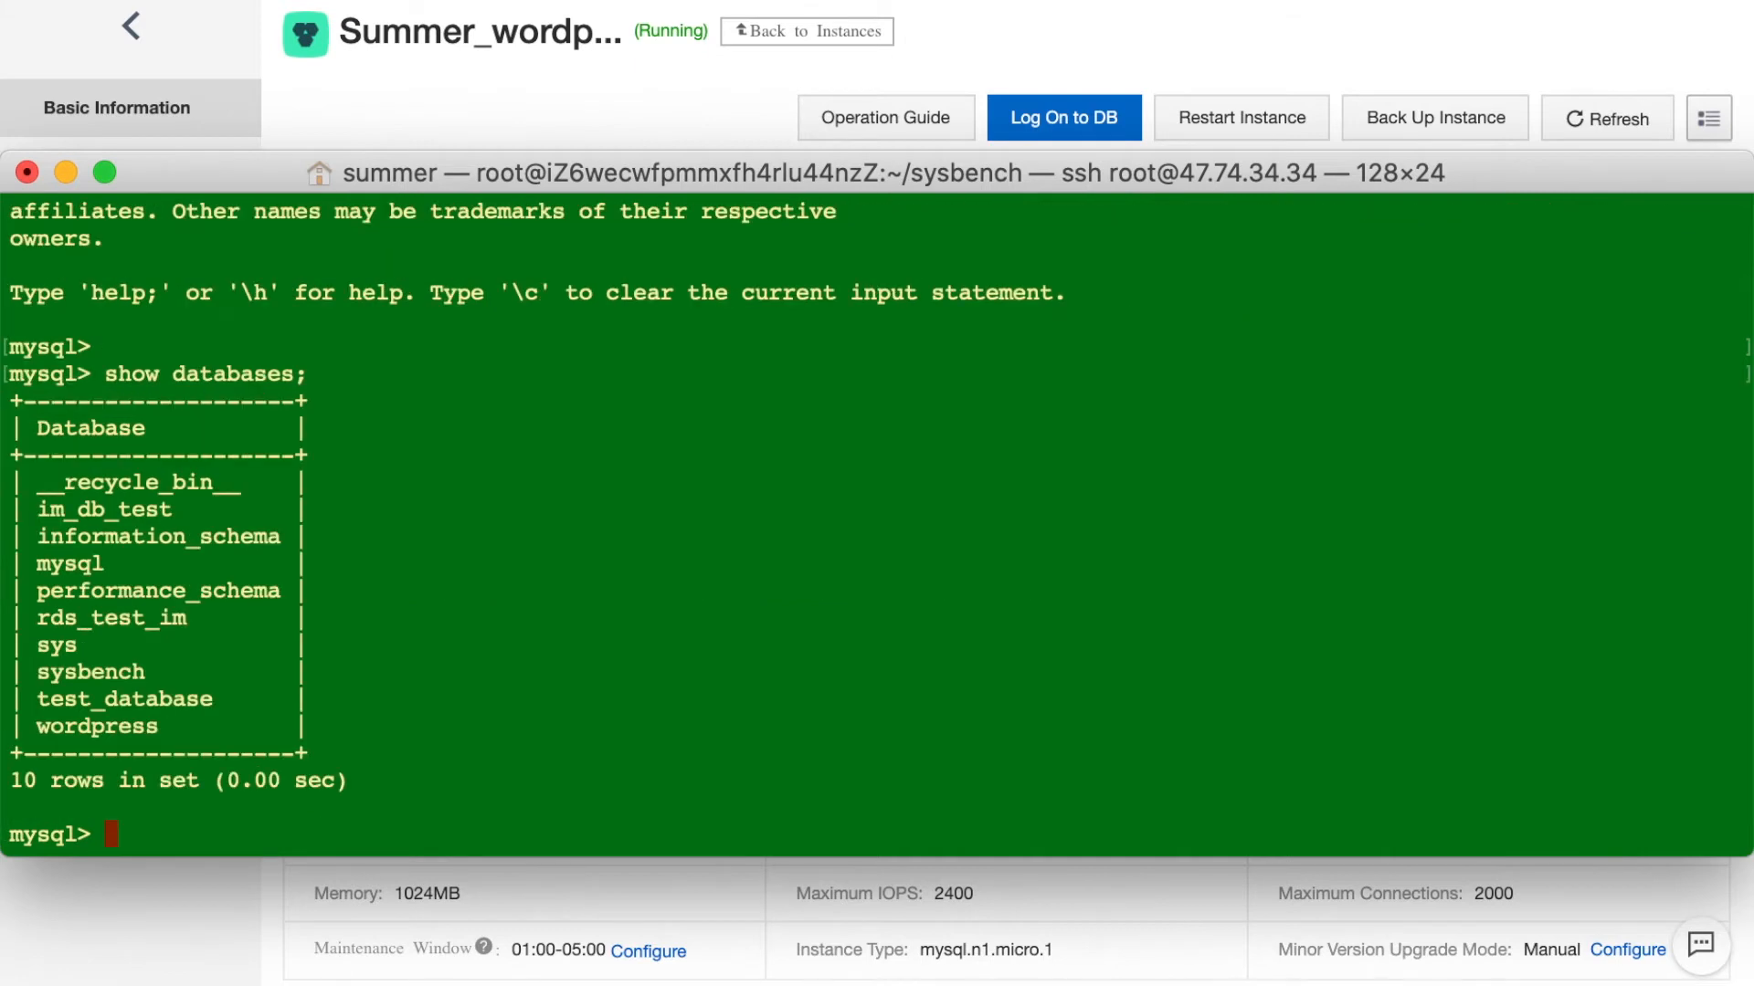
mouse_move(214, 556)
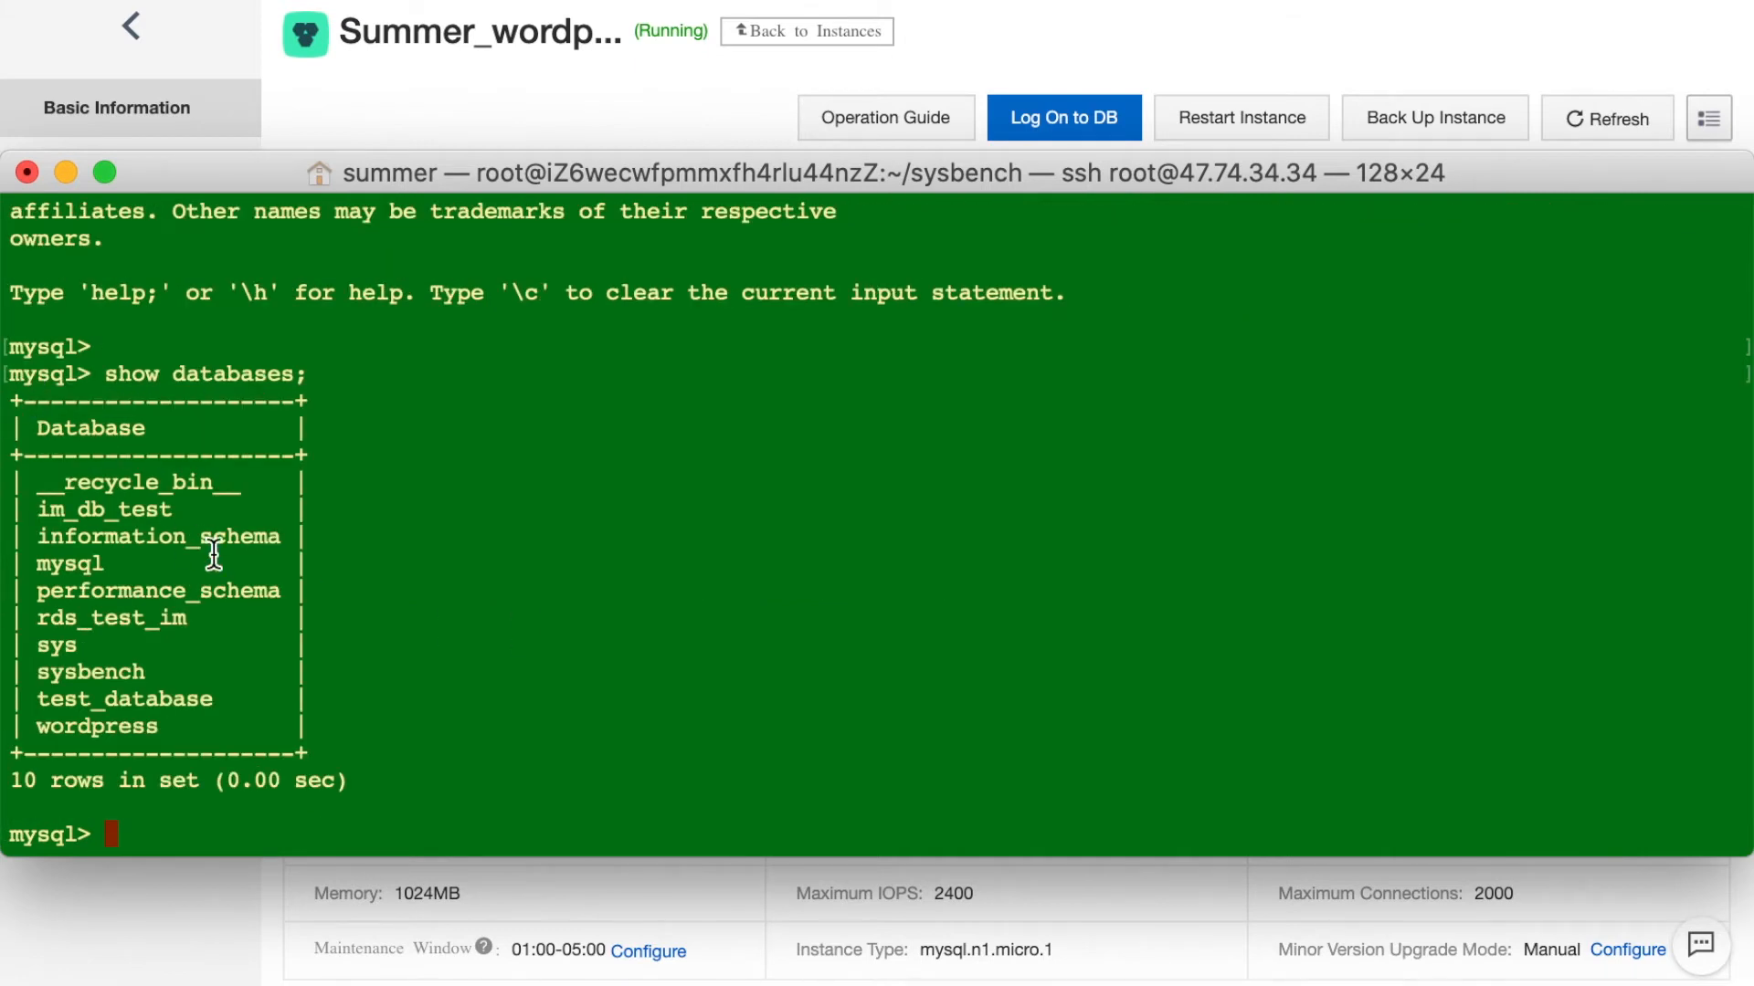
mouse_move(188, 641)
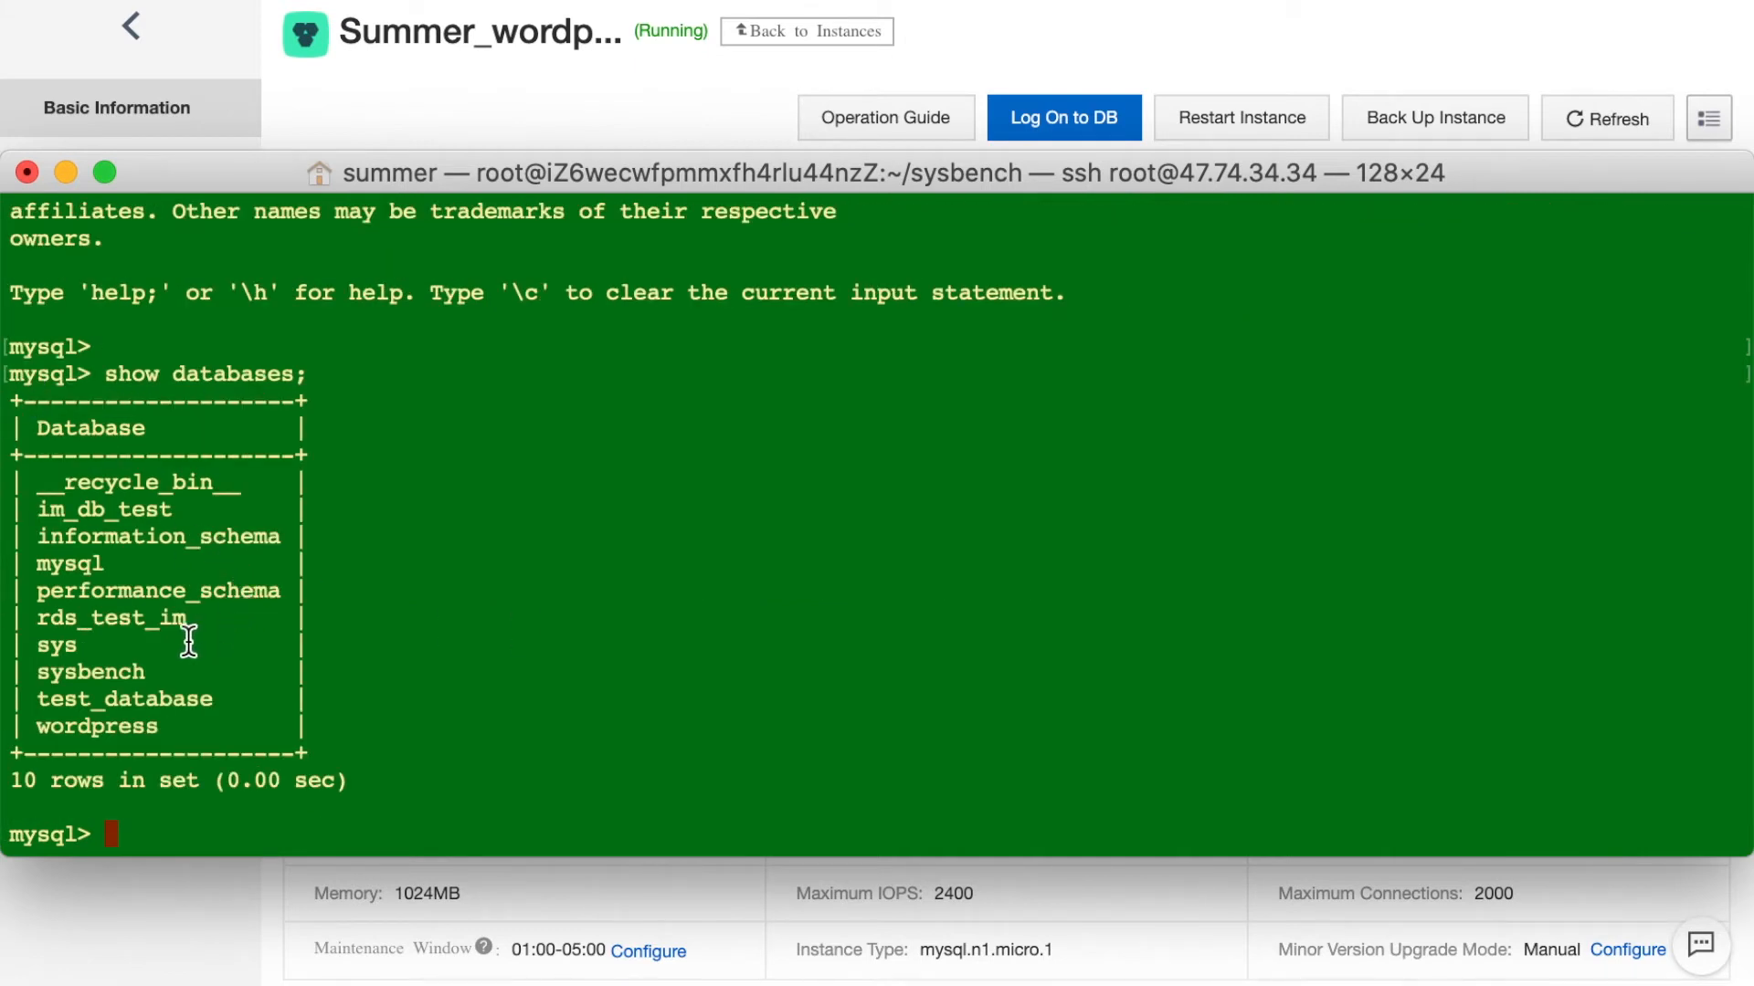
mouse_move(170, 670)
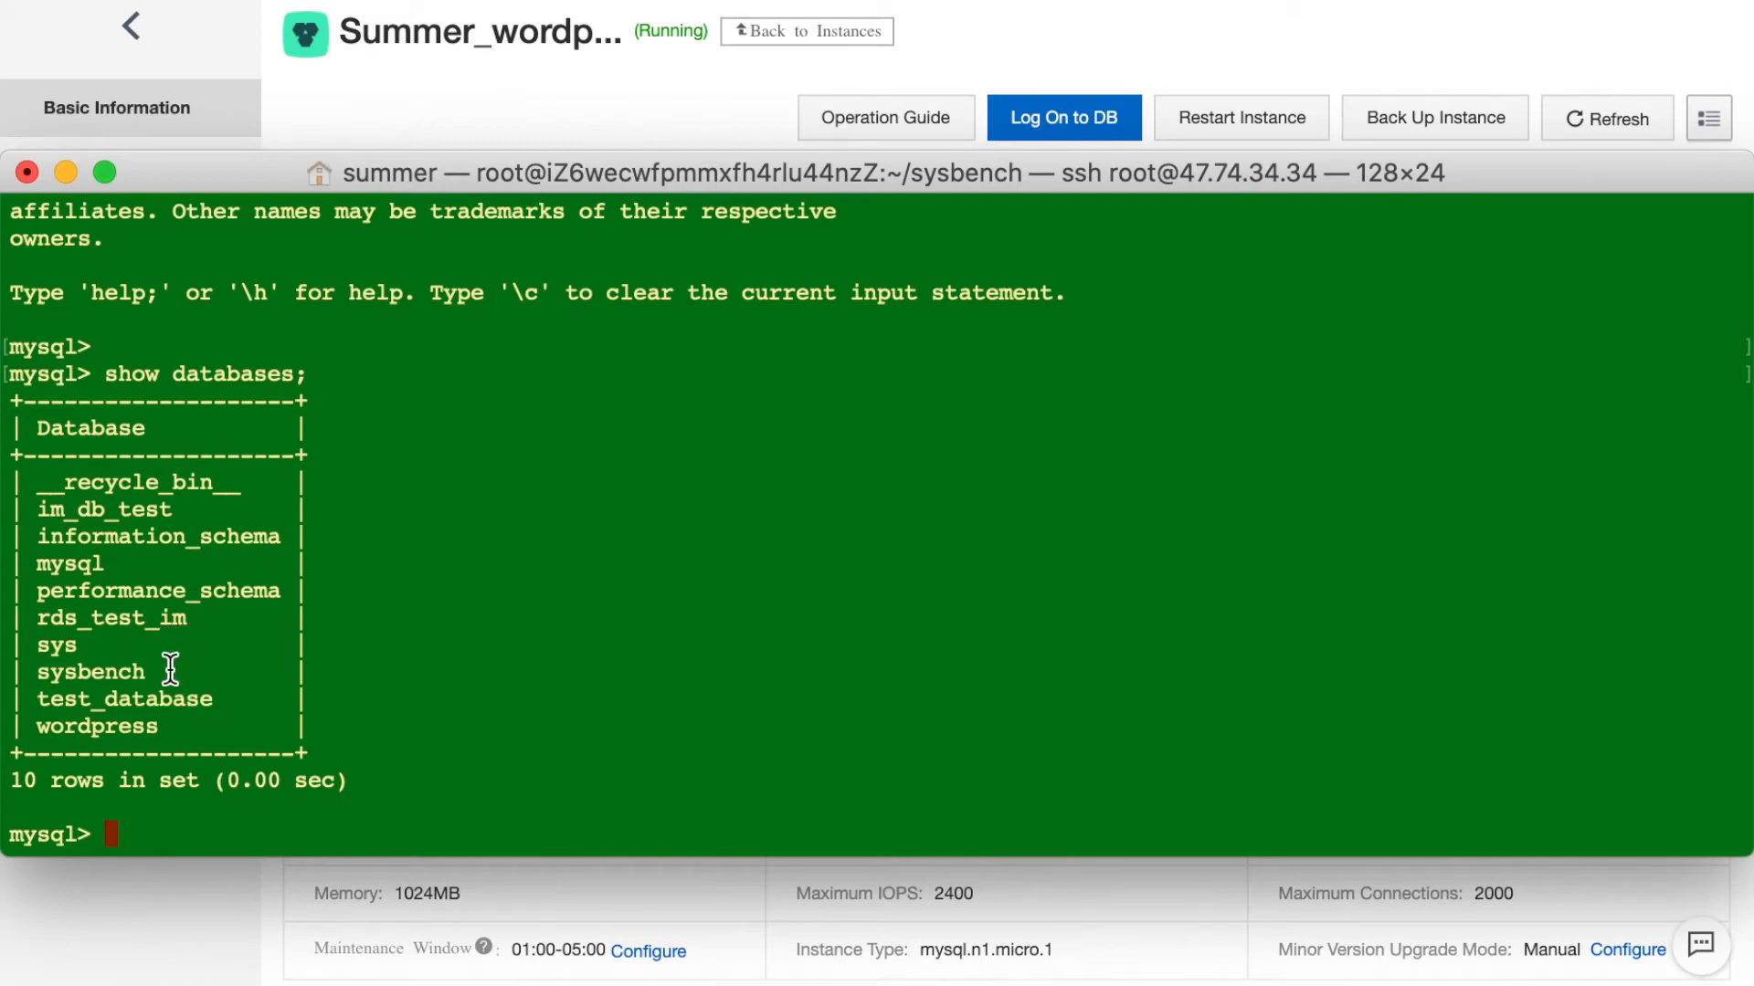
mouse_move(403, 667)
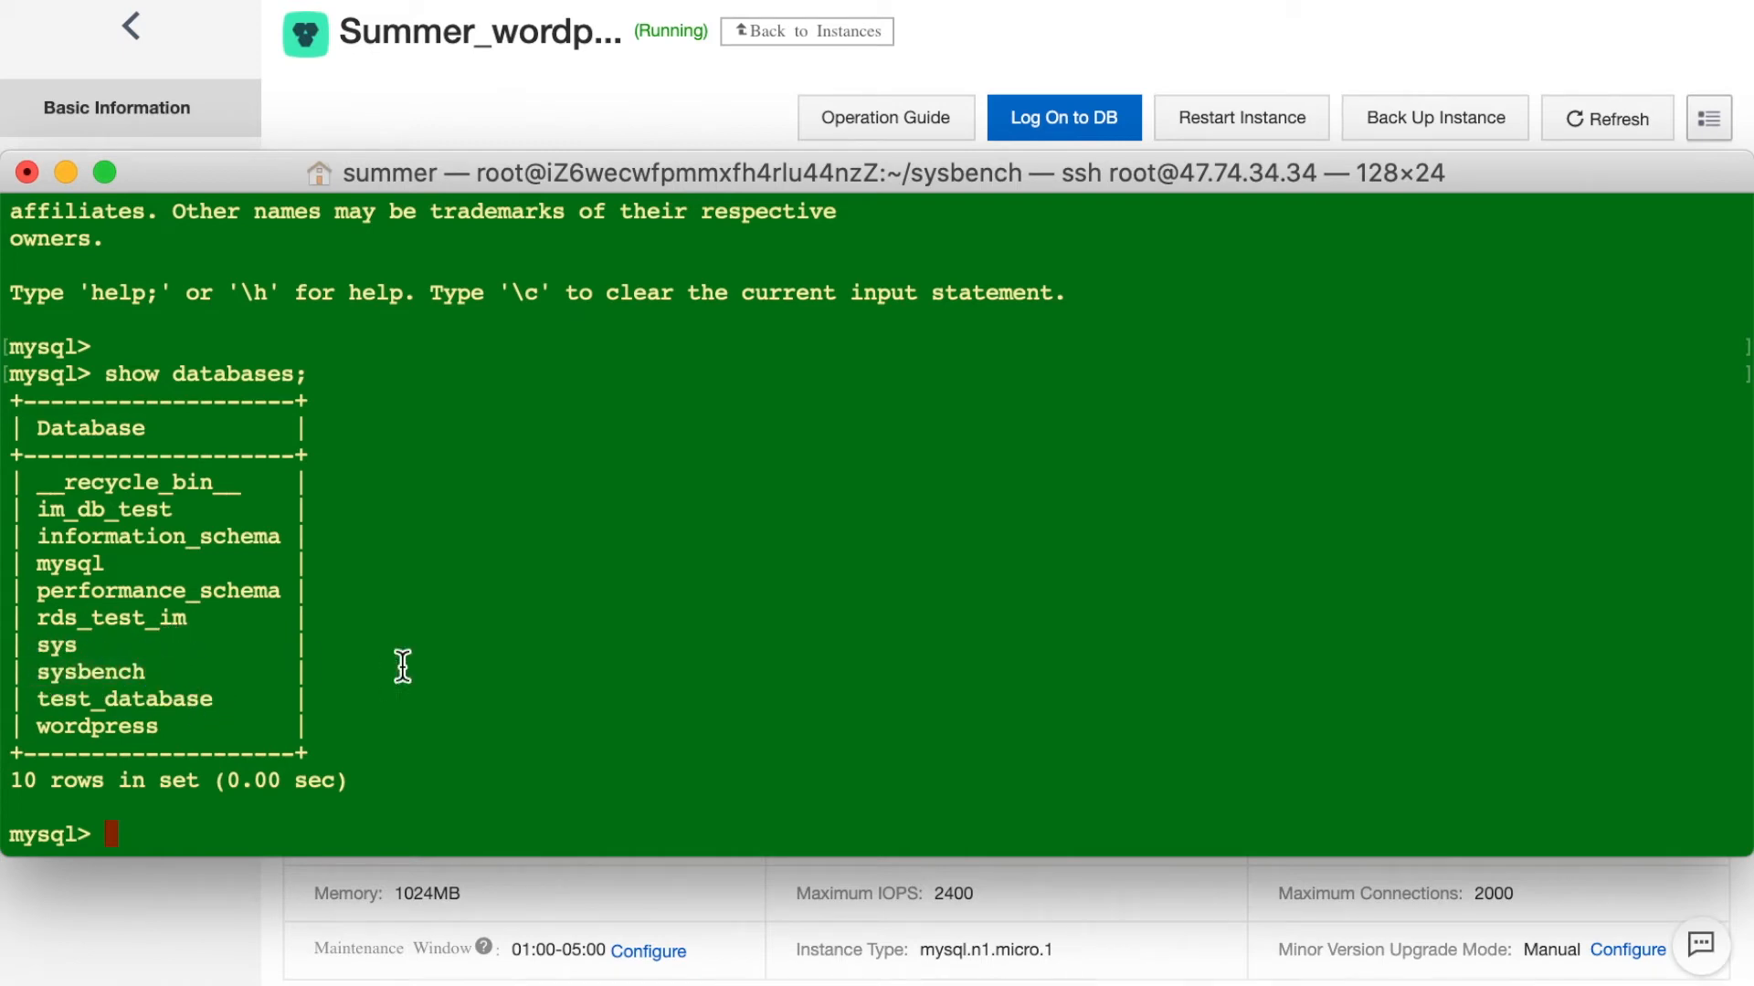
type("qu")
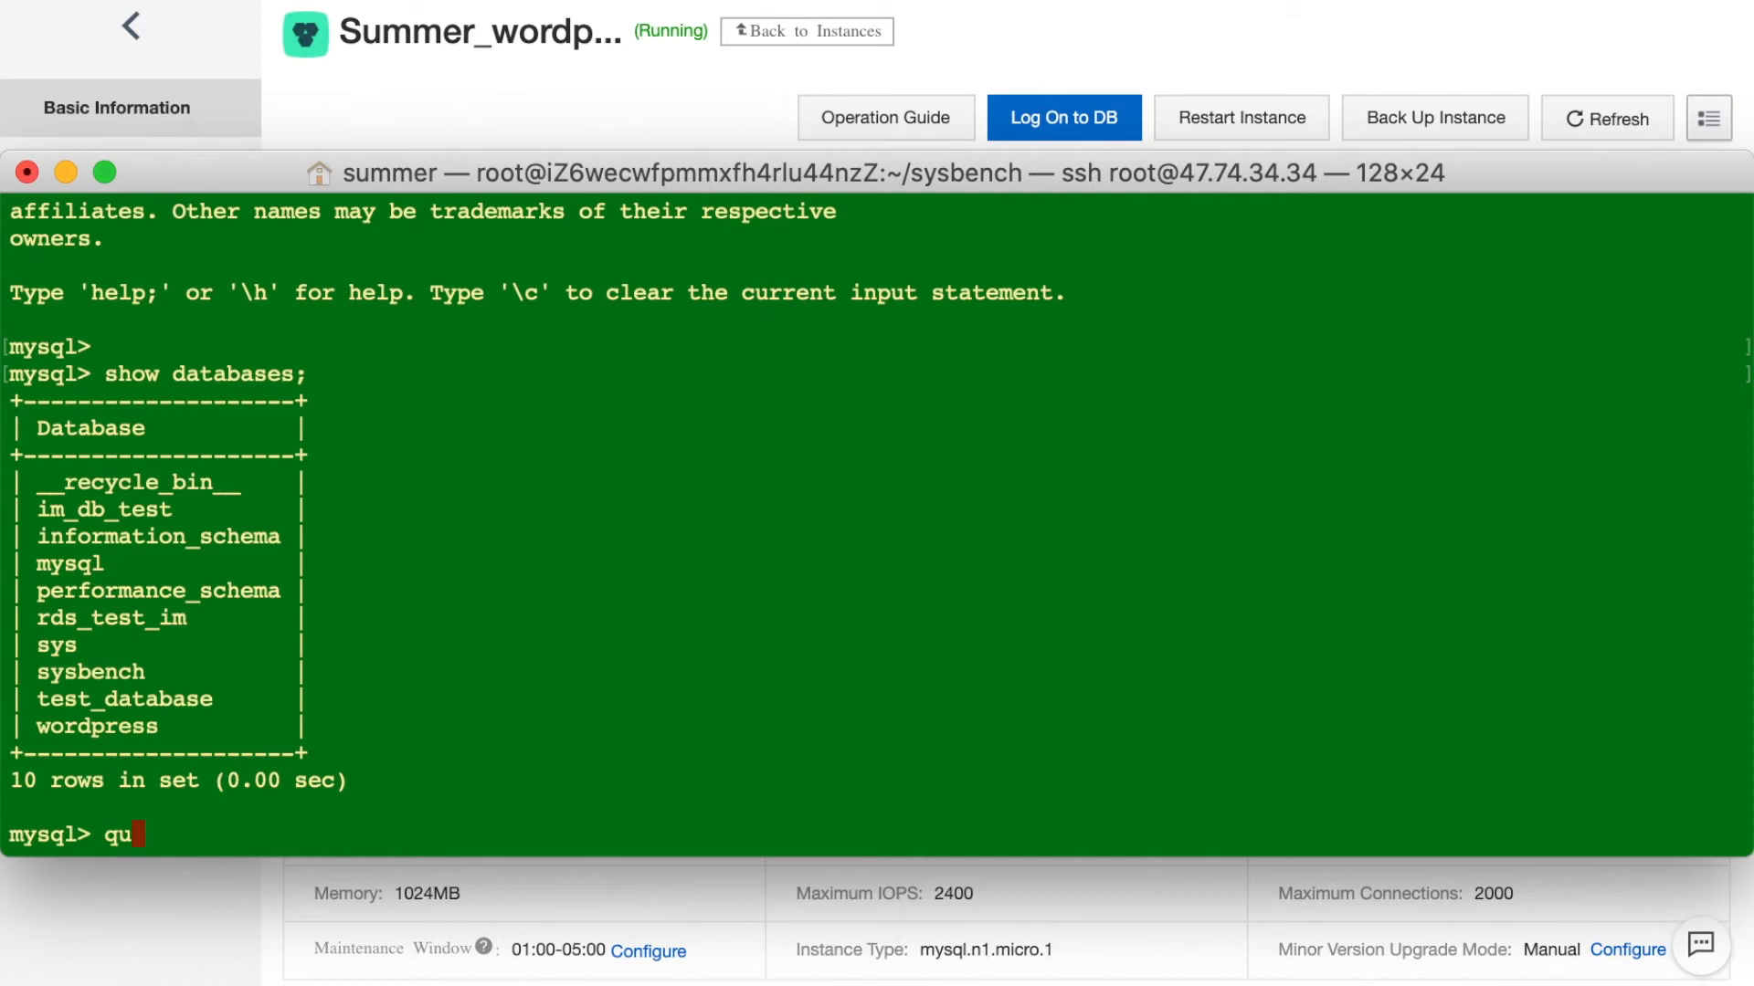
type("it;")
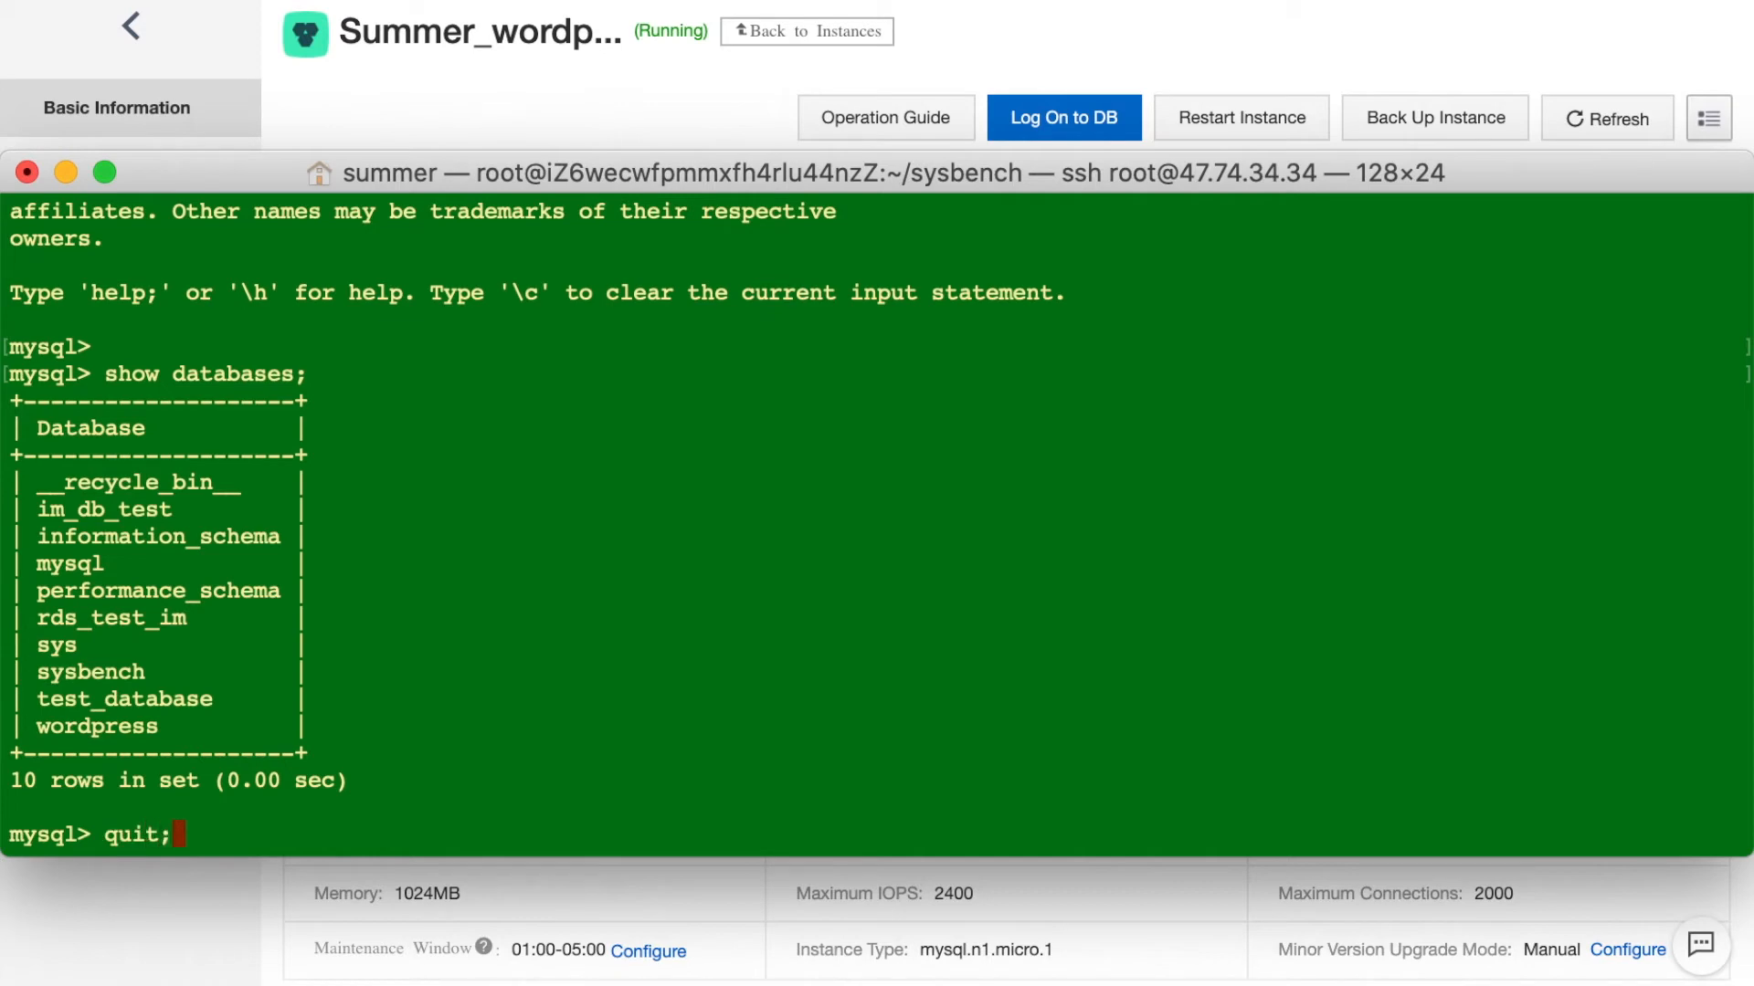
key("Return")
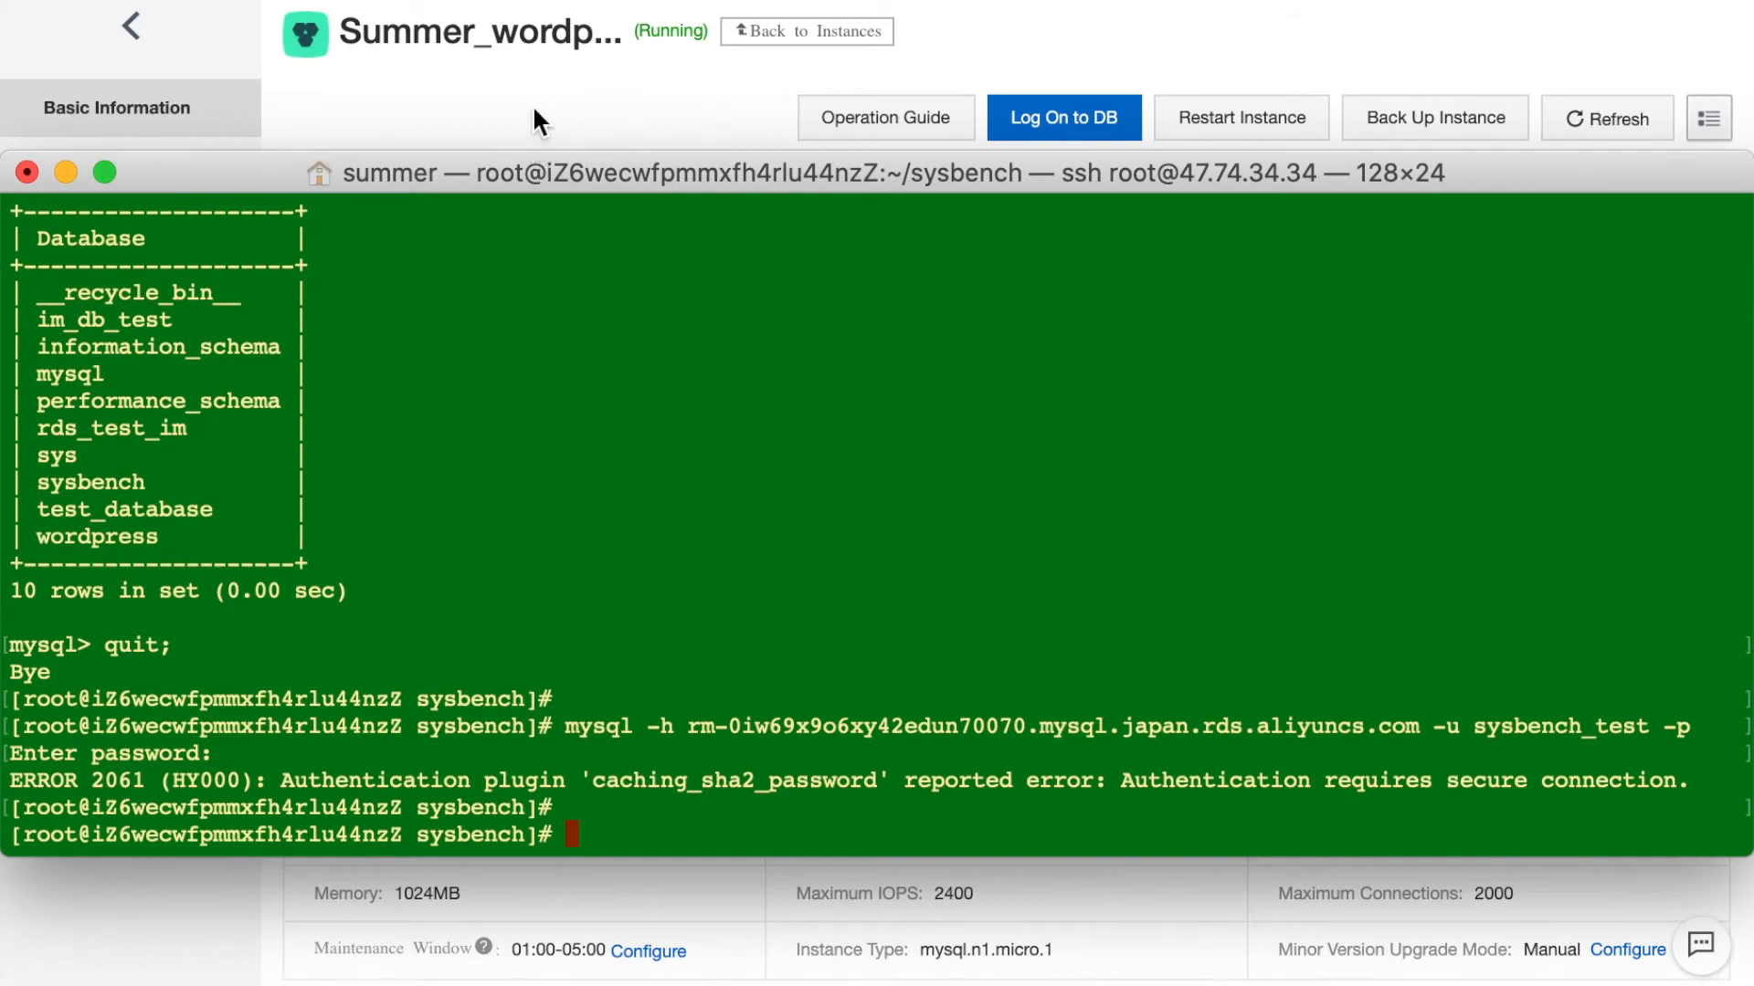
left_click(82, 165)
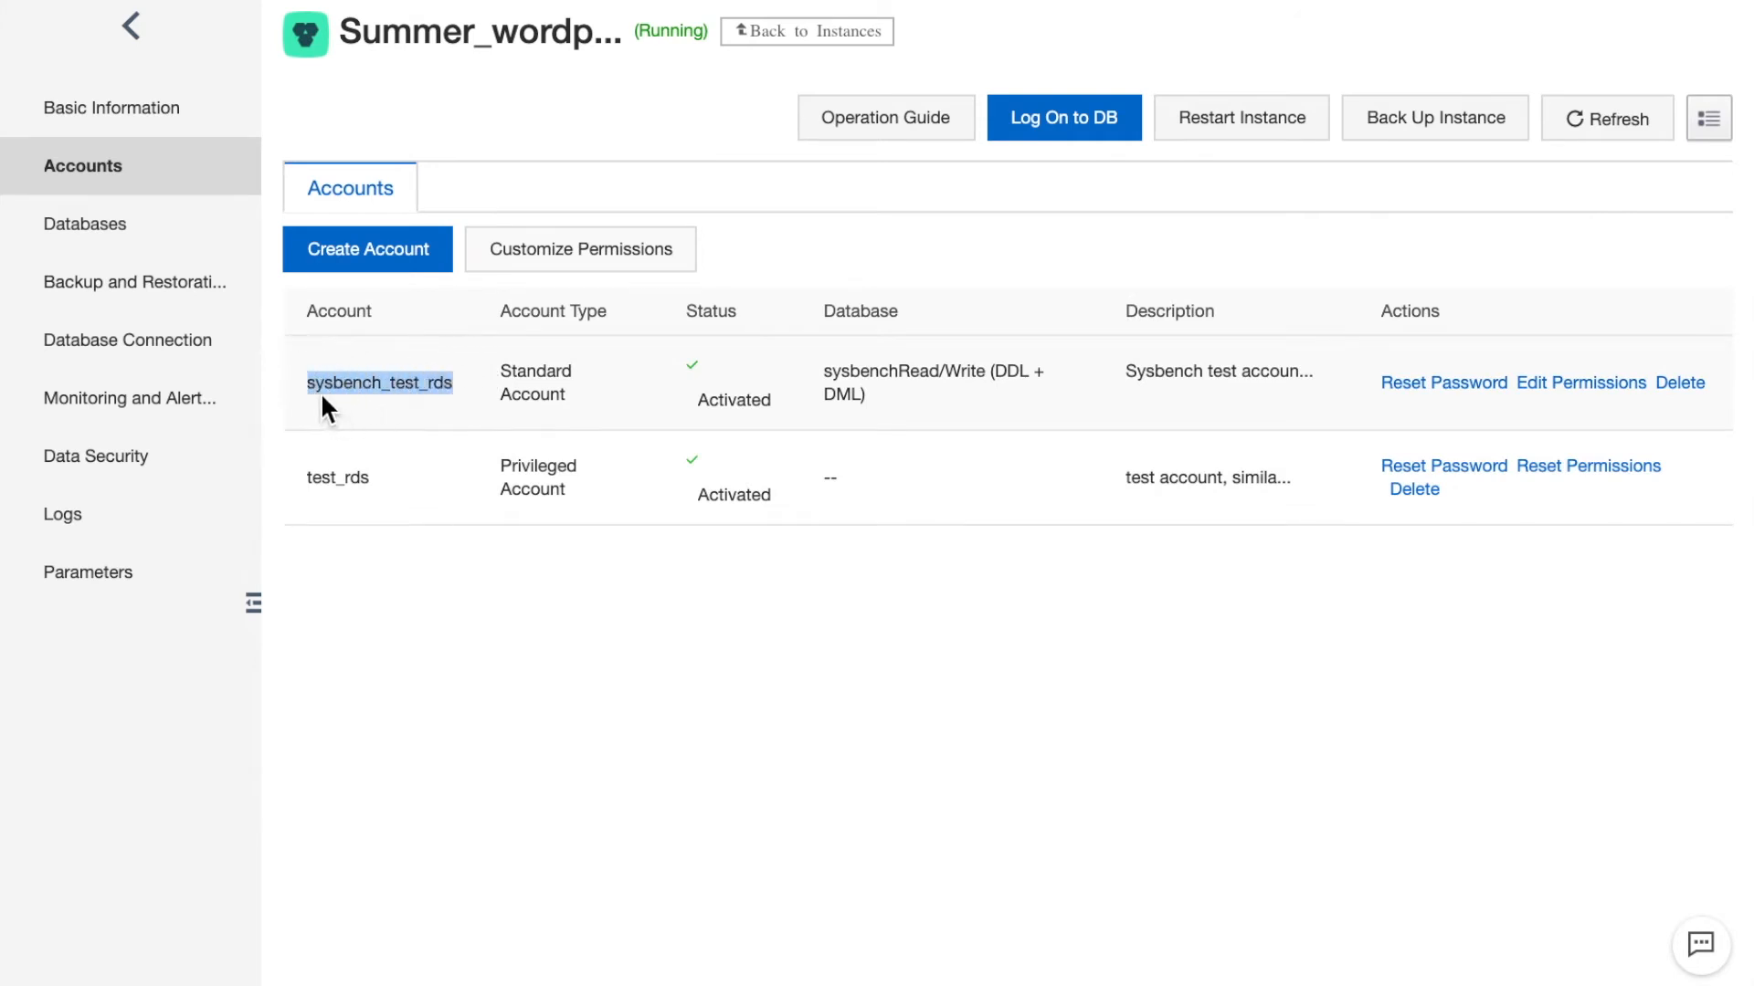
mouse_move(355, 417)
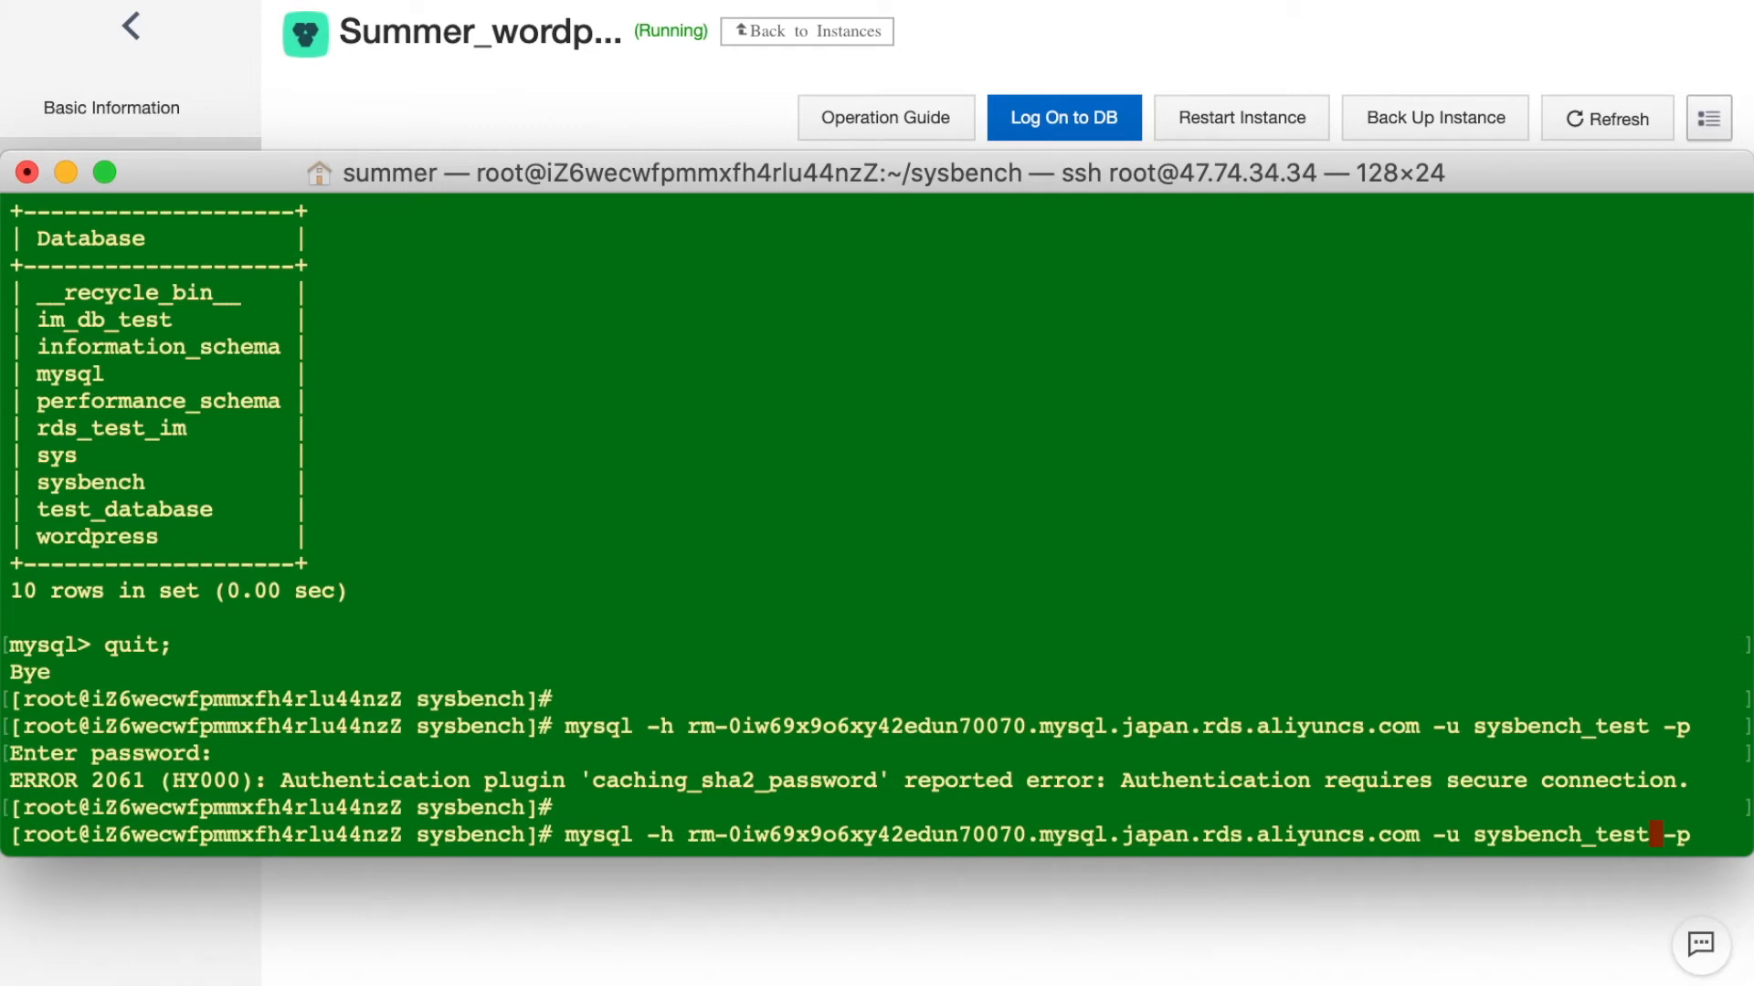
Log in as sysbench_test_rds and confirm sysbench appears in the database listing
type("_rds")
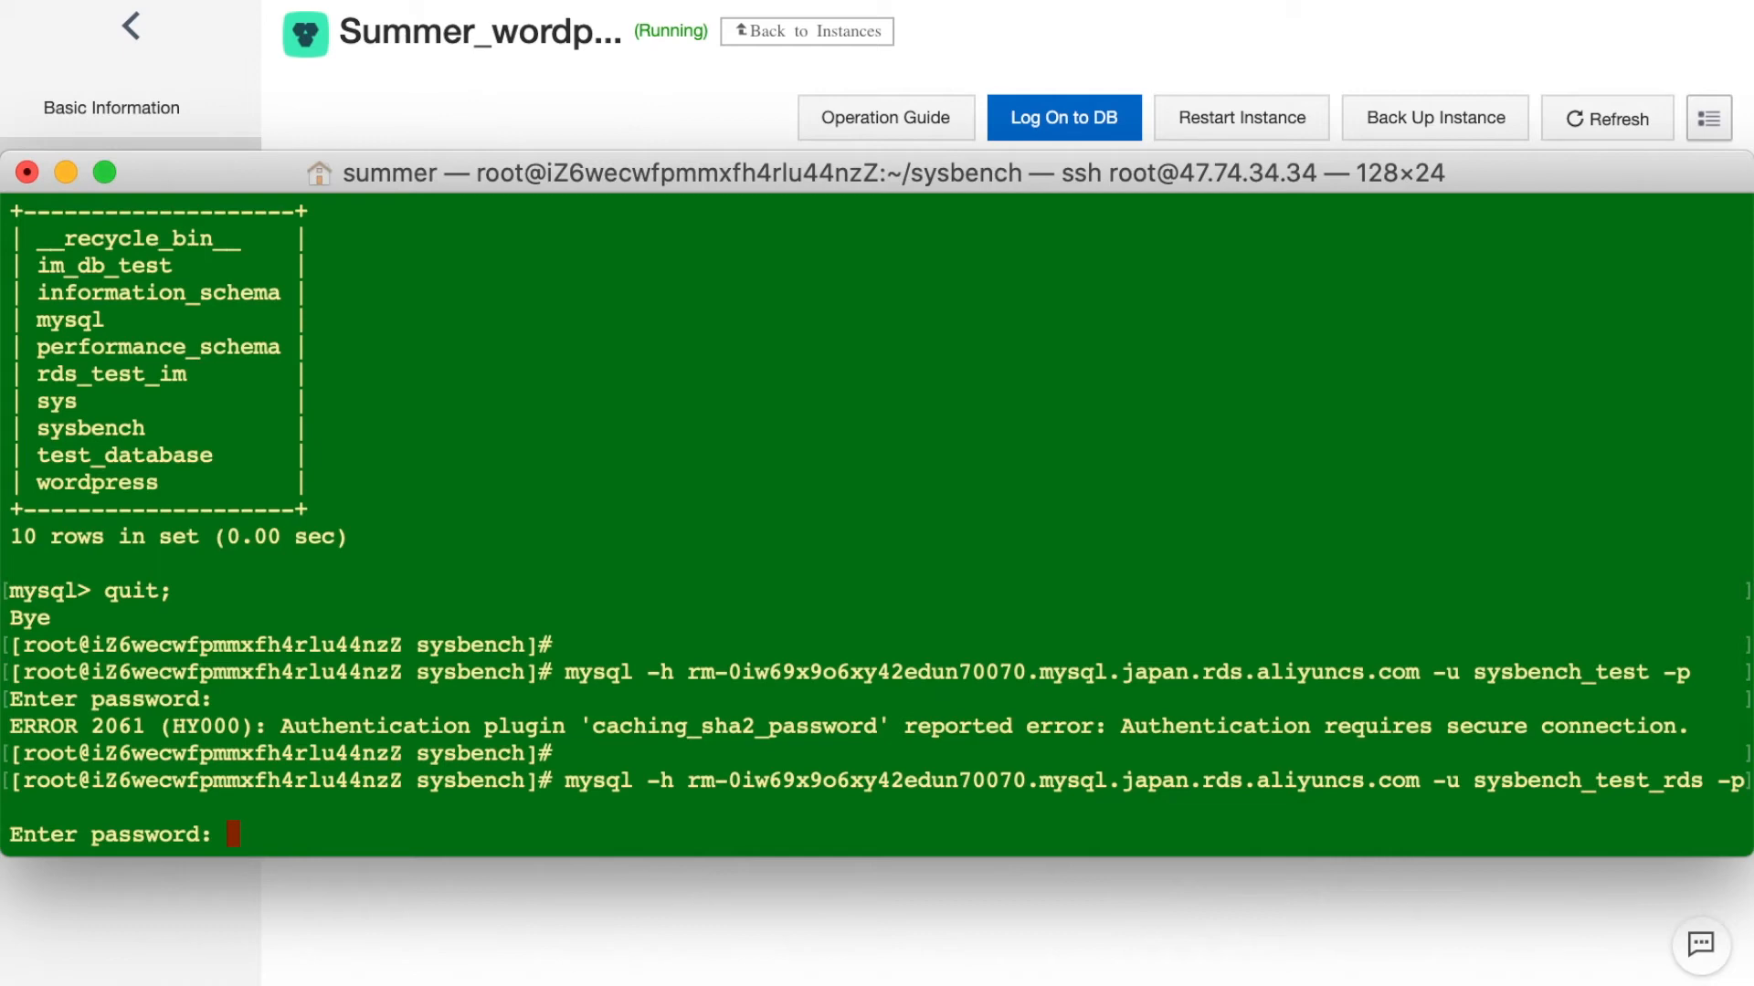
key("Return")
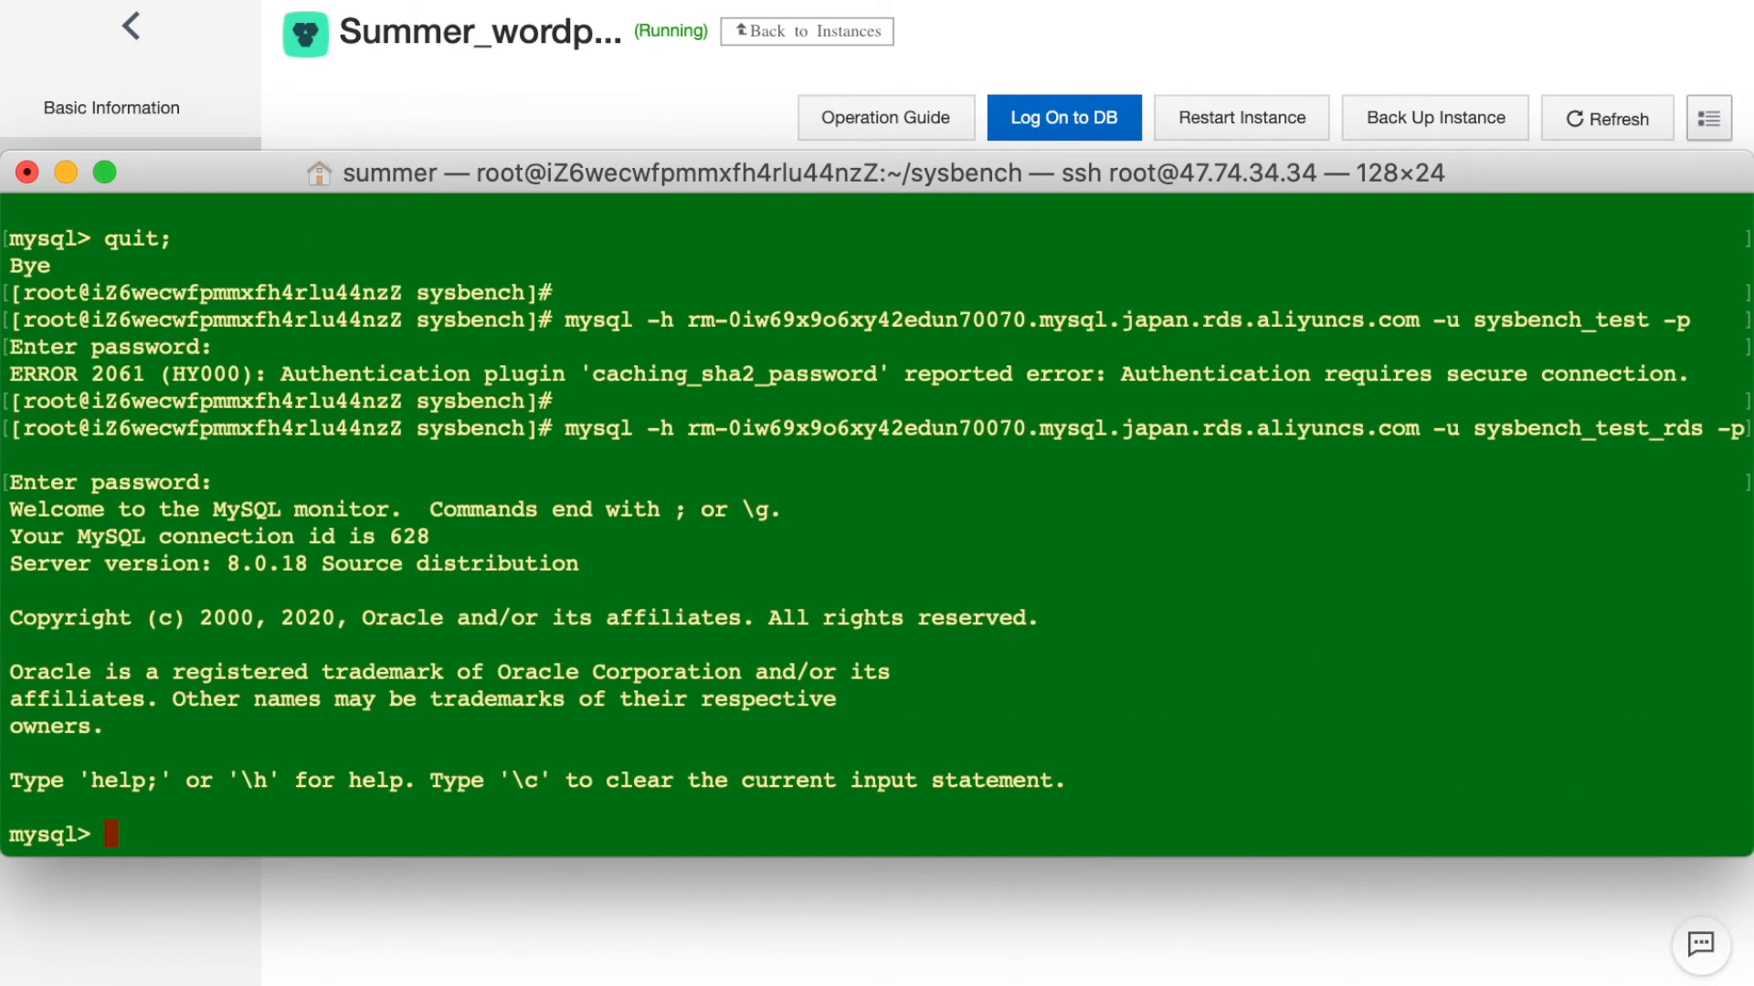
type("show")
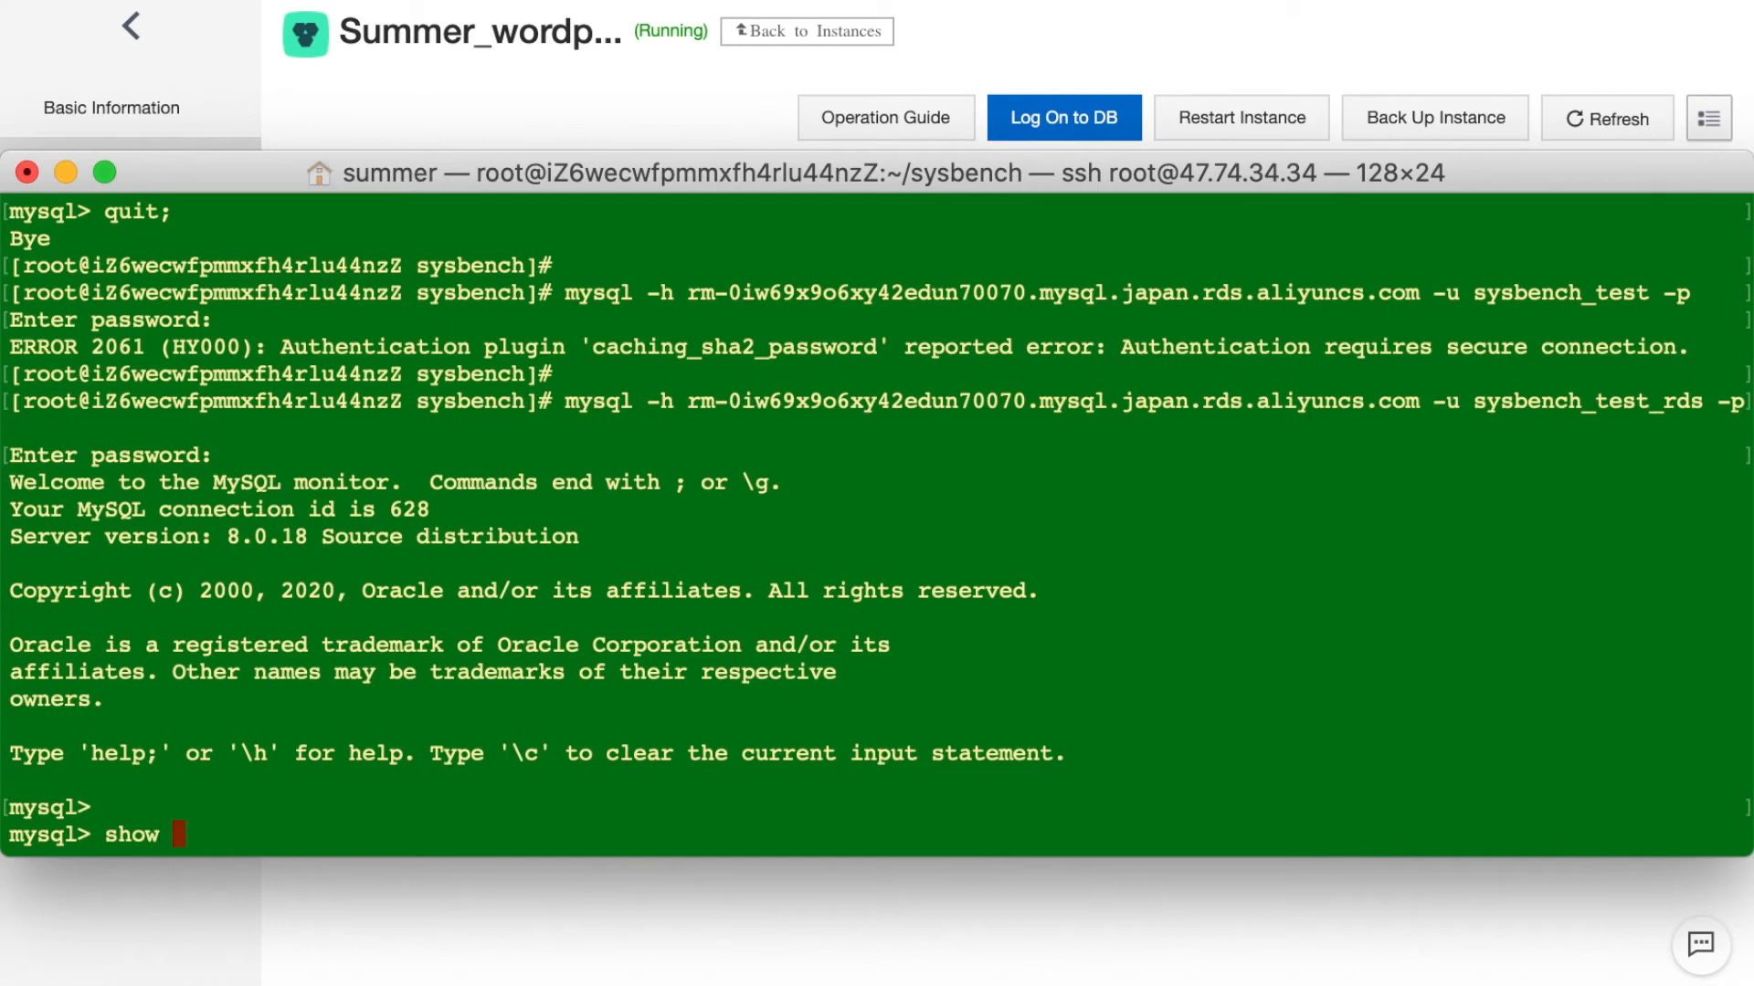
type("database")
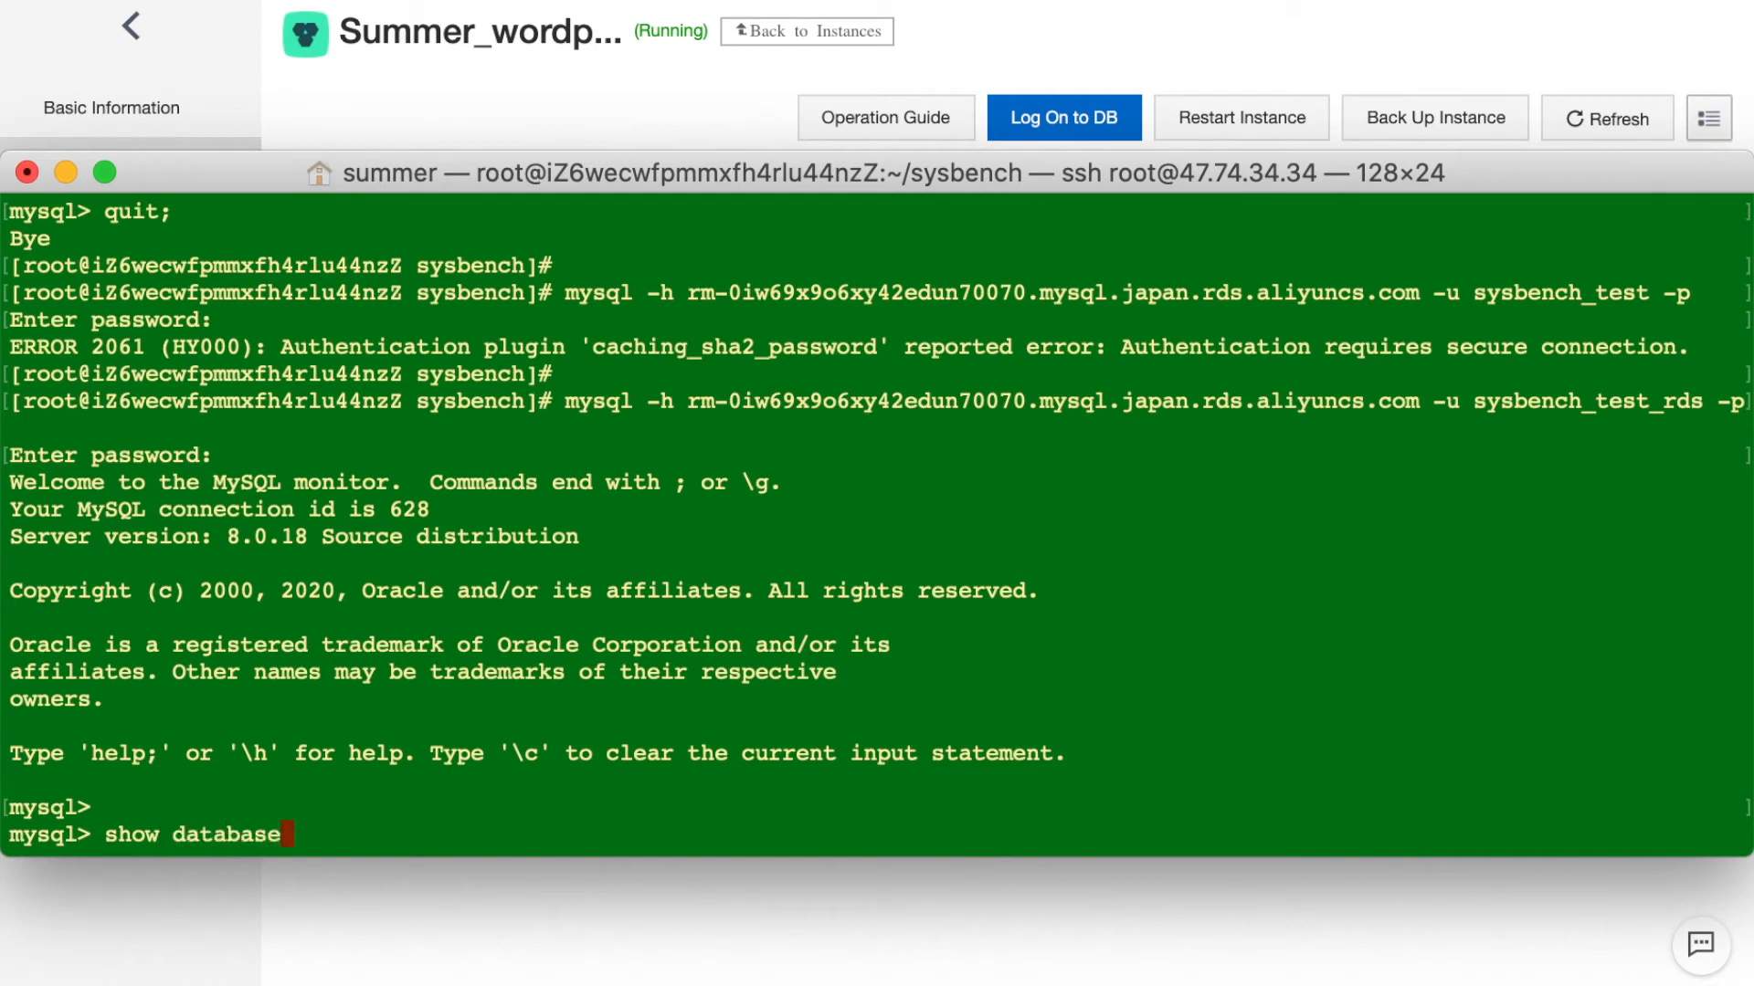
key("Return")
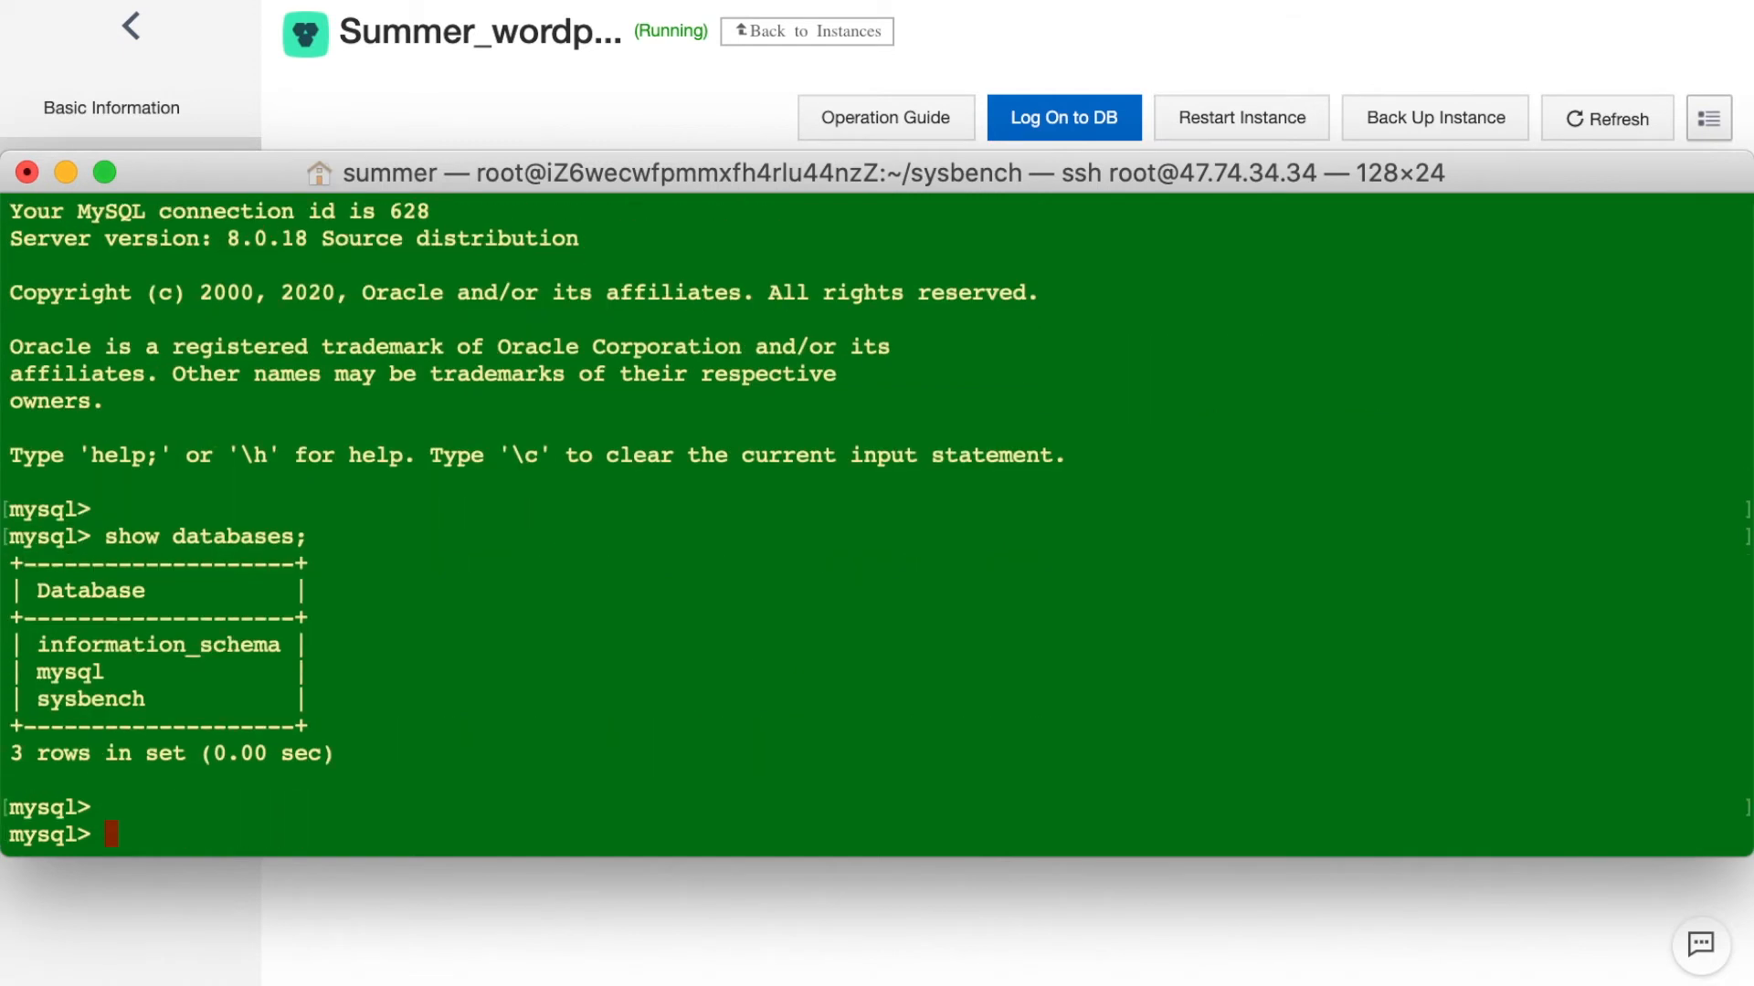
double_click(91, 699)
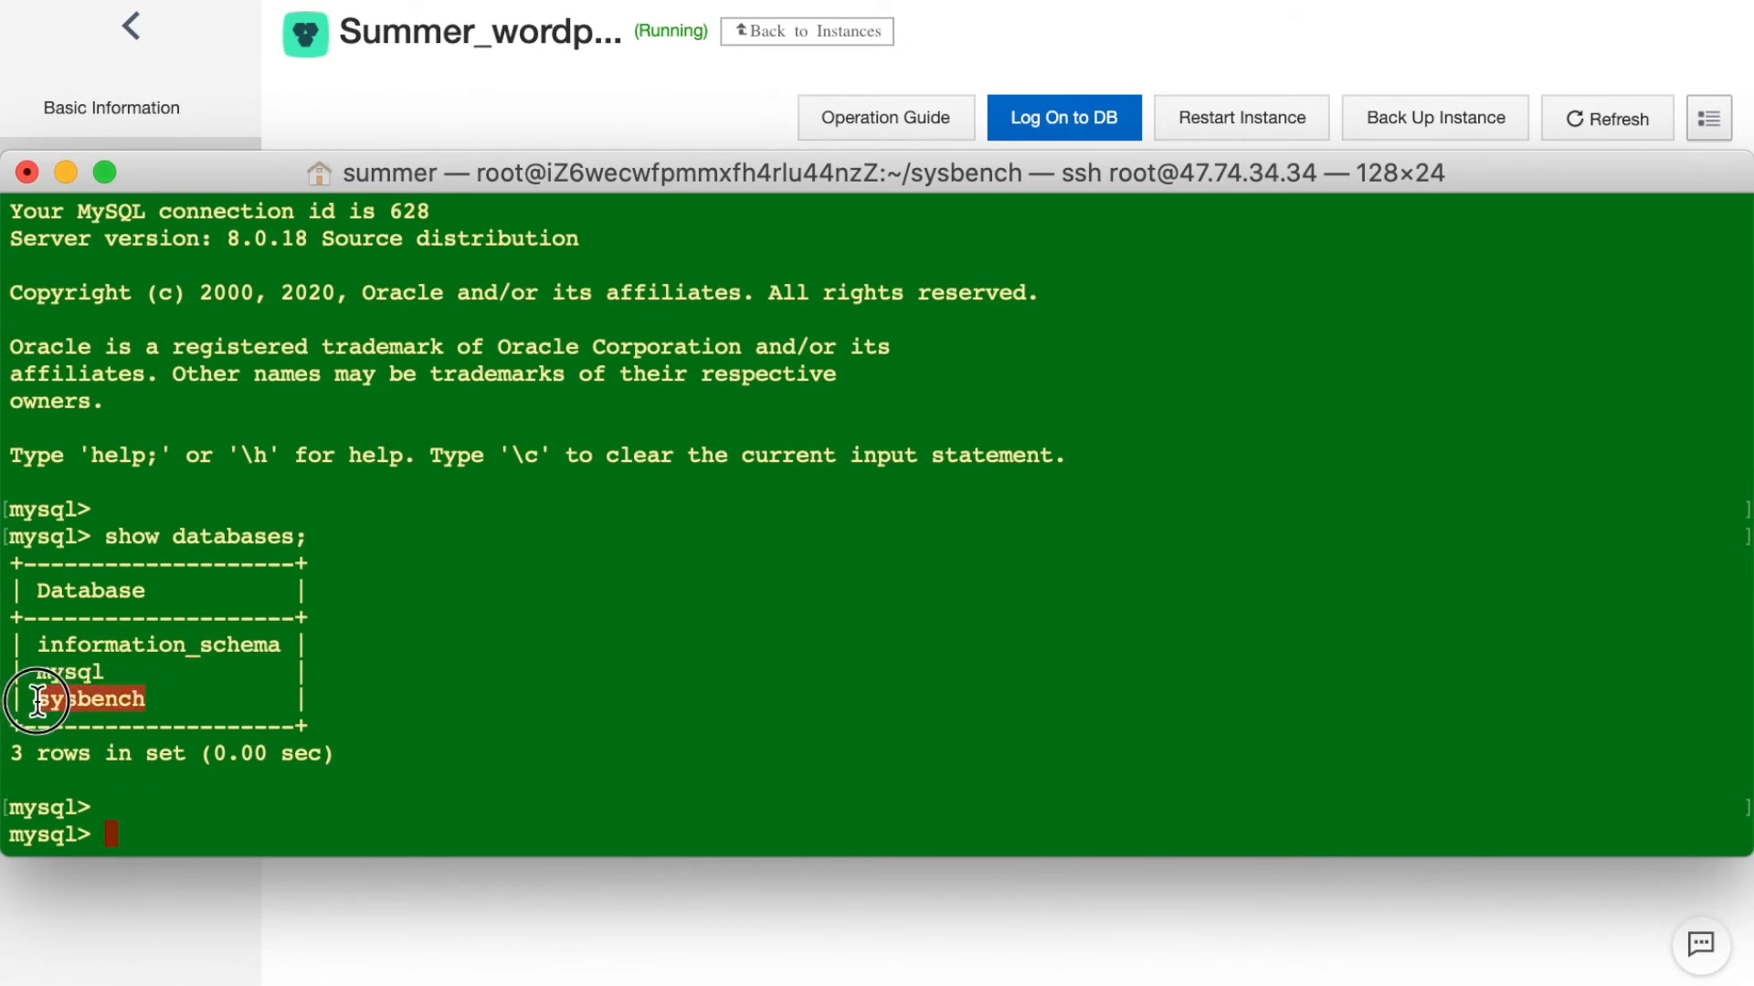
mouse_move(255, 782)
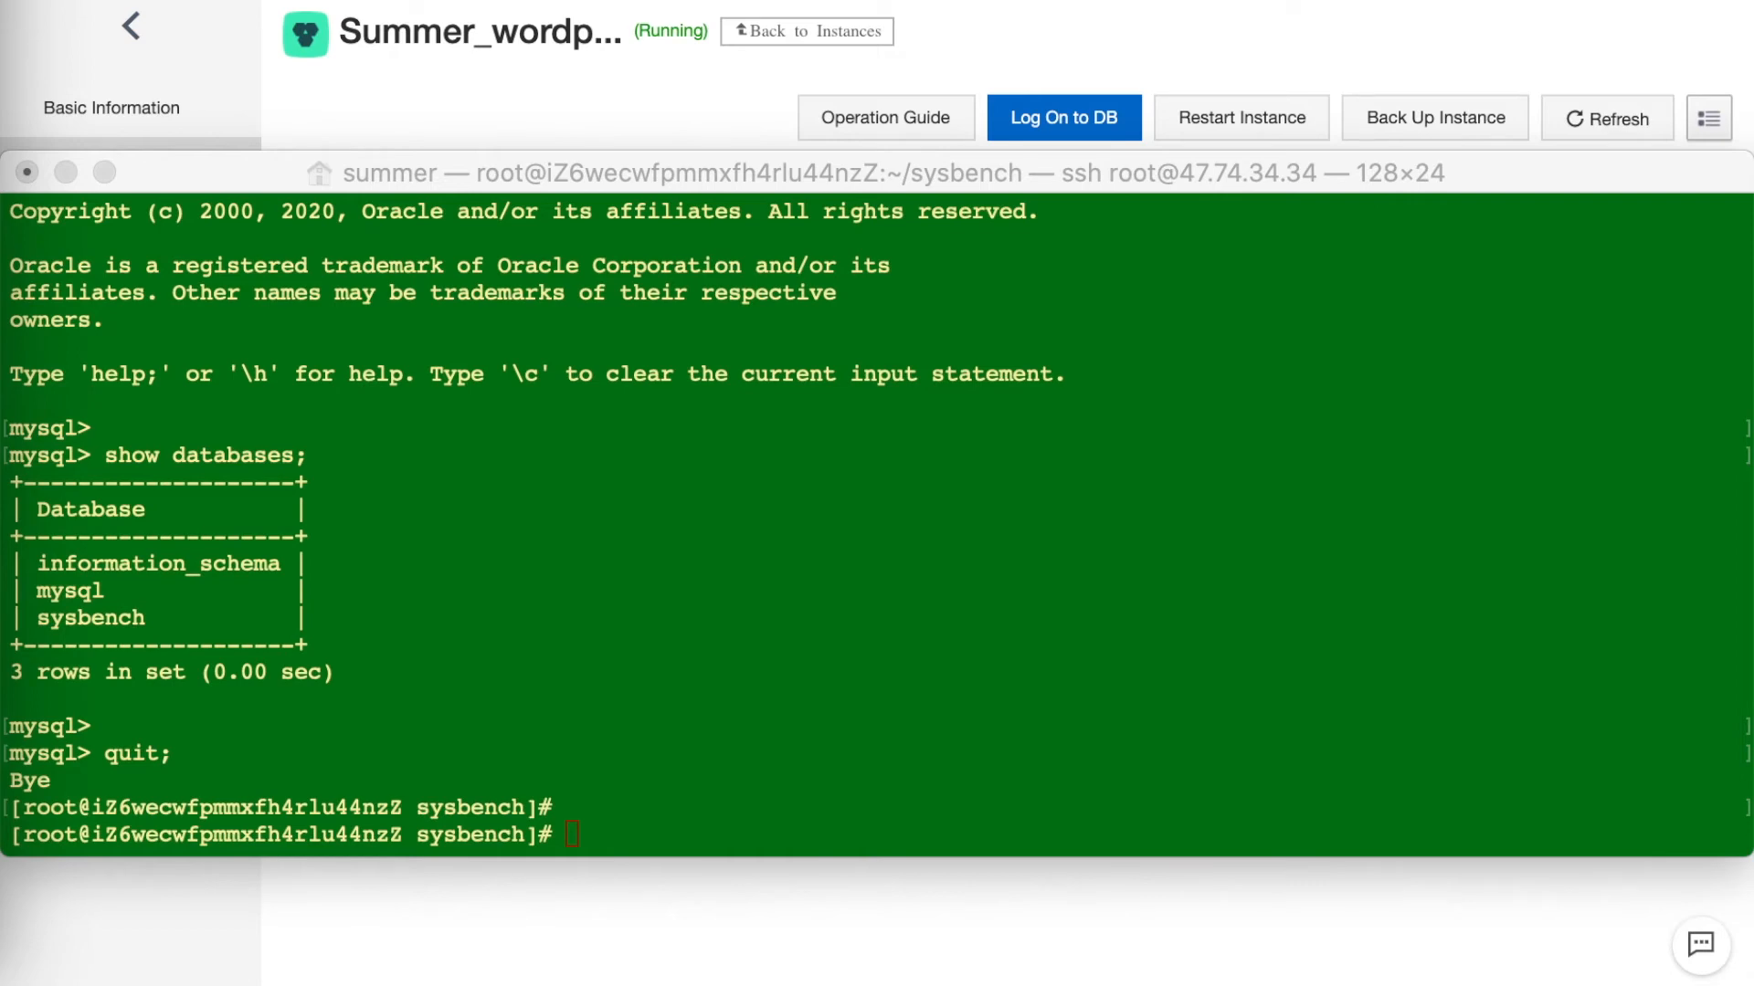
mouse_move(100, 406)
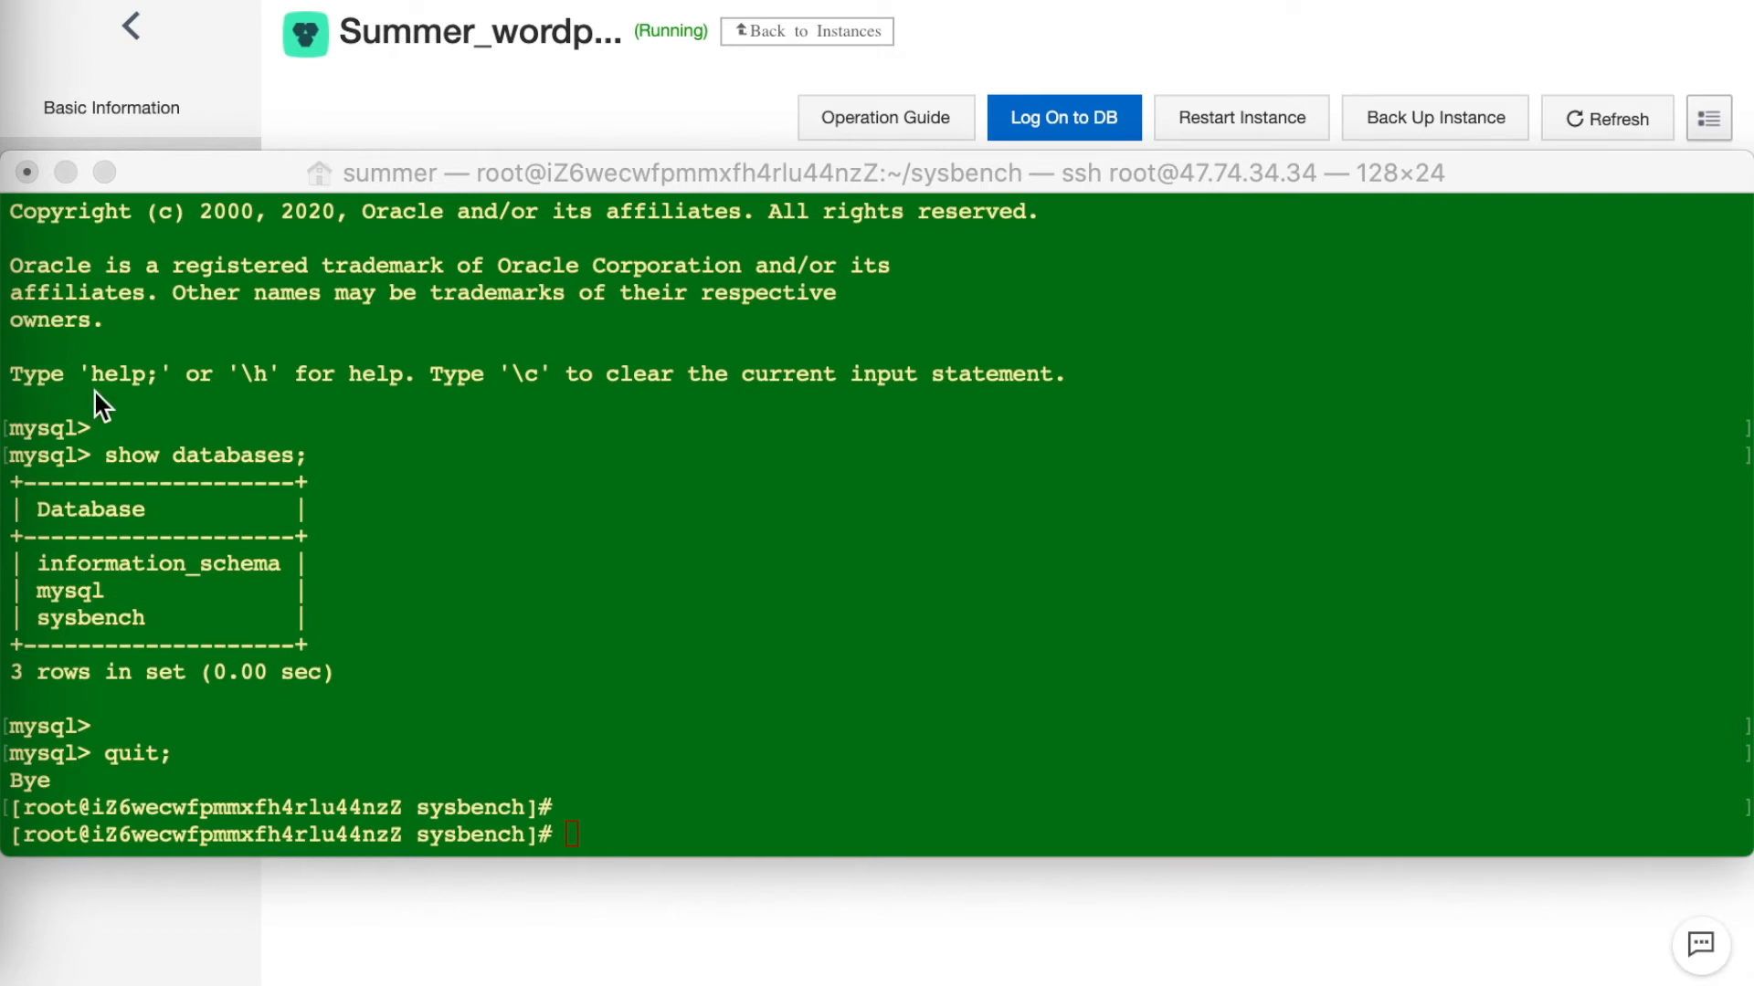
mouse_move(335, 503)
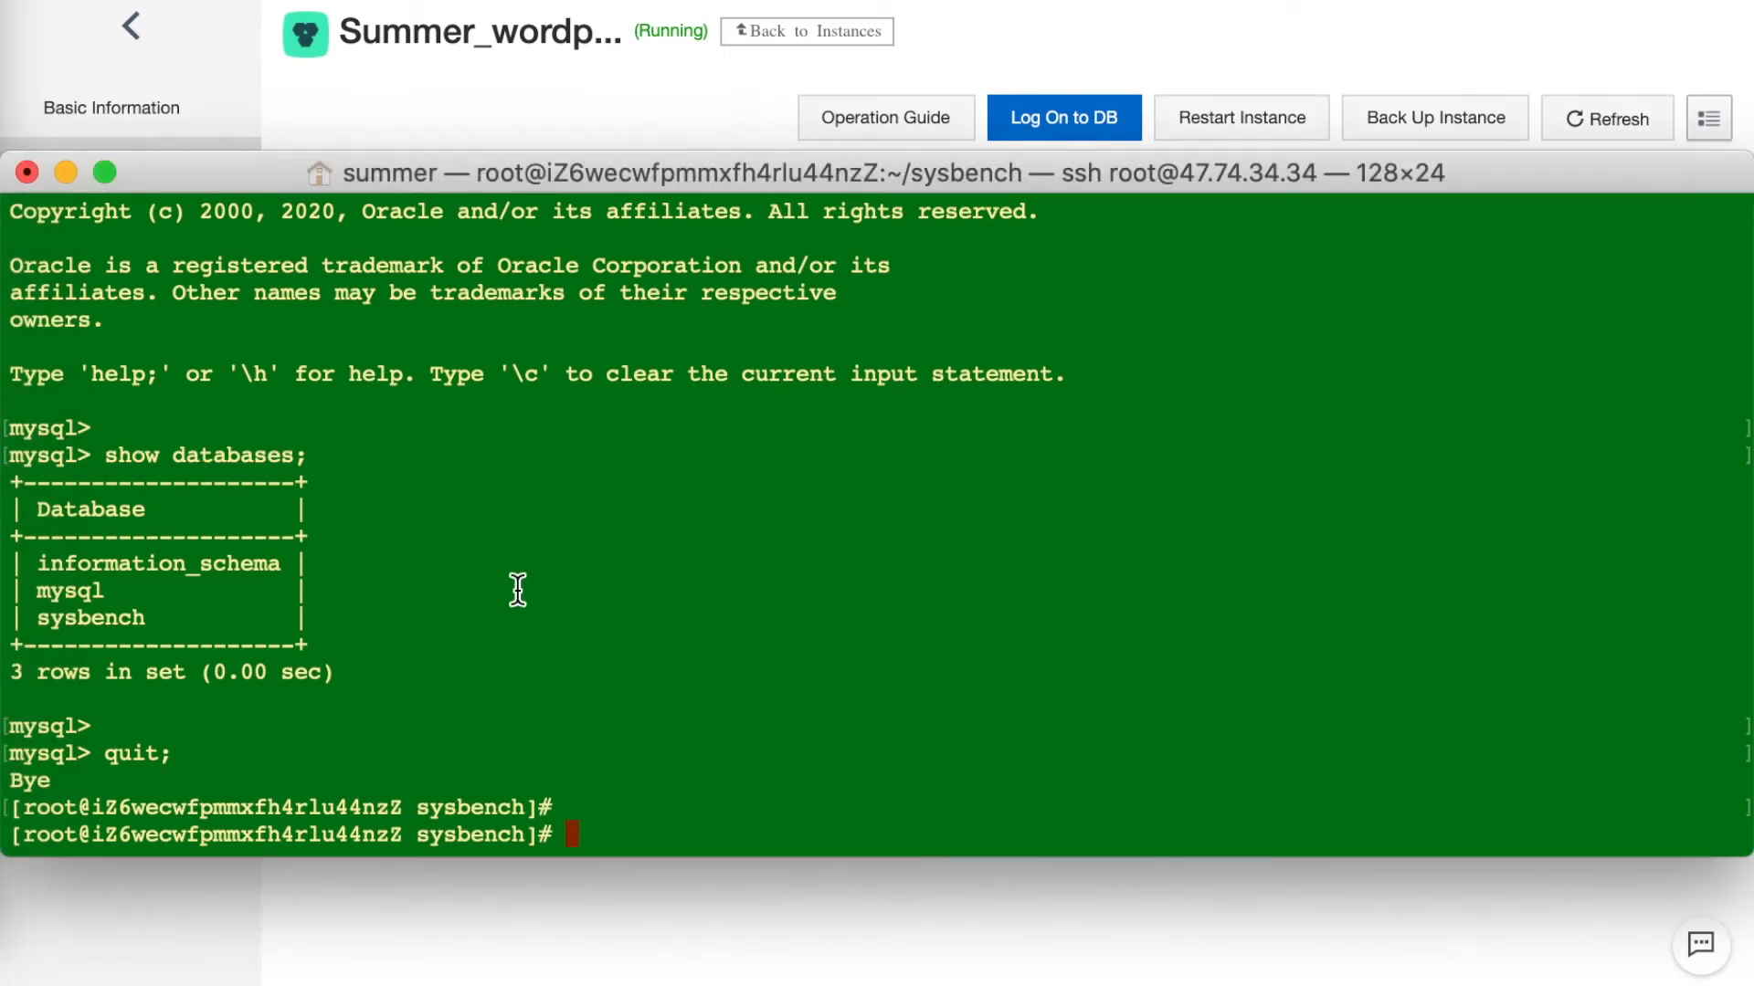
mouse_move(469, 650)
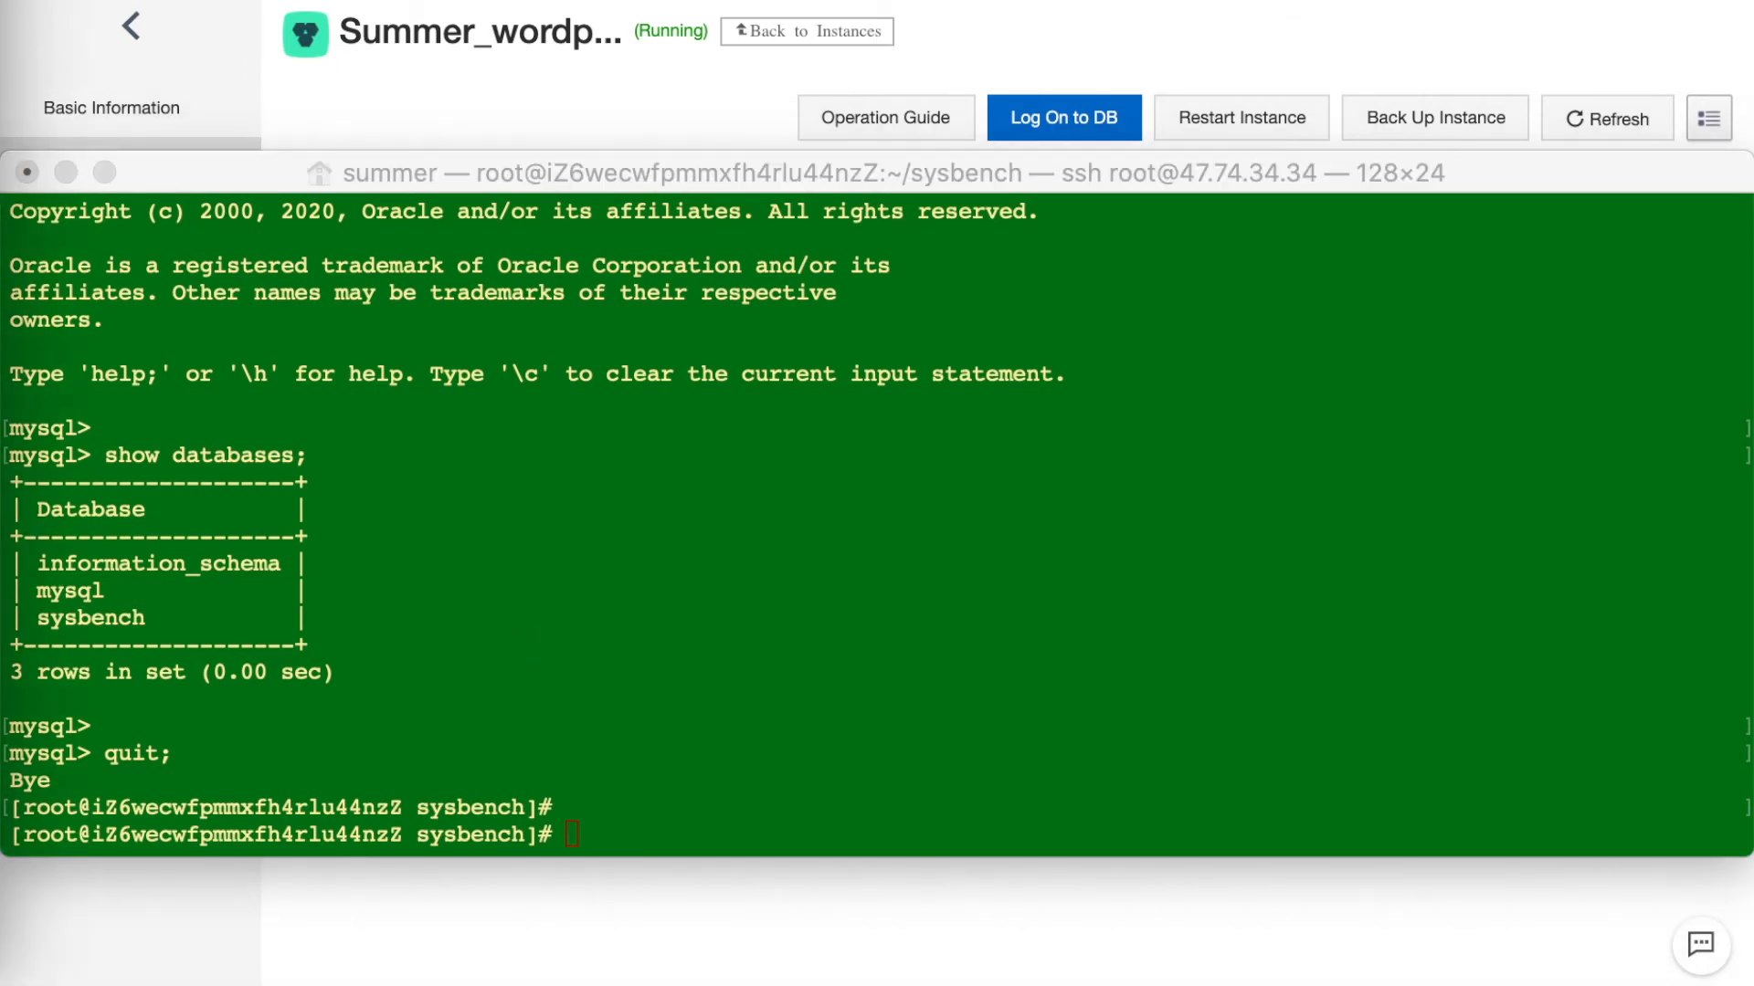
mouse_move(510, 807)
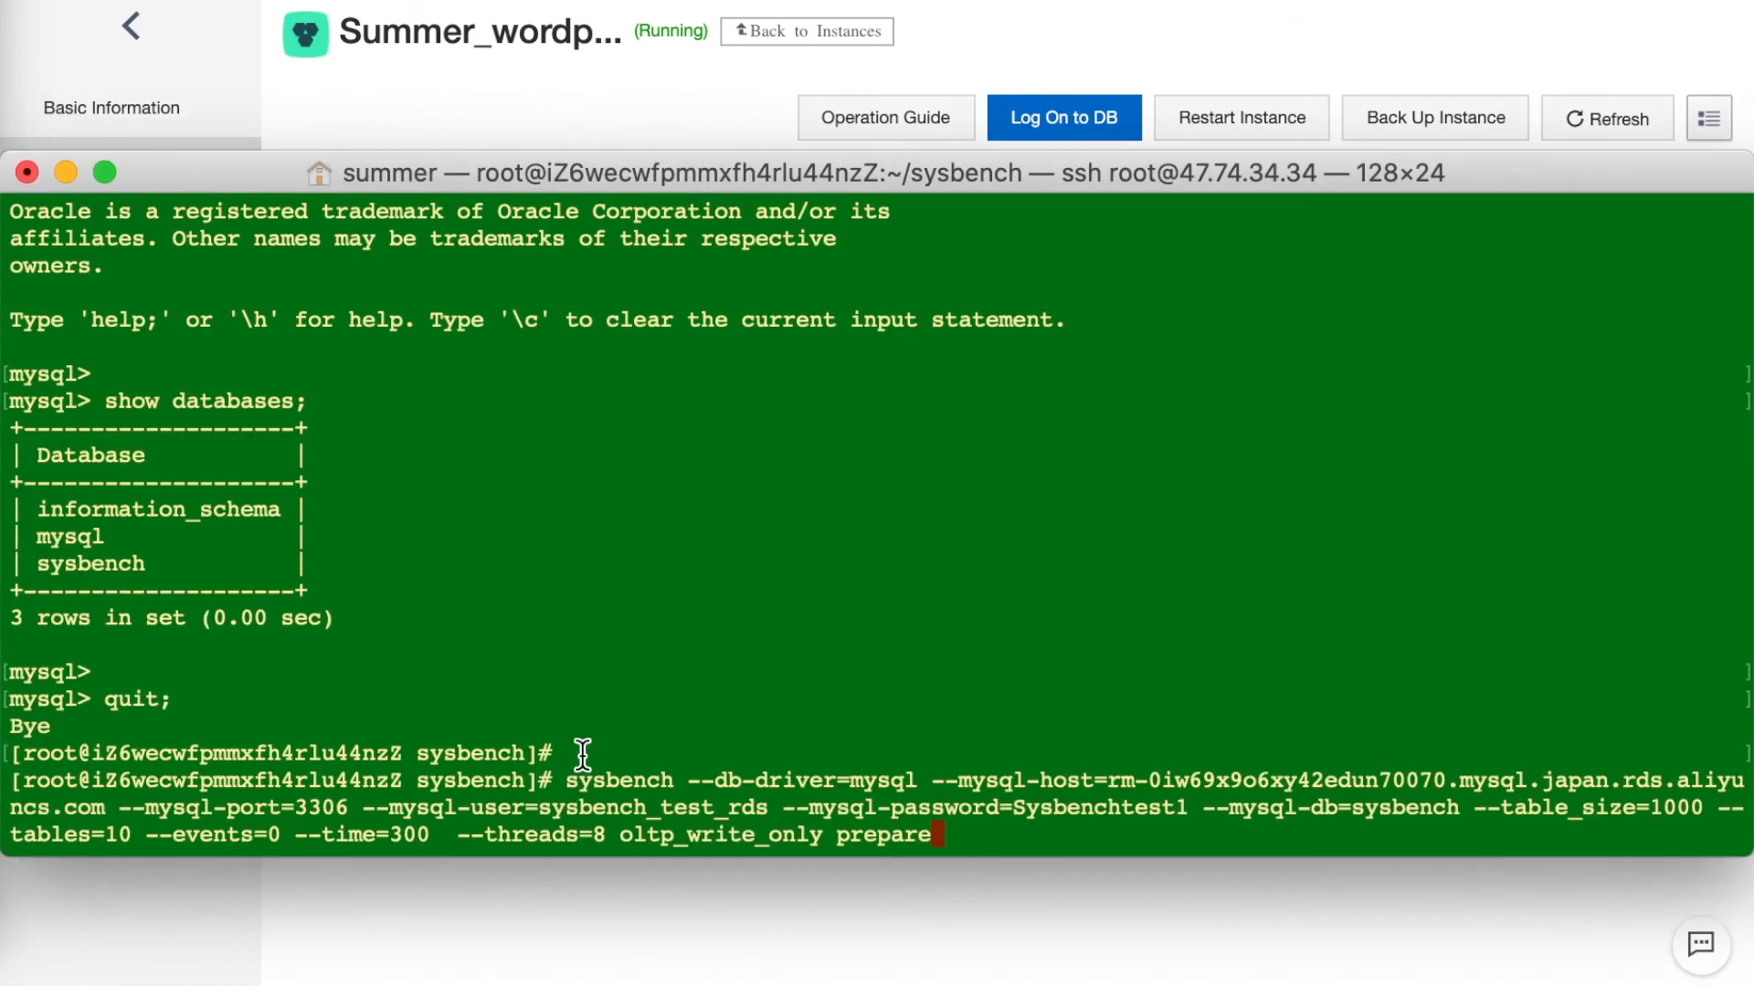
Run oltp_write_only prepare to create ten 1000-row sbtest tables
key("Return")
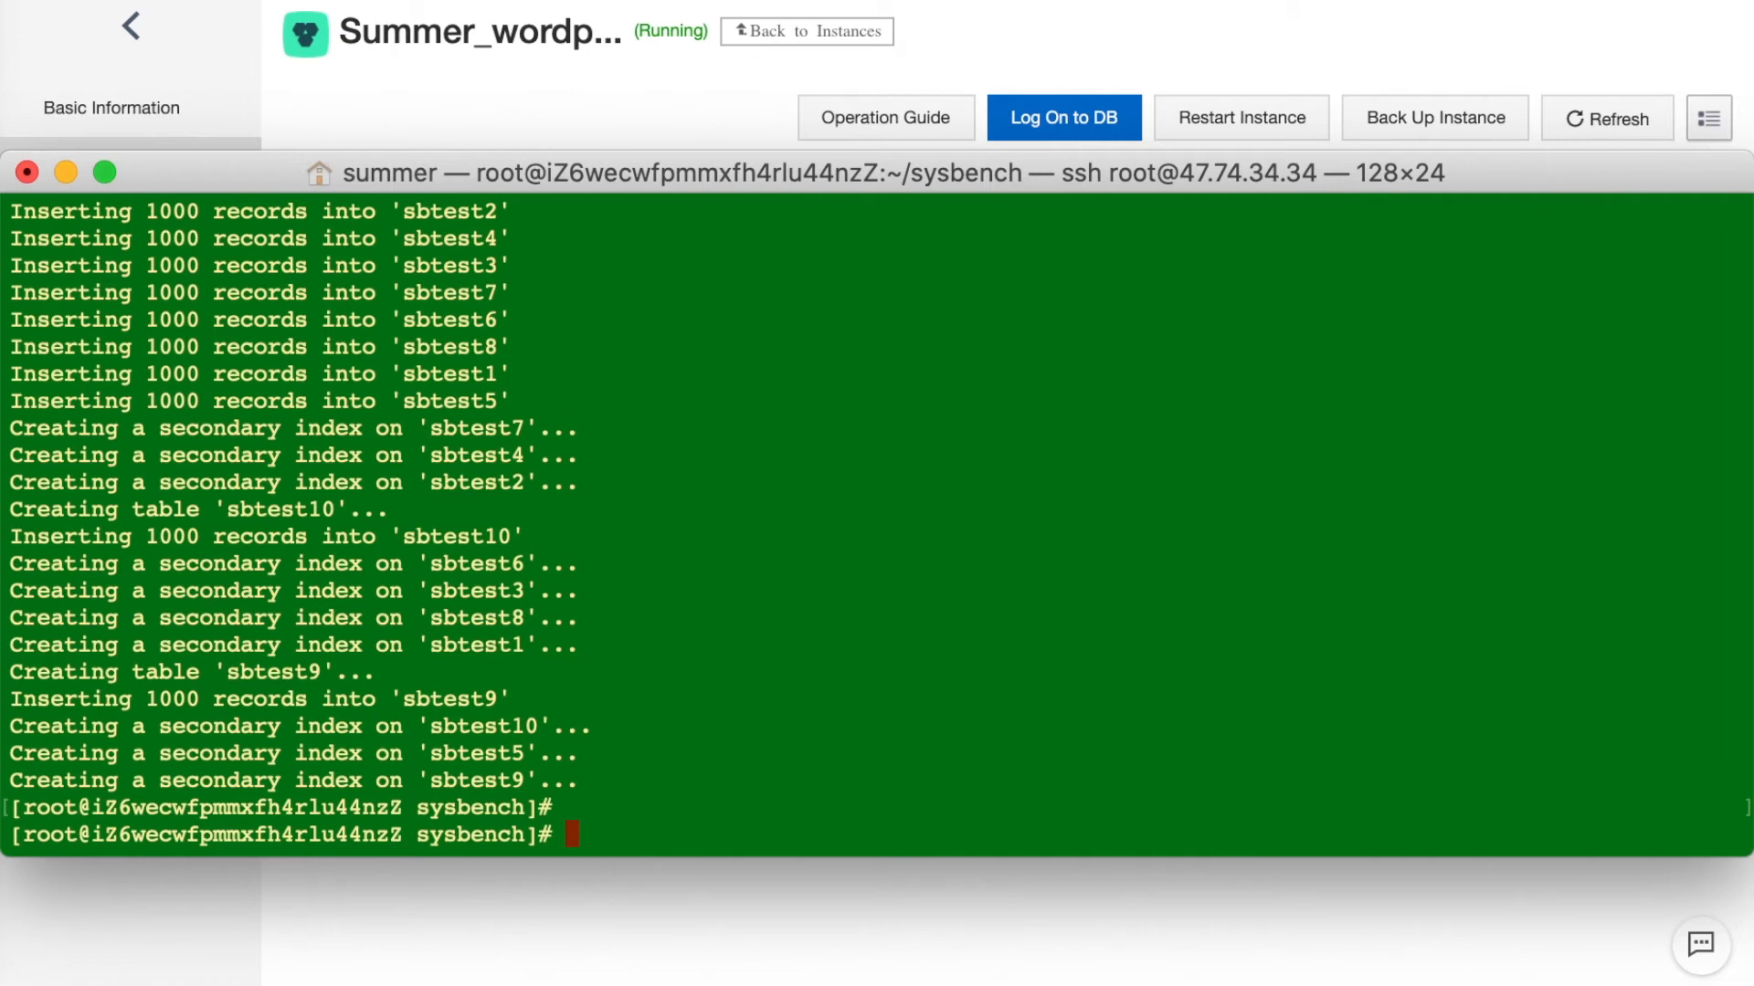
mouse_move(469, 744)
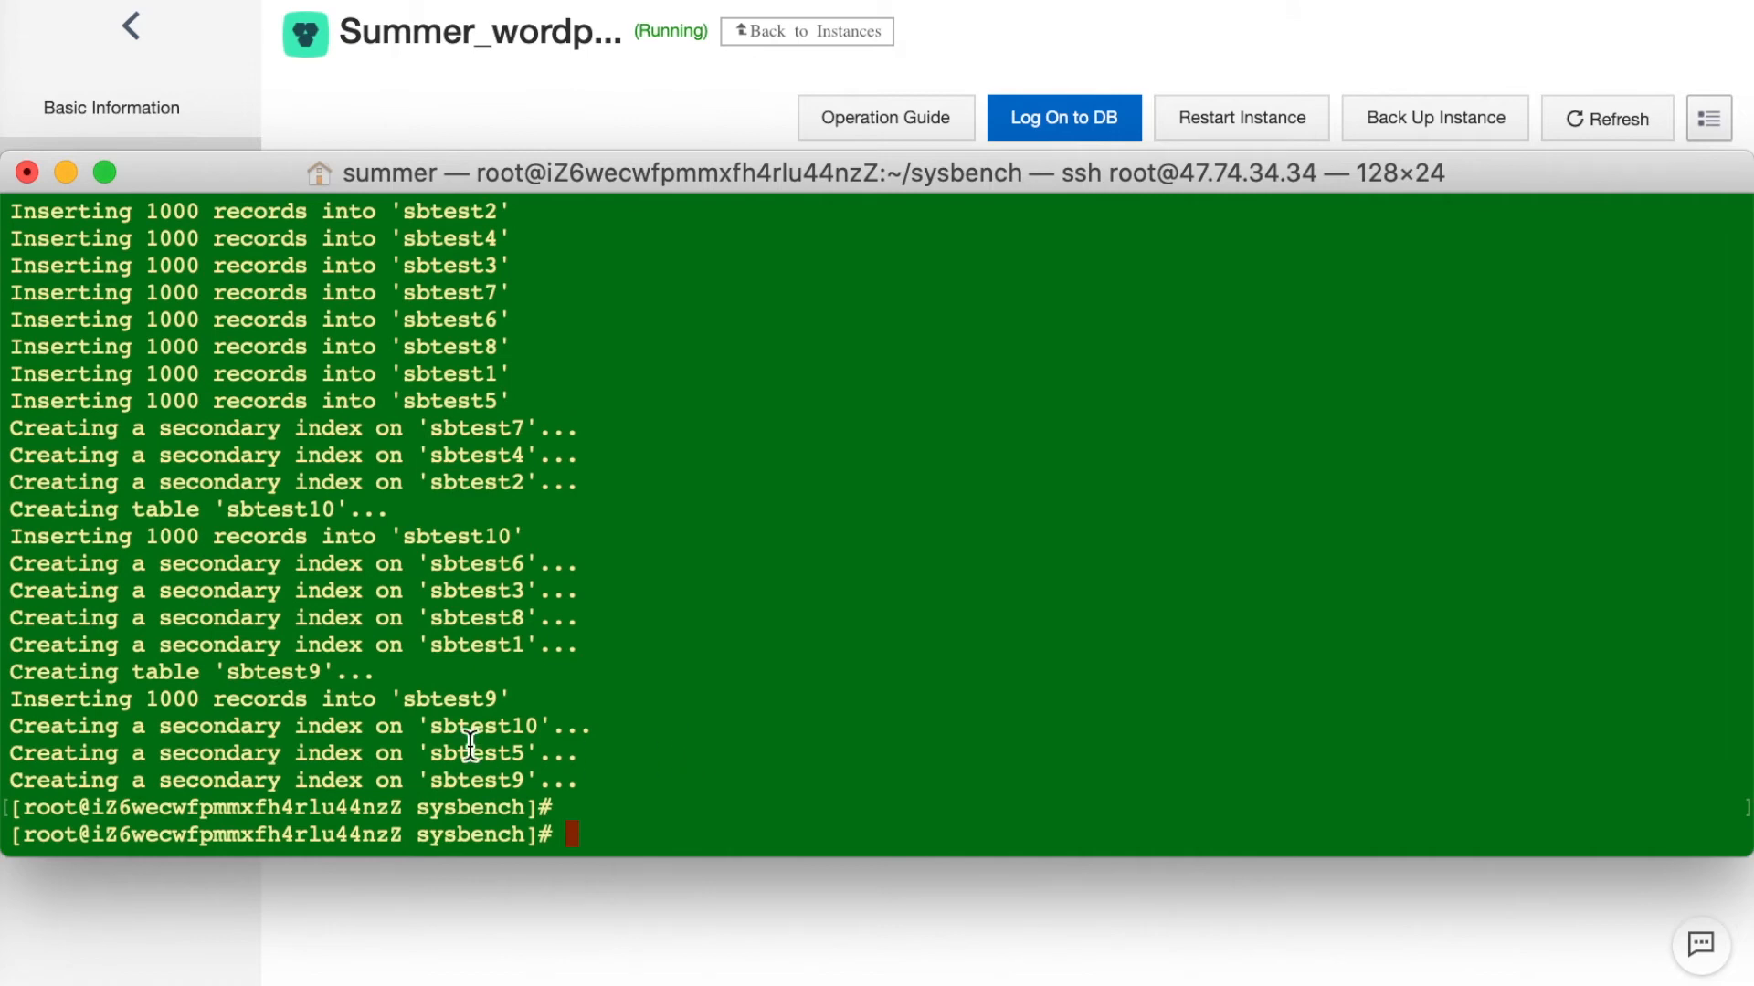
mouse_move(716, 691)
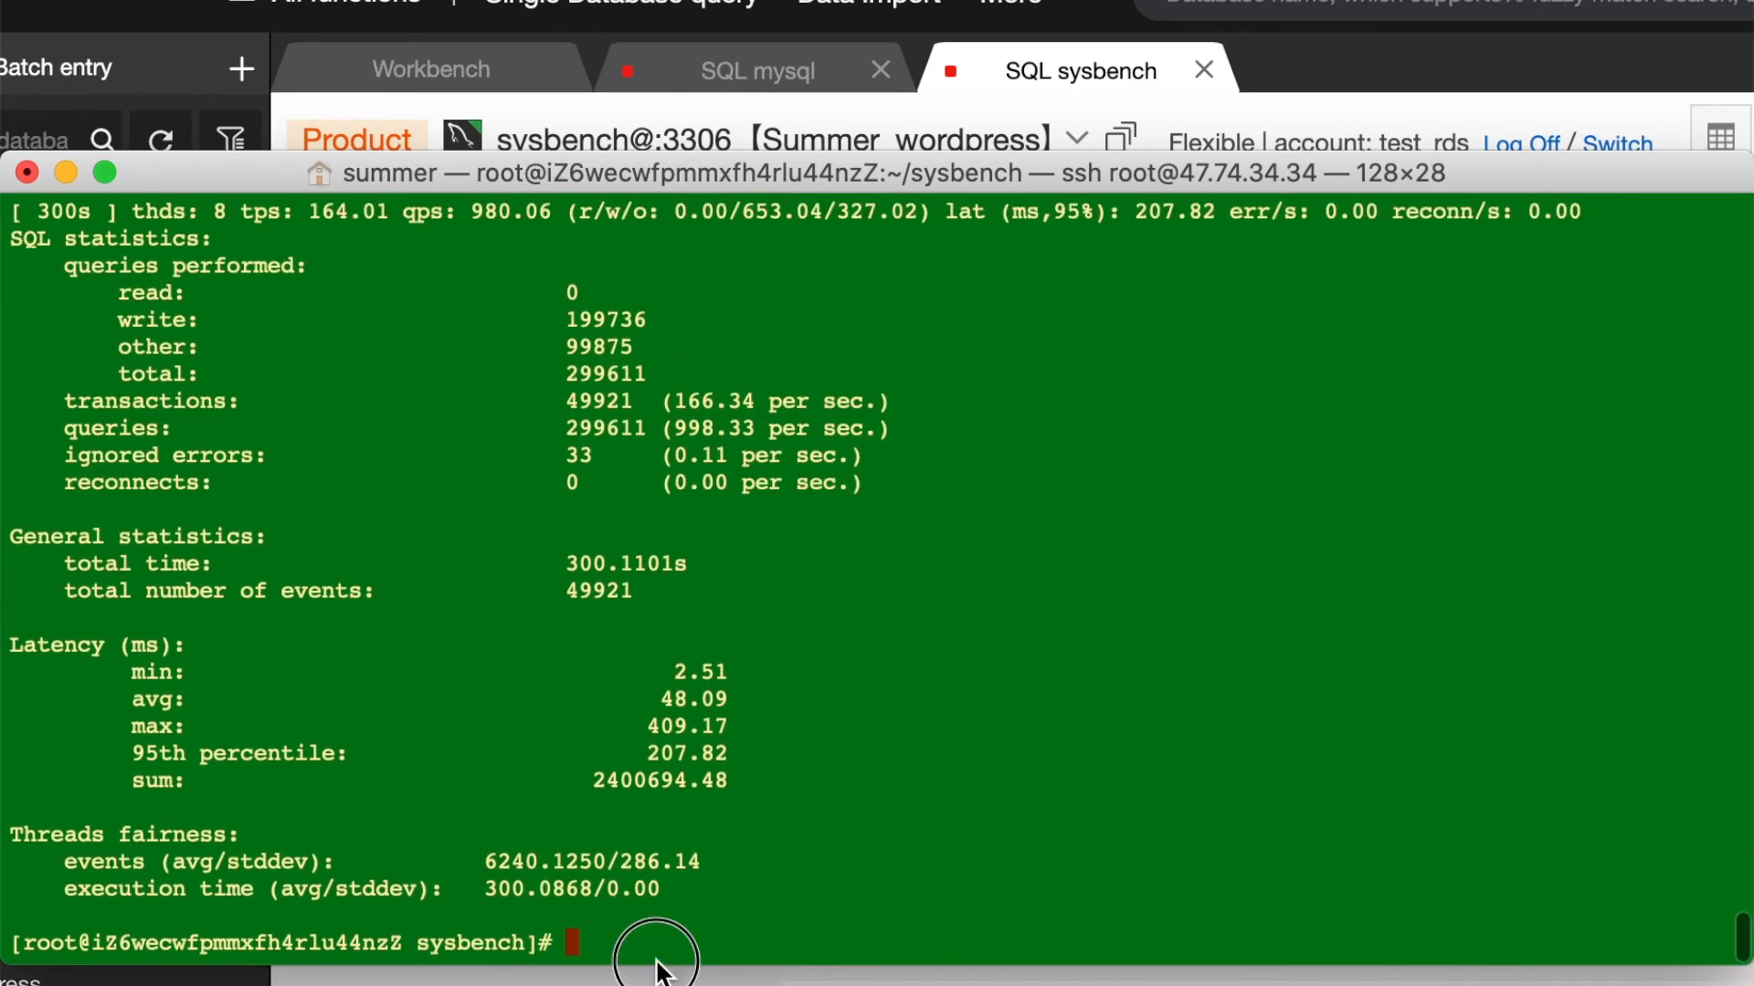
mouse_move(227, 359)
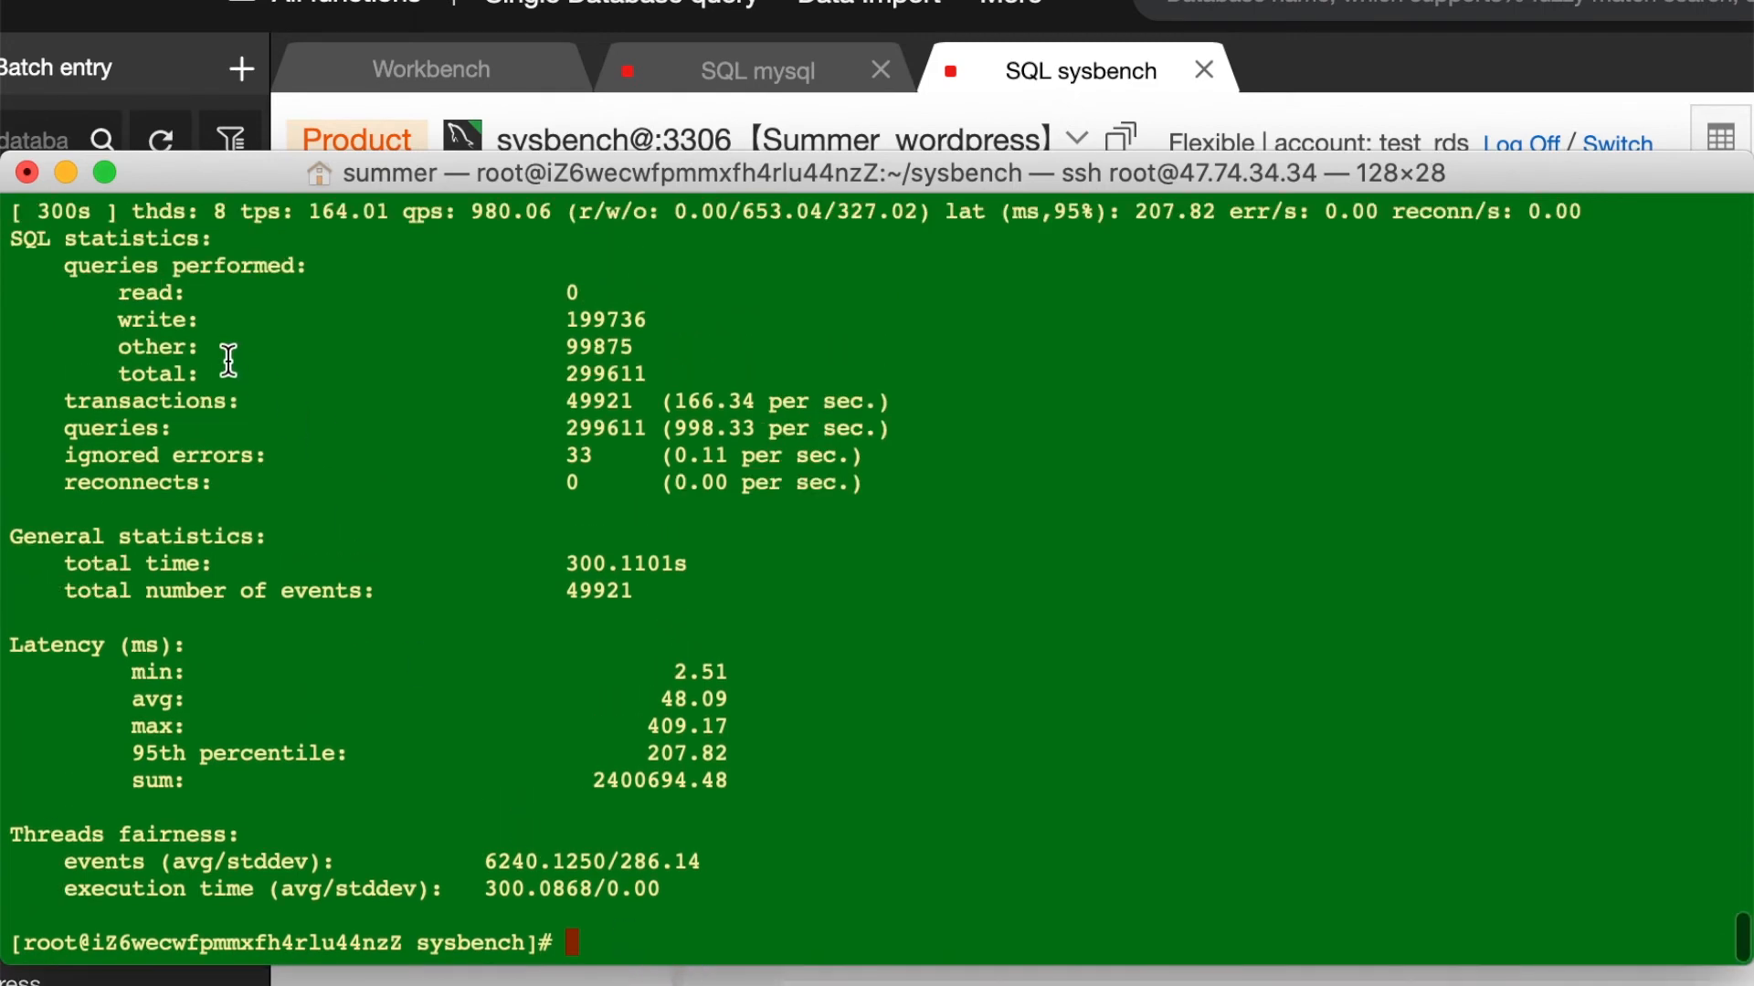
mouse_move(369, 364)
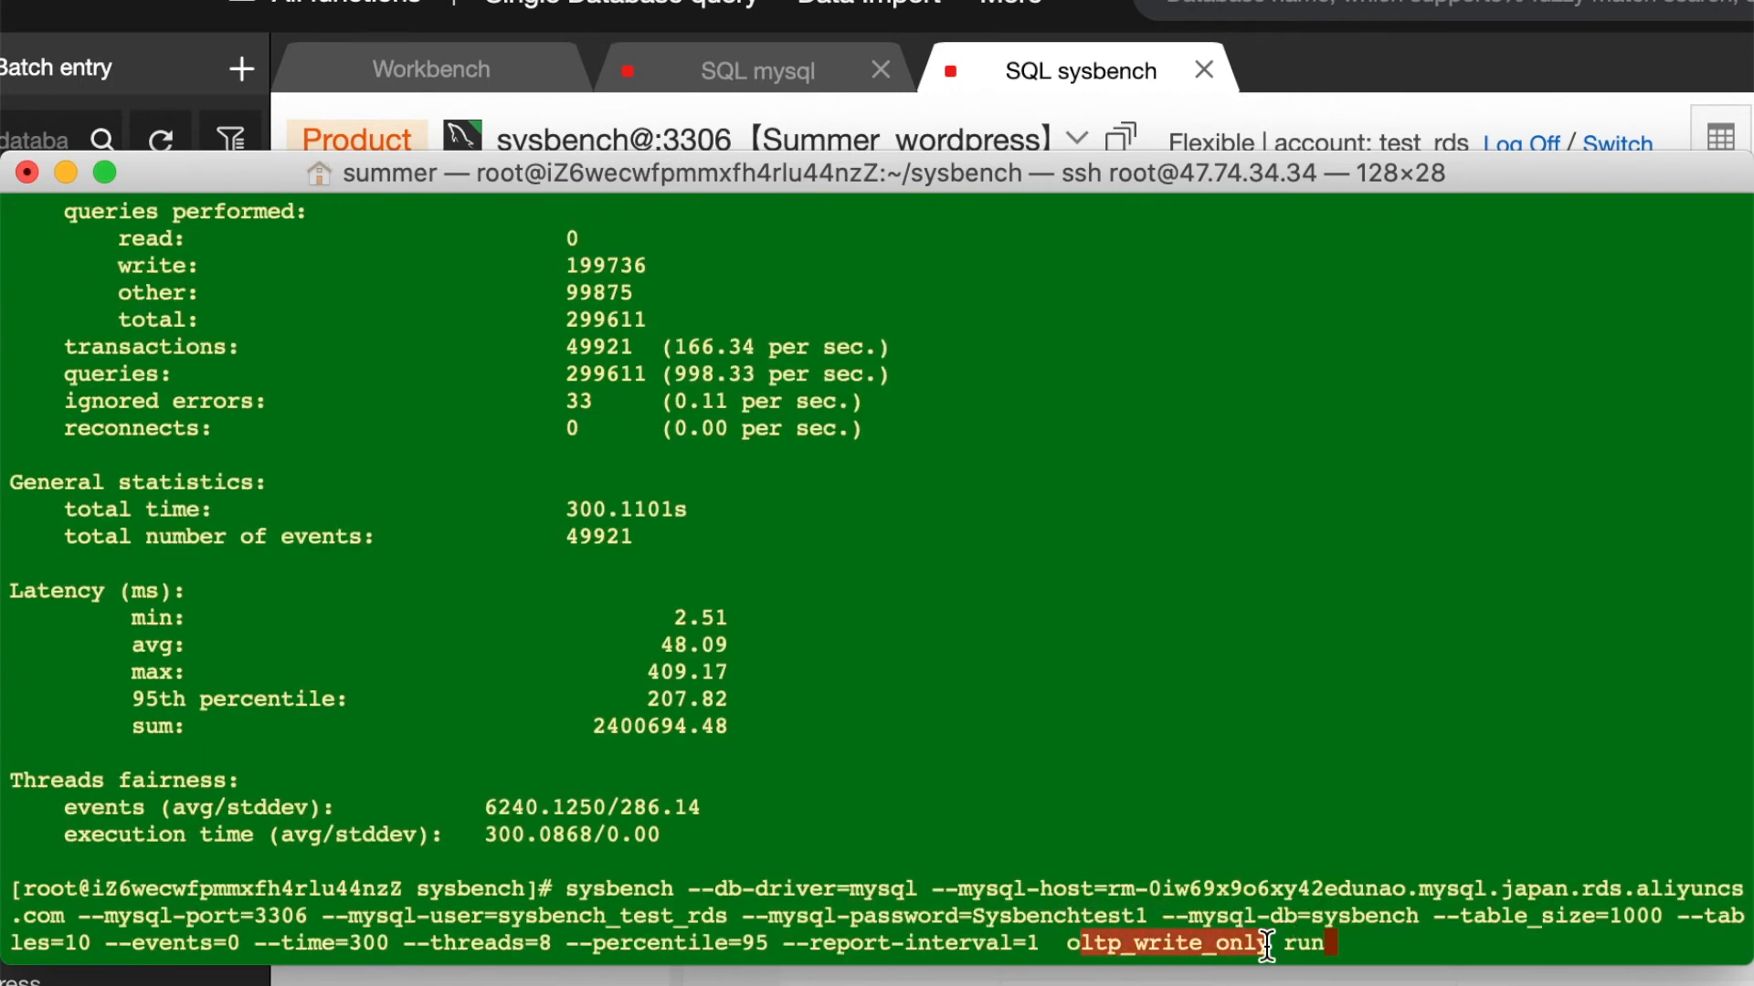
Review the write-only results (49,921 transactions, 166.34 per second) and clear the recalled command
key("Return")
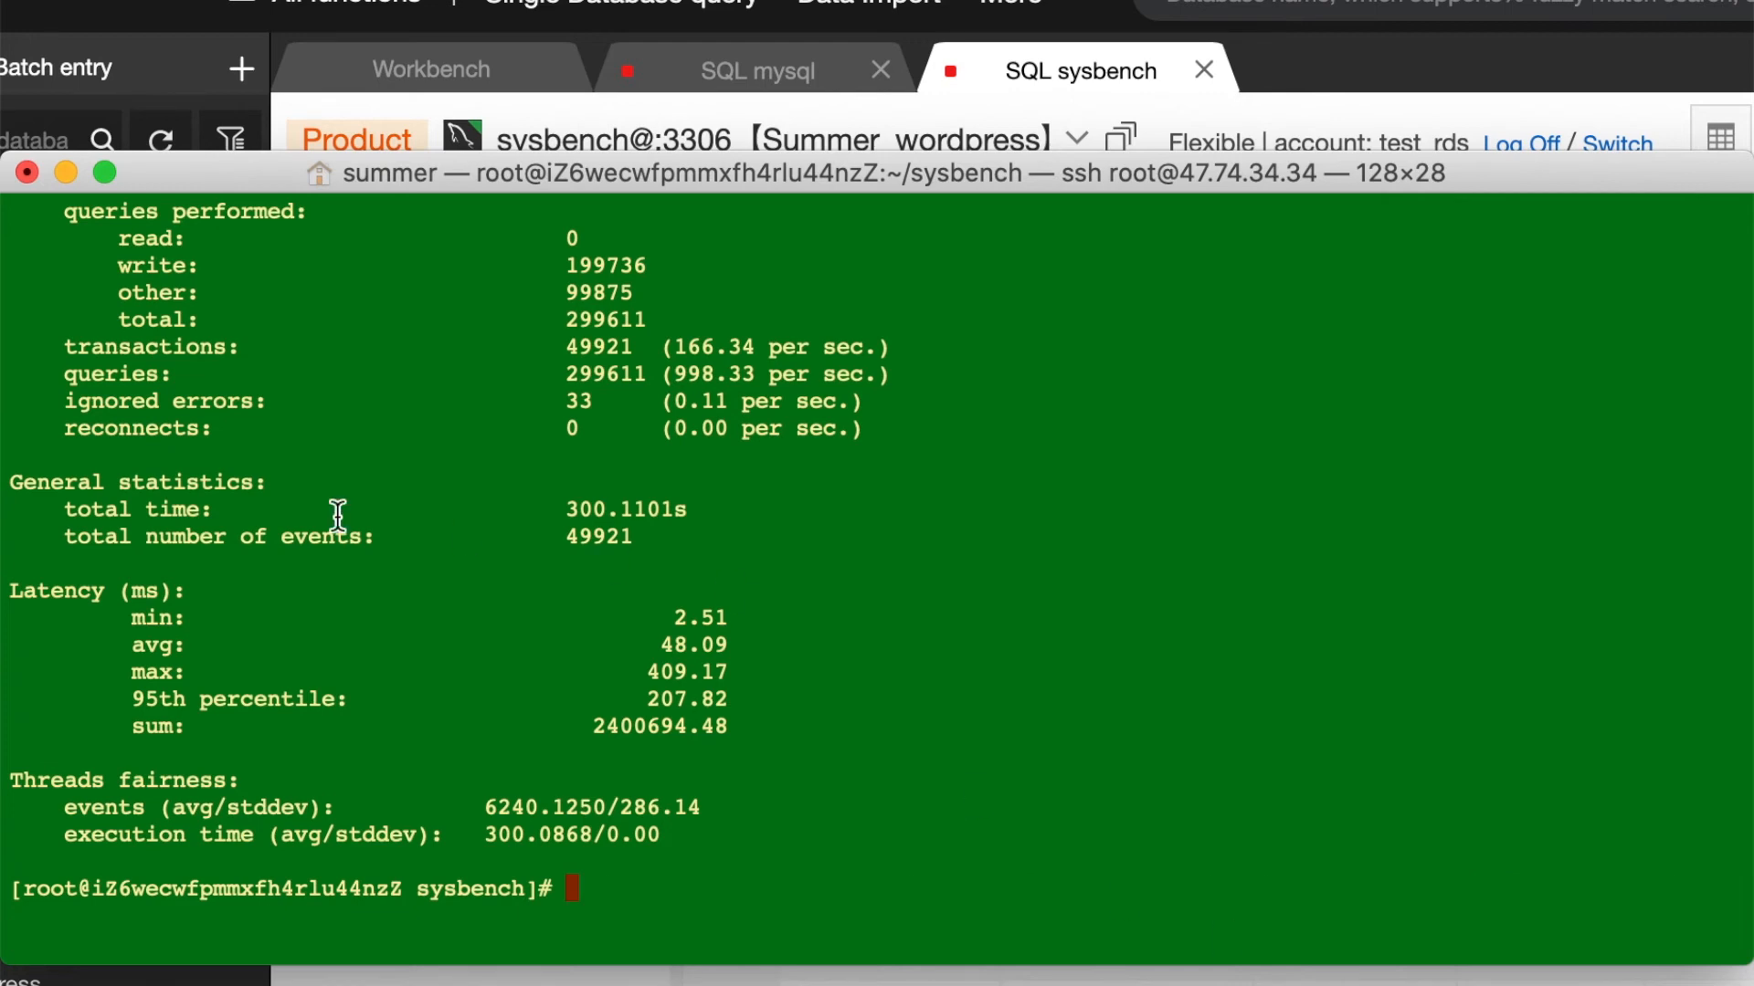
left_click(679, 358)
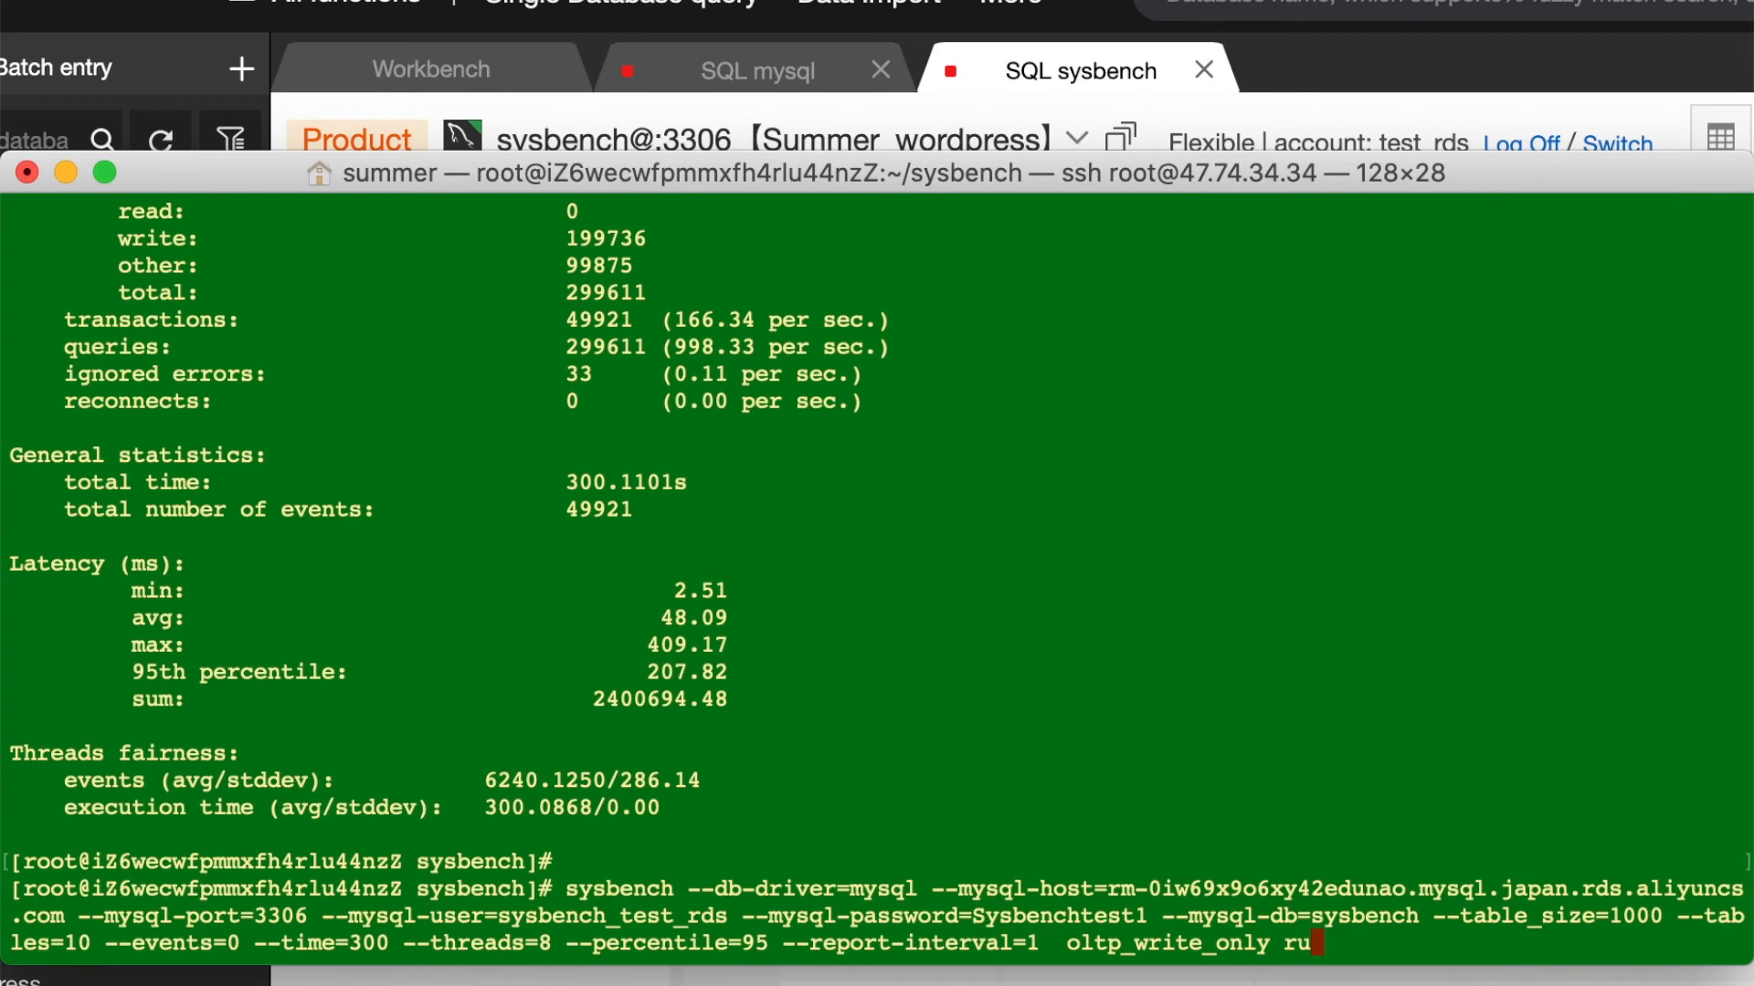
Clean up the write-only tables and prepare ten 100-row tables for oltp_read_only
type("clea")
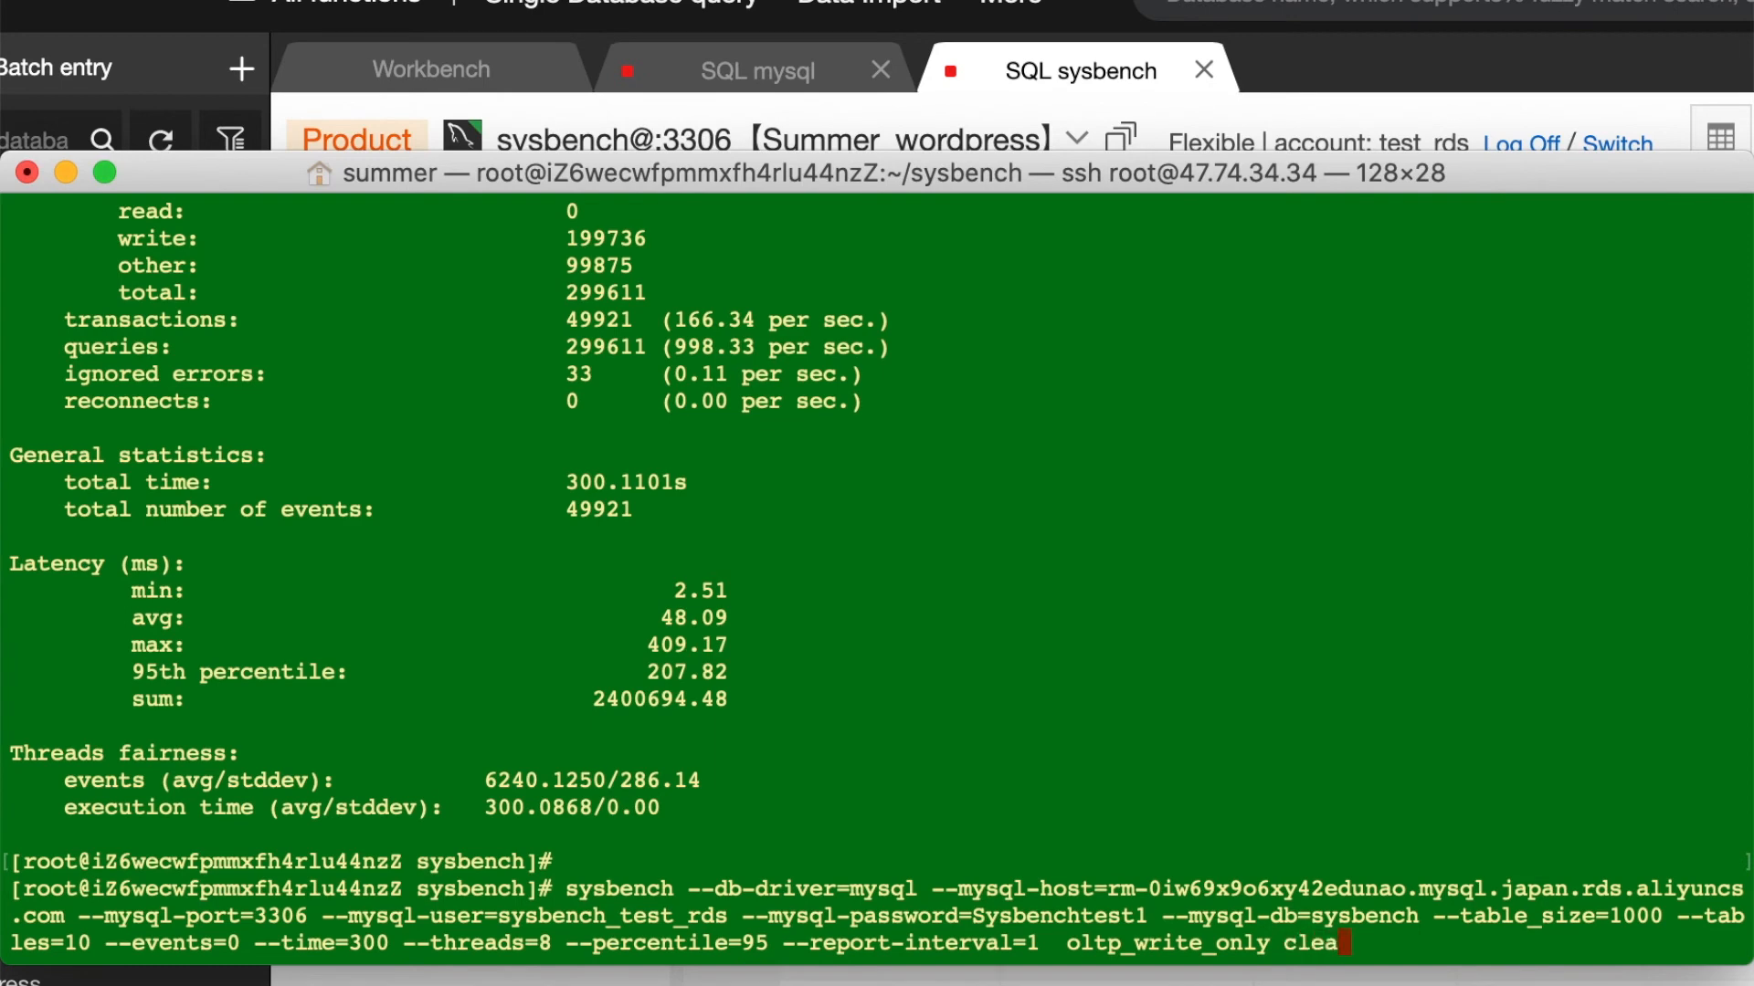
type("up")
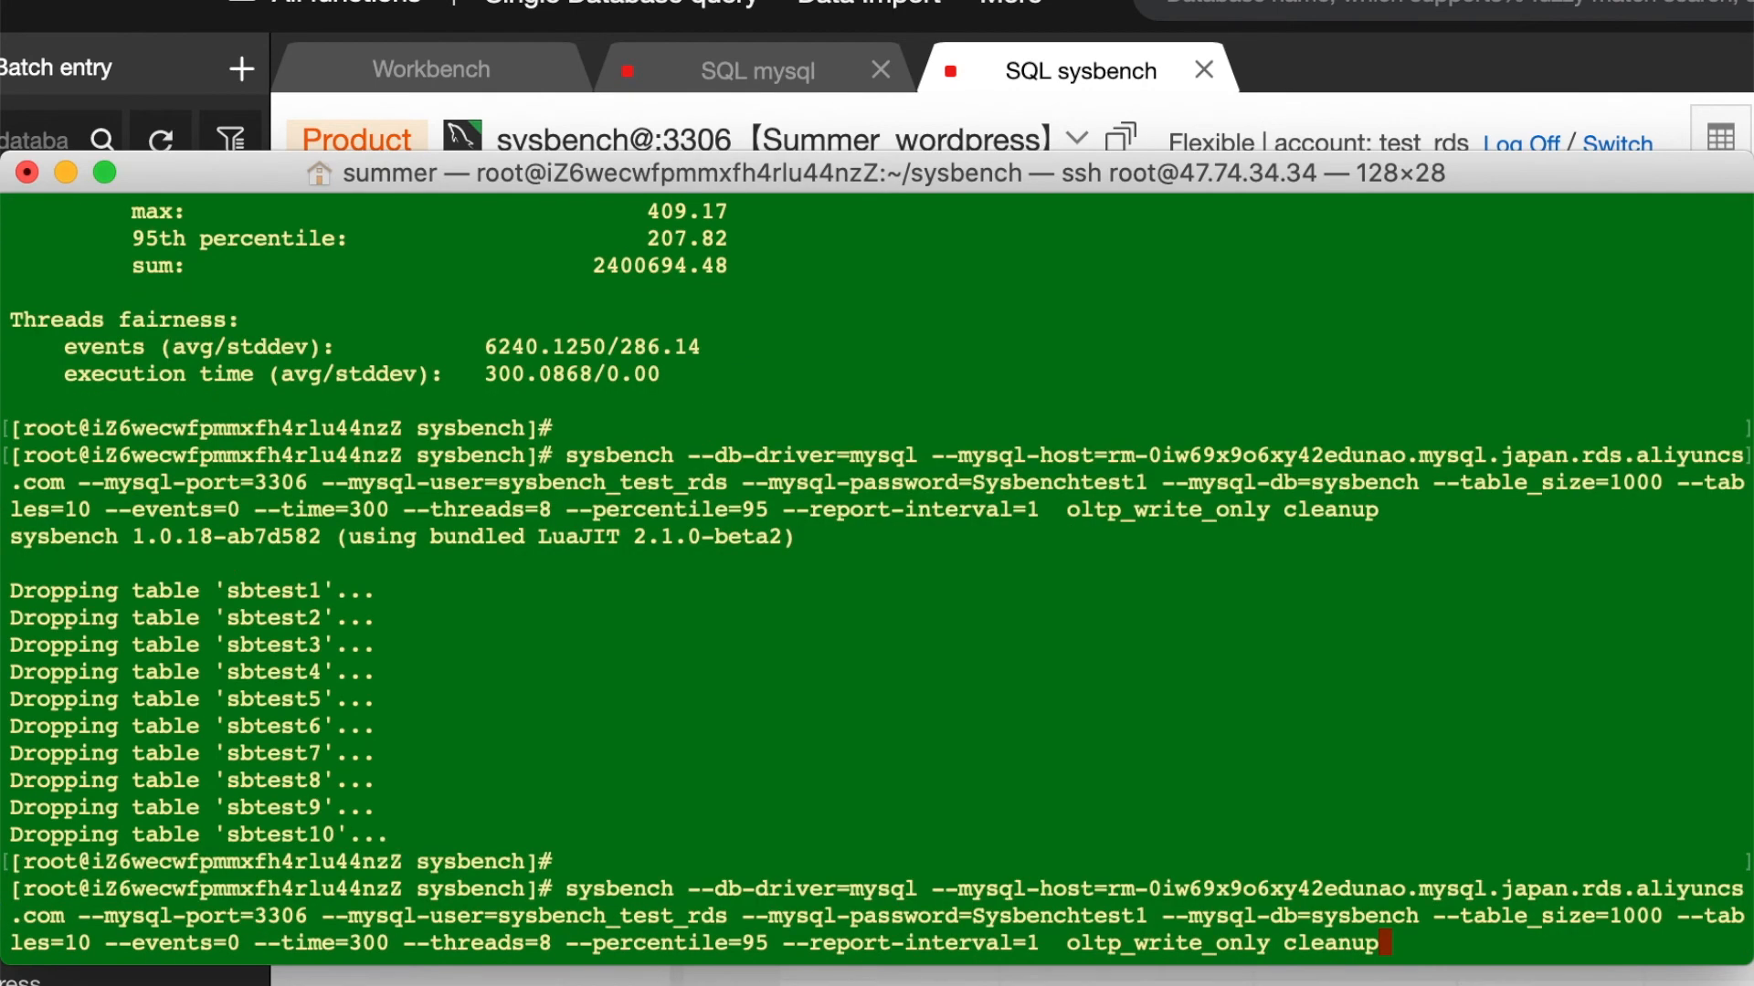
type("run")
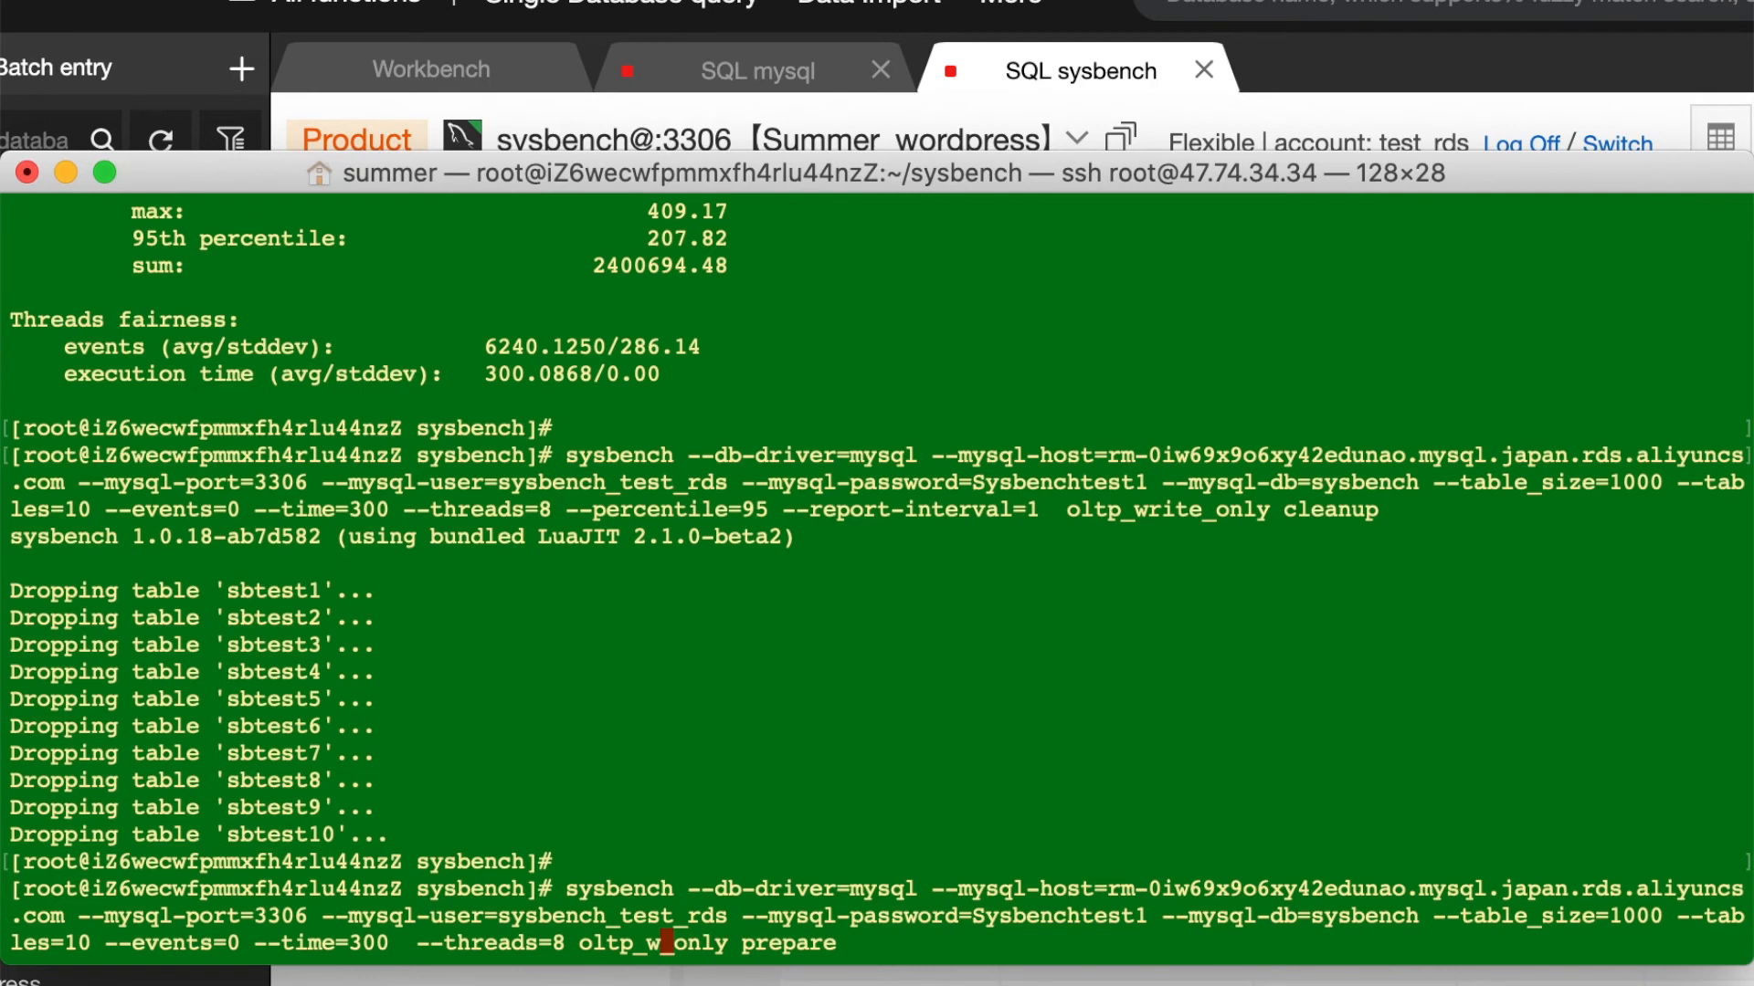
type("ra")
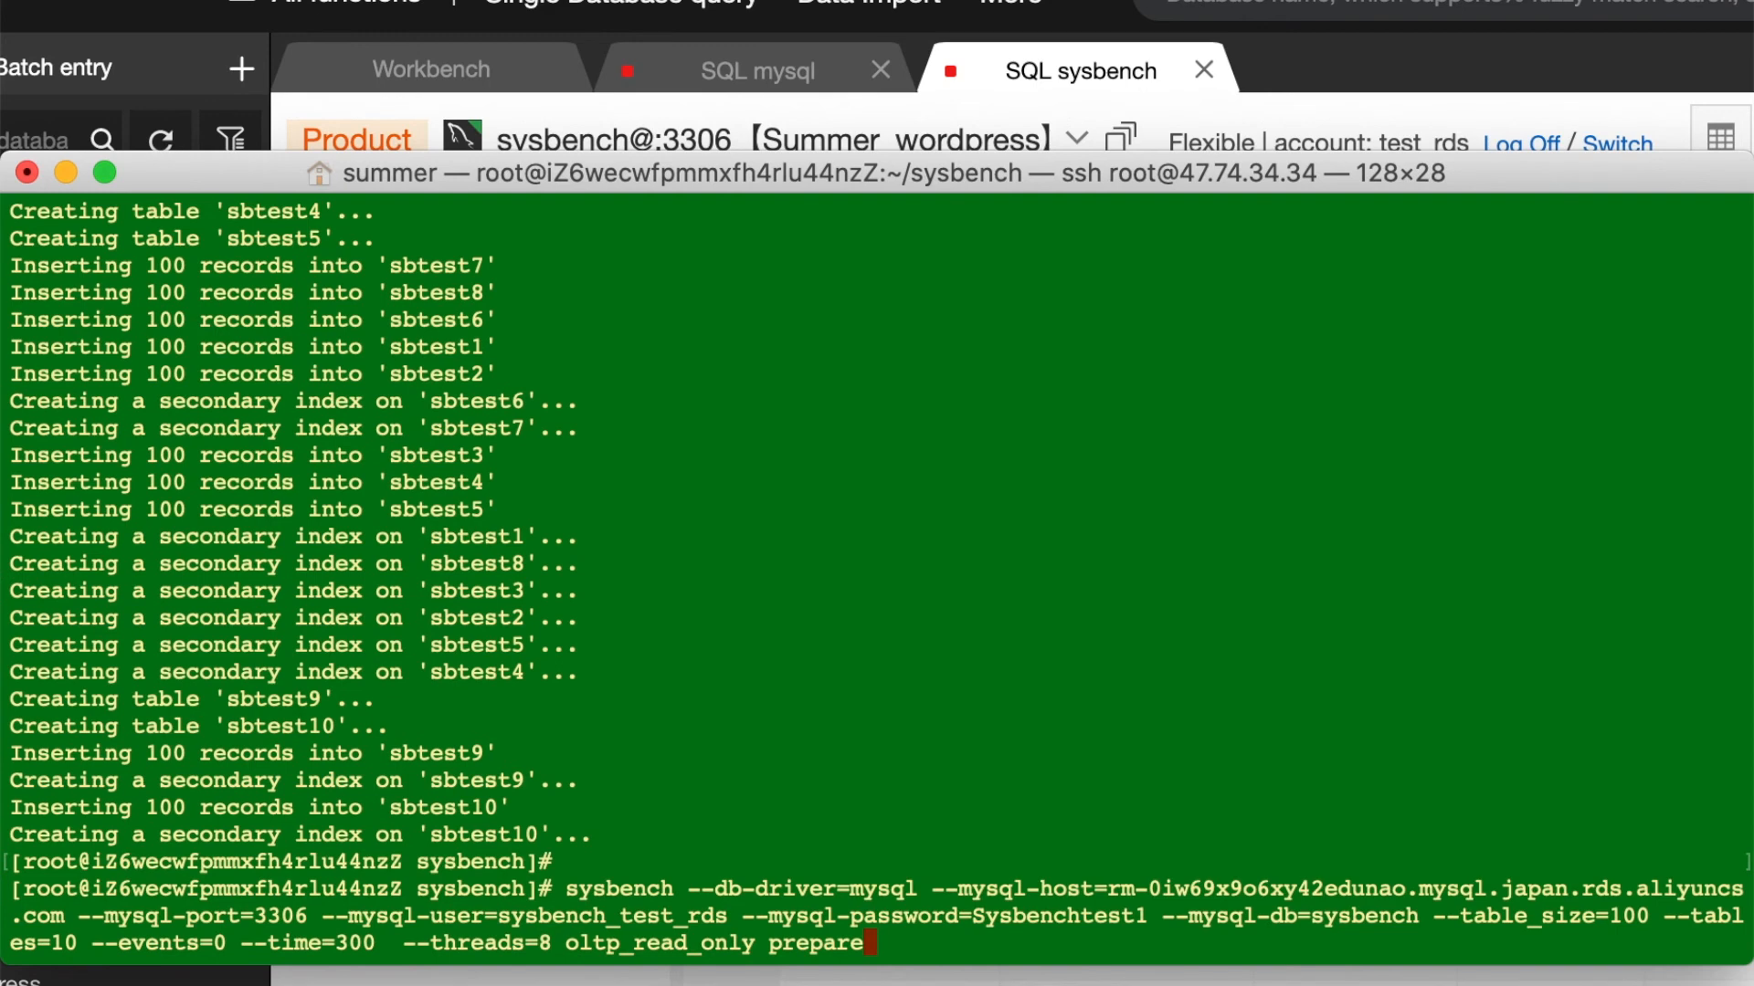
key("Backspace")
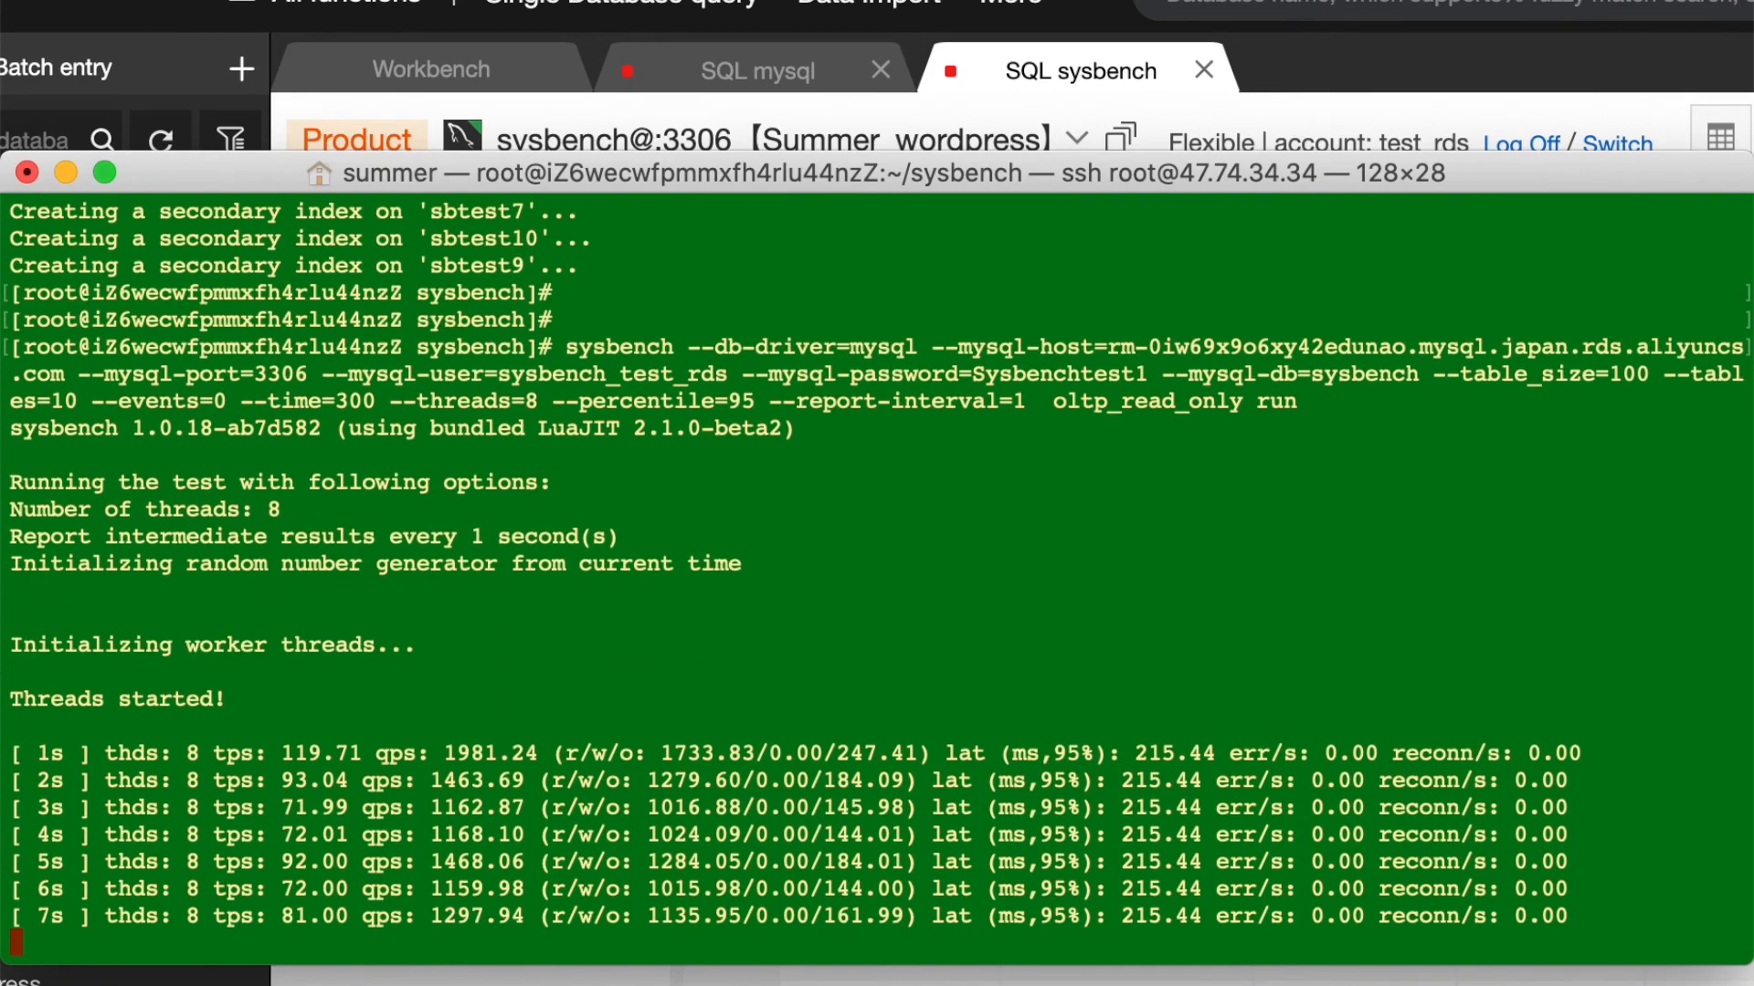
Scroll to the read-only statistics: 23,903 transactions at 79.67 per second, 215.44 ms p95
scroll("down", 3)
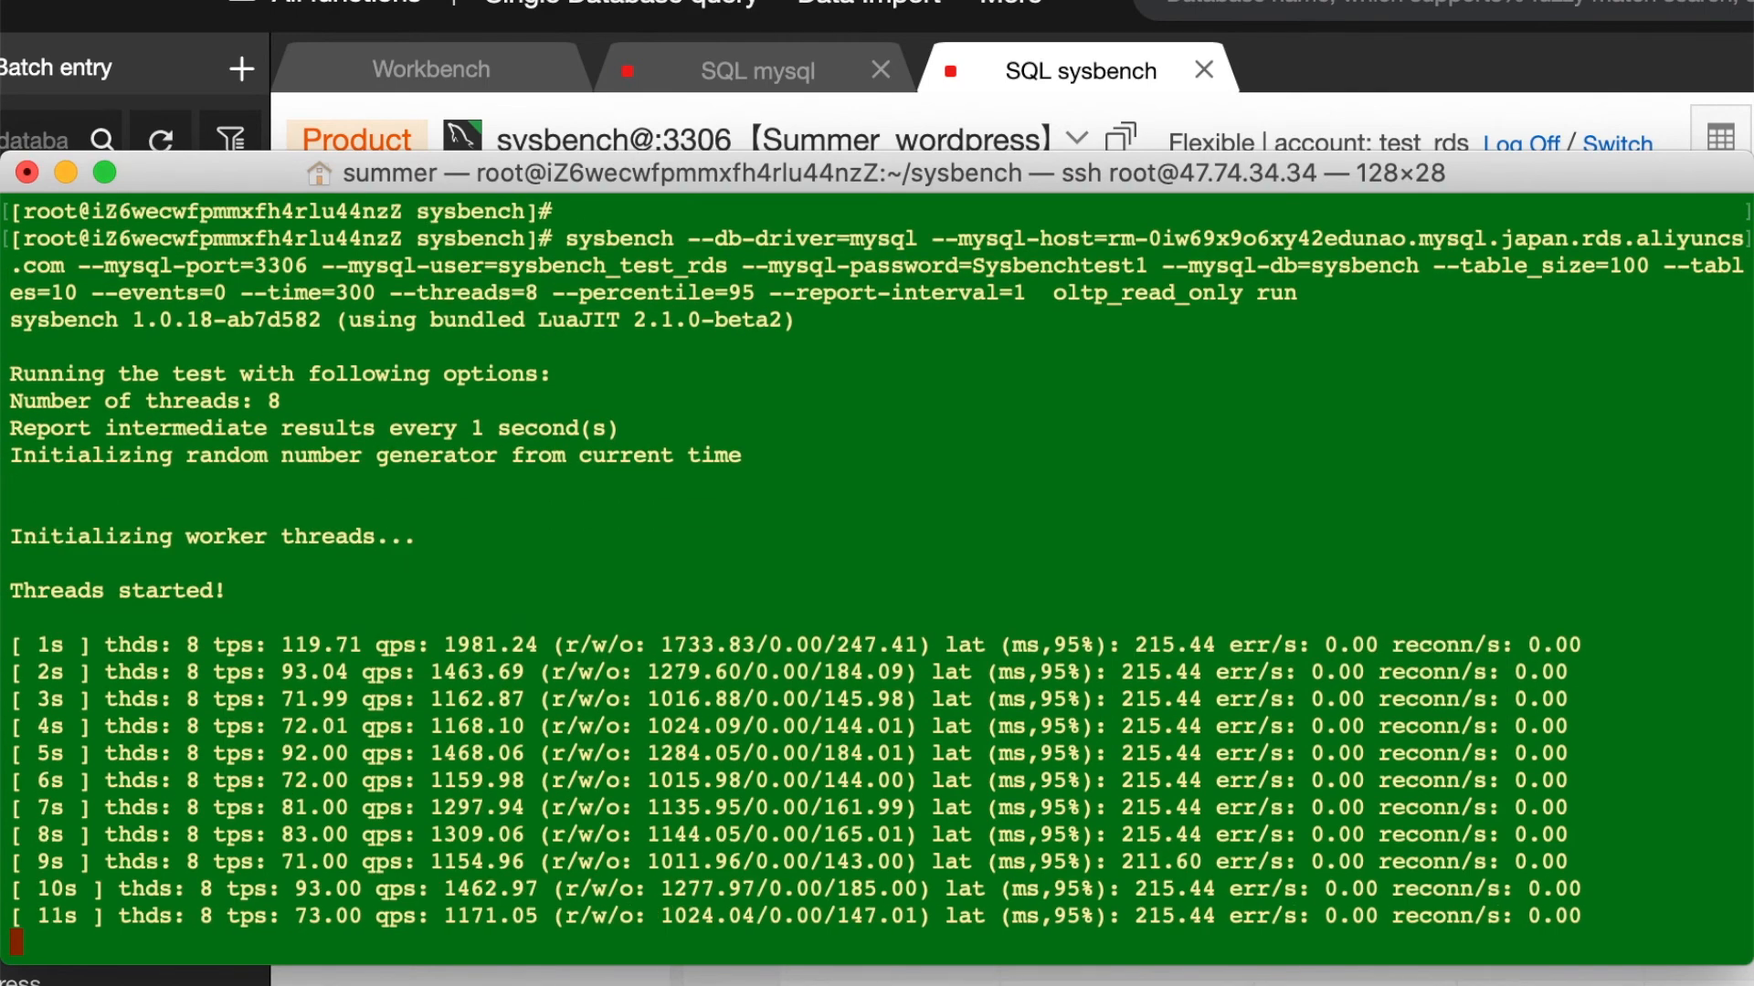
scroll("down", 3)
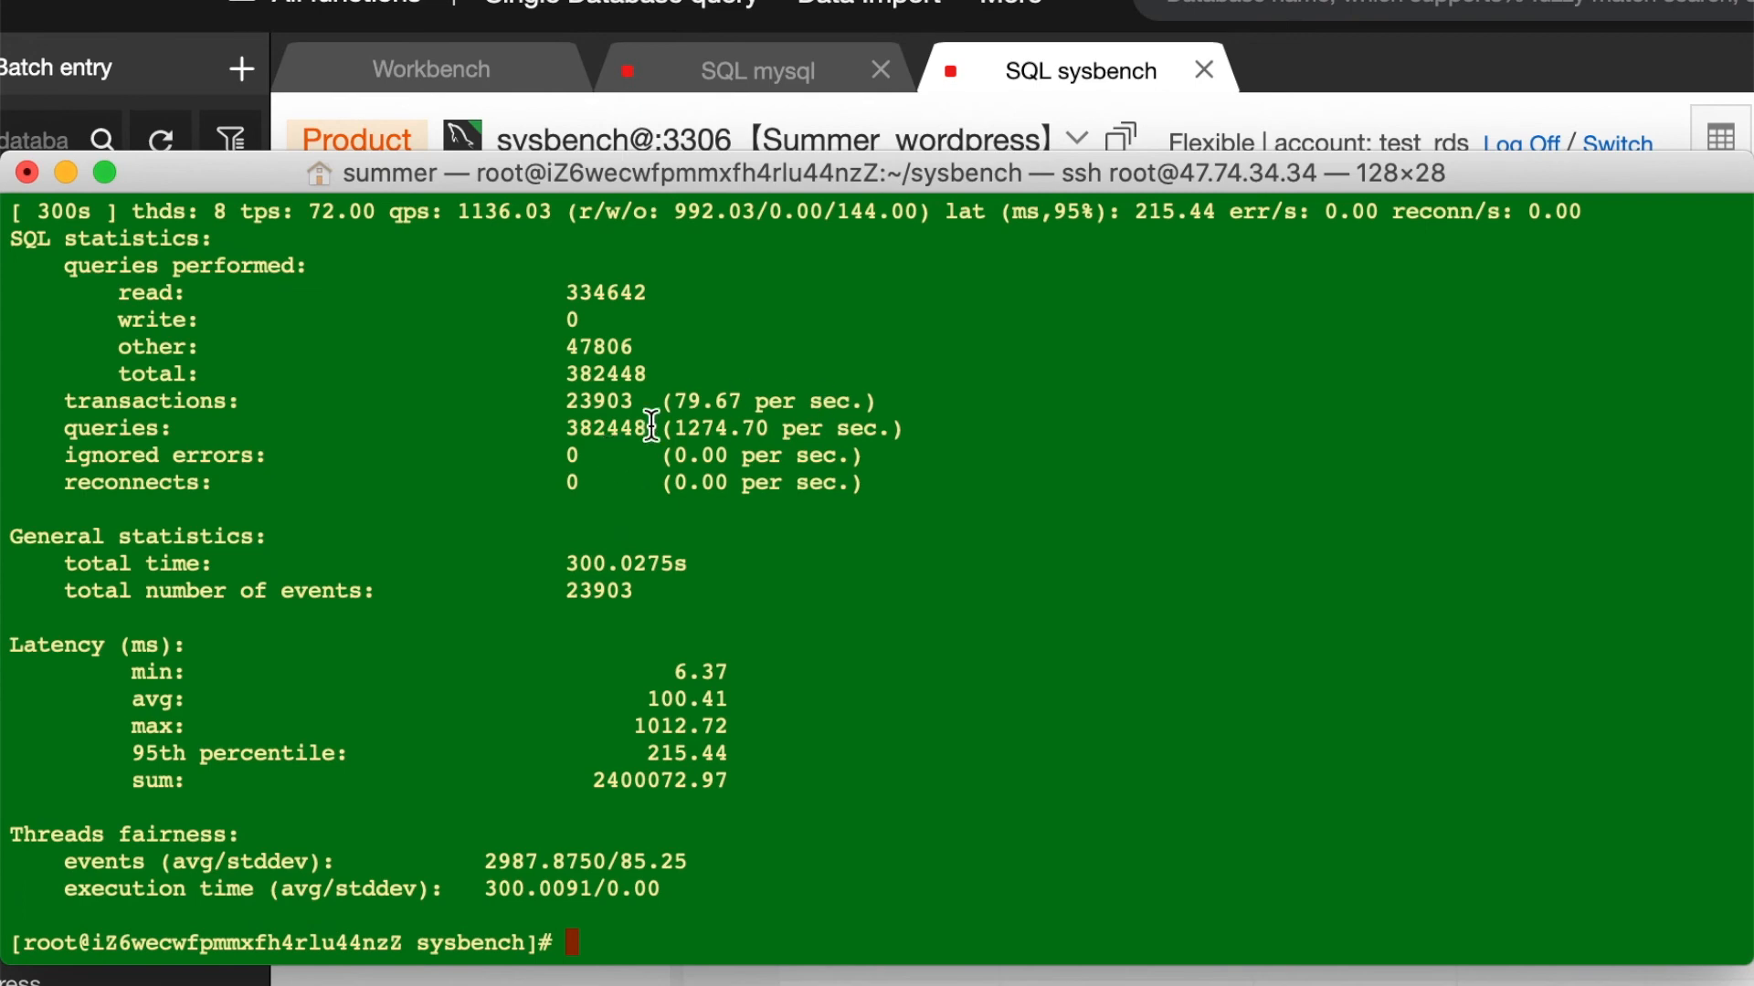
mouse_move(59, 404)
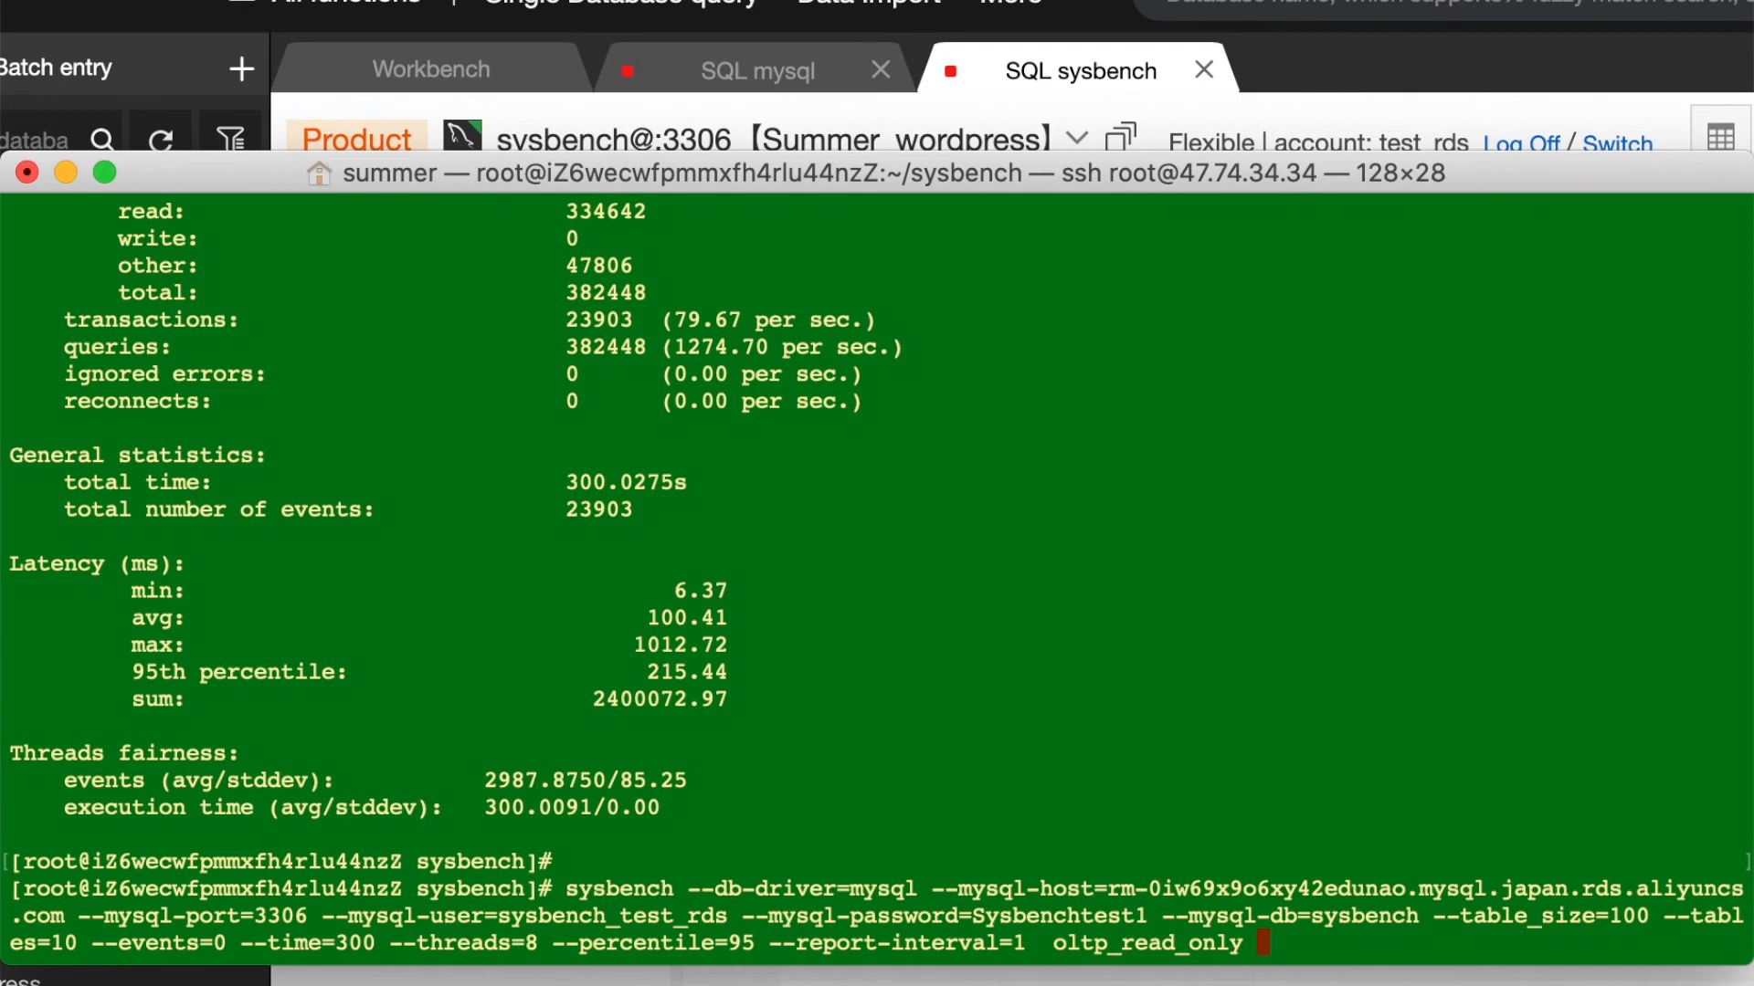
Clean up the read-only tables and prepare a 100-record sbtest1 table for oltp_read_write
type("clea")
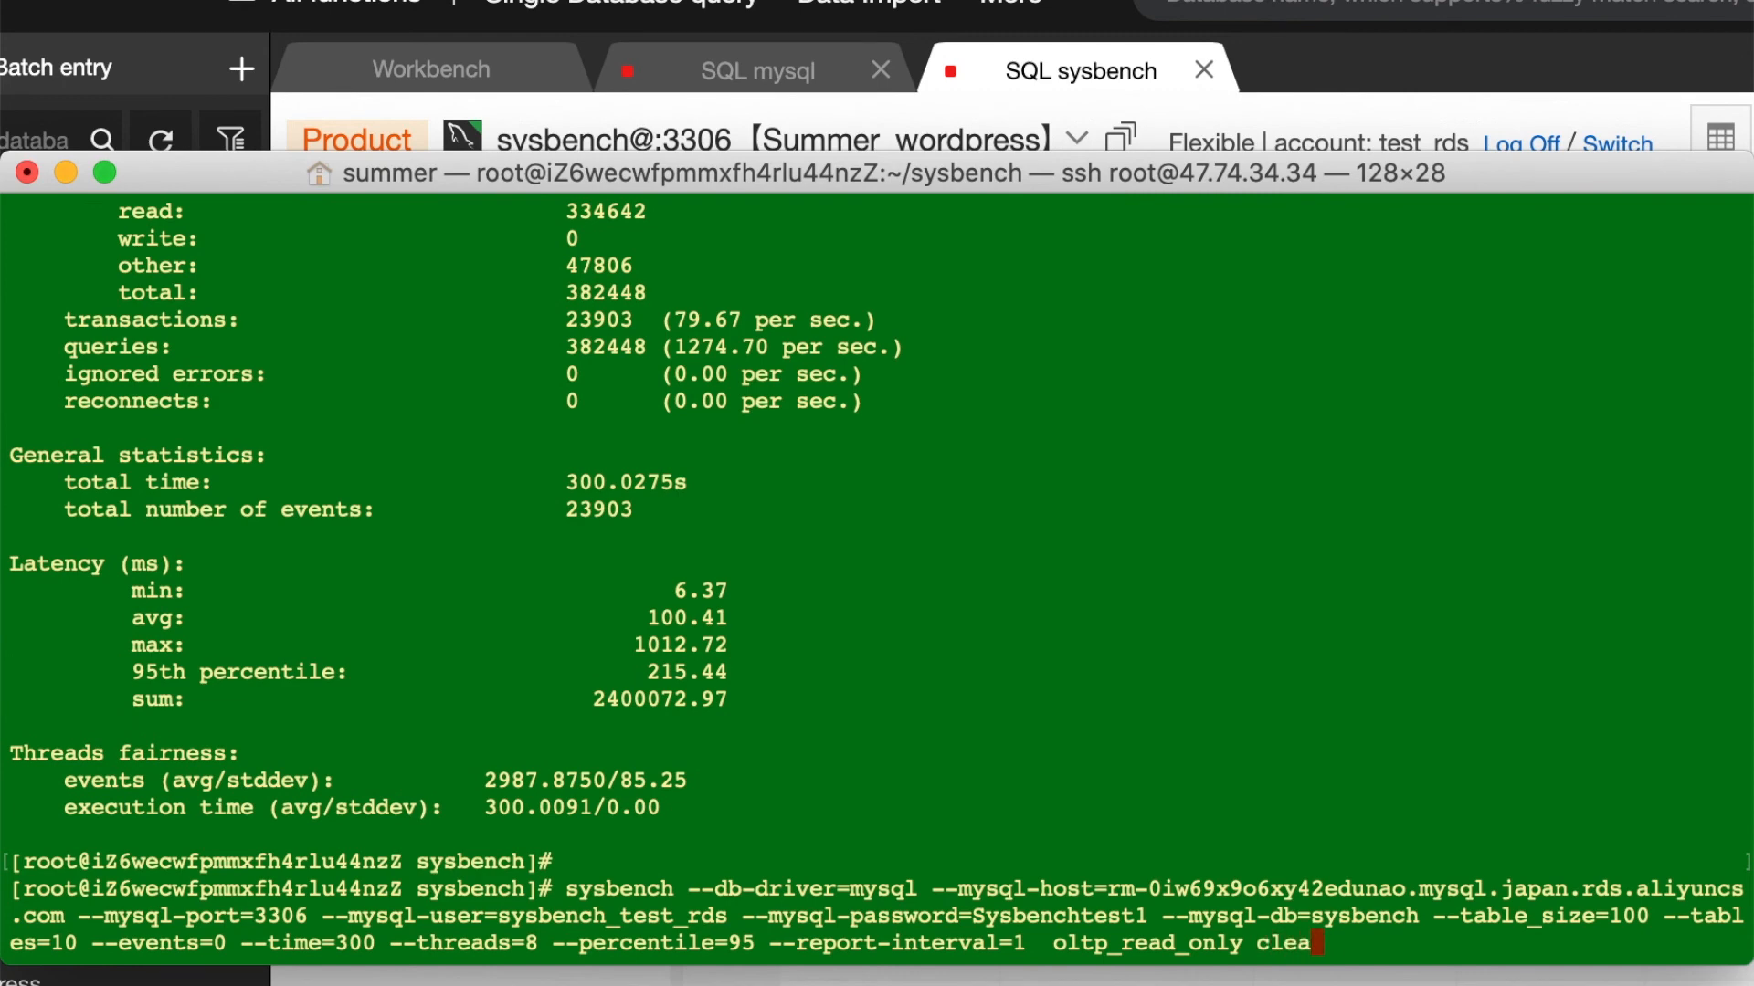
key("Return")
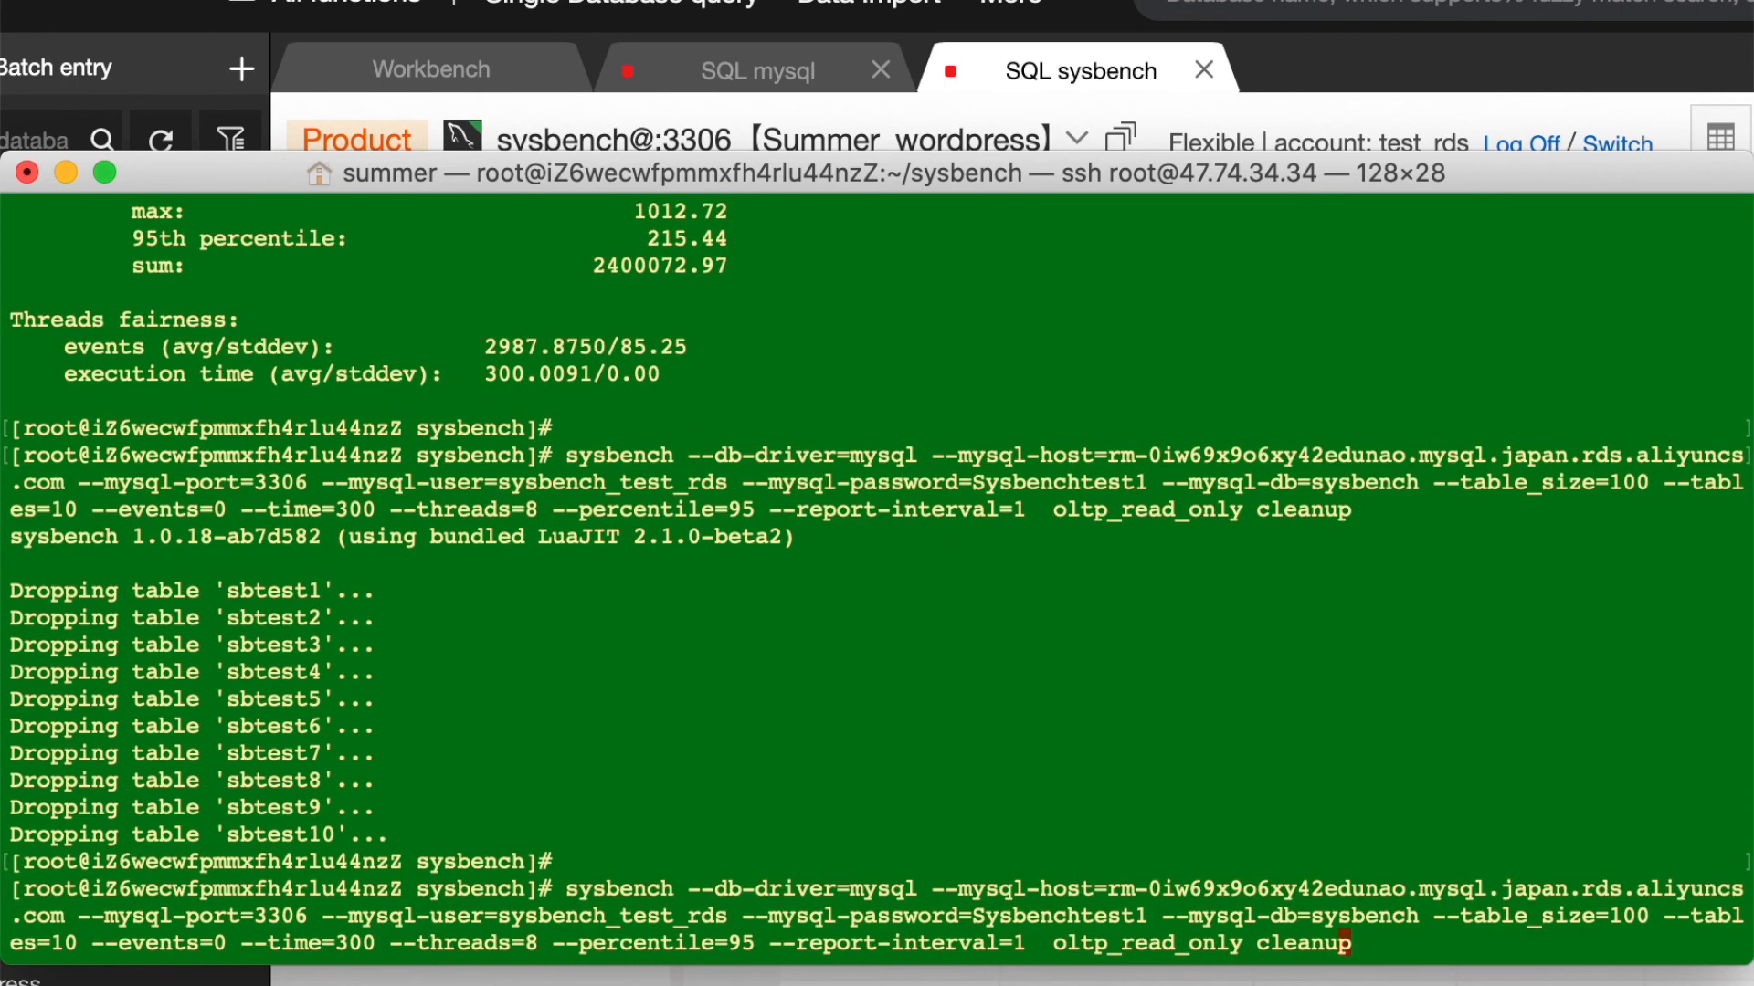
type("run")
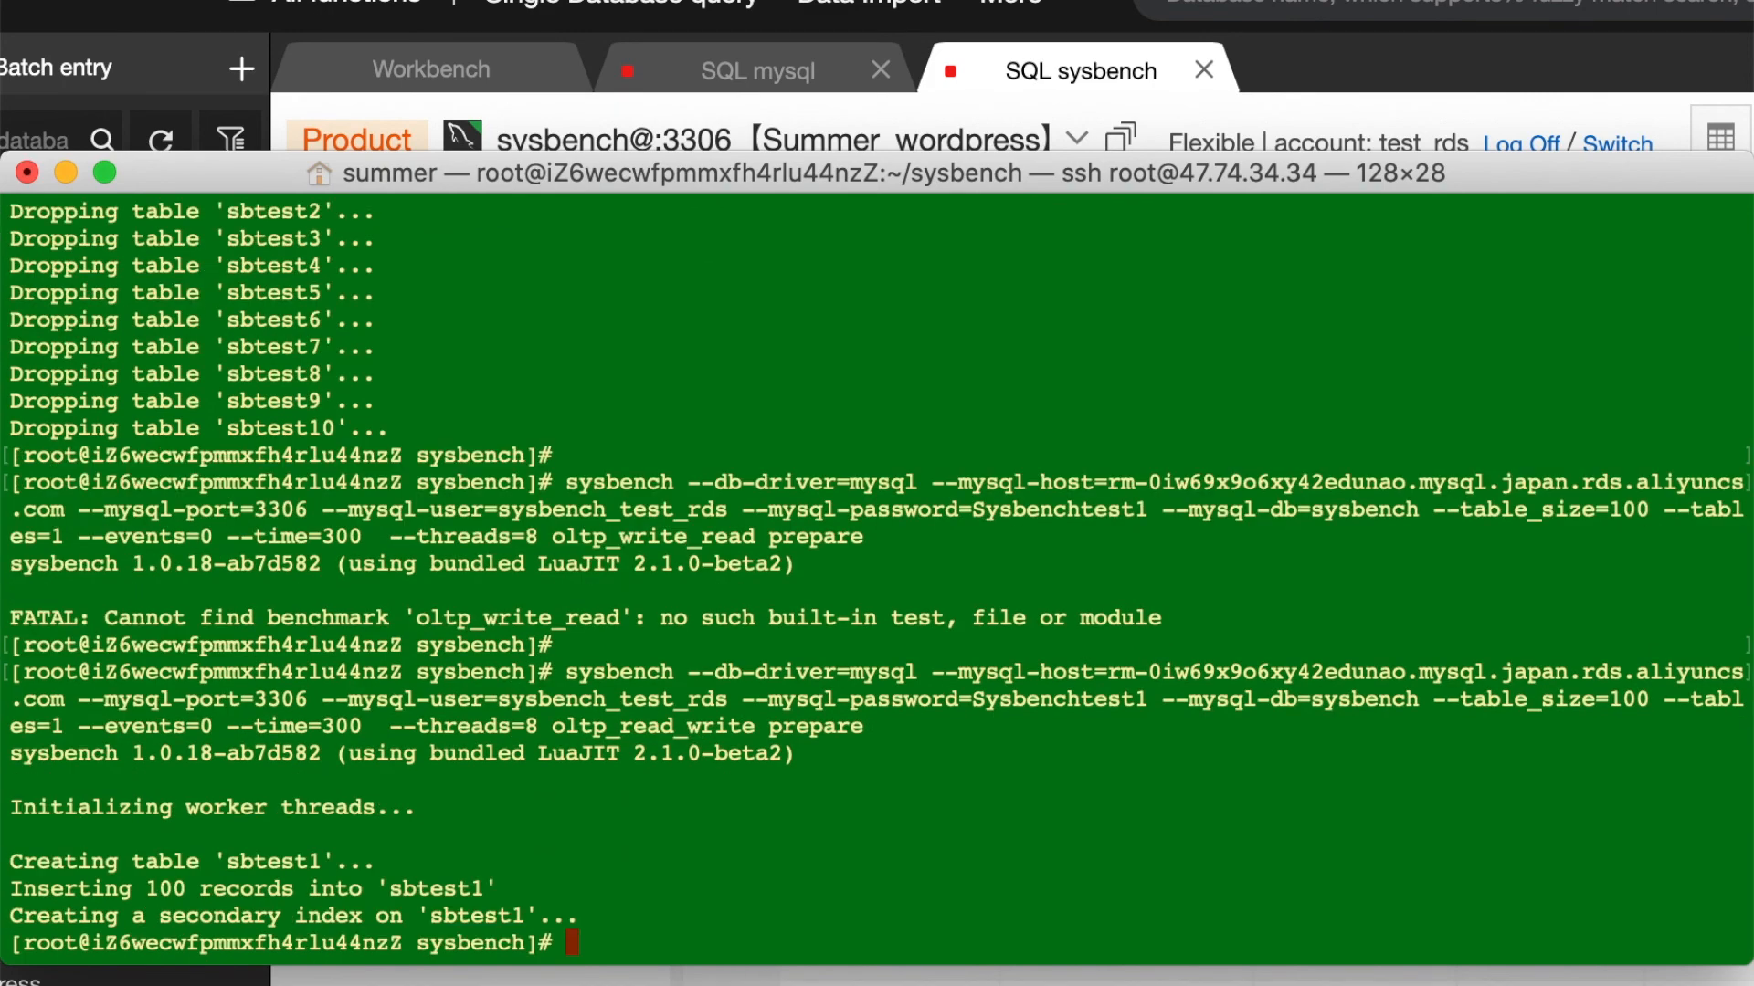
scroll("down", 3)
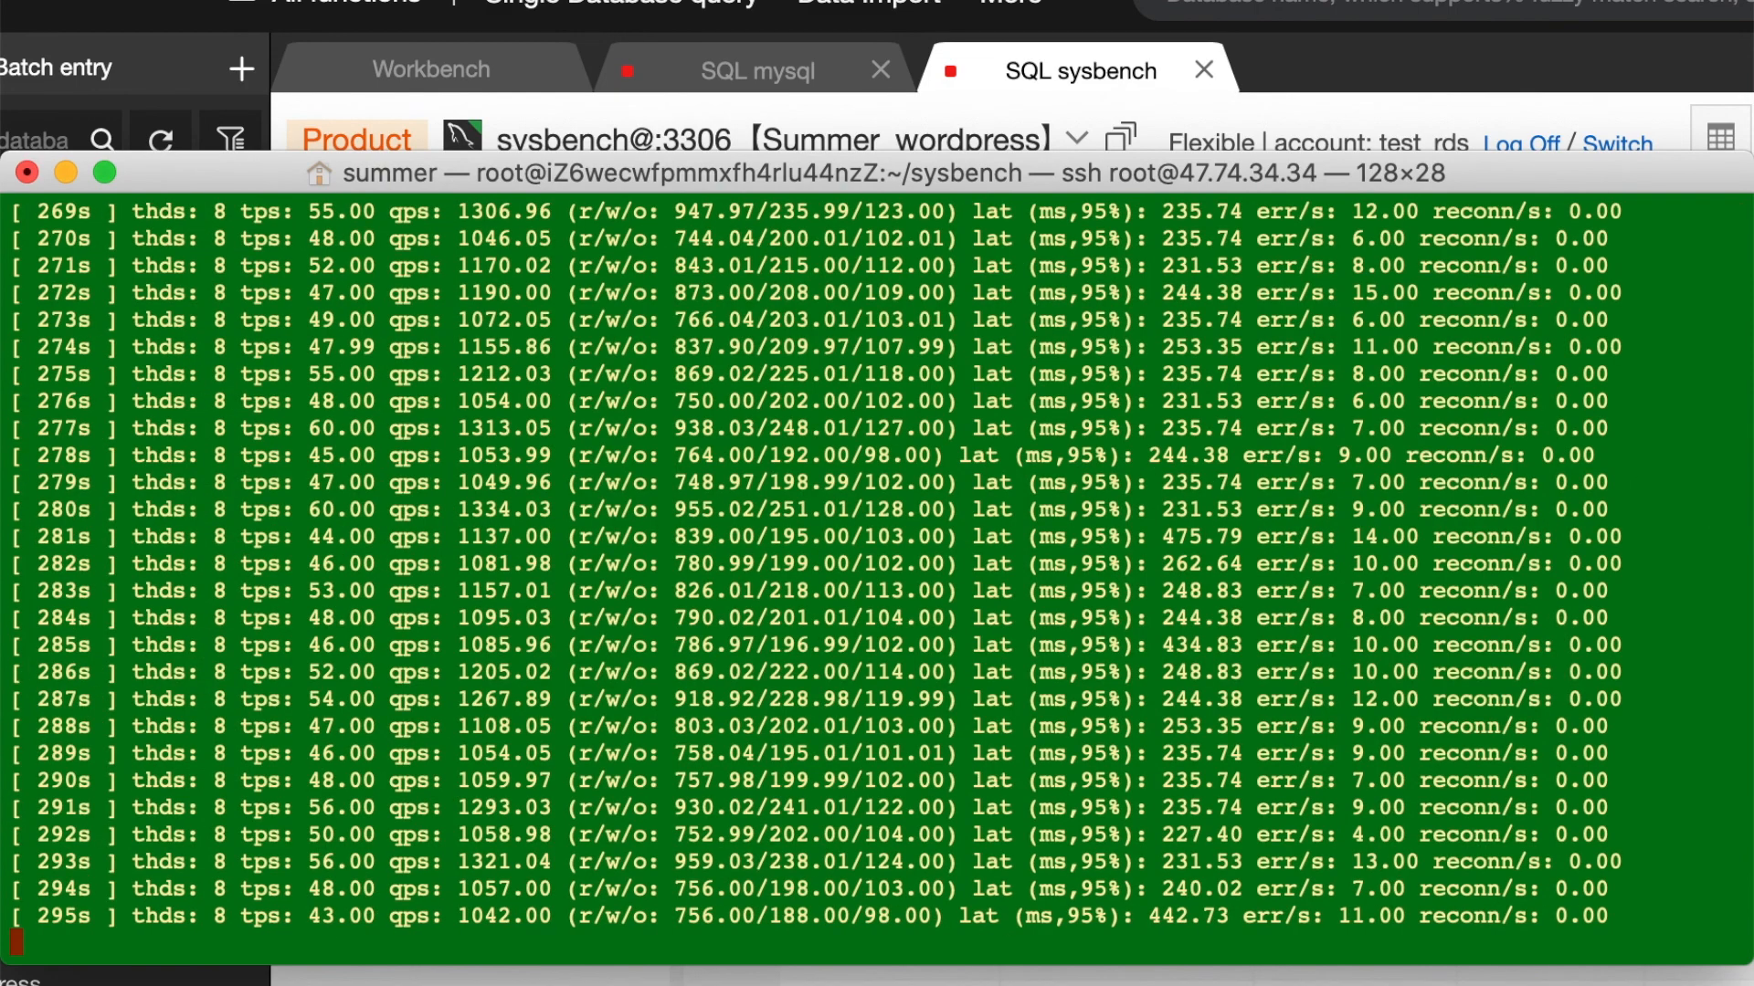
Review the 300-second read-write results: 15051 transactions, 345522 queries, 2740 ignored errors
scroll("down", 3)
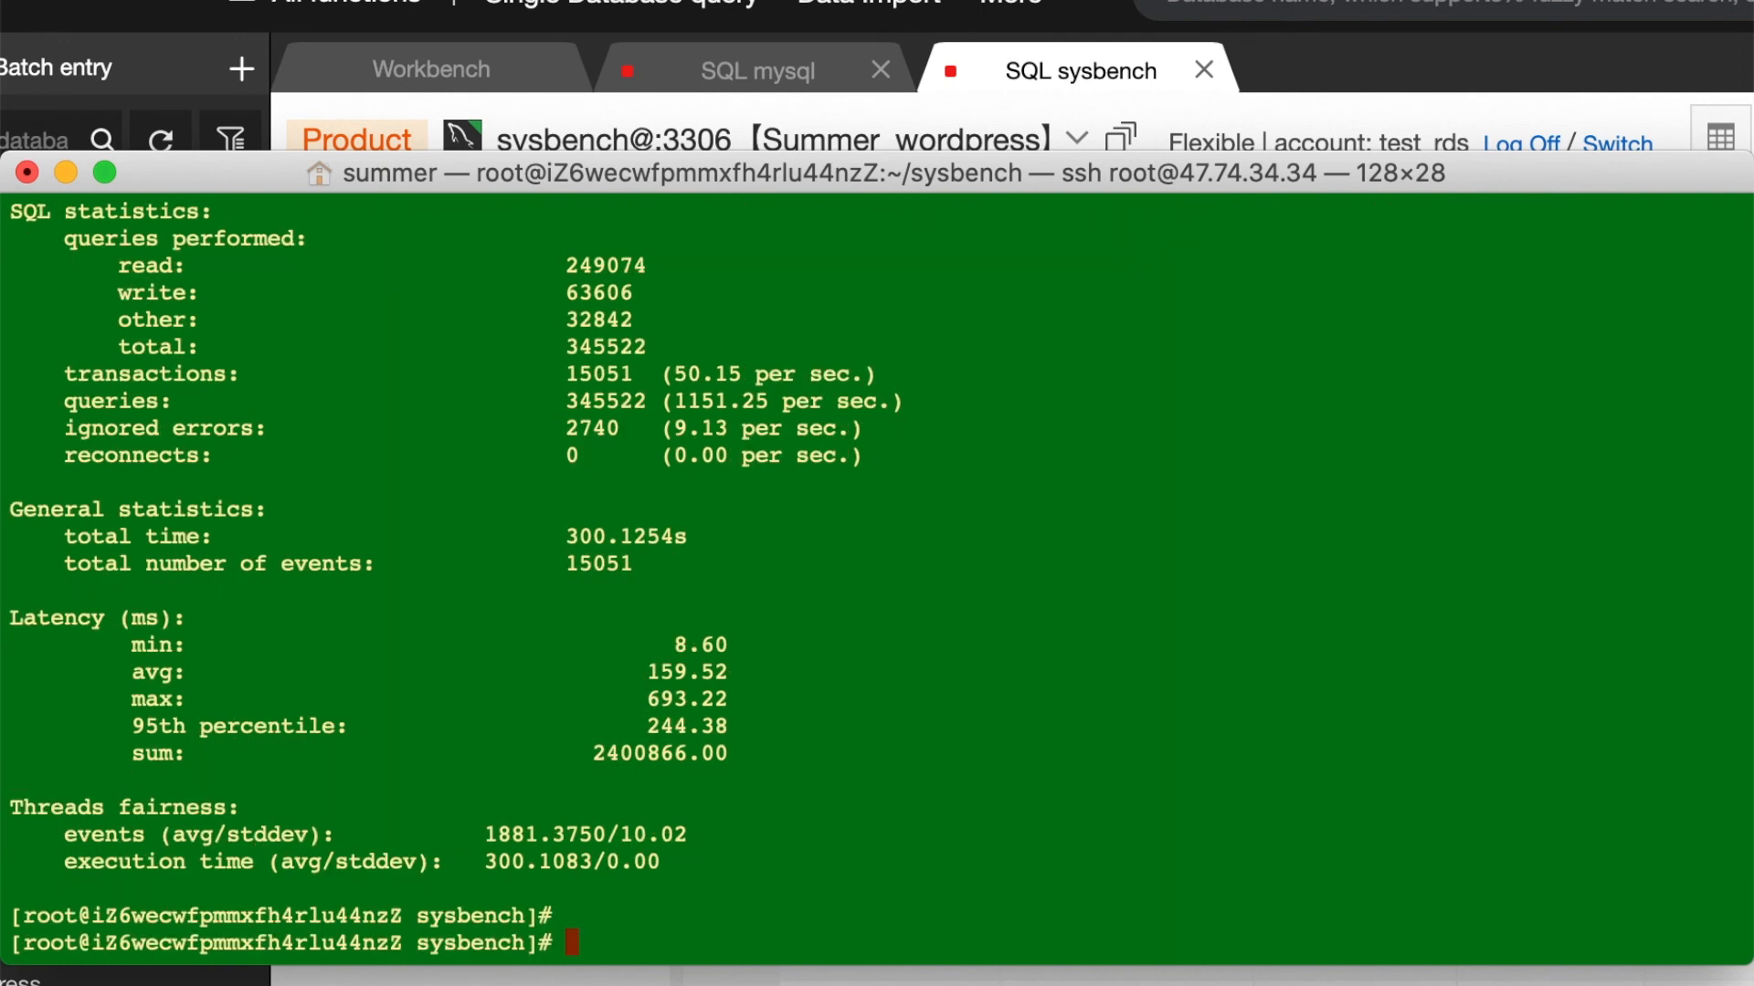
scroll("up", 3)
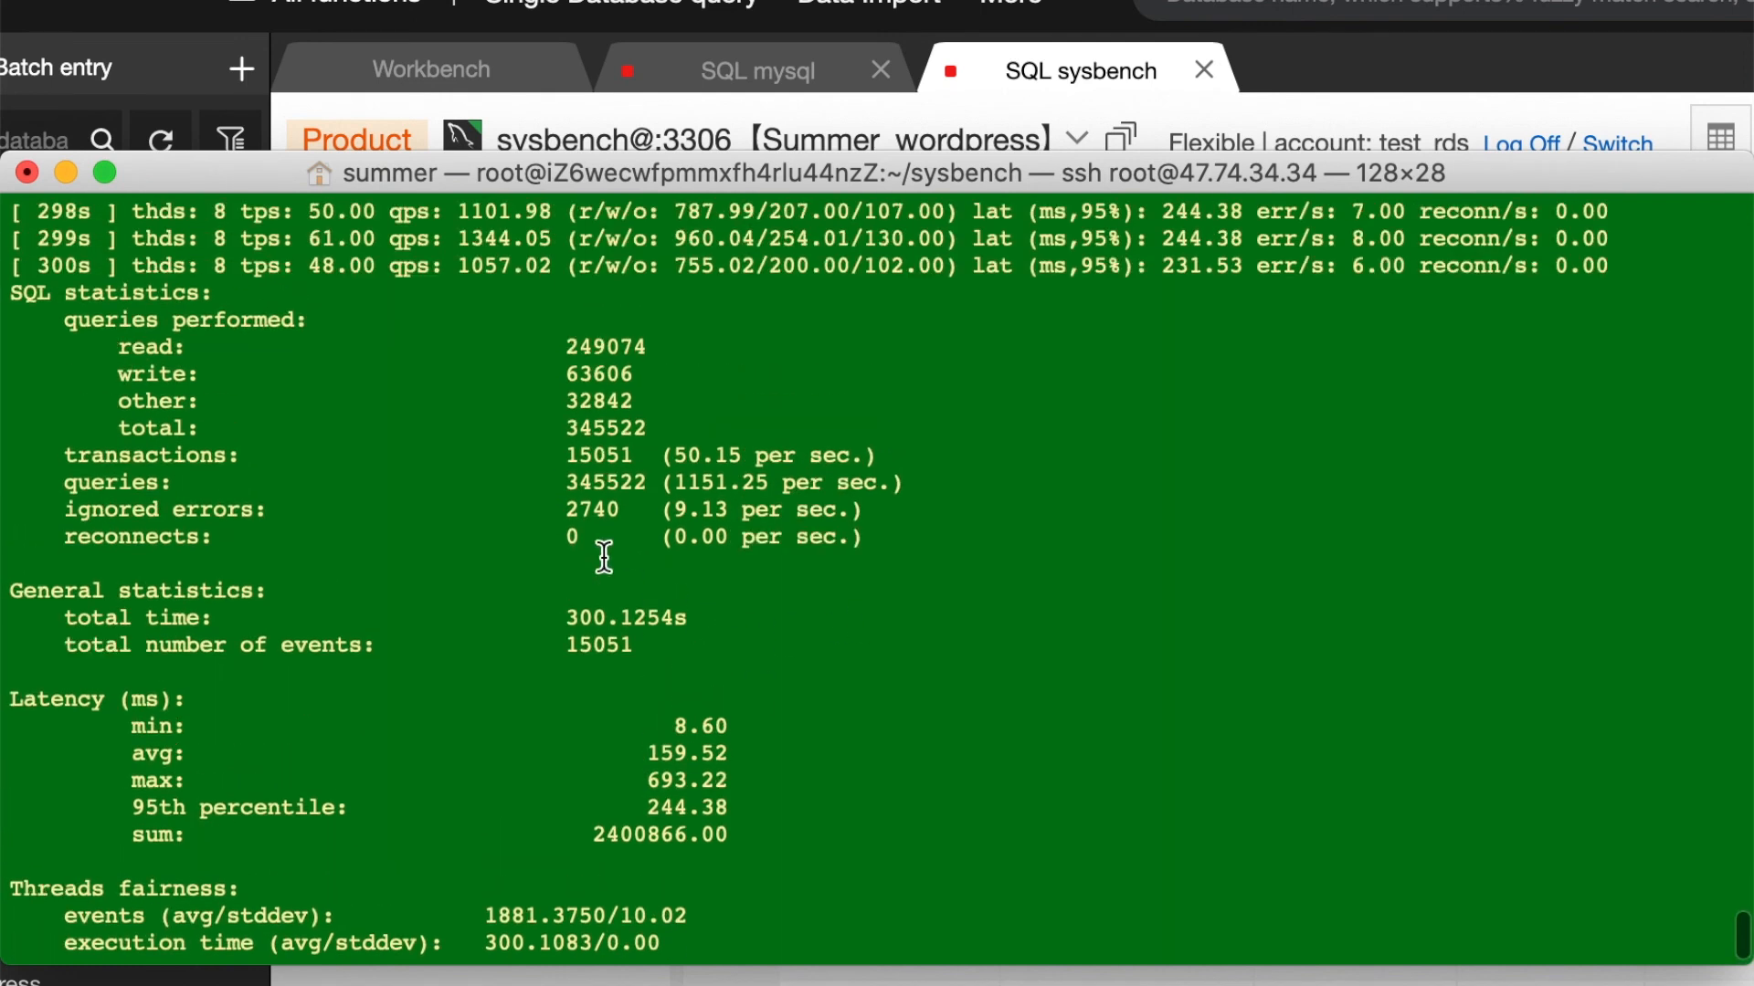
mouse_move(570, 509)
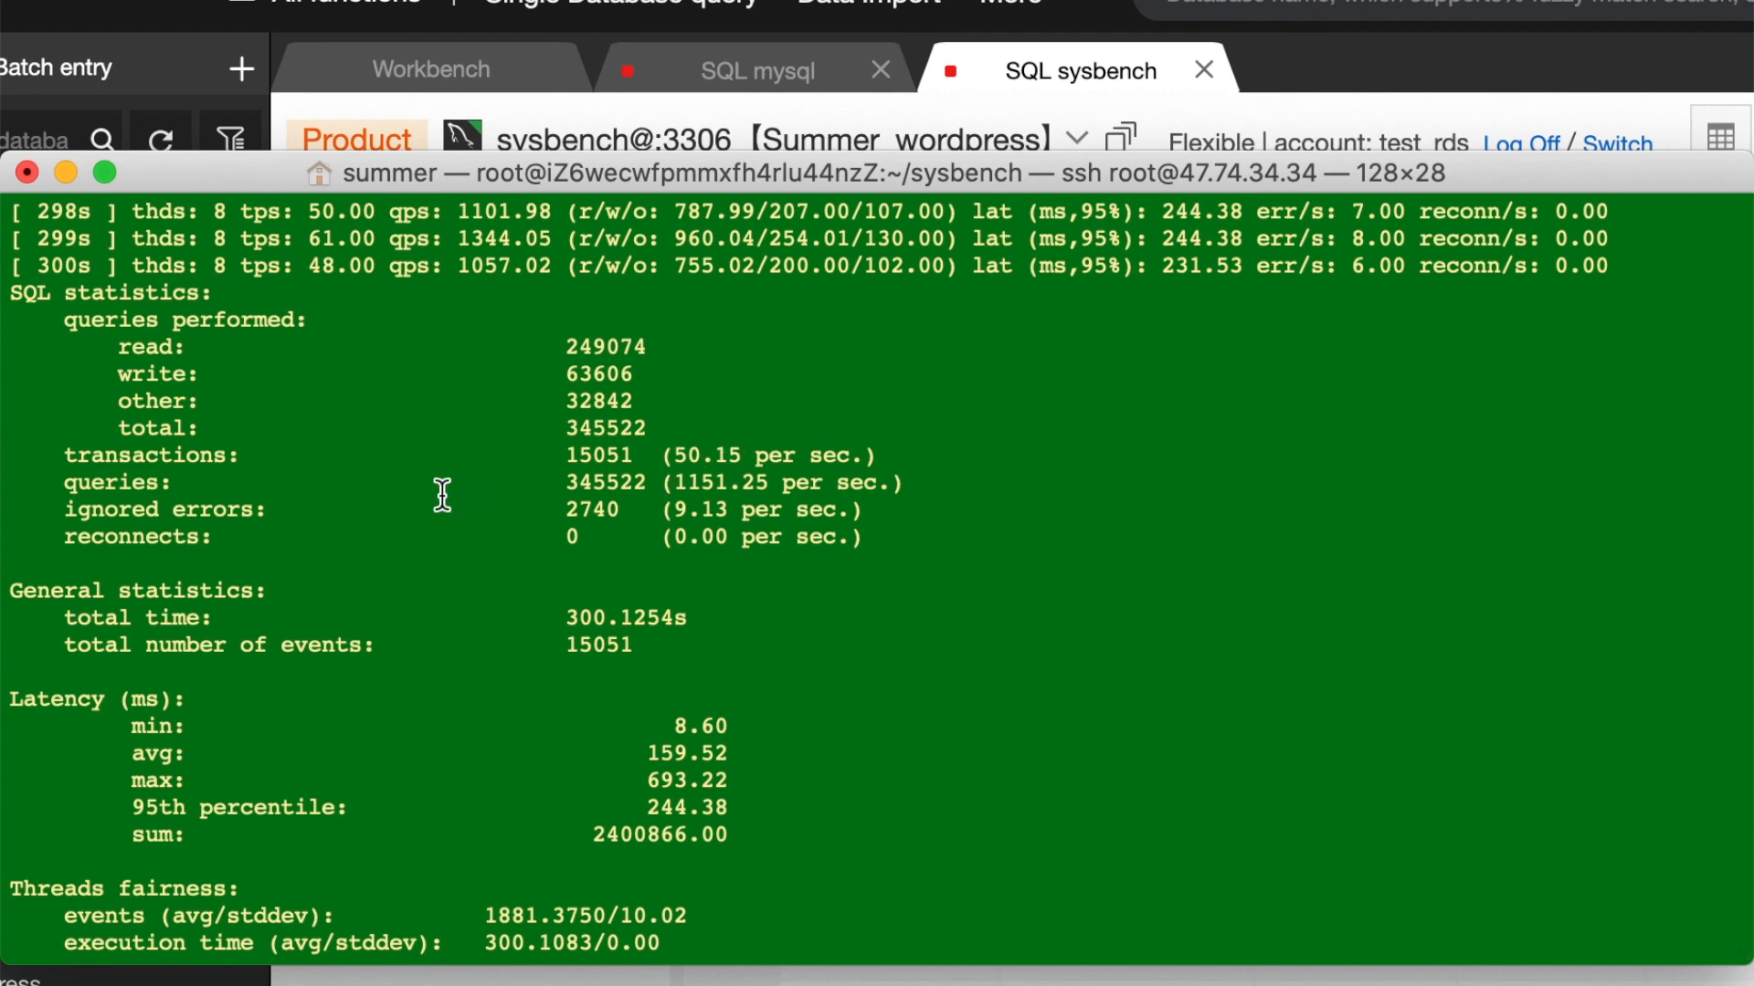
mouse_move(95, 505)
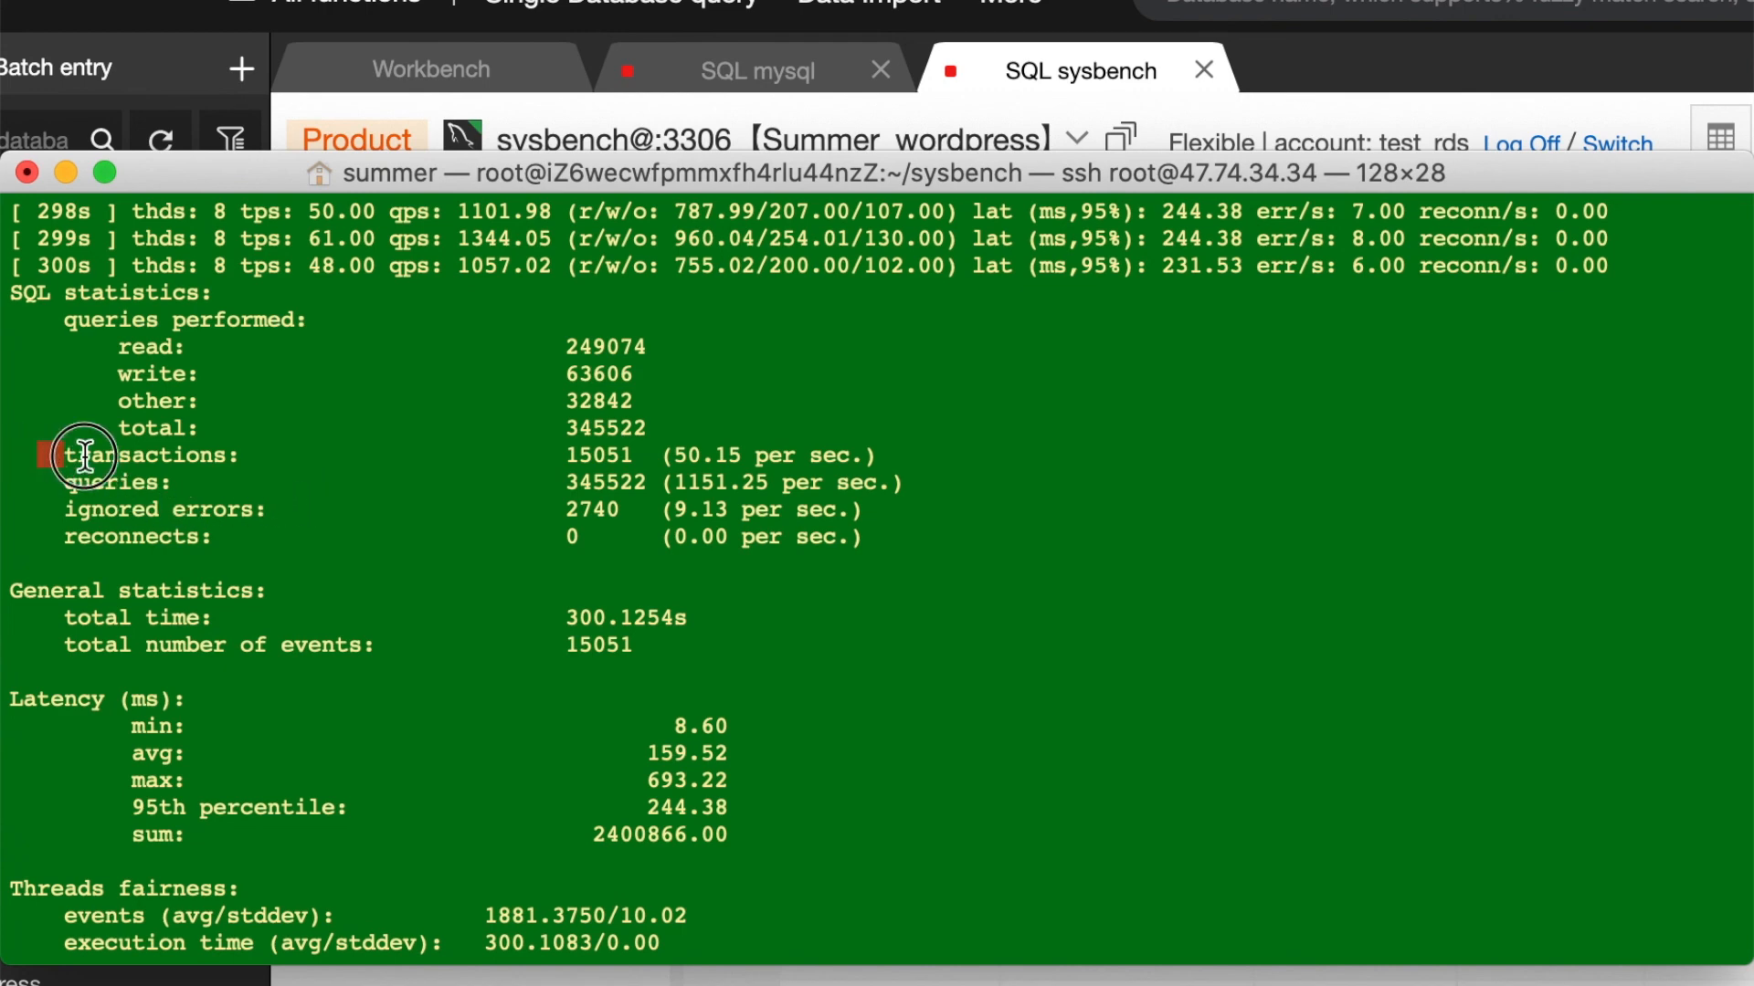
mouse_move(53, 482)
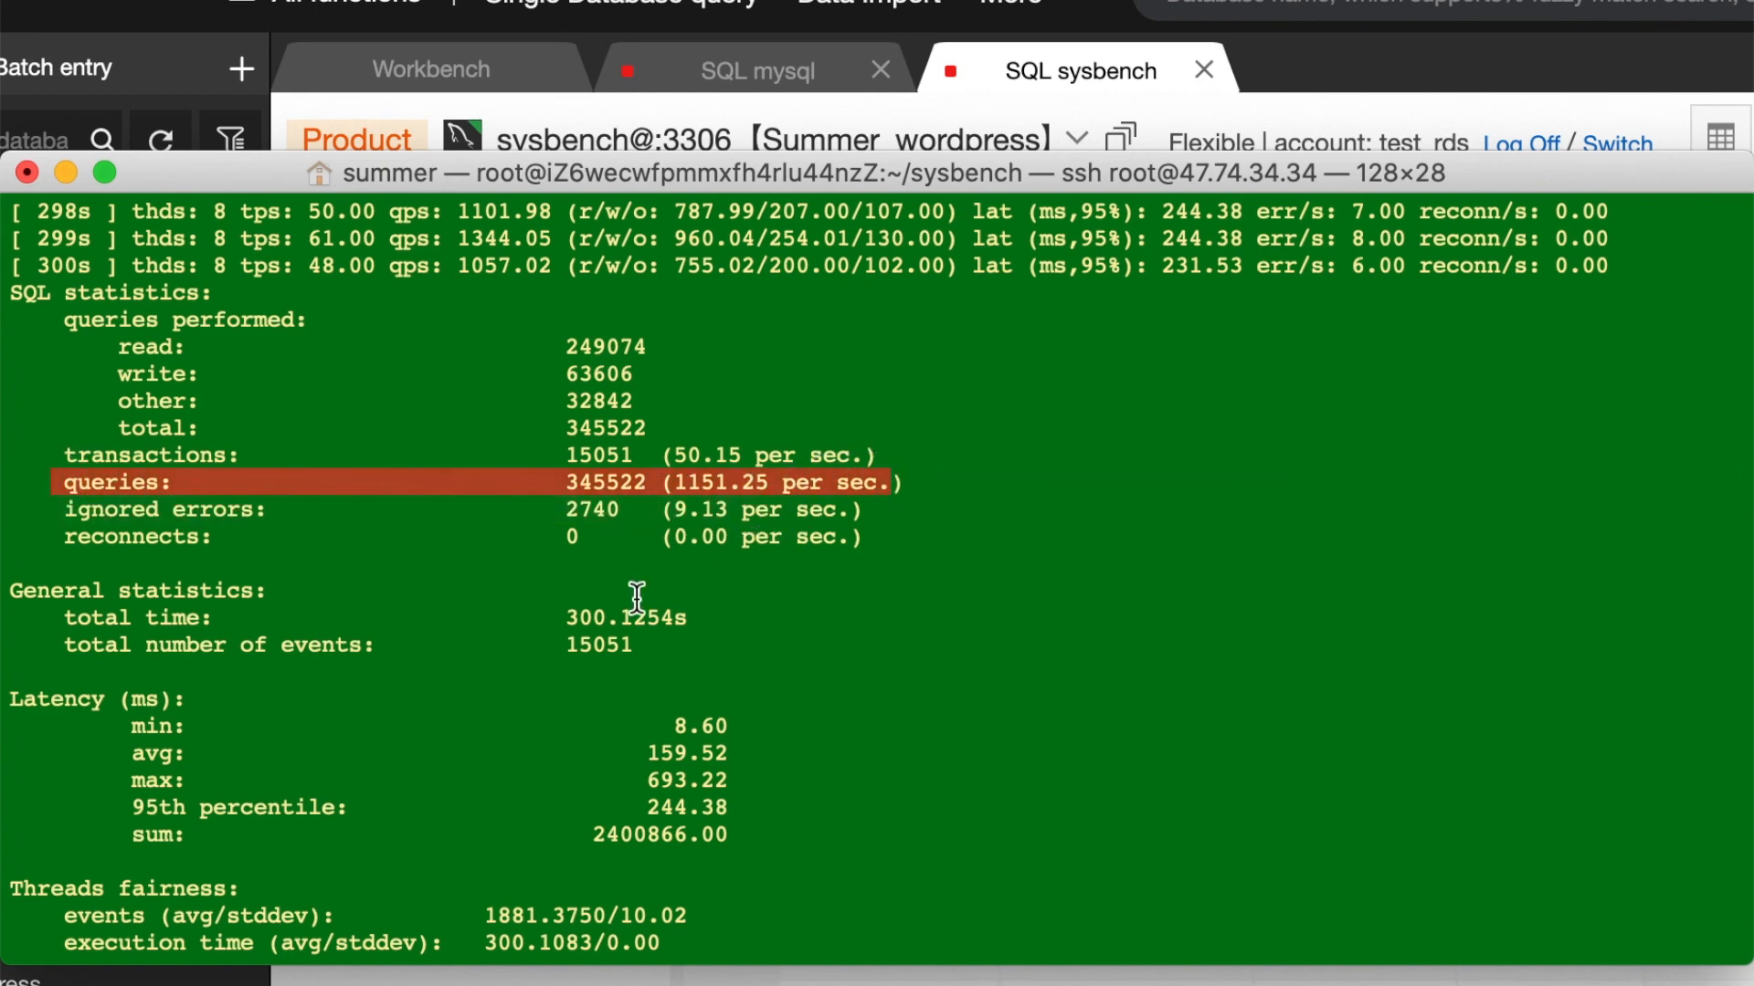
scroll("down", 3)
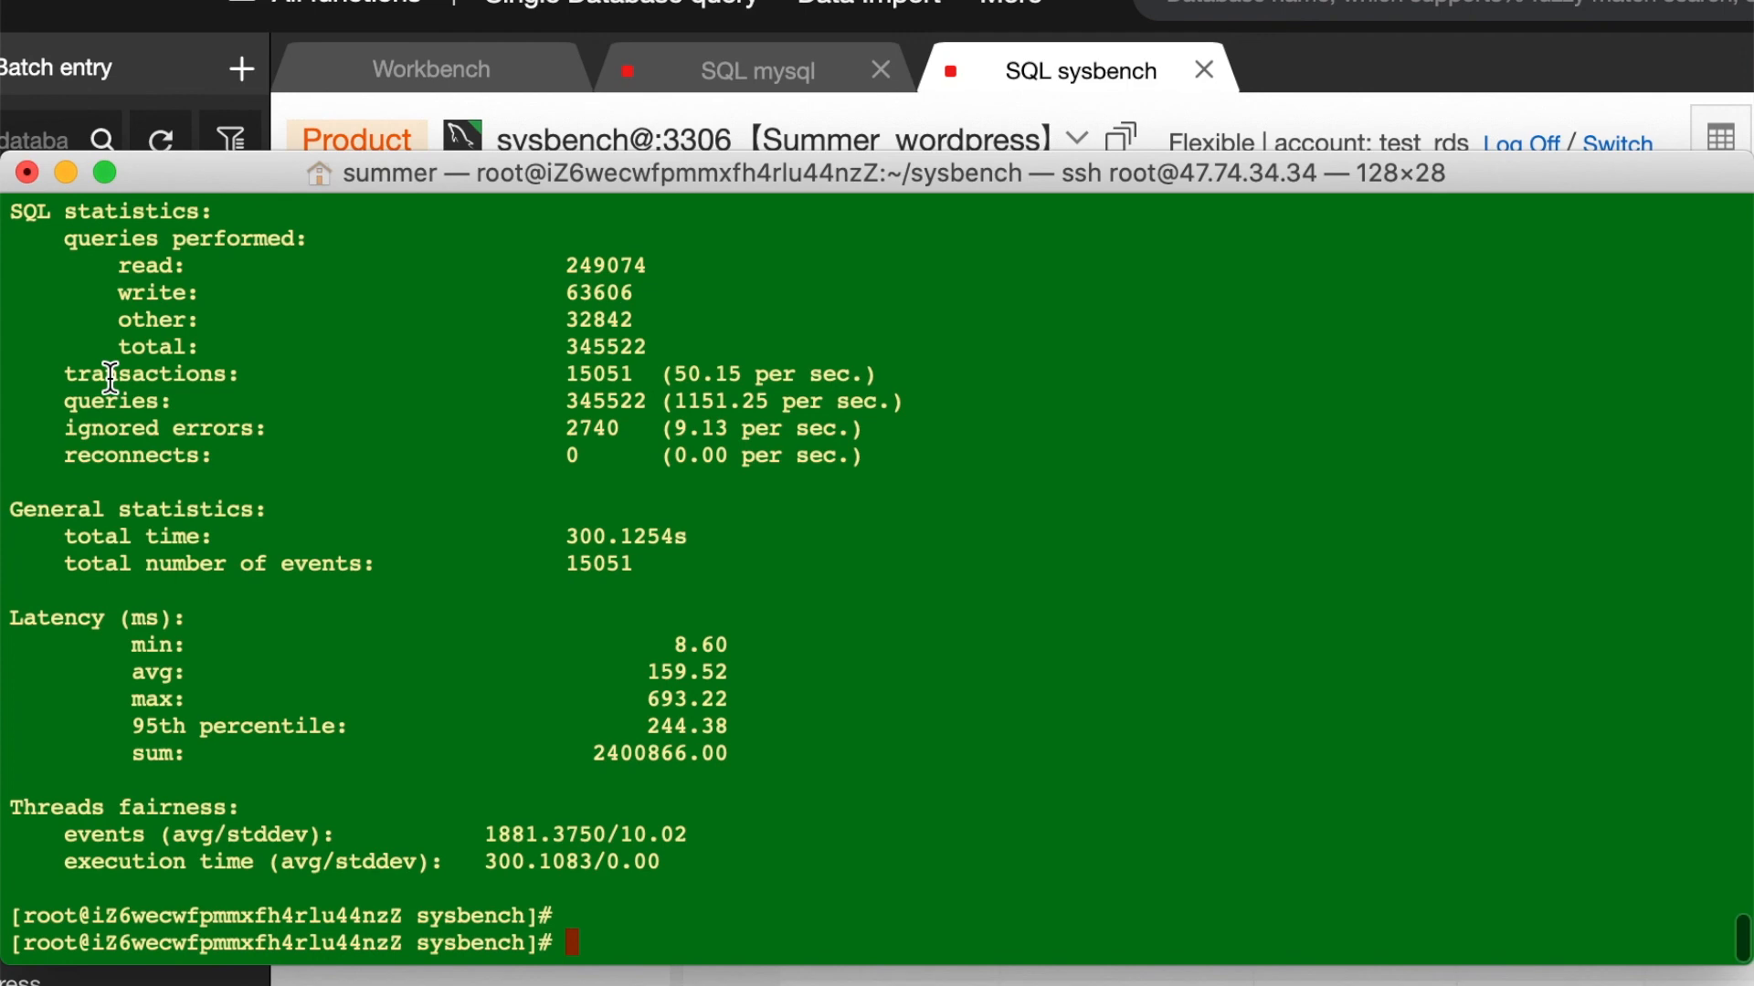
scroll("up", 3)
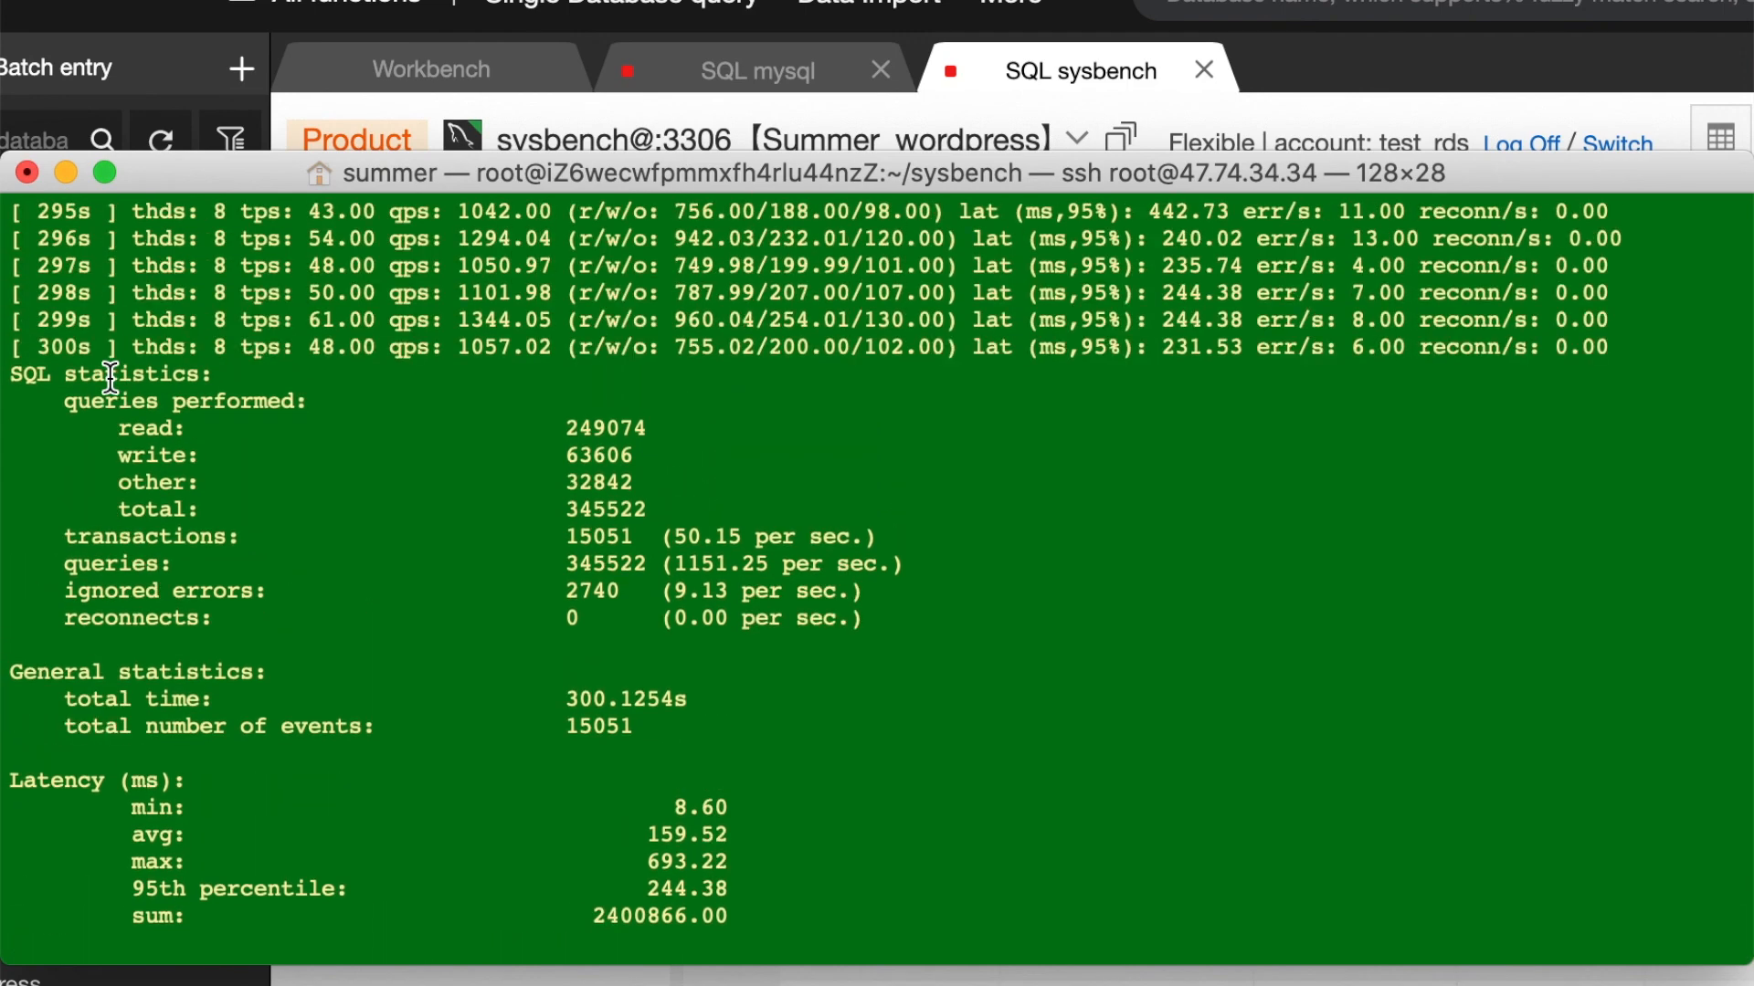